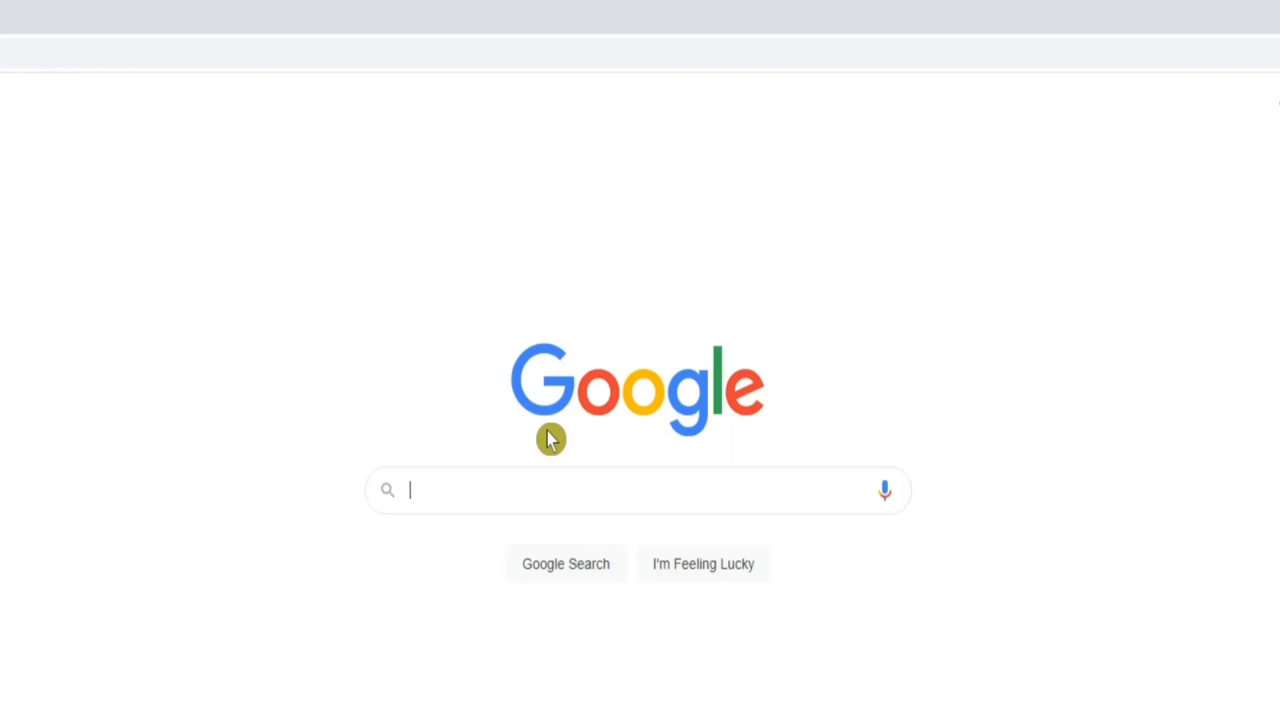
Go from the Google start page to youtube.com
click(637, 490)
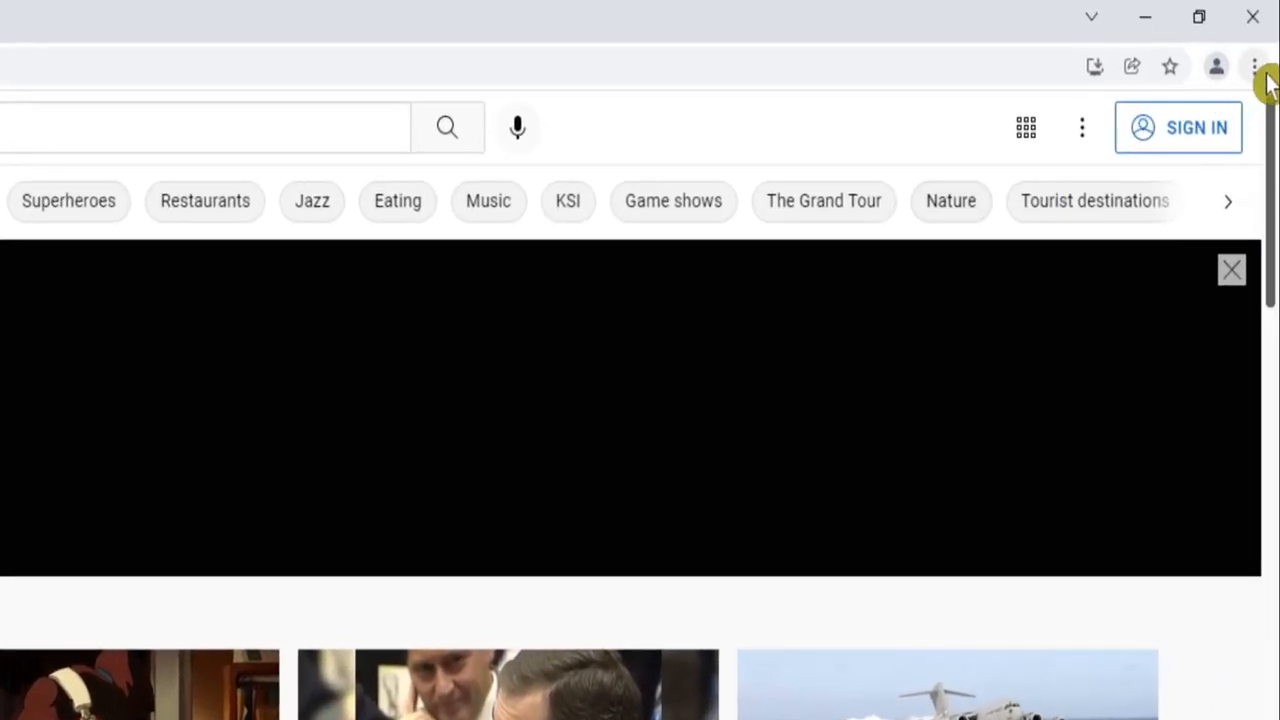
Install YouTube as a standalone web app from the address-bar install icon
click(1256, 66)
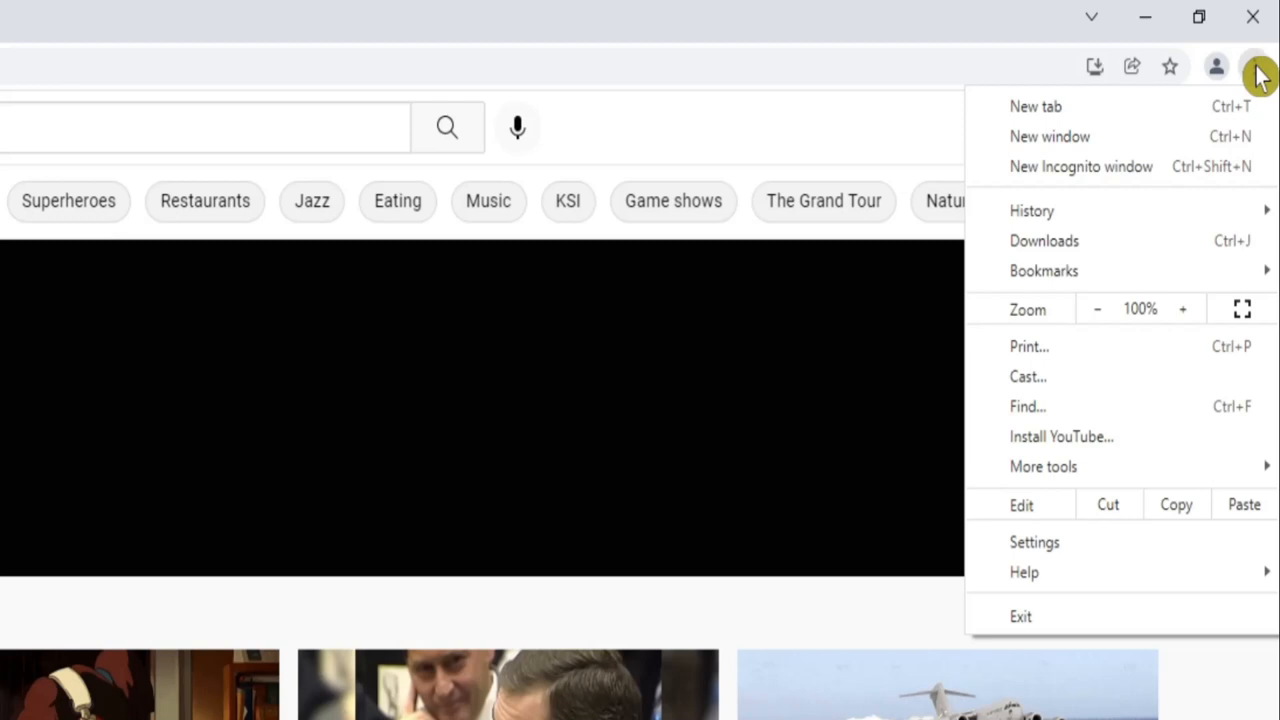
click(1080, 452)
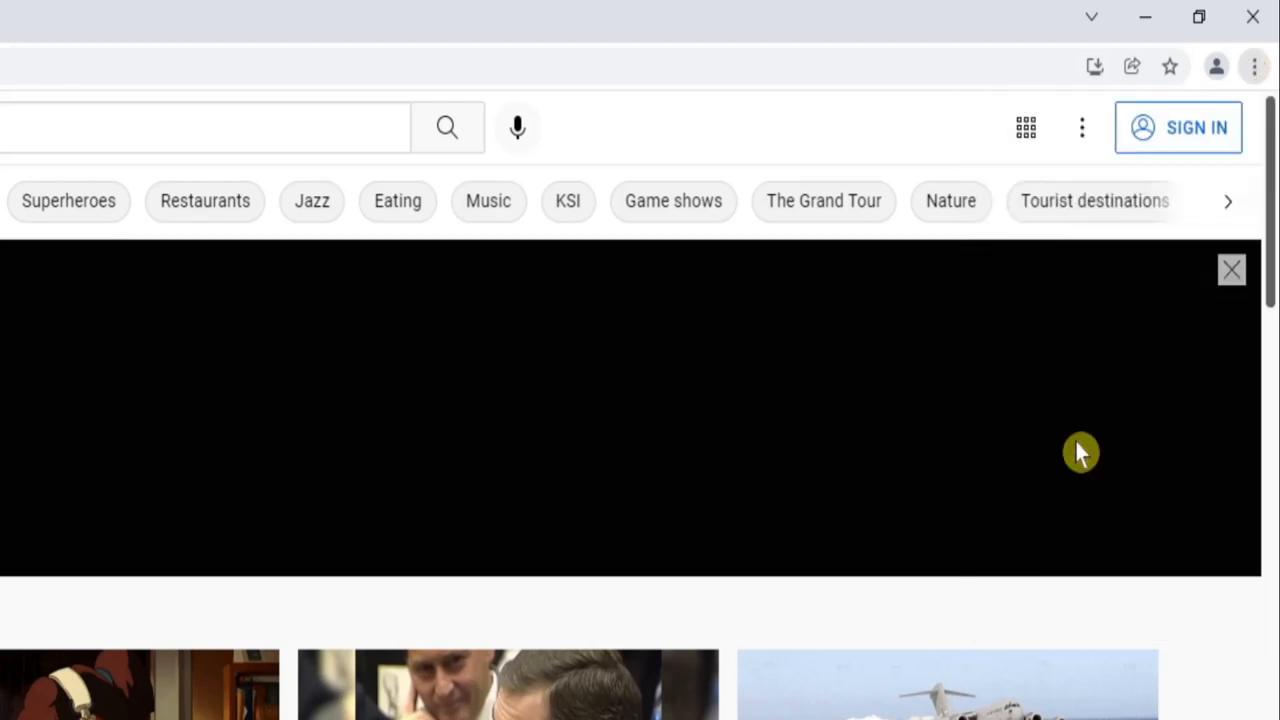
click(1094, 66)
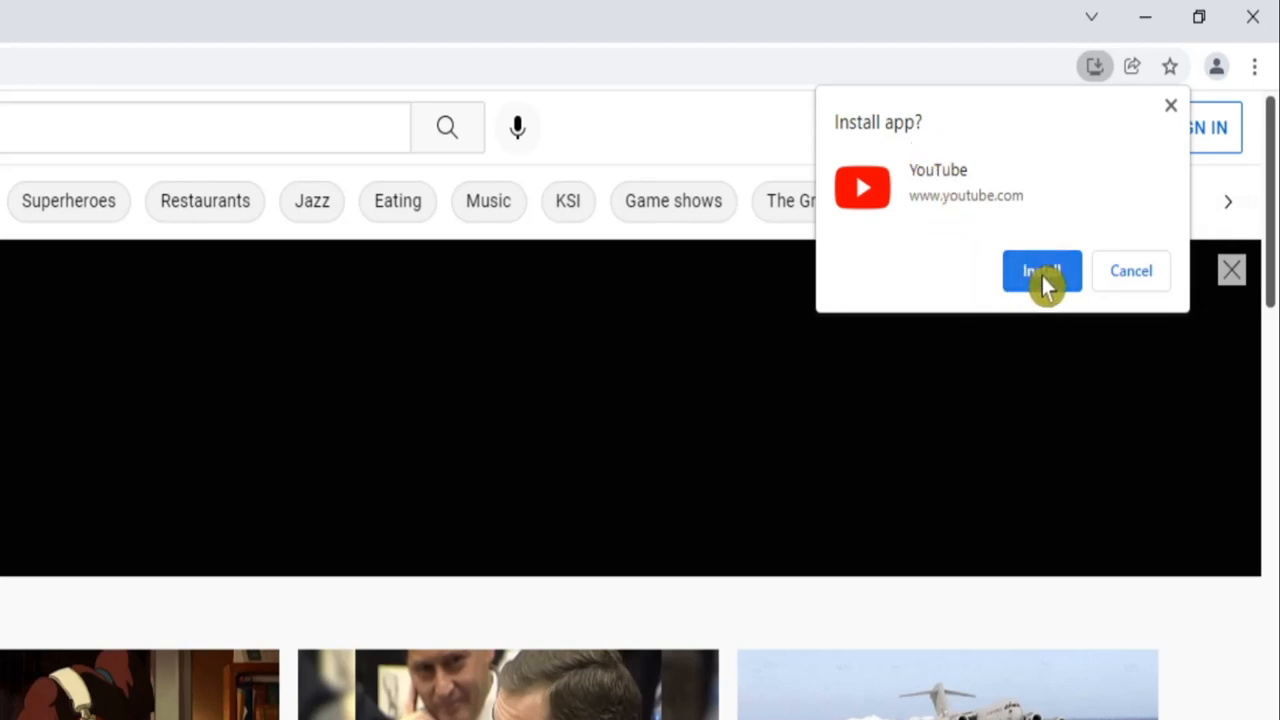
click(1042, 270)
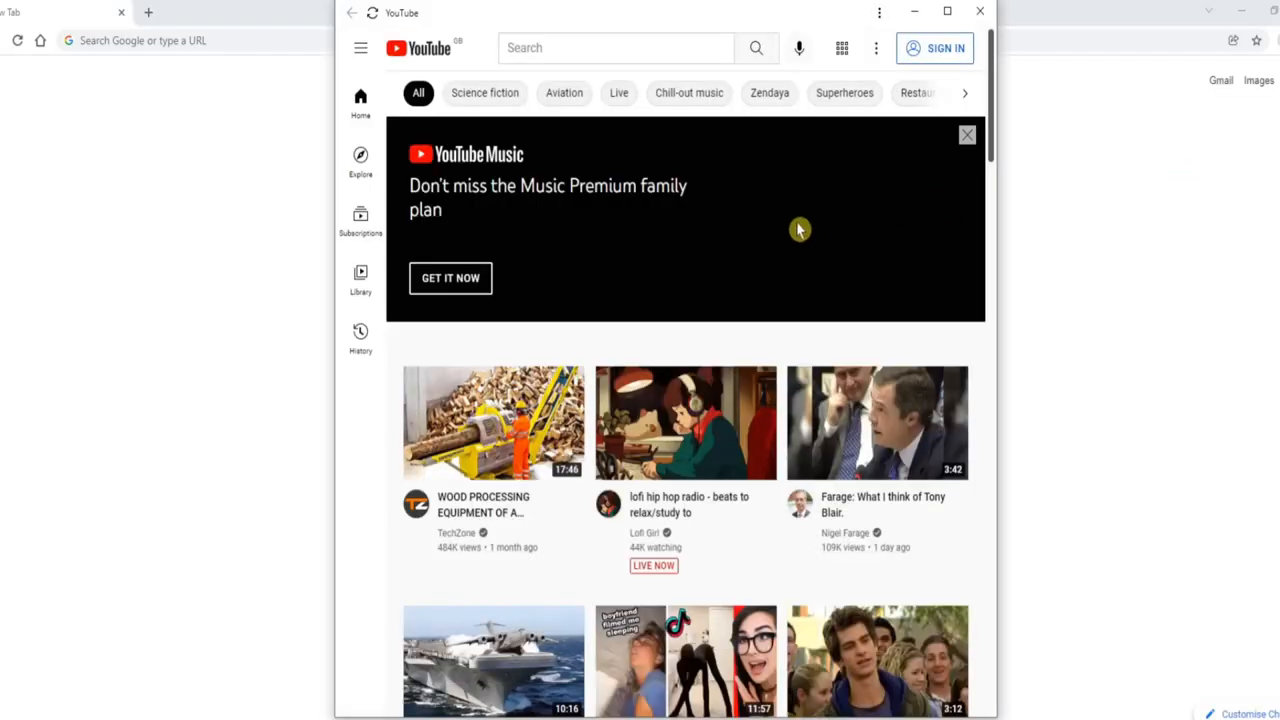
mouse_move(630, 230)
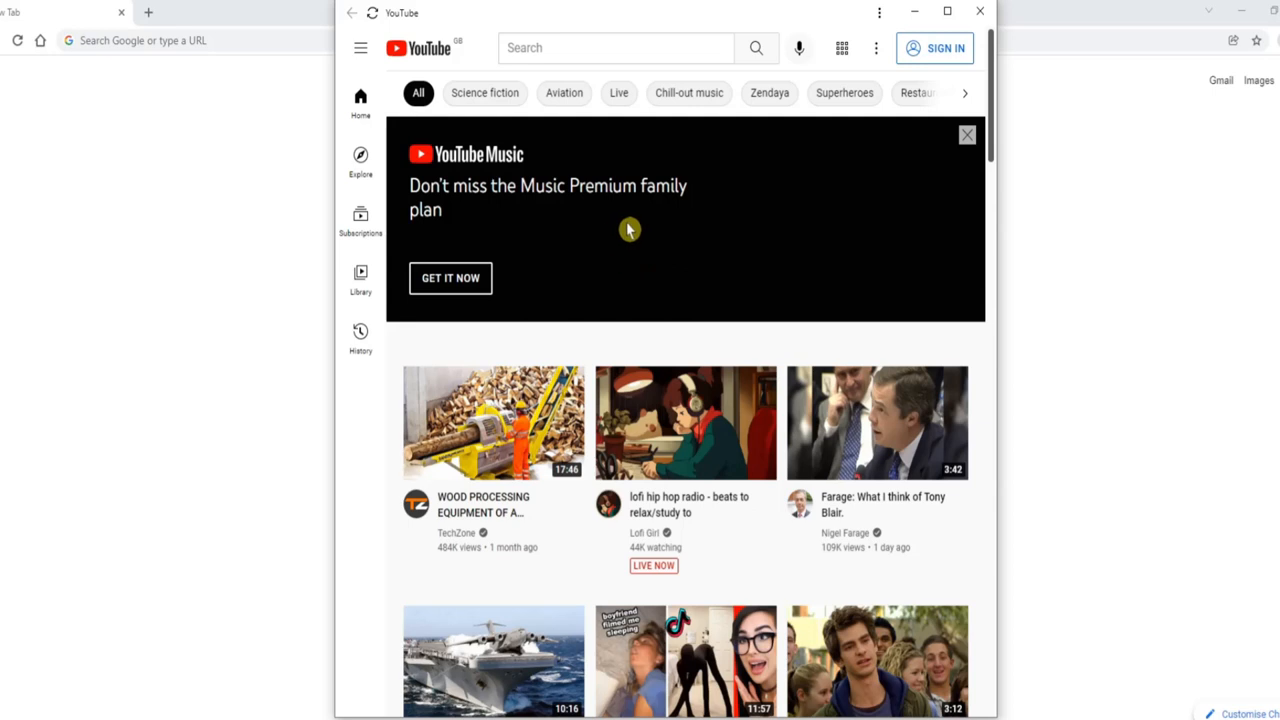
mouse_move(980, 11)
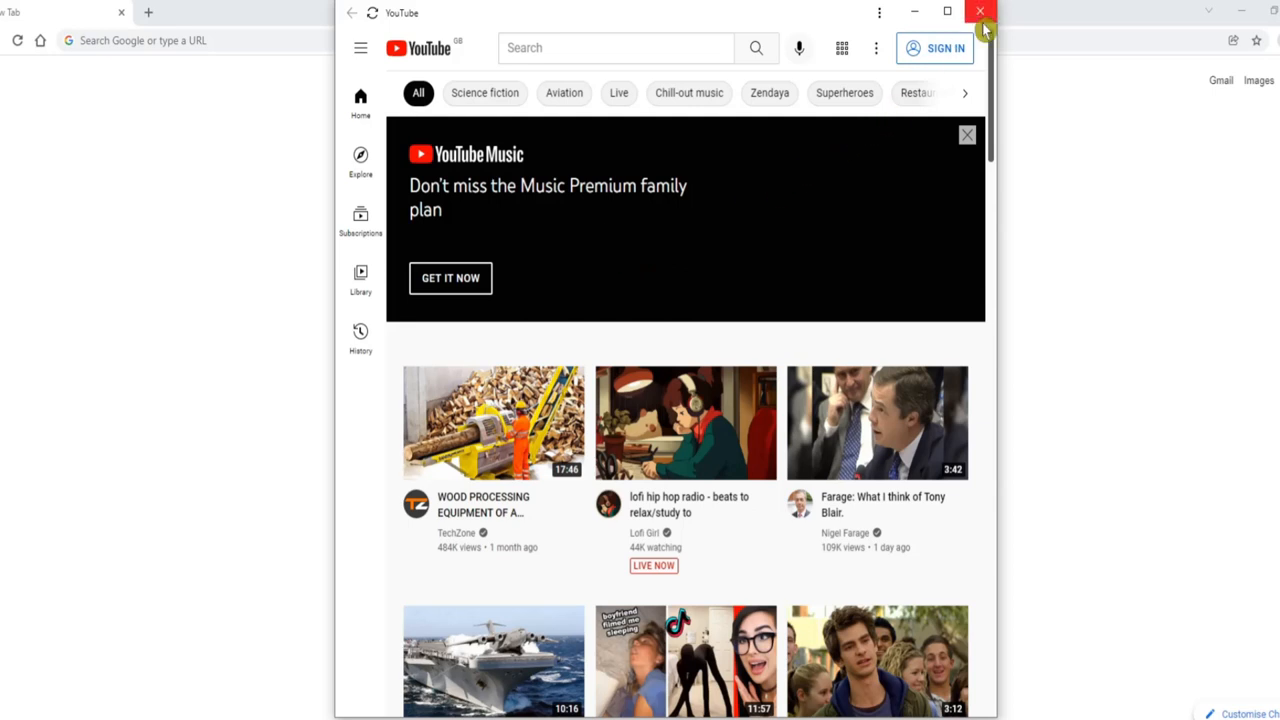
Close the YouTube app window, search 'youtube' in the taskbar and reveal its shortcut location
click(980, 11)
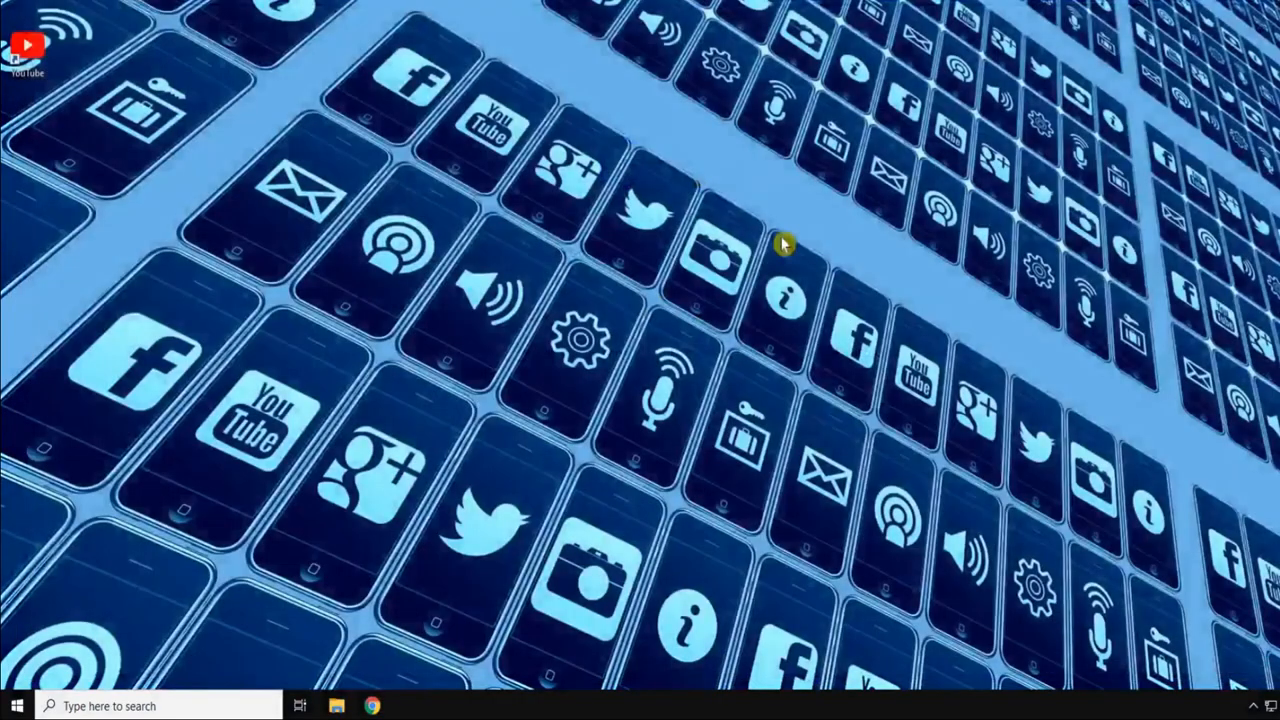
mouse_move(30, 62)
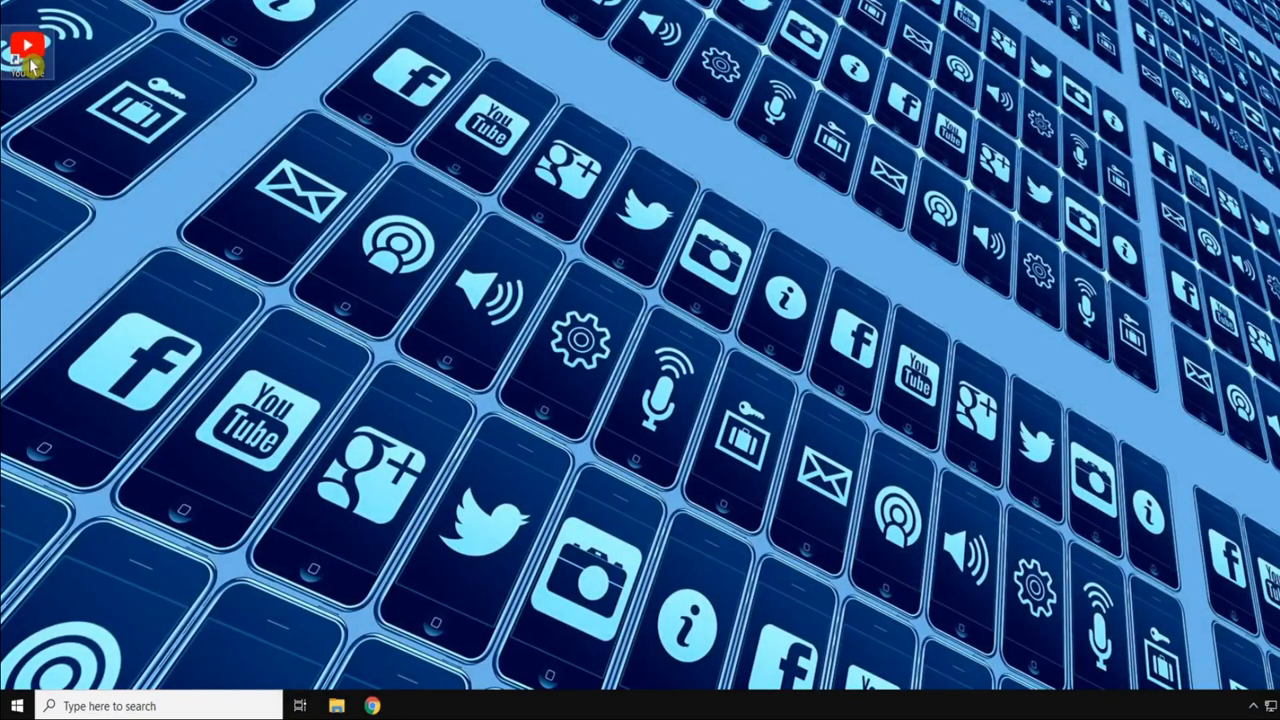
mouse_move(15, 345)
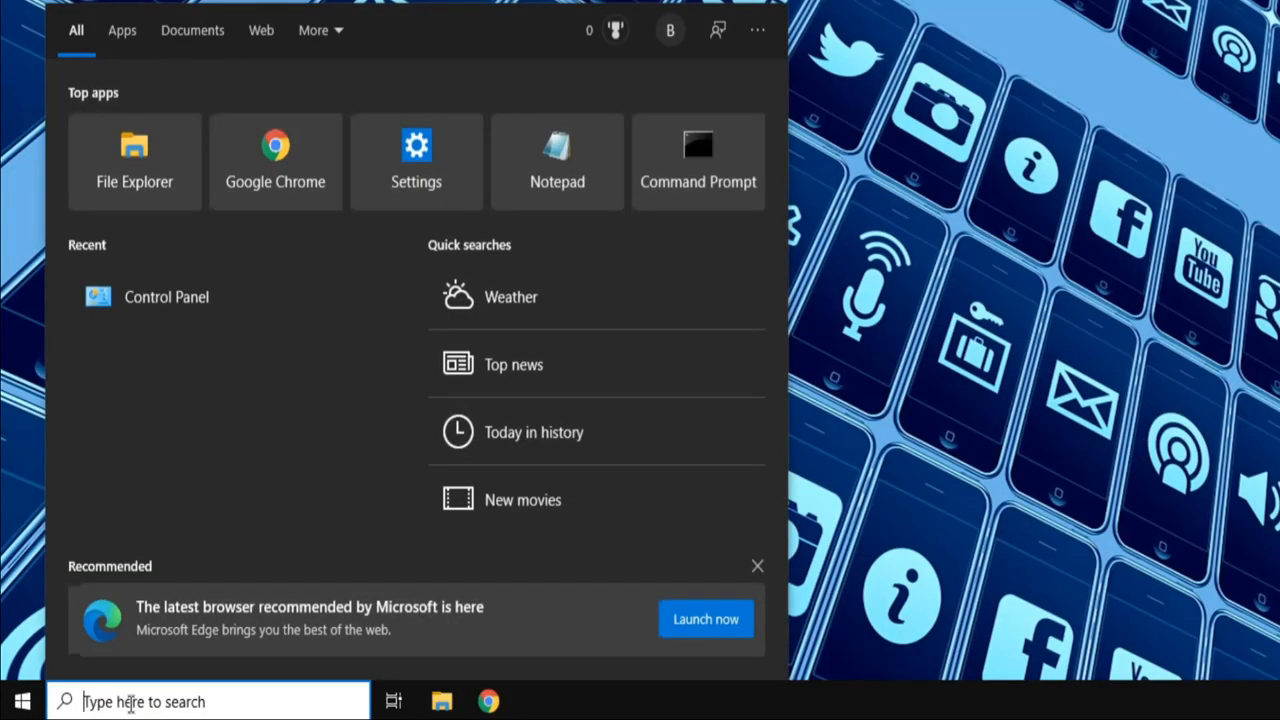
text(youtube)
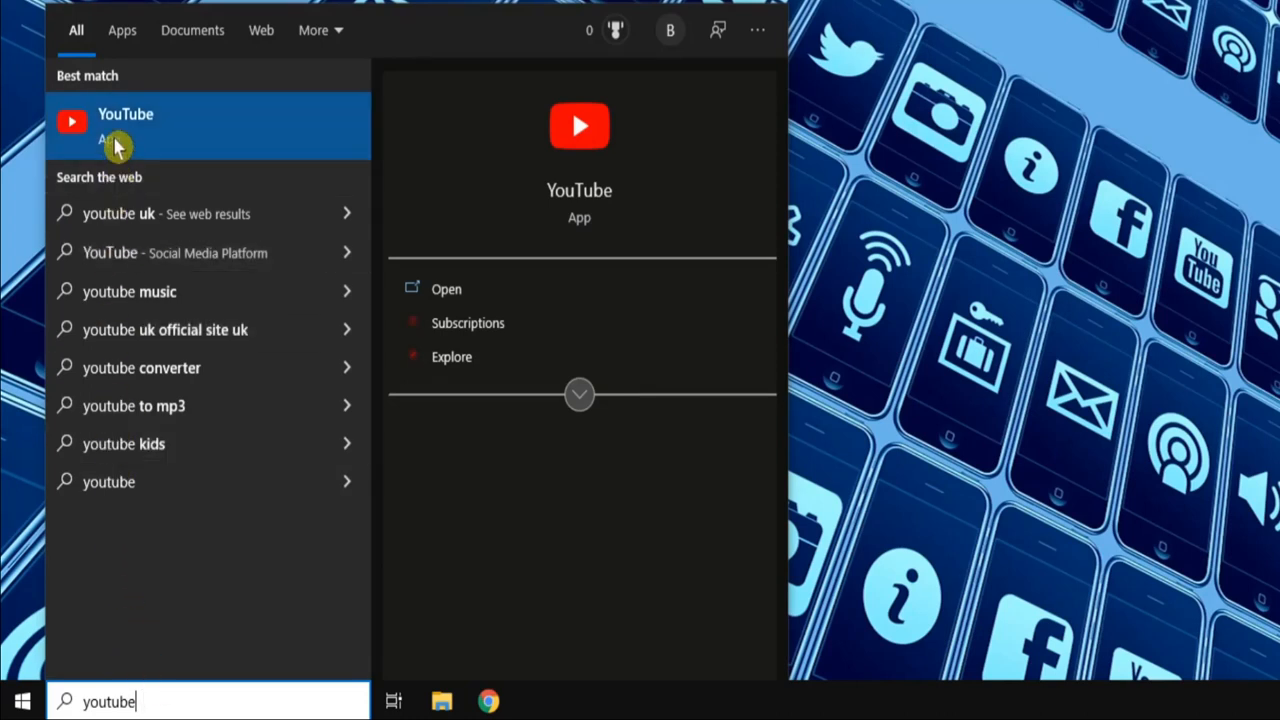
mouse_move(120, 130)
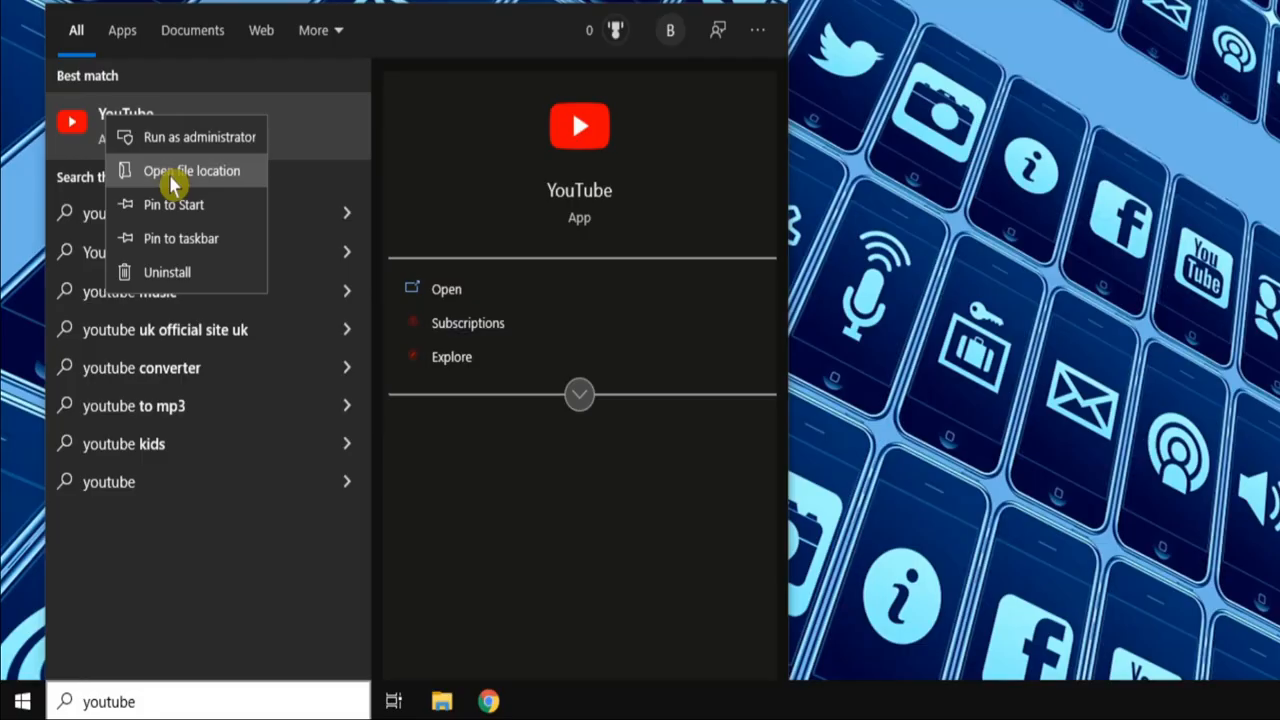
click(191, 170)
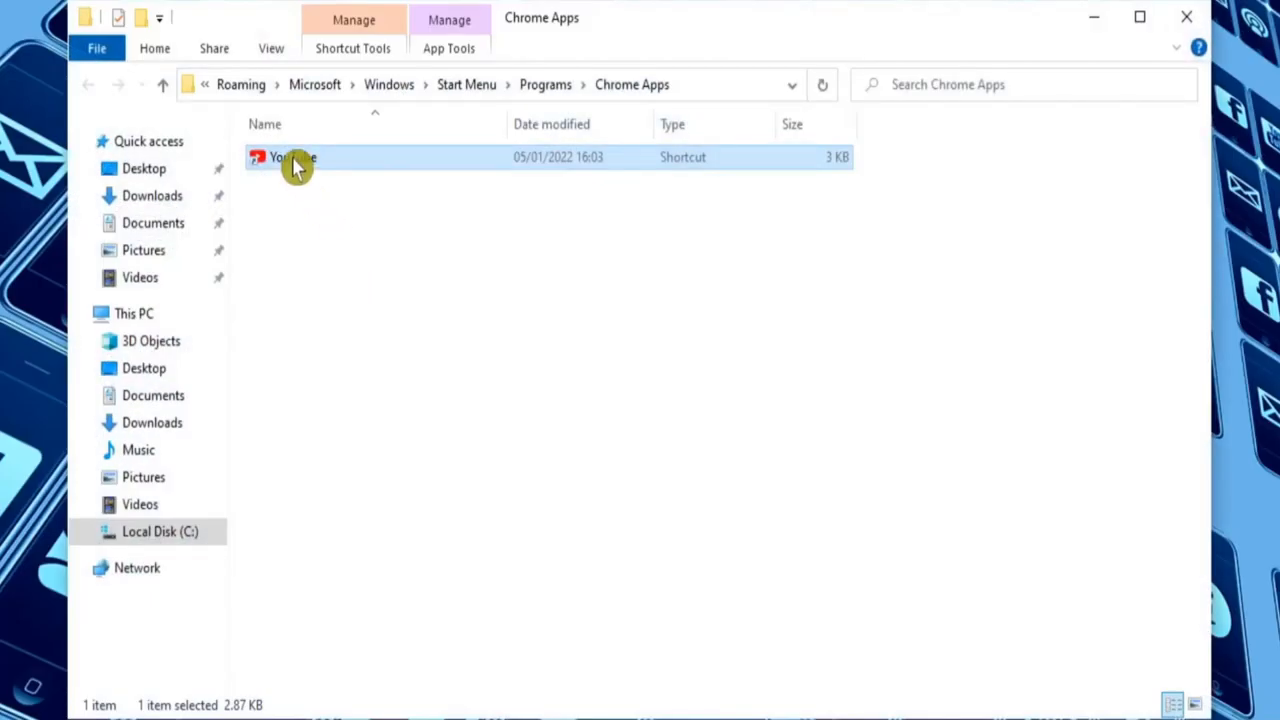
mouse_move(308, 165)
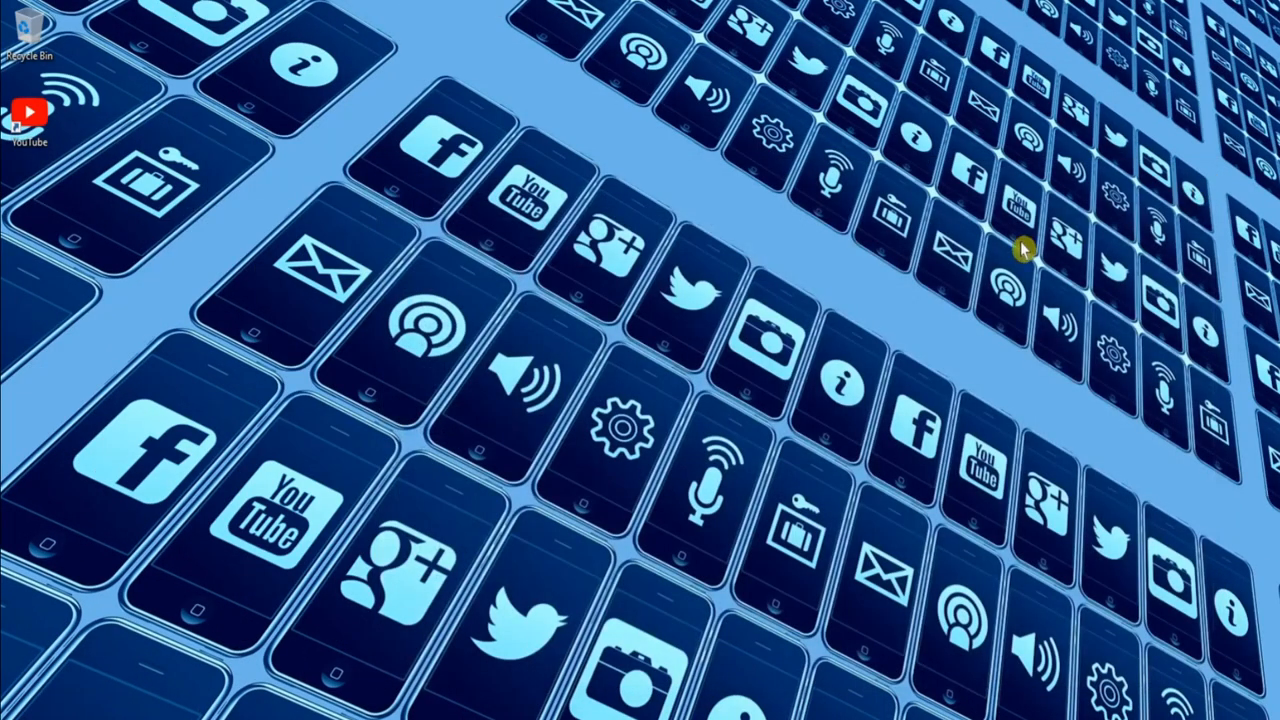
mouse_move(35, 110)
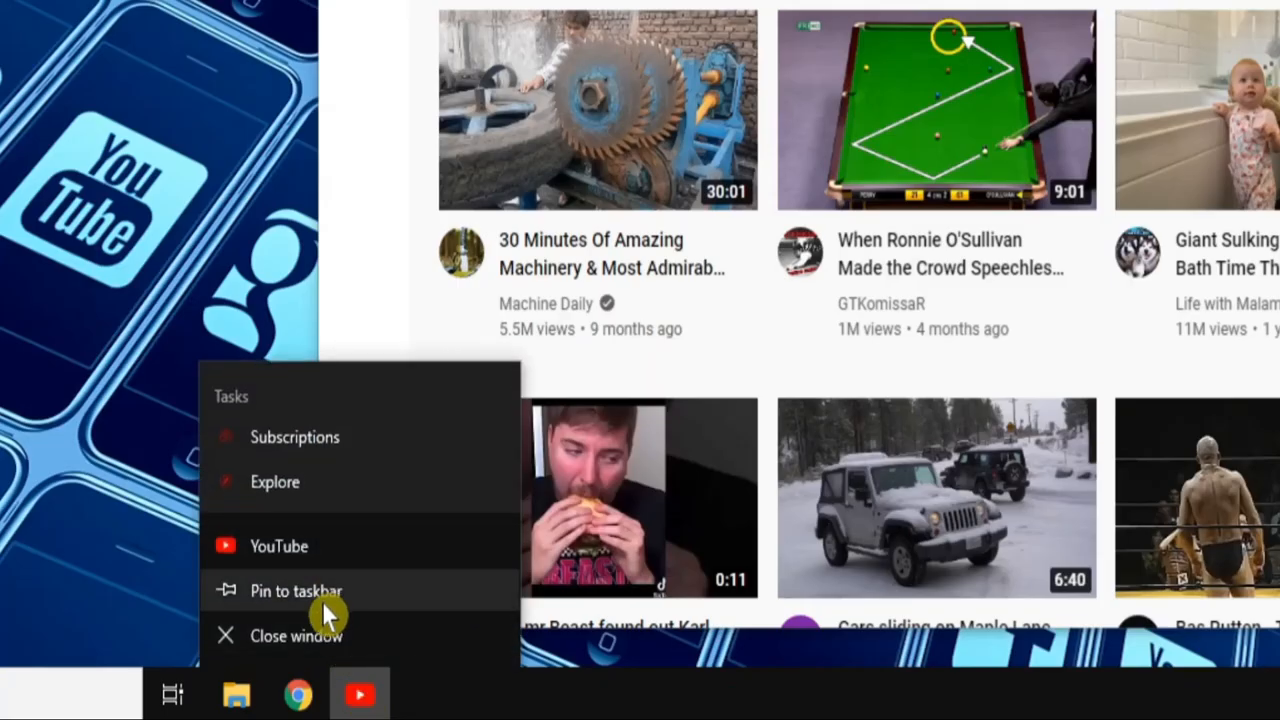
Pin the YouTube app to the Windows taskbar
click(279, 545)
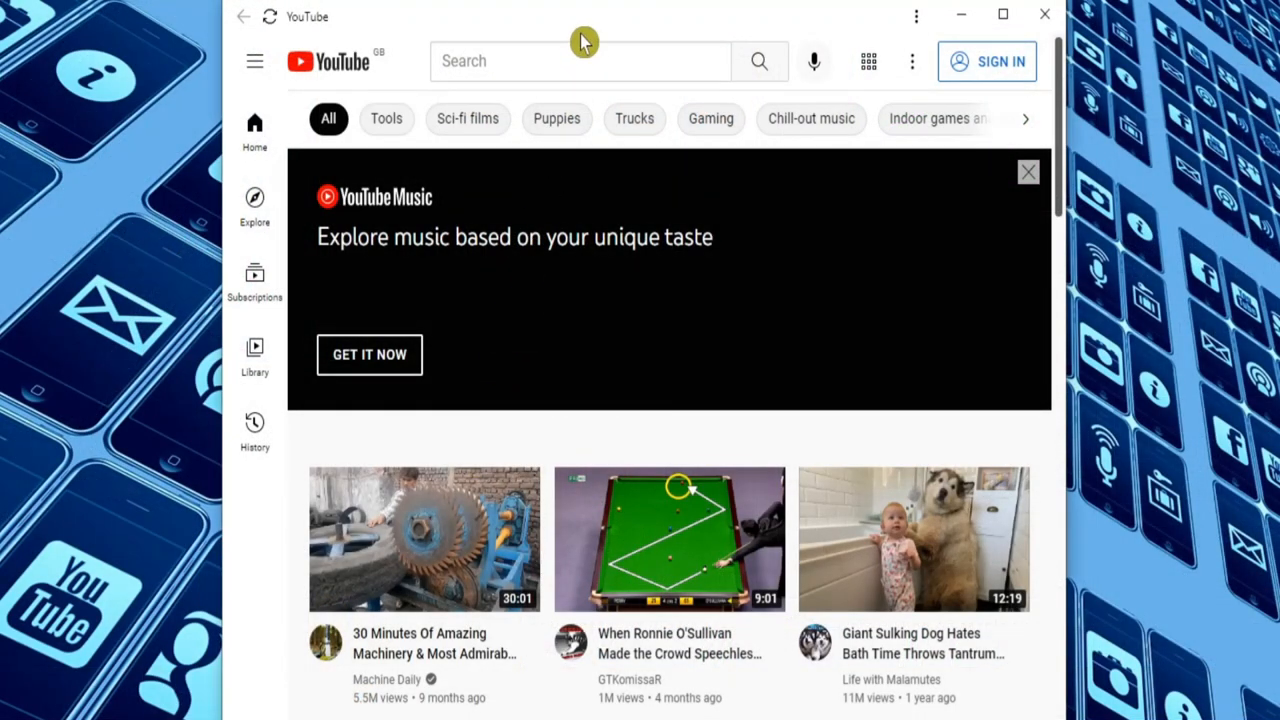
mouse_move(584, 42)
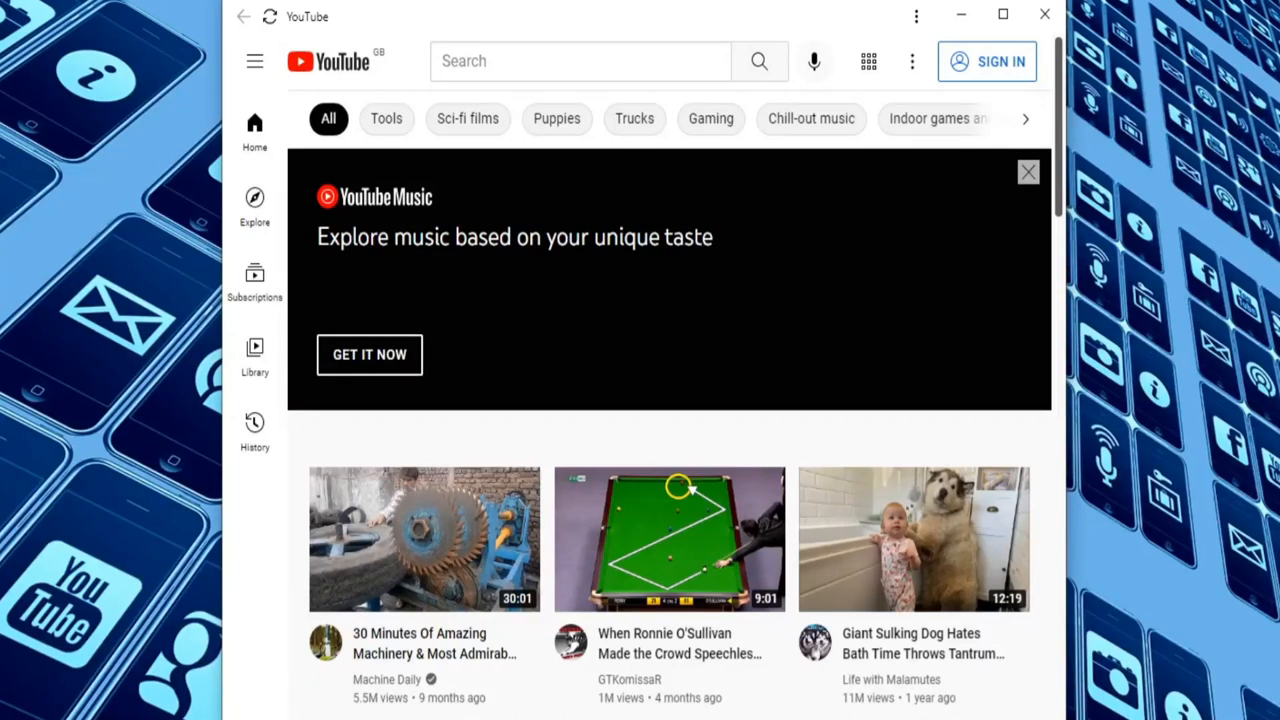
Search YouTube for 'byte my pi' and scroll through the results
click(580, 61)
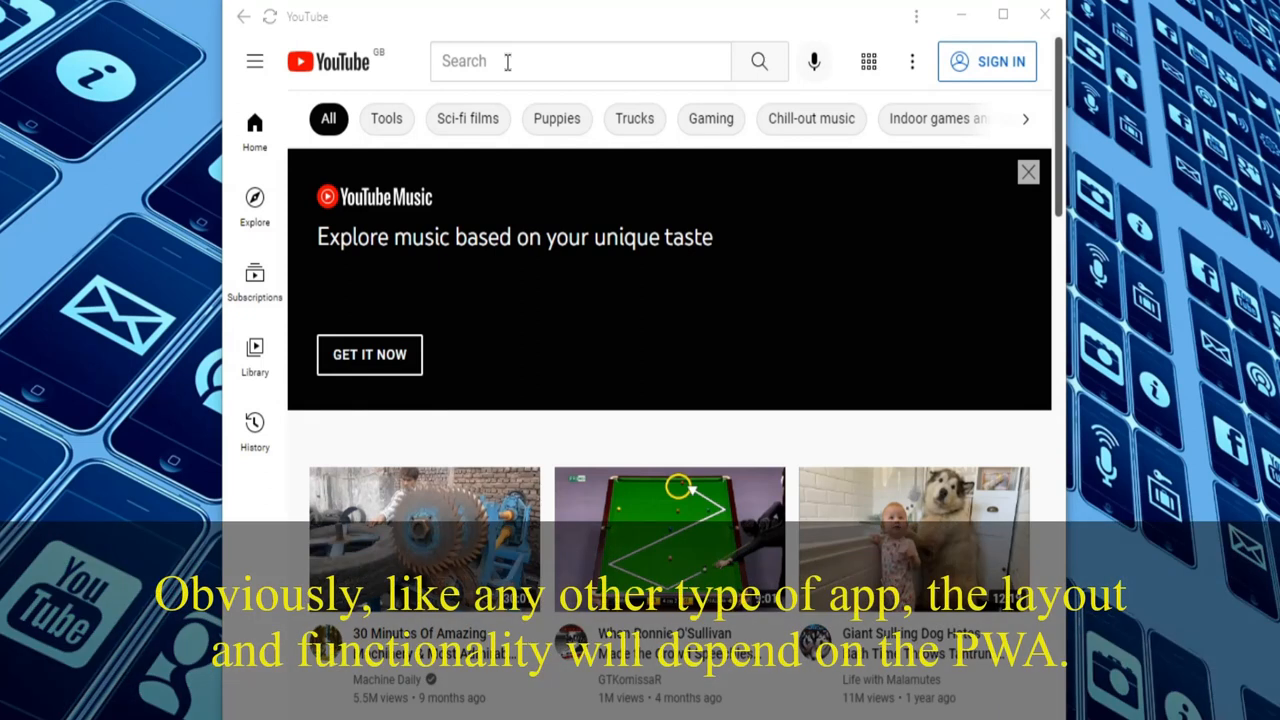
text(byte)
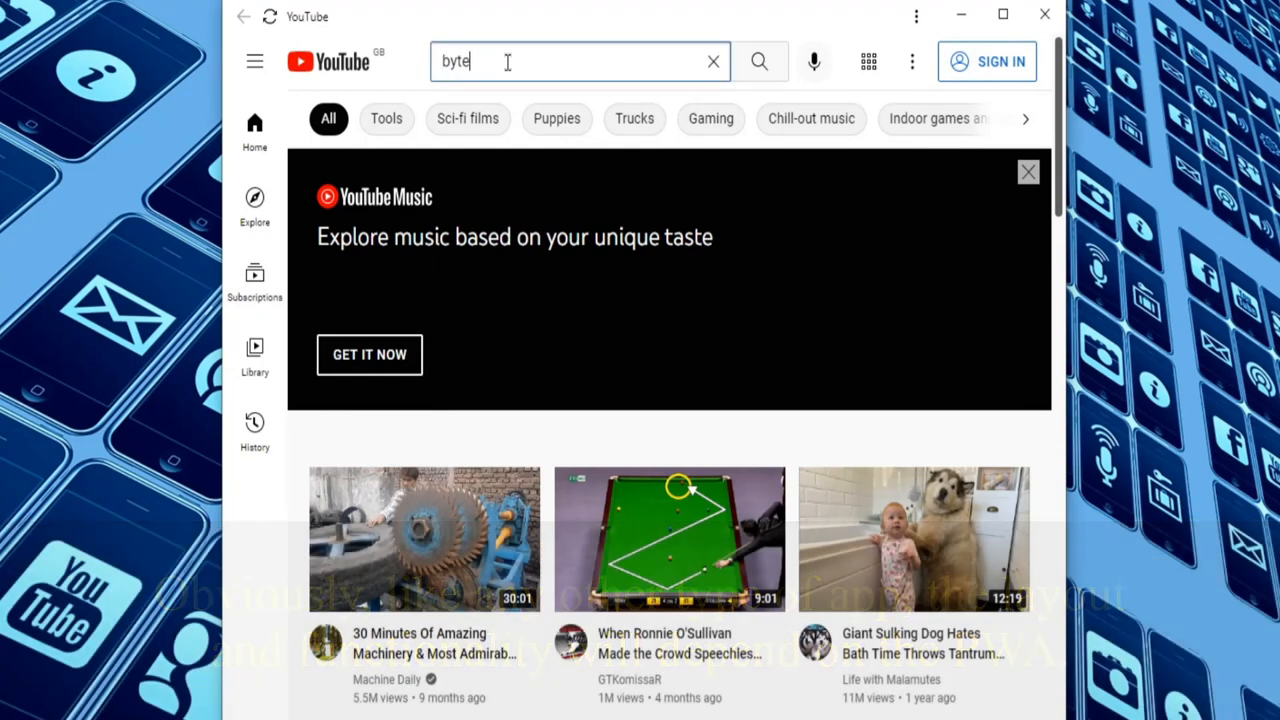
text(my pi)
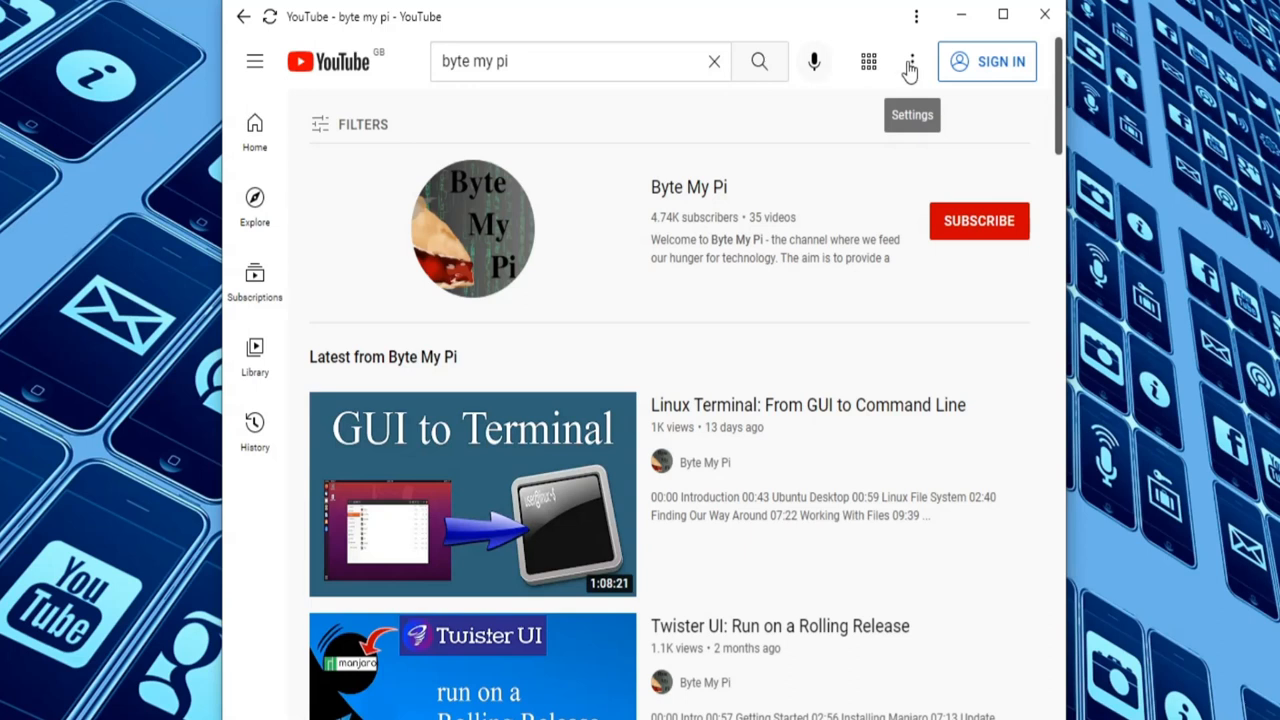
mouse_move(987, 61)
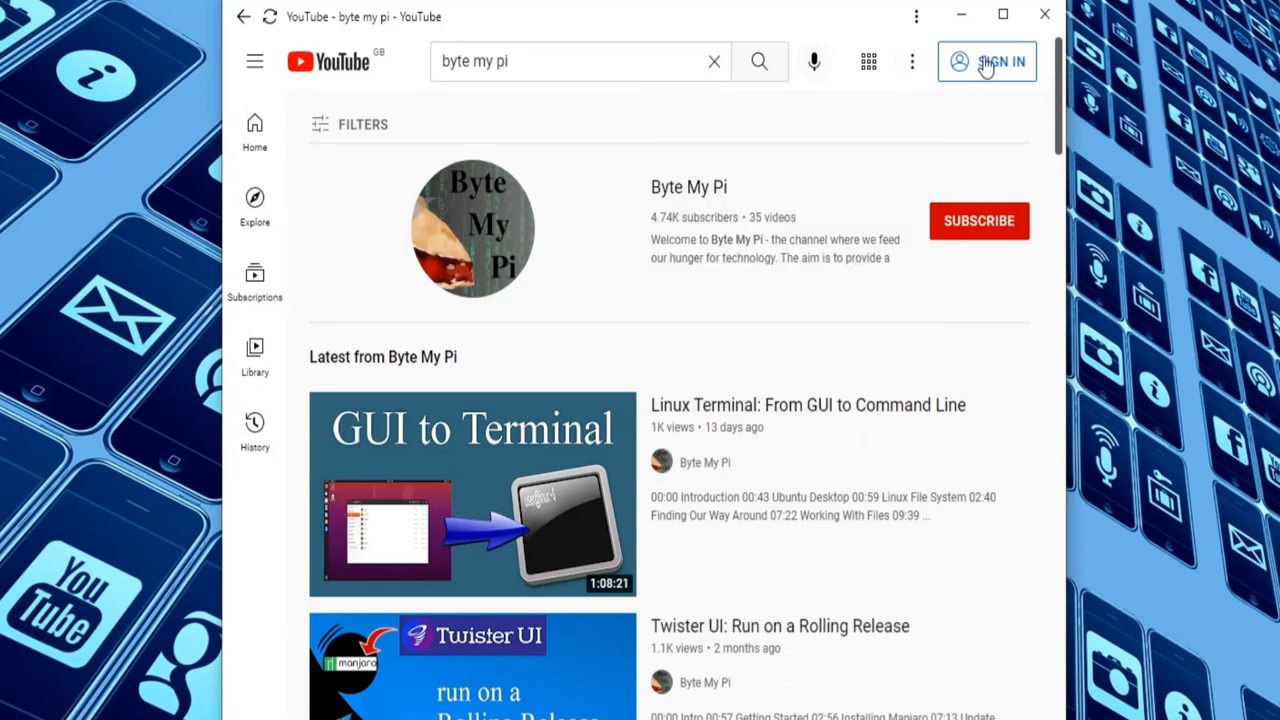
mouse_move(979, 221)
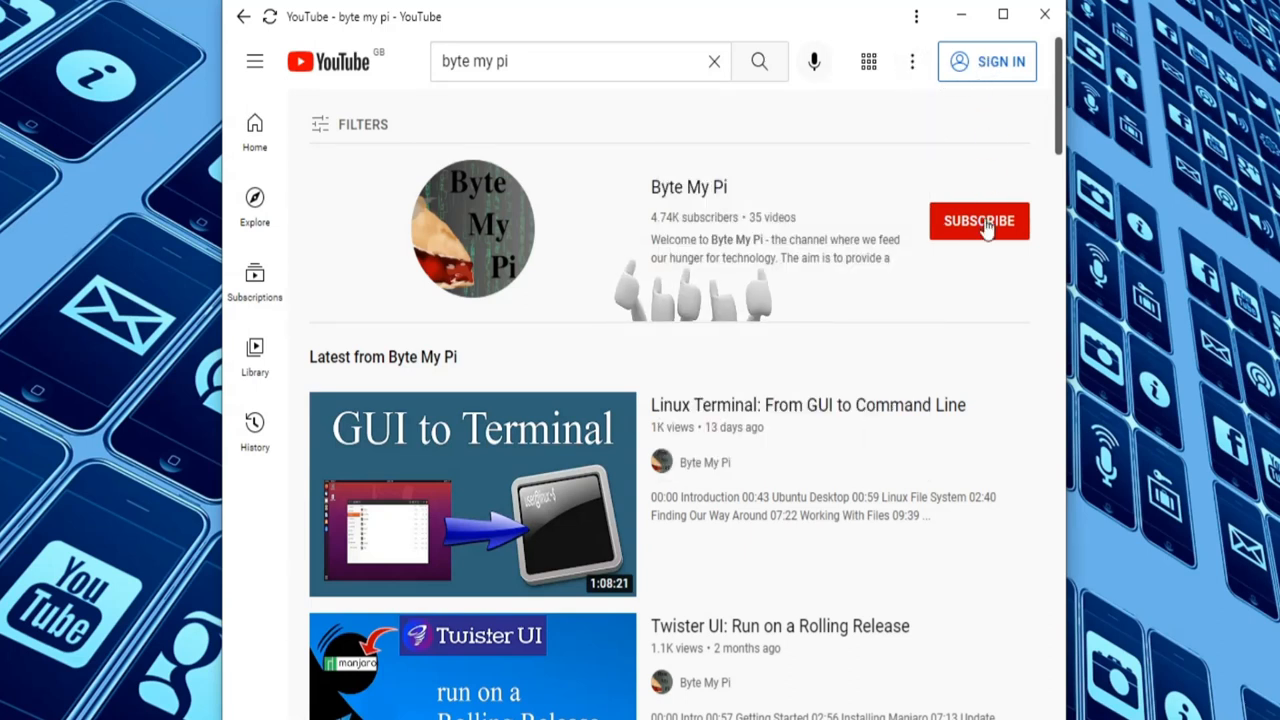
mouse_move(930, 336)
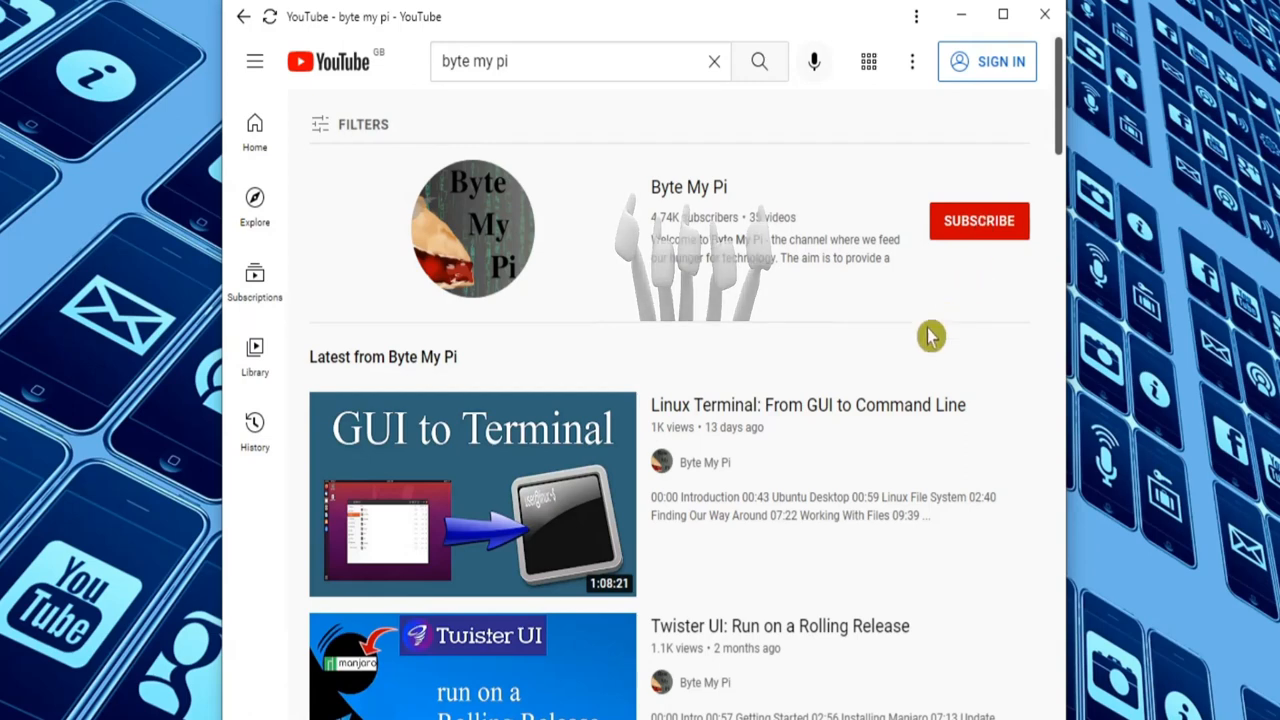
scroll(down, 3)
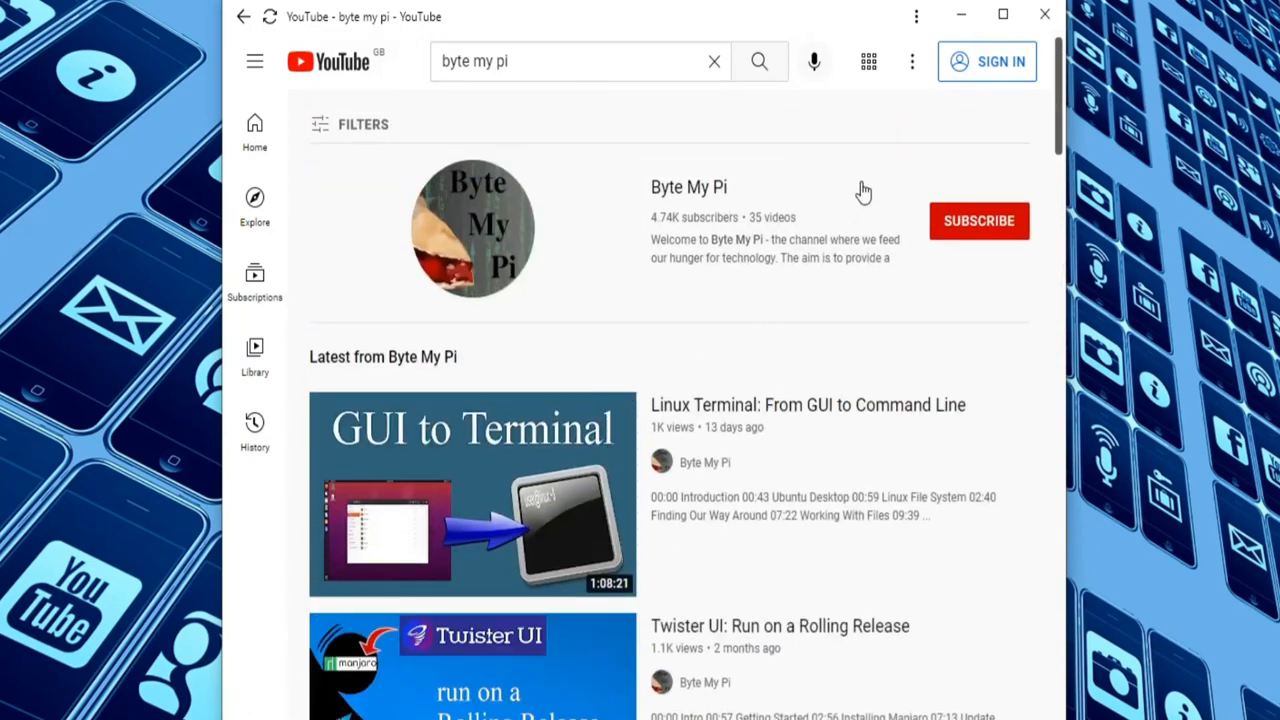
mouse_move(1015, 28)
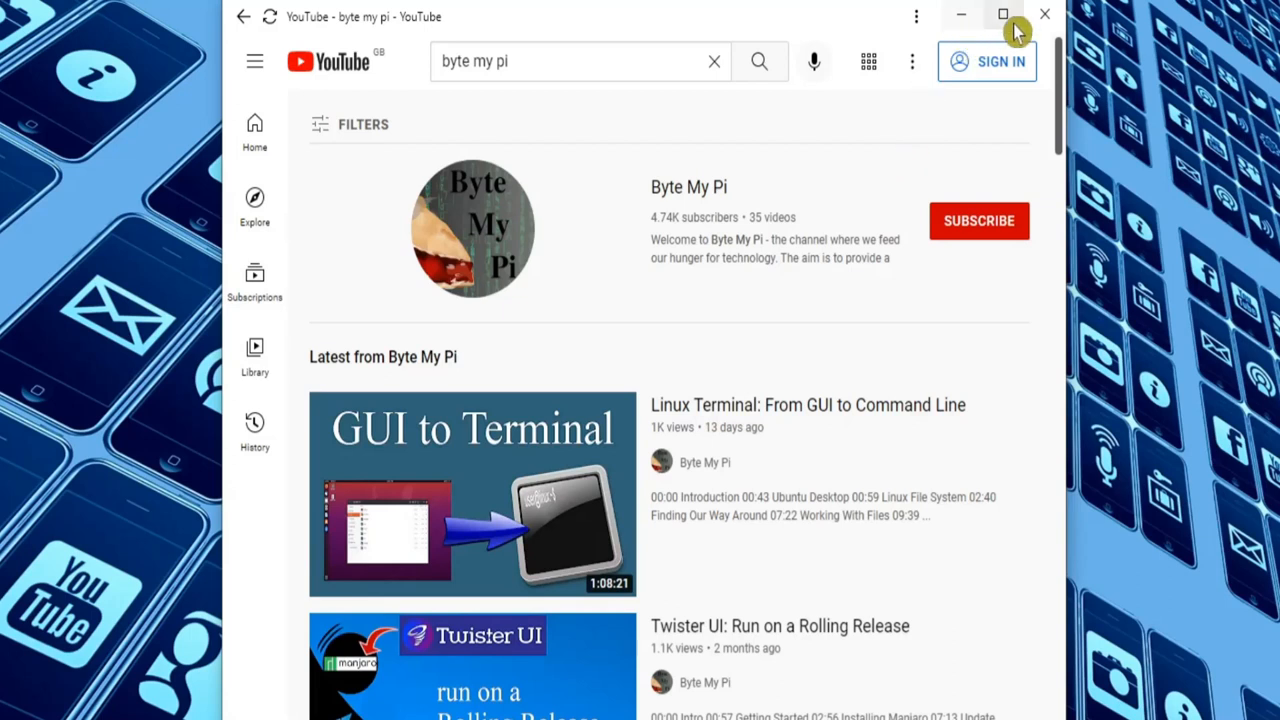
mouse_move(1045, 16)
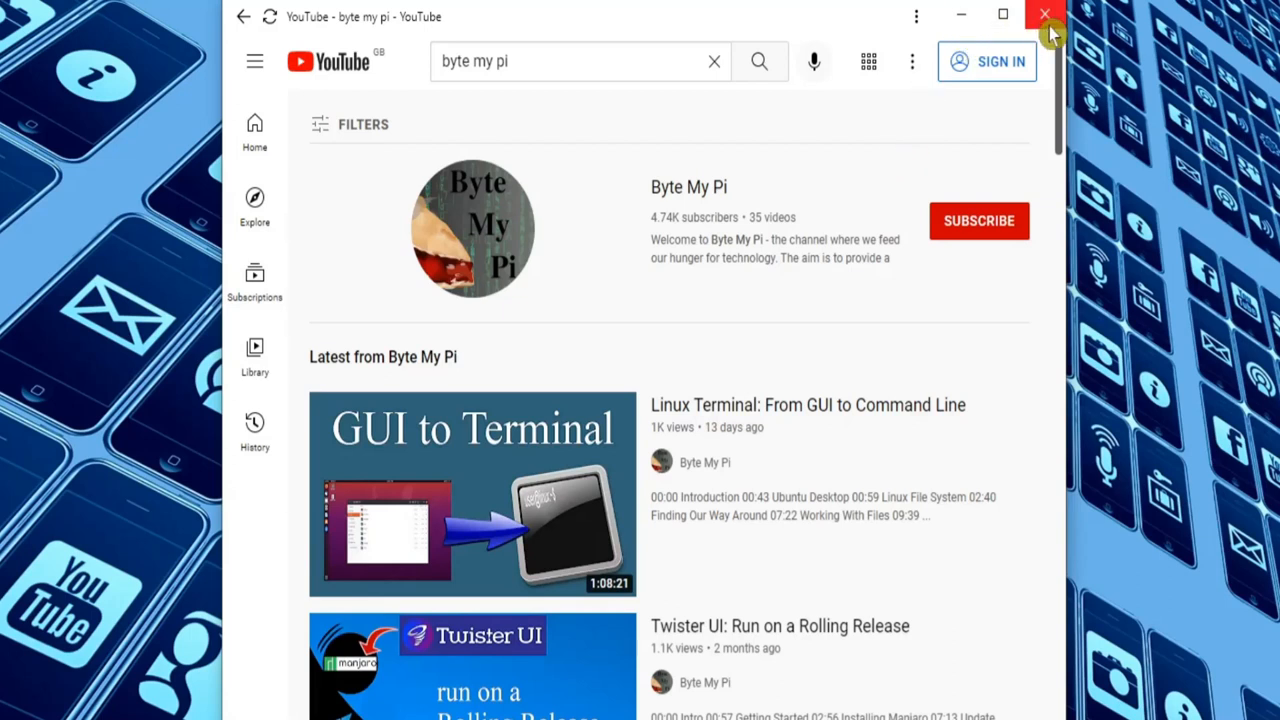
mouse_move(920, 25)
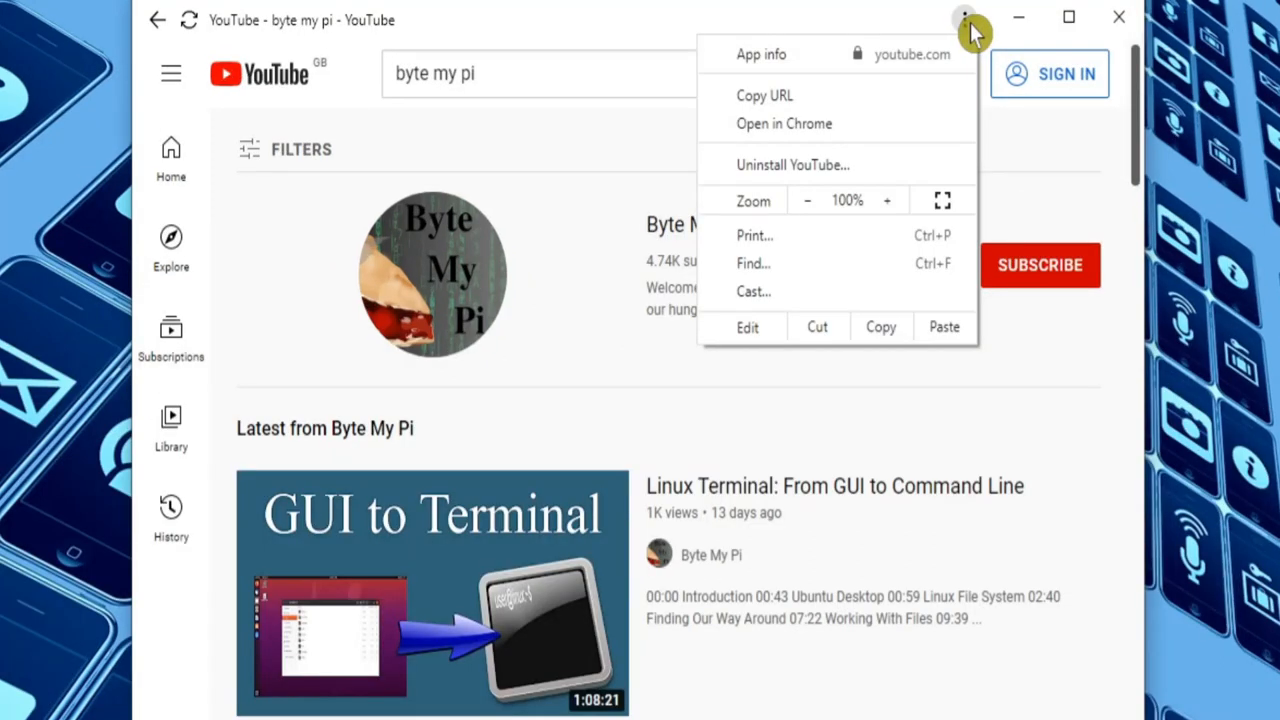
mouse_move(784, 123)
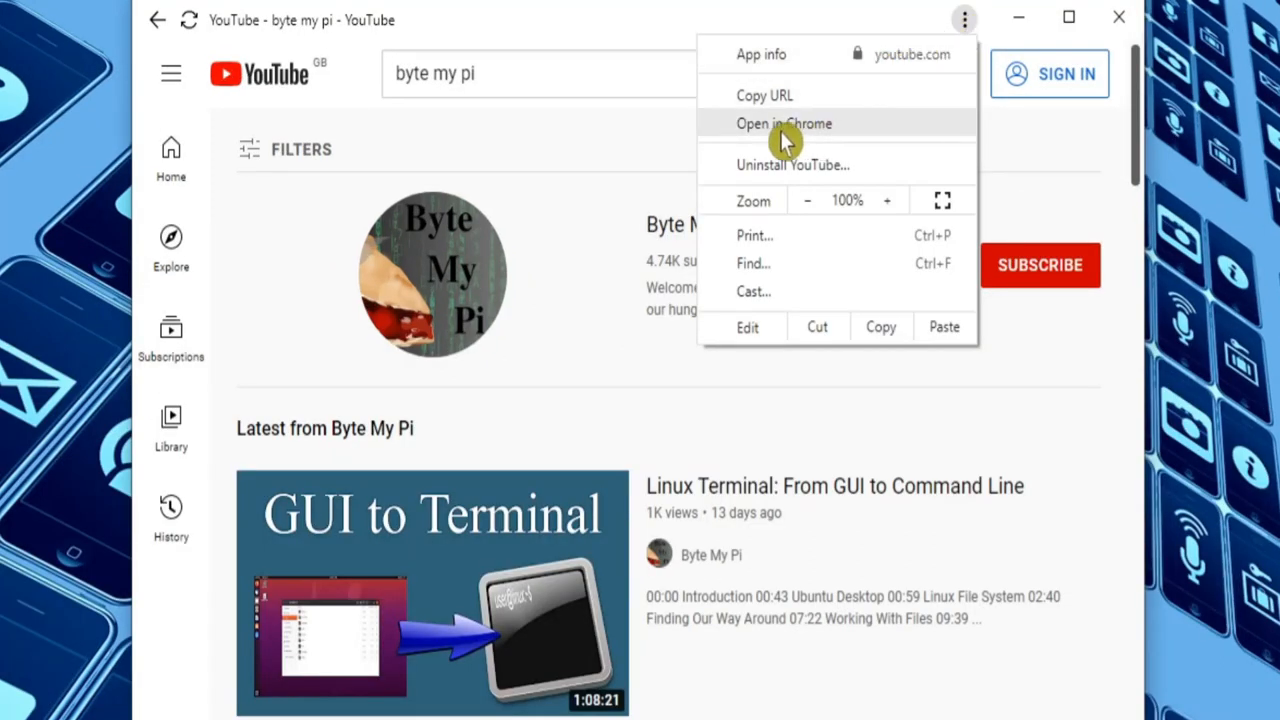
mouse_move(820, 135)
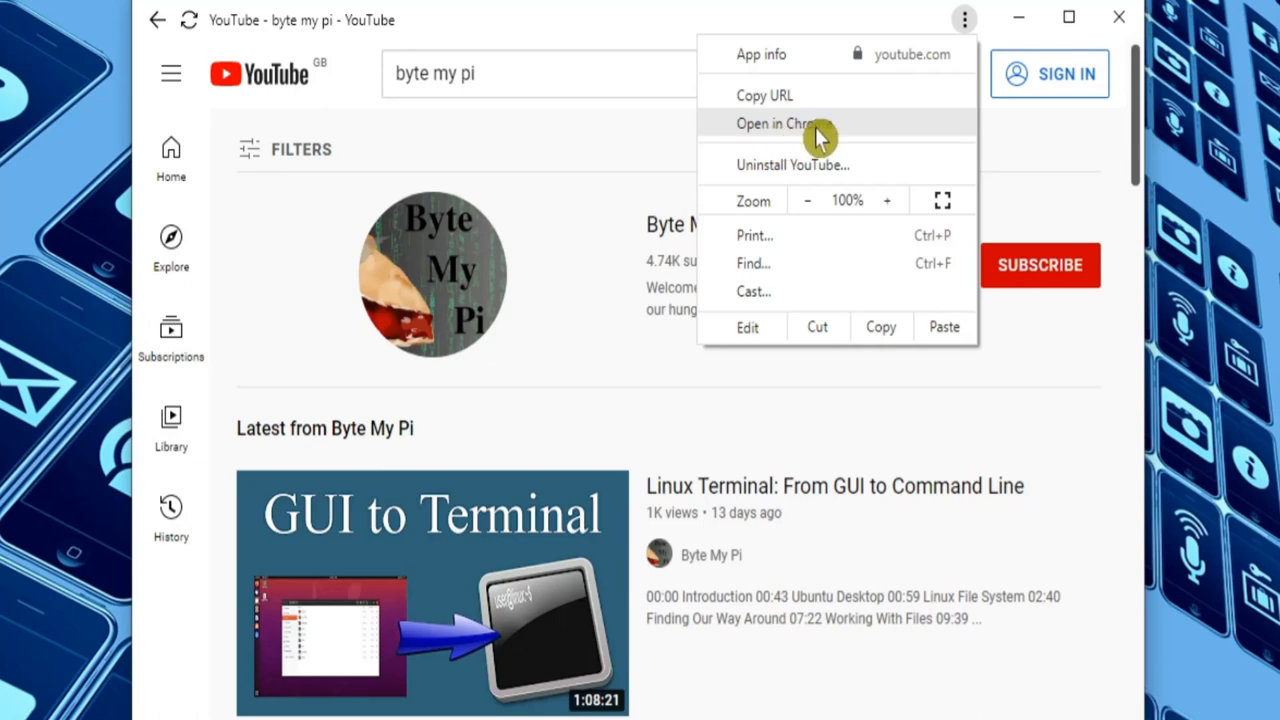
mouse_move(820, 178)
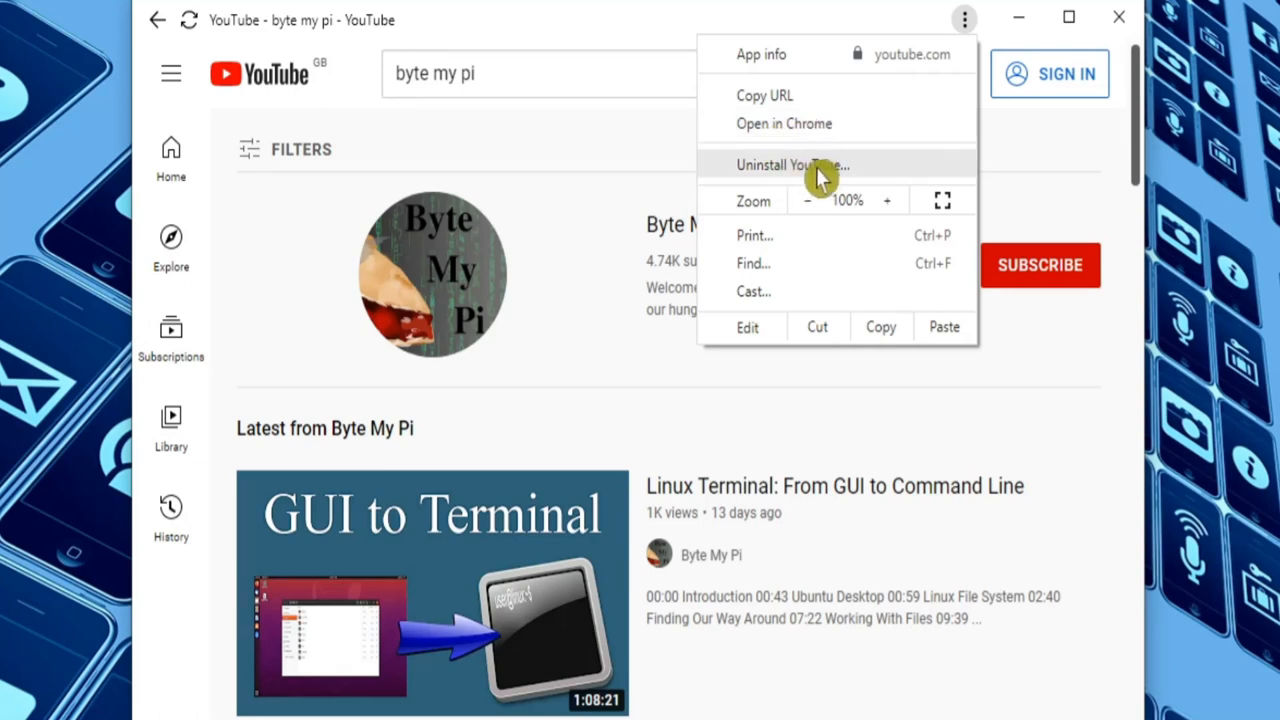
mouse_move(681, 68)
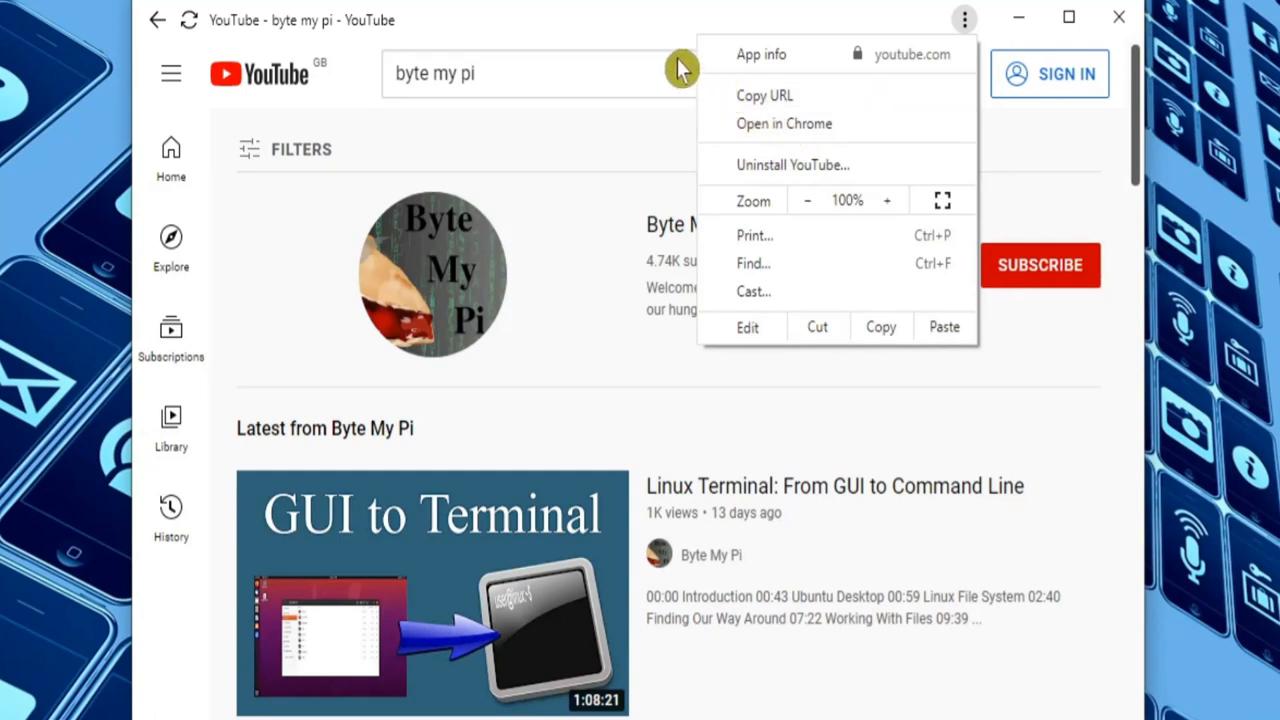
click(640, 43)
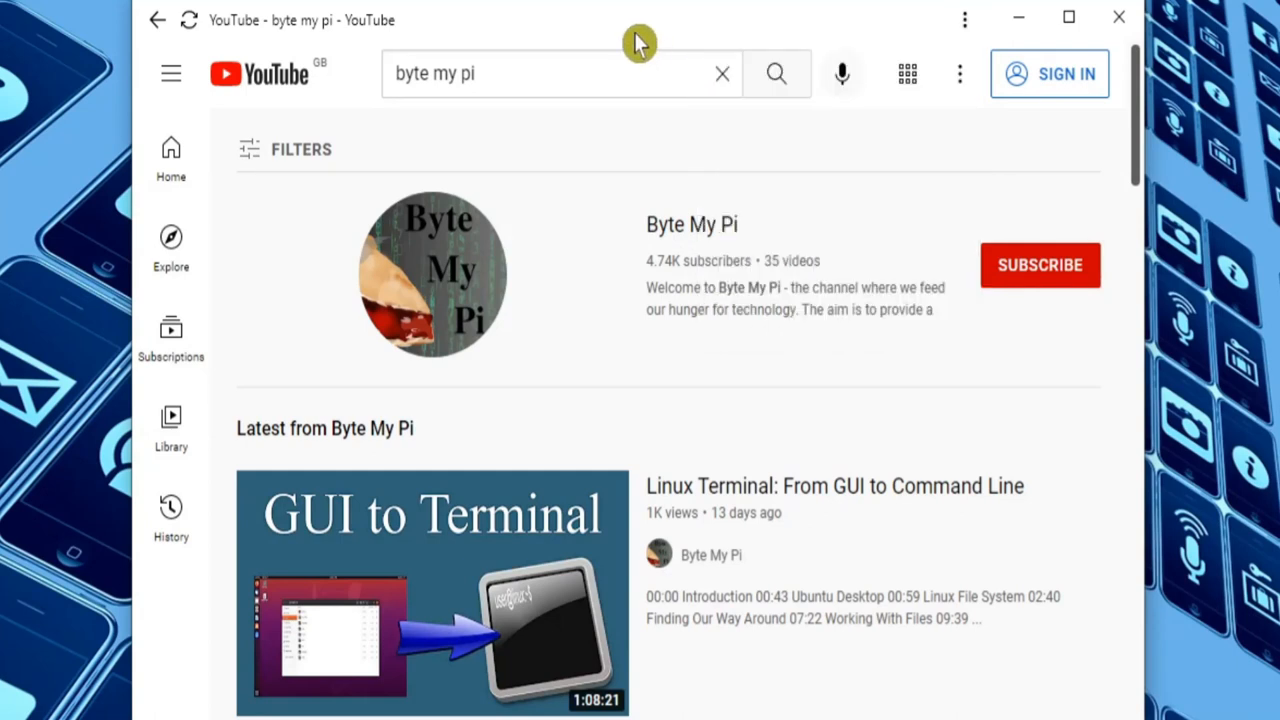
mouse_move(639, 44)
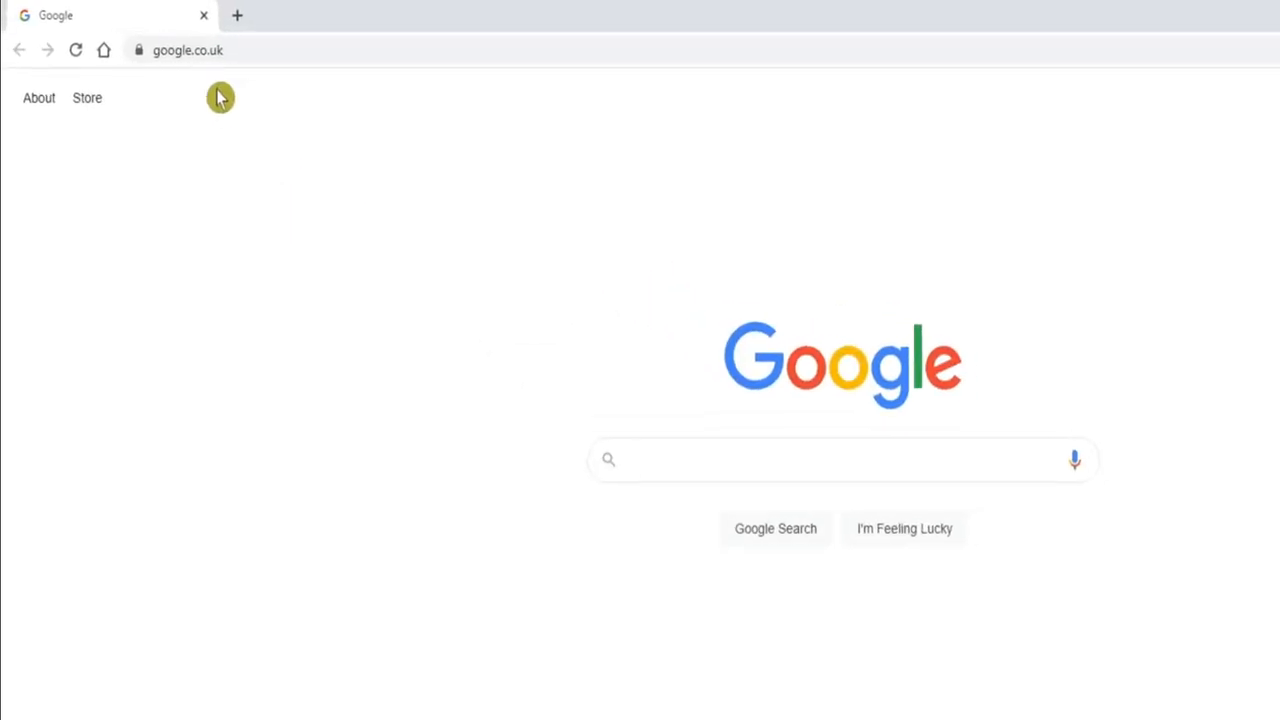
Go to chrome://apps to list the installed Chrome apps
click(213, 50)
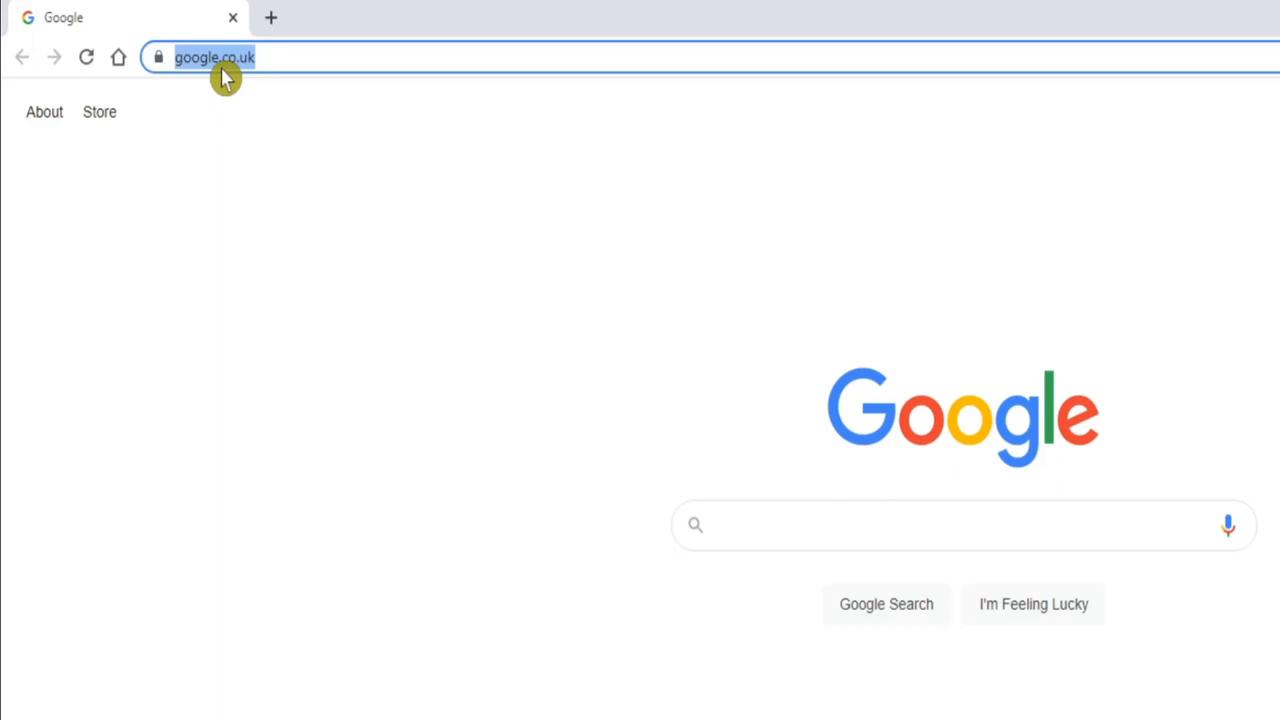
text(chrome://apps)
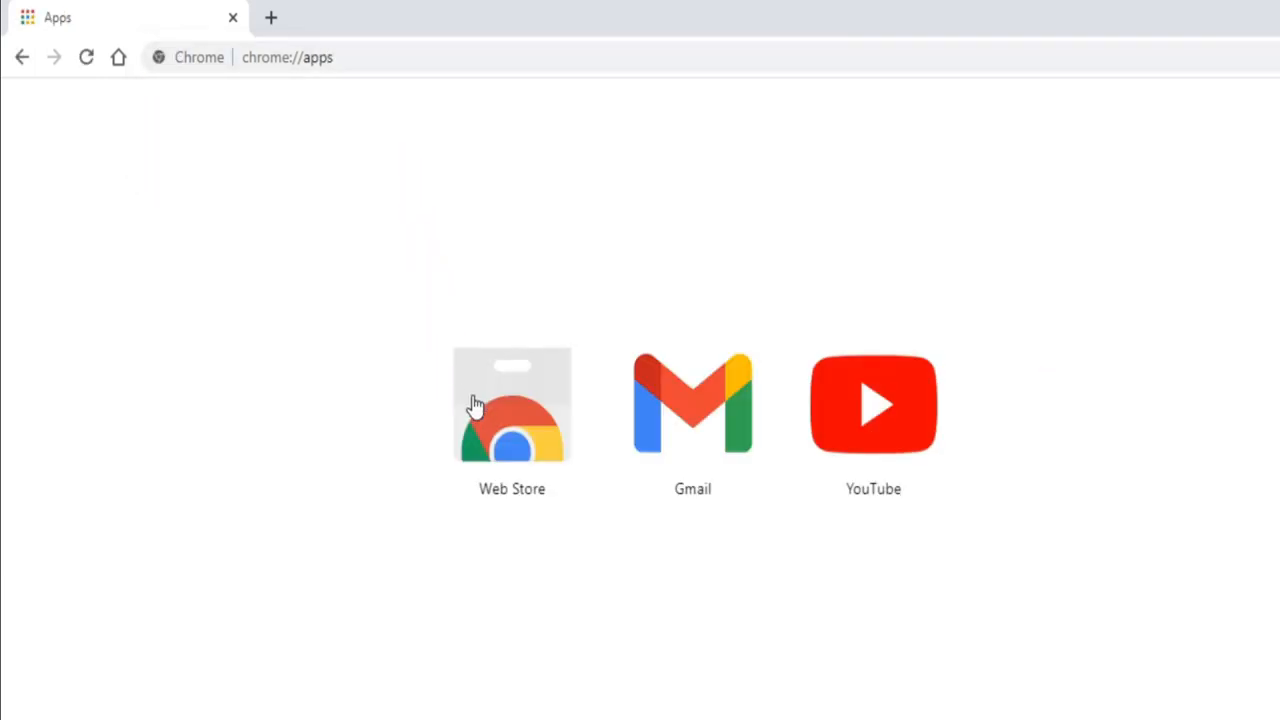
mouse_move(658, 418)
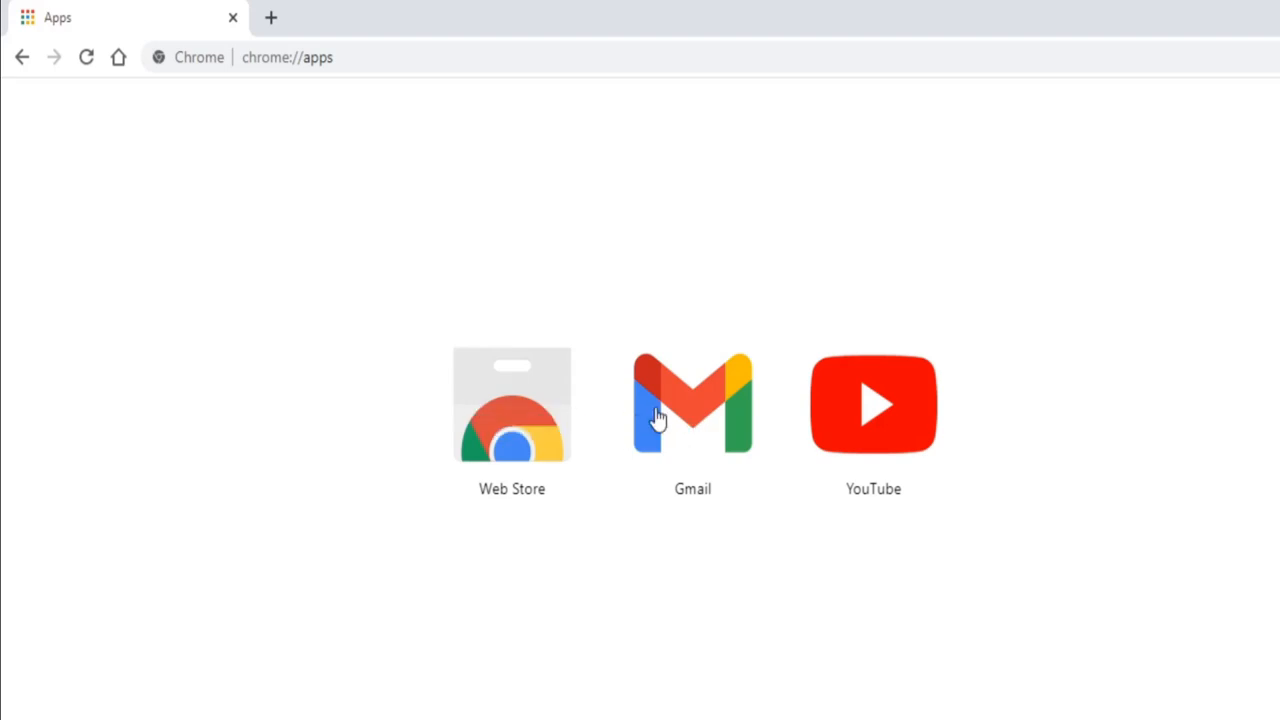
mouse_move(573, 410)
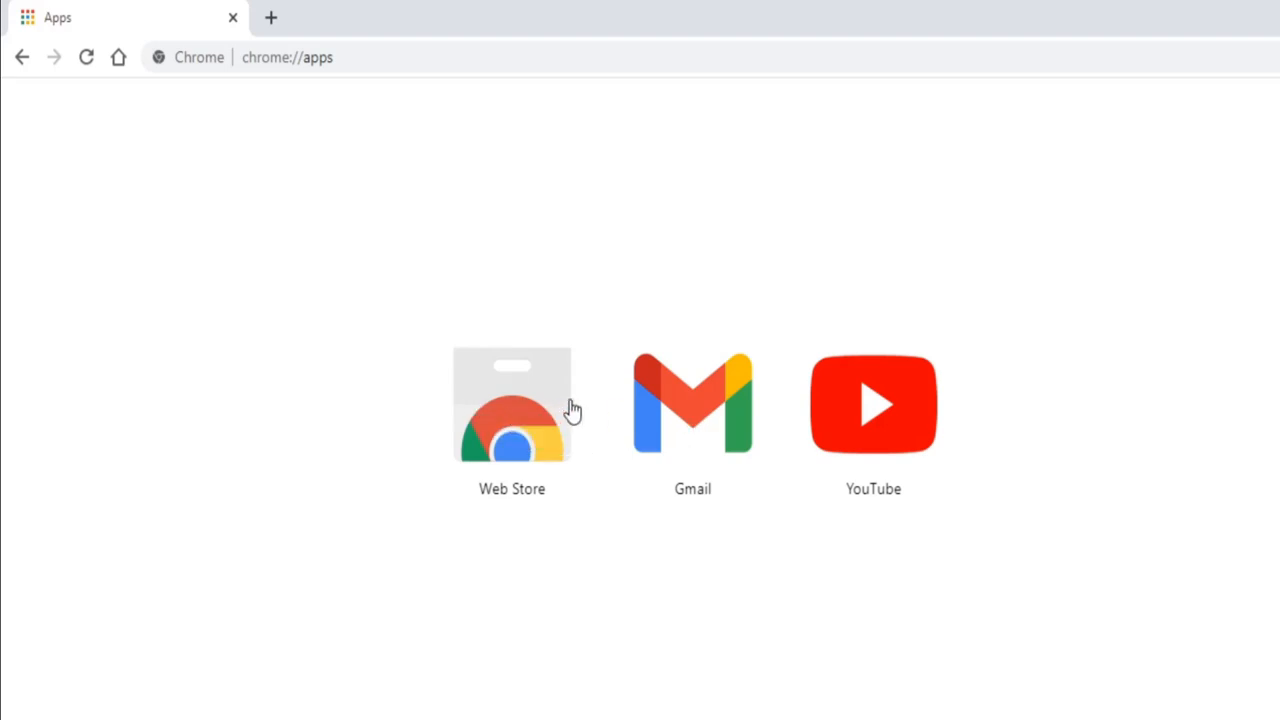
mouse_move(1012, 424)
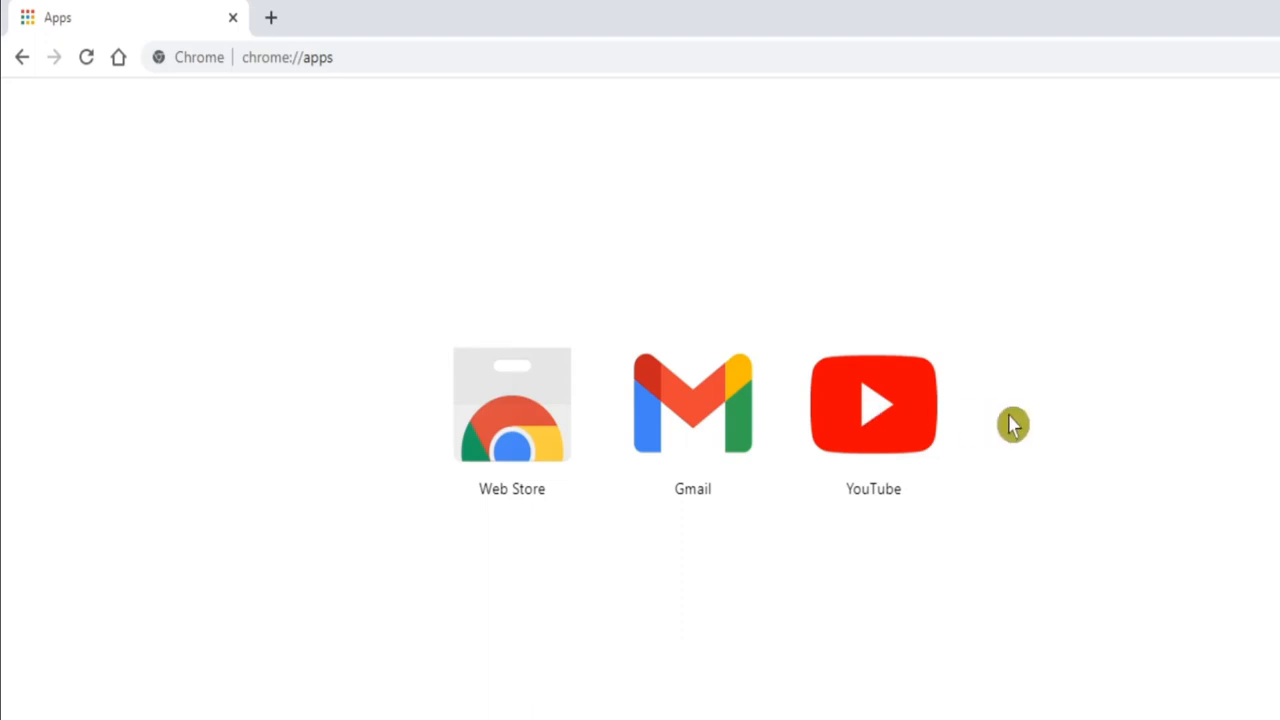
mouse_move(873, 405)
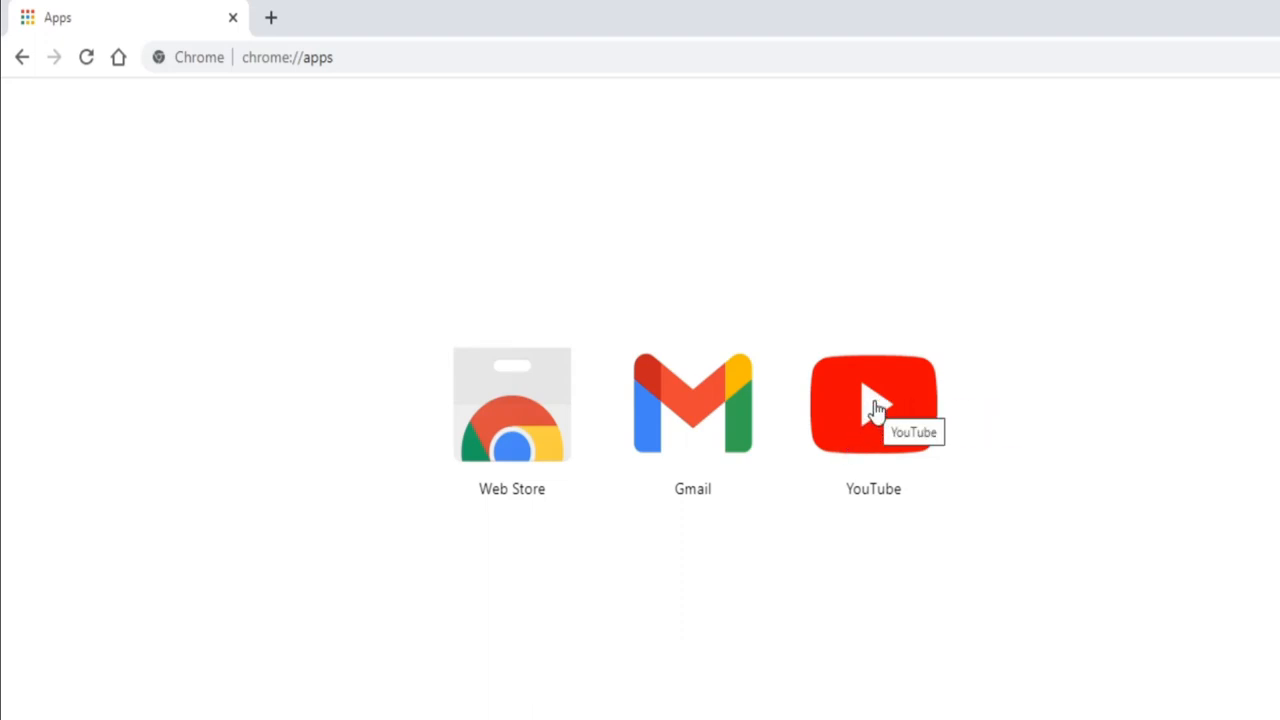
Remove the YouTube app from Chrome, clearing its site data, then close the window
right_click(873, 404)
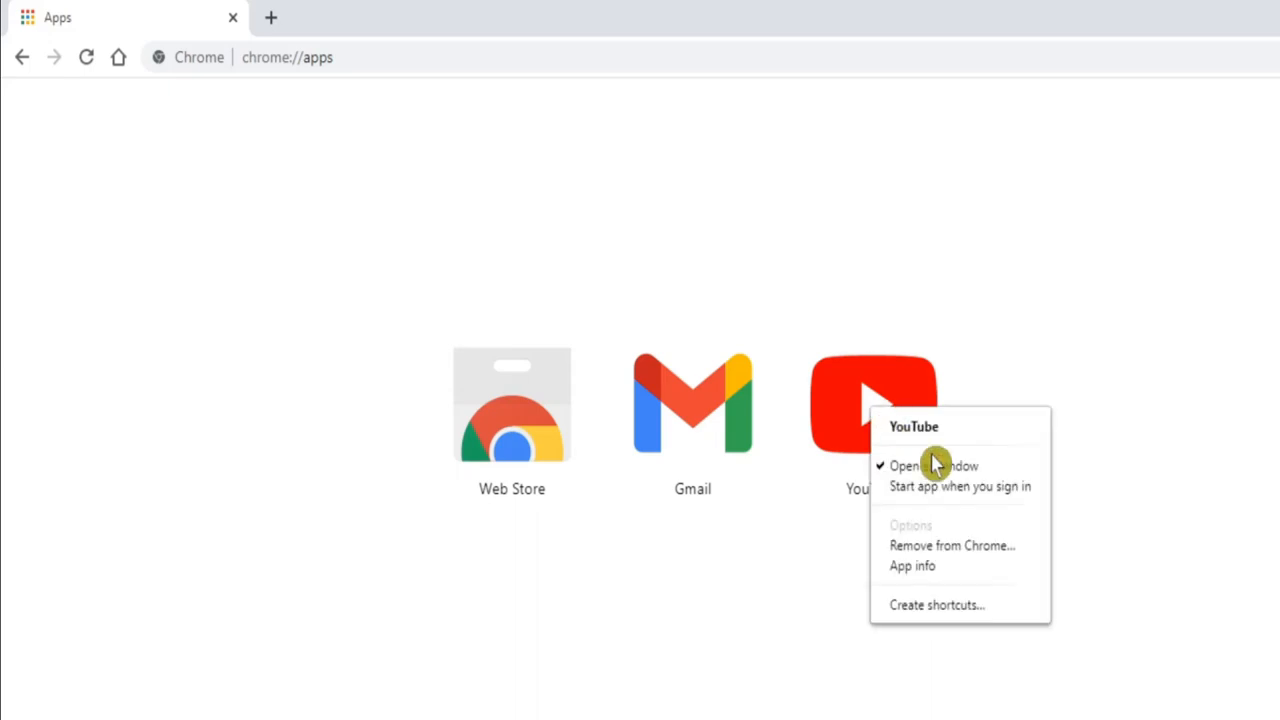
click(951, 545)
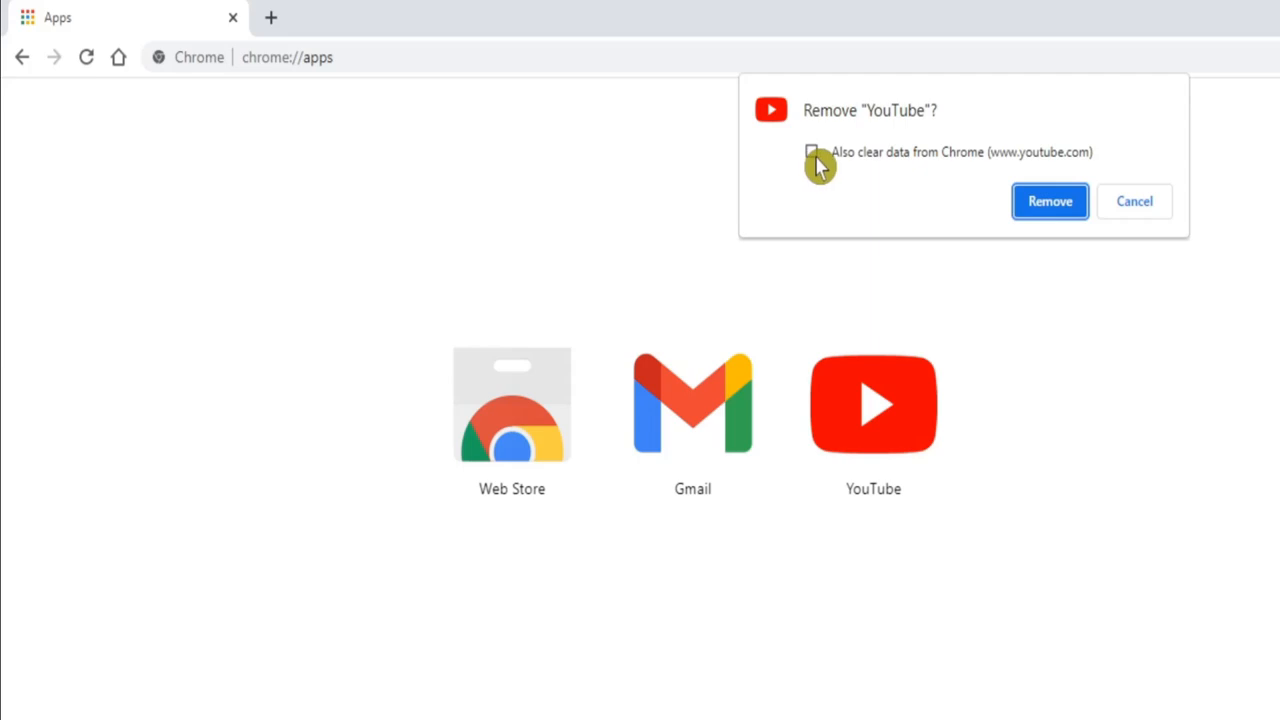
click(811, 151)
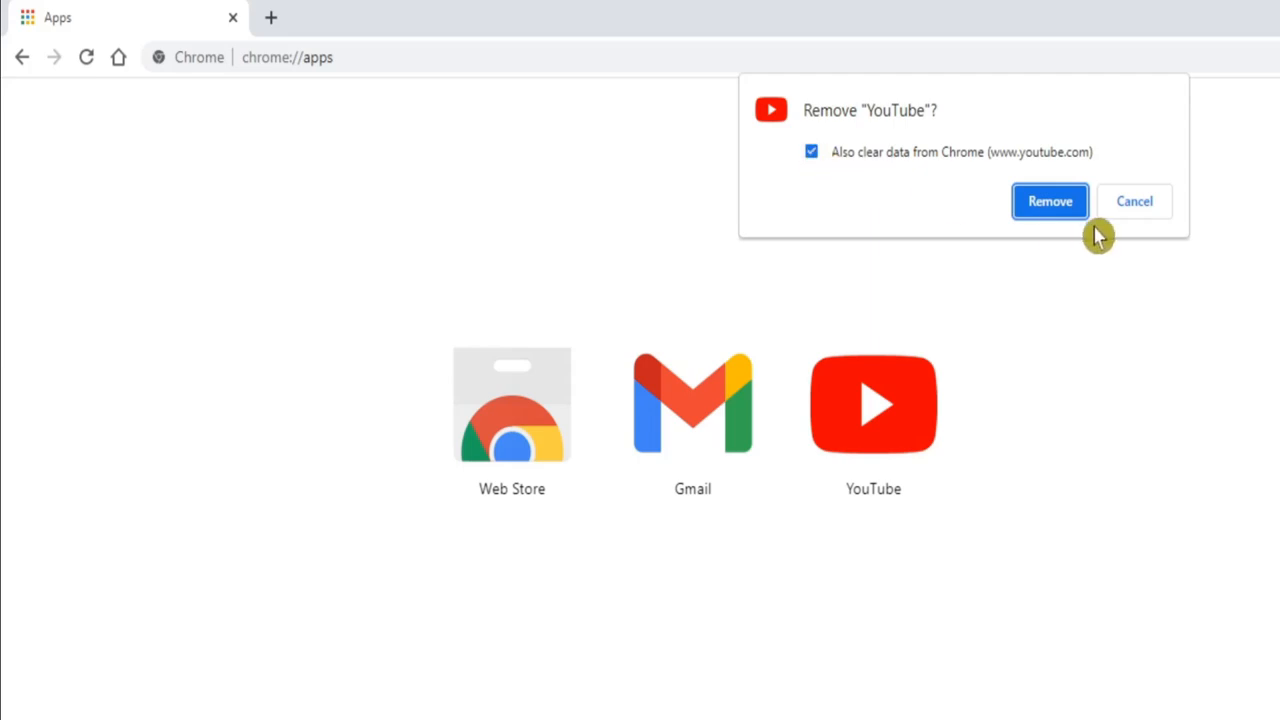
click(1049, 201)
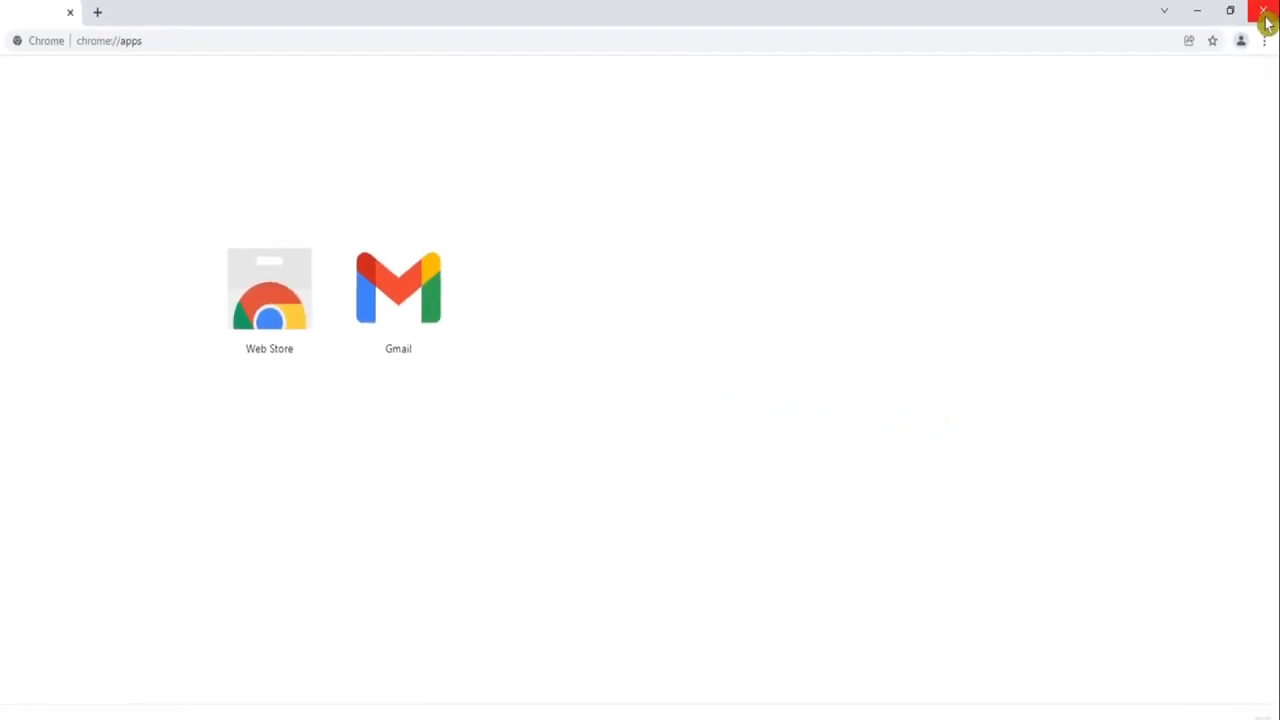
click(1265, 11)
text(b)
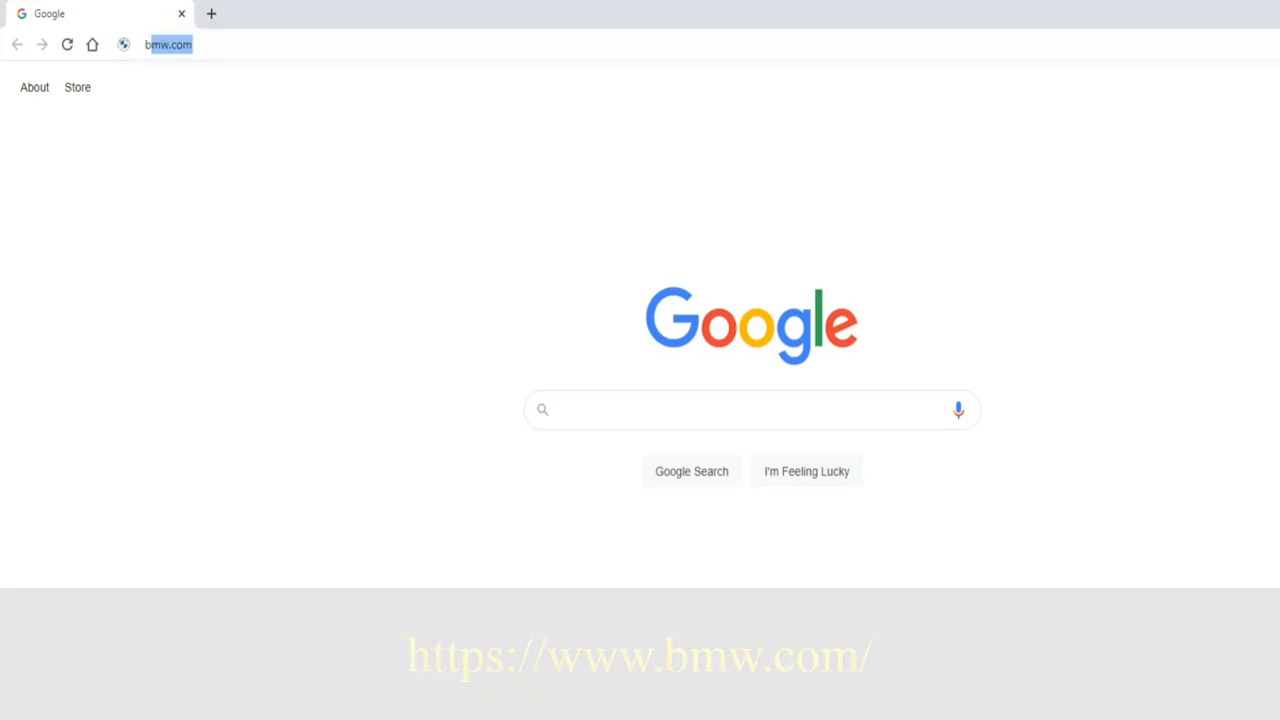
Load bmw.com and bring up the Install BMW.com app prompt
key(Return)
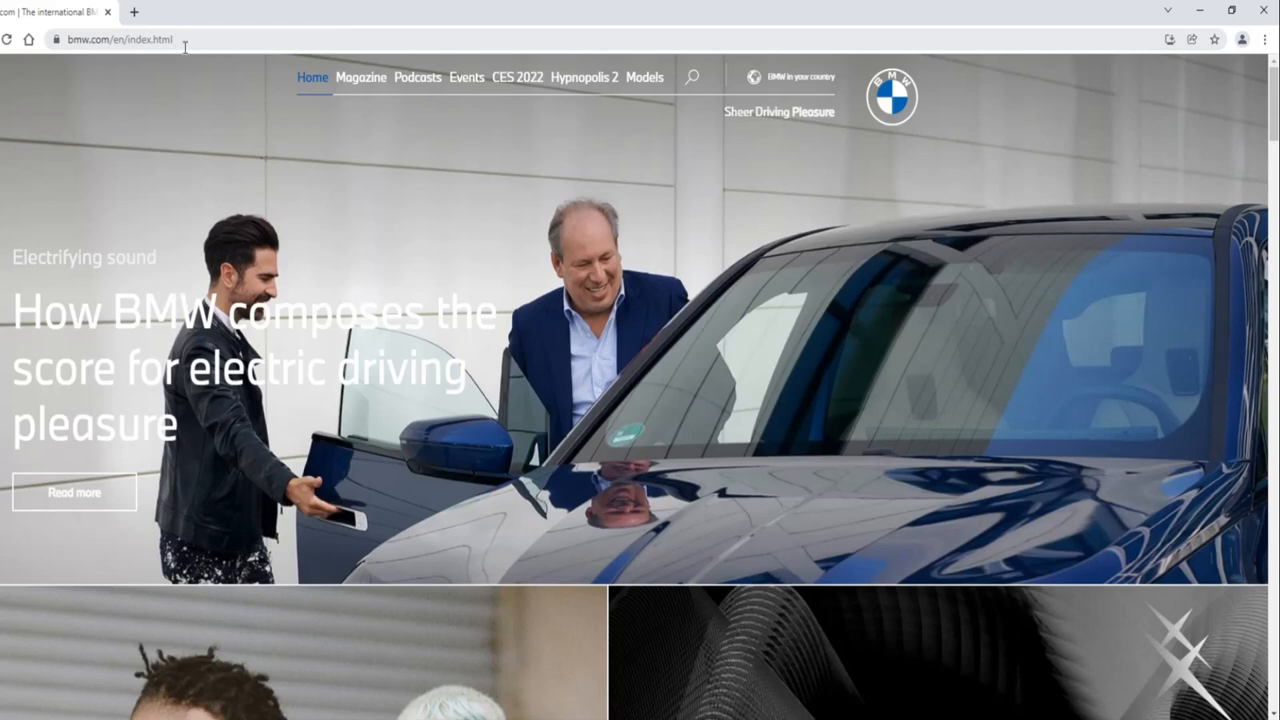
click(1263, 40)
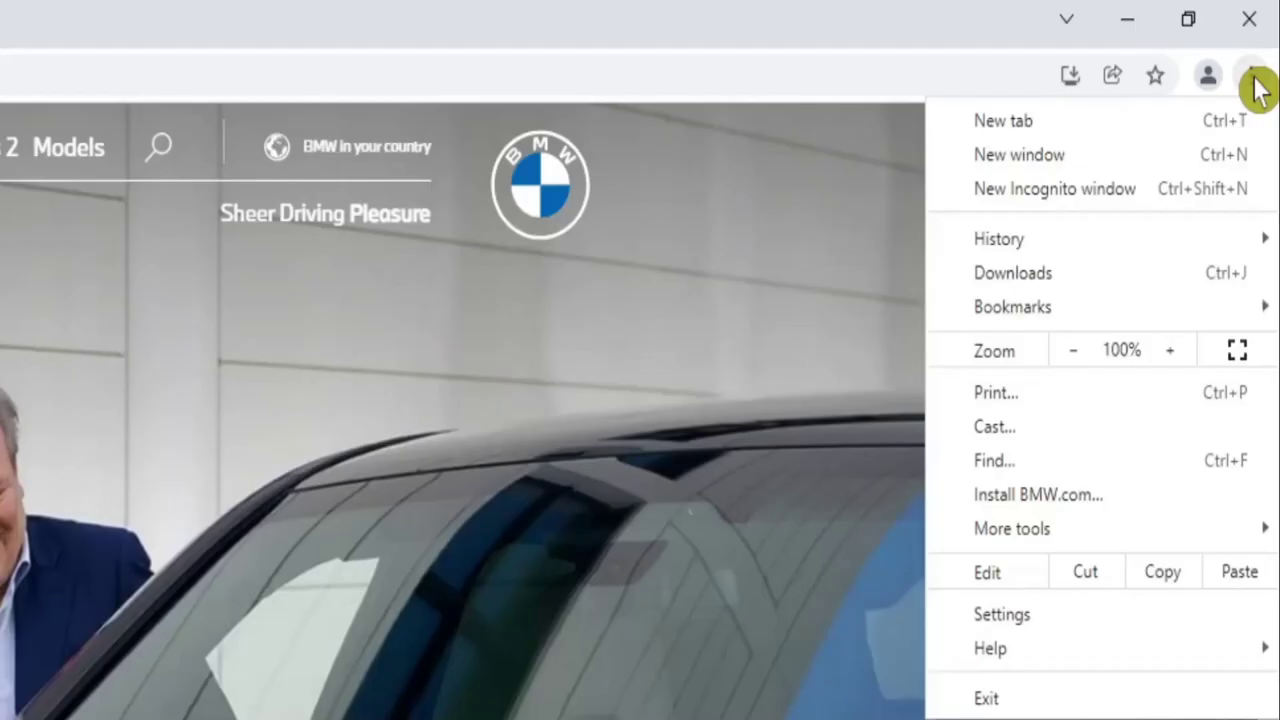
mouse_move(1038, 494)
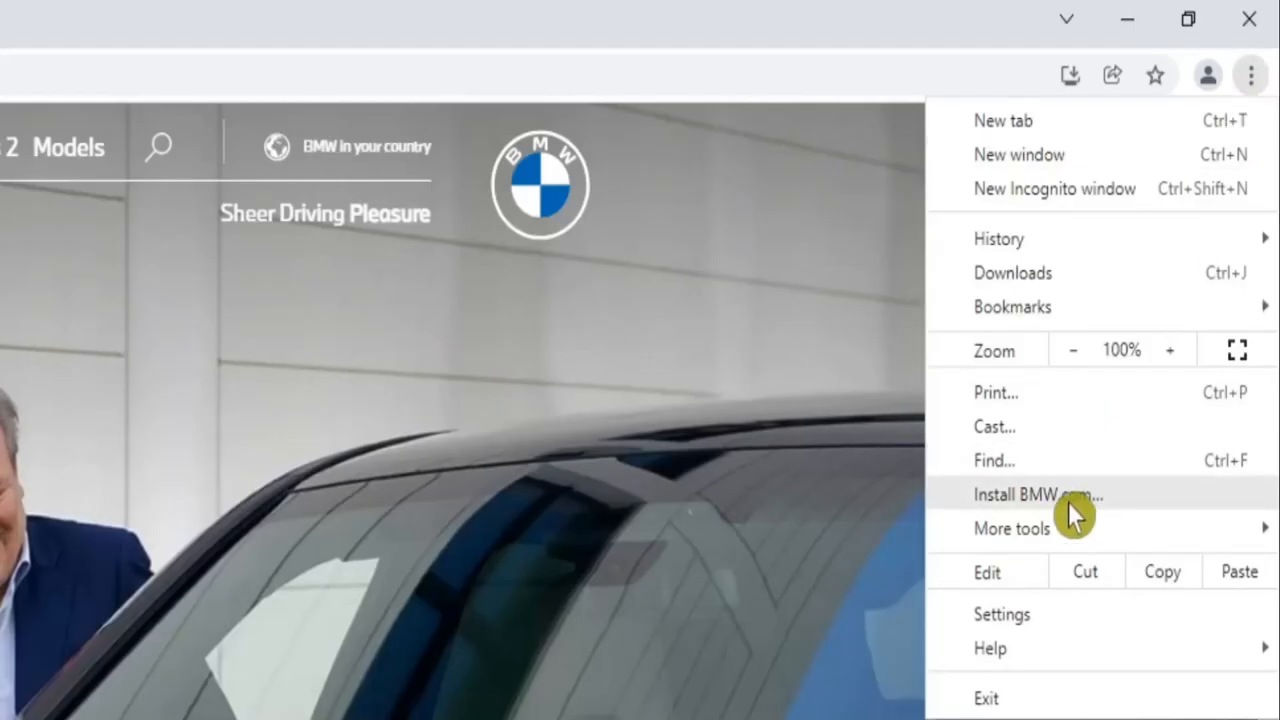
mouse_move(992, 98)
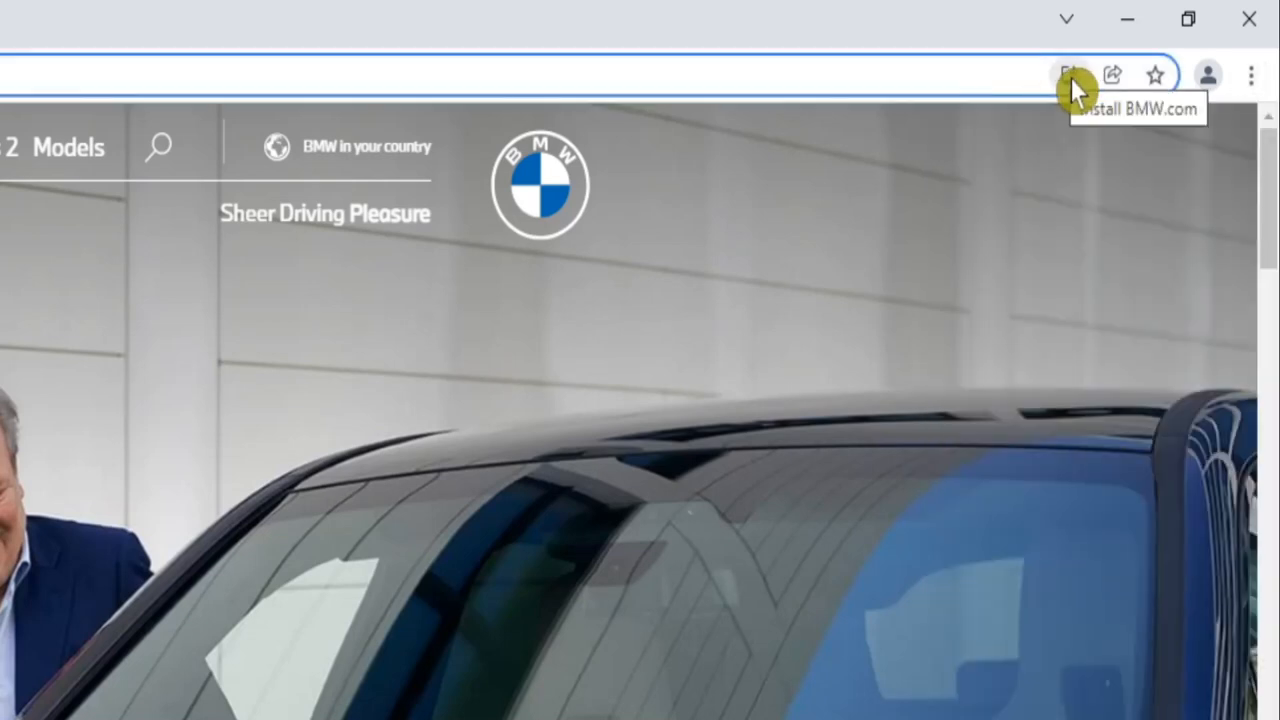
click(1071, 74)
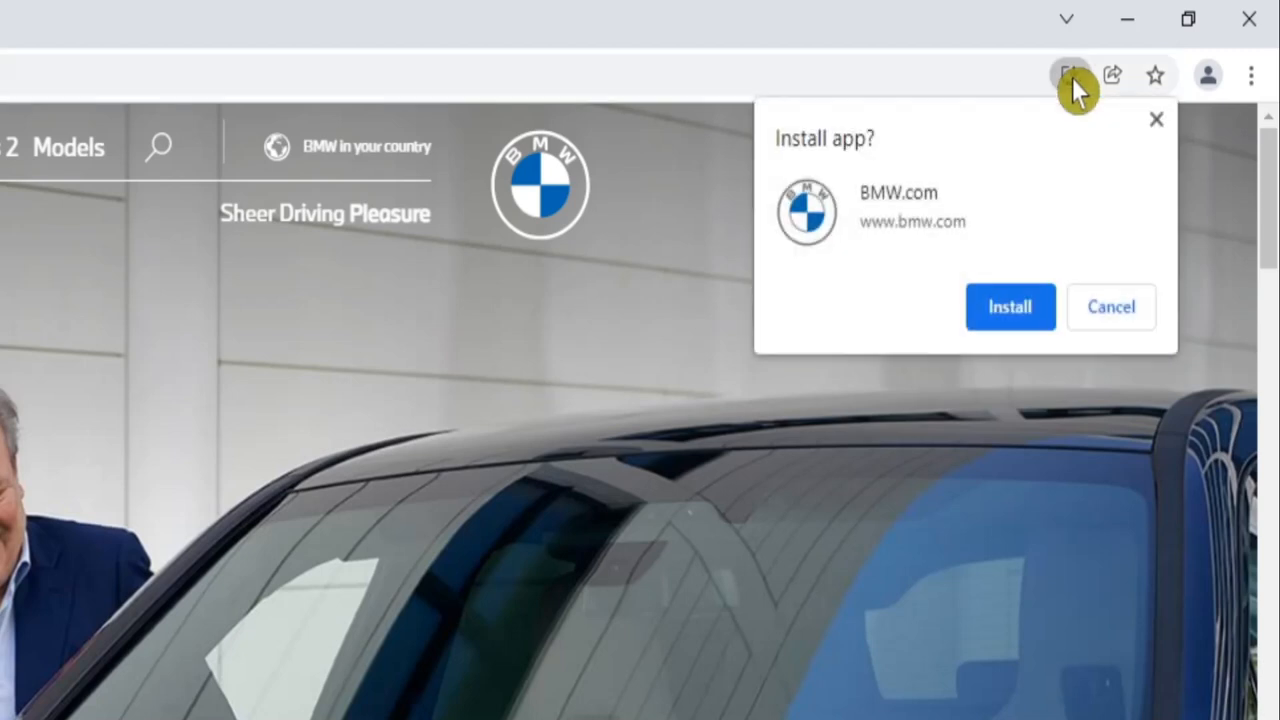
mouse_move(960, 192)
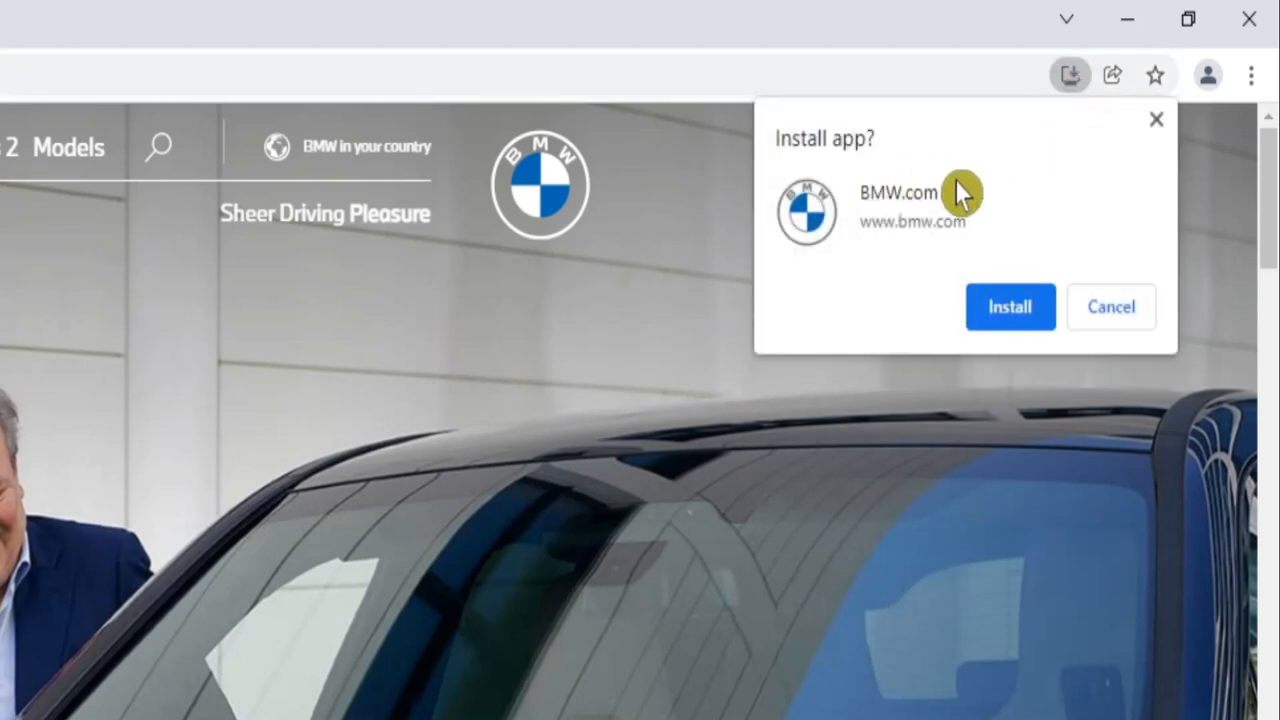
mouse_move(1010, 307)
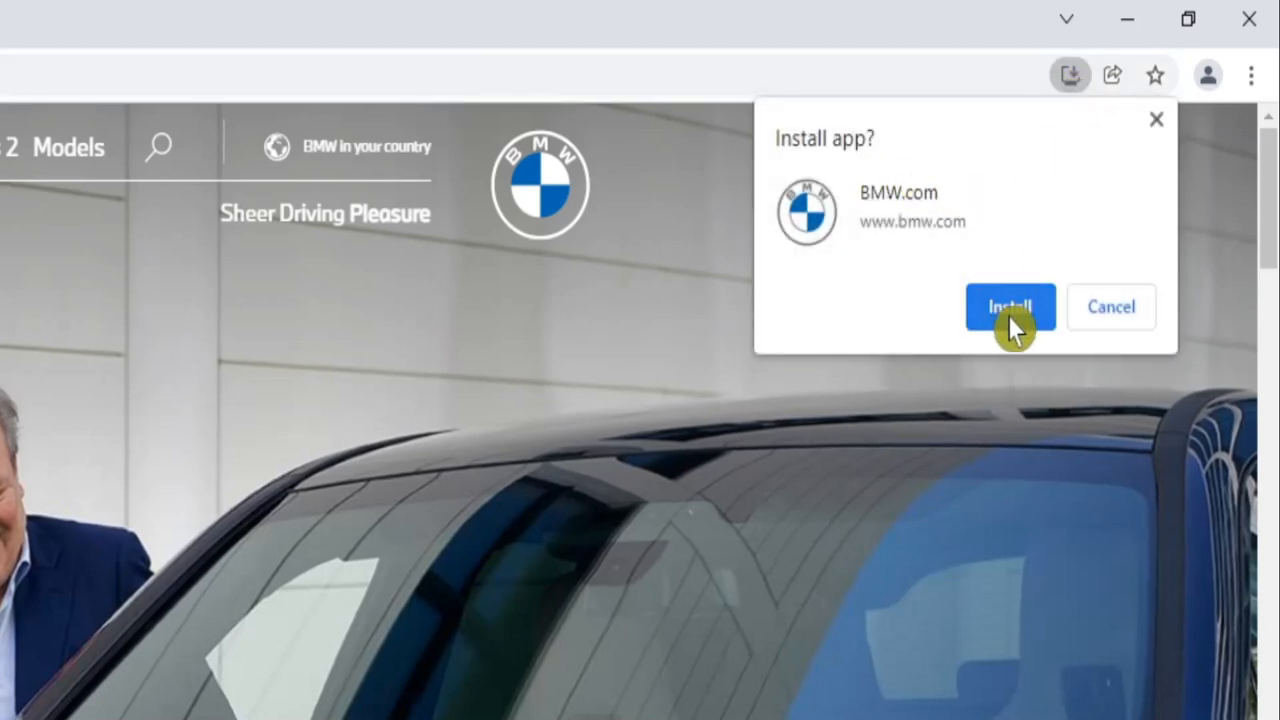
mouse_move(1118, 190)
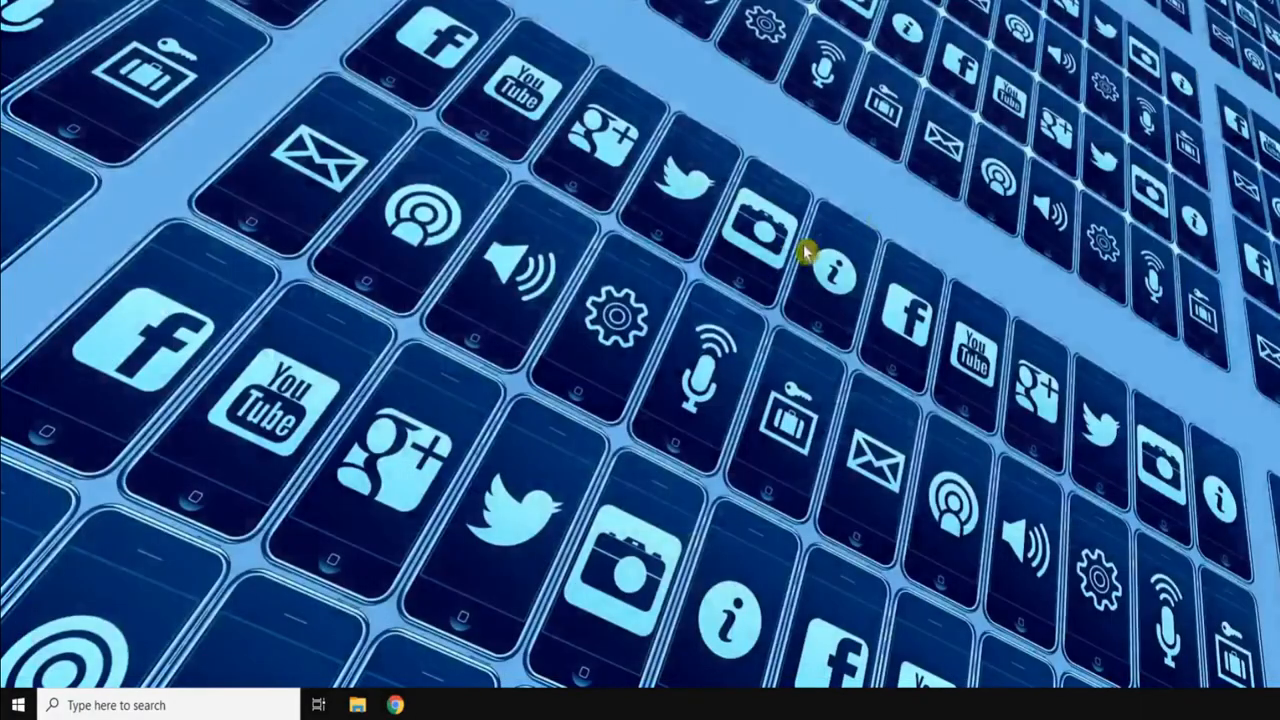
mouse_move(500, 565)
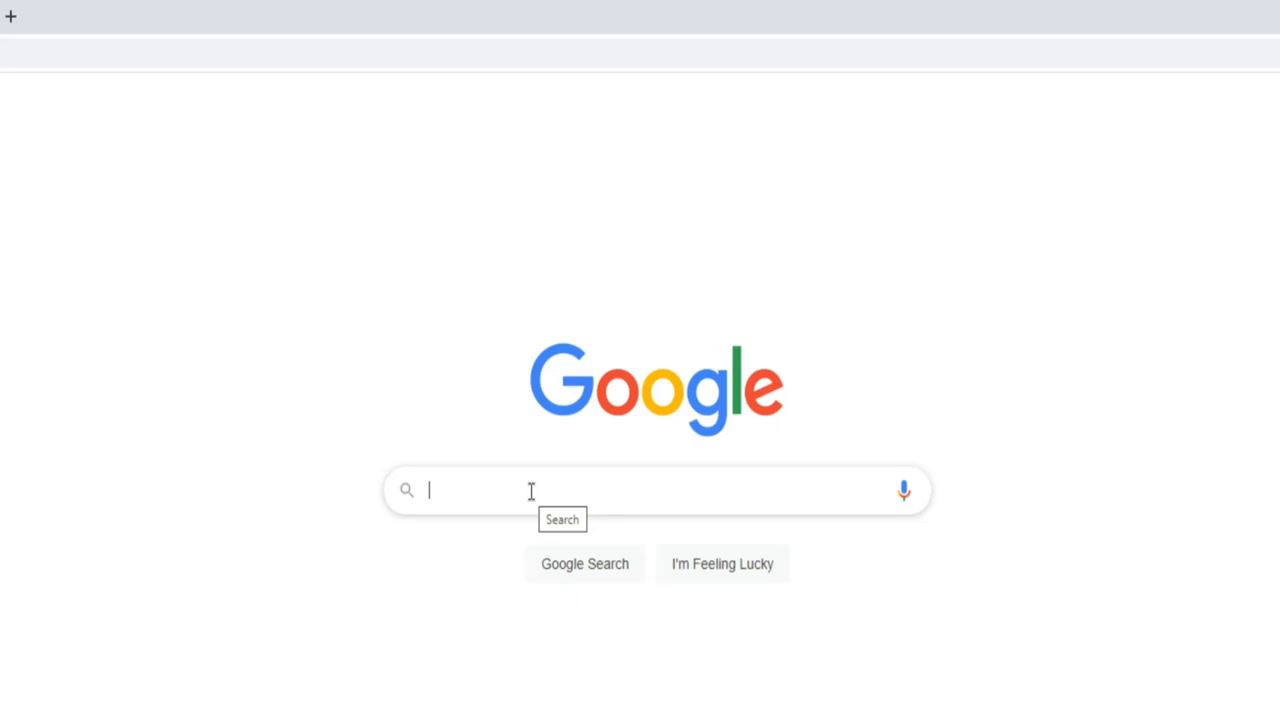
Search Google for distrowatch, open DistroWatch.com and check Chrome's menu for an install option
text(d)
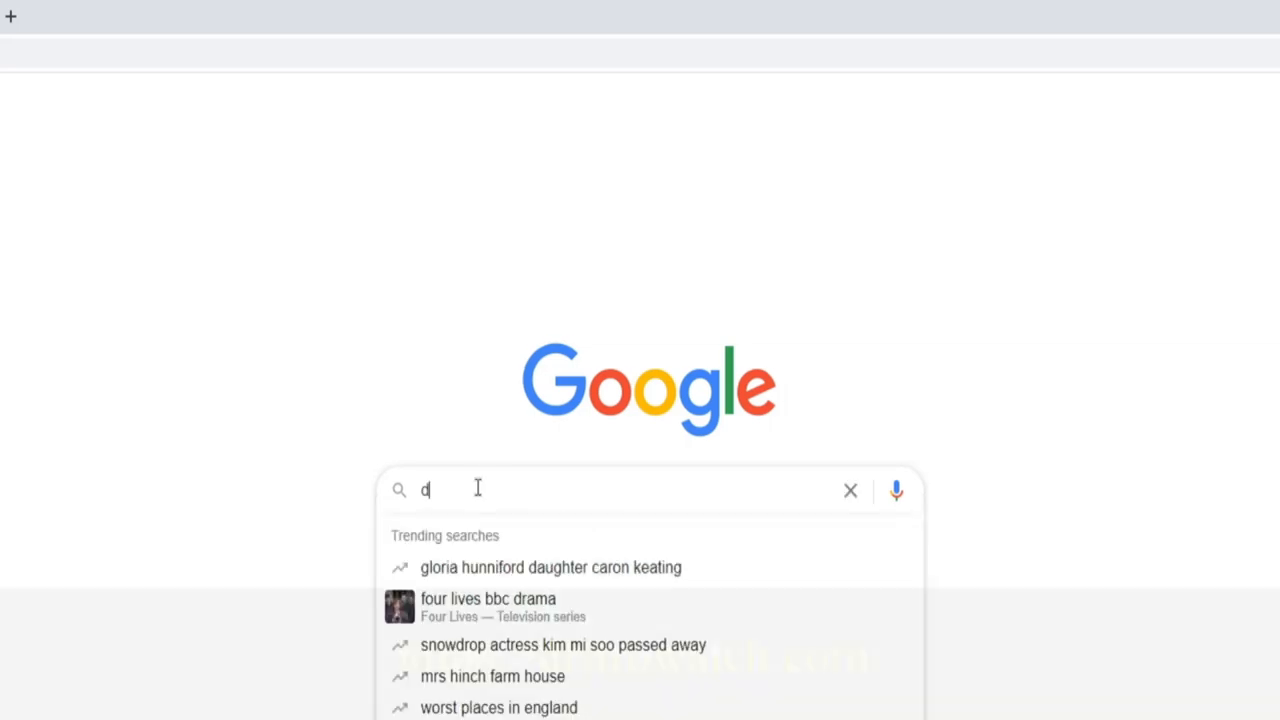
text(istrowatch)
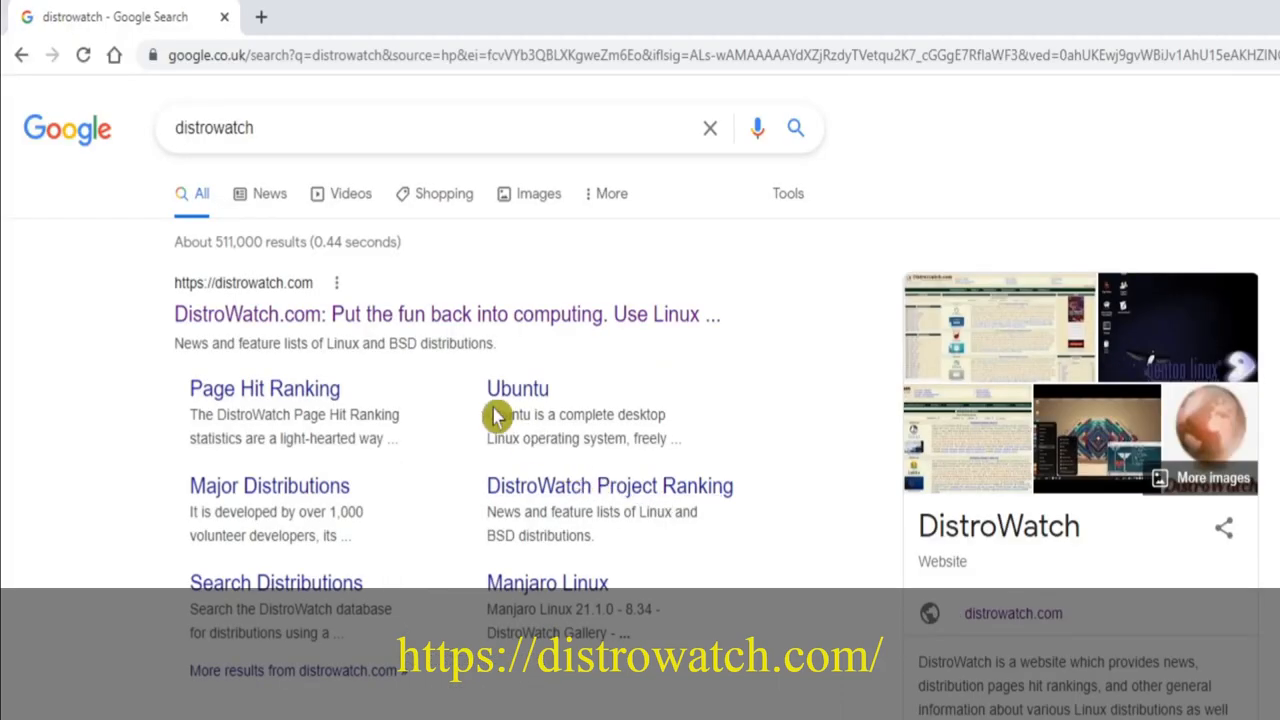
mouse_move(348, 314)
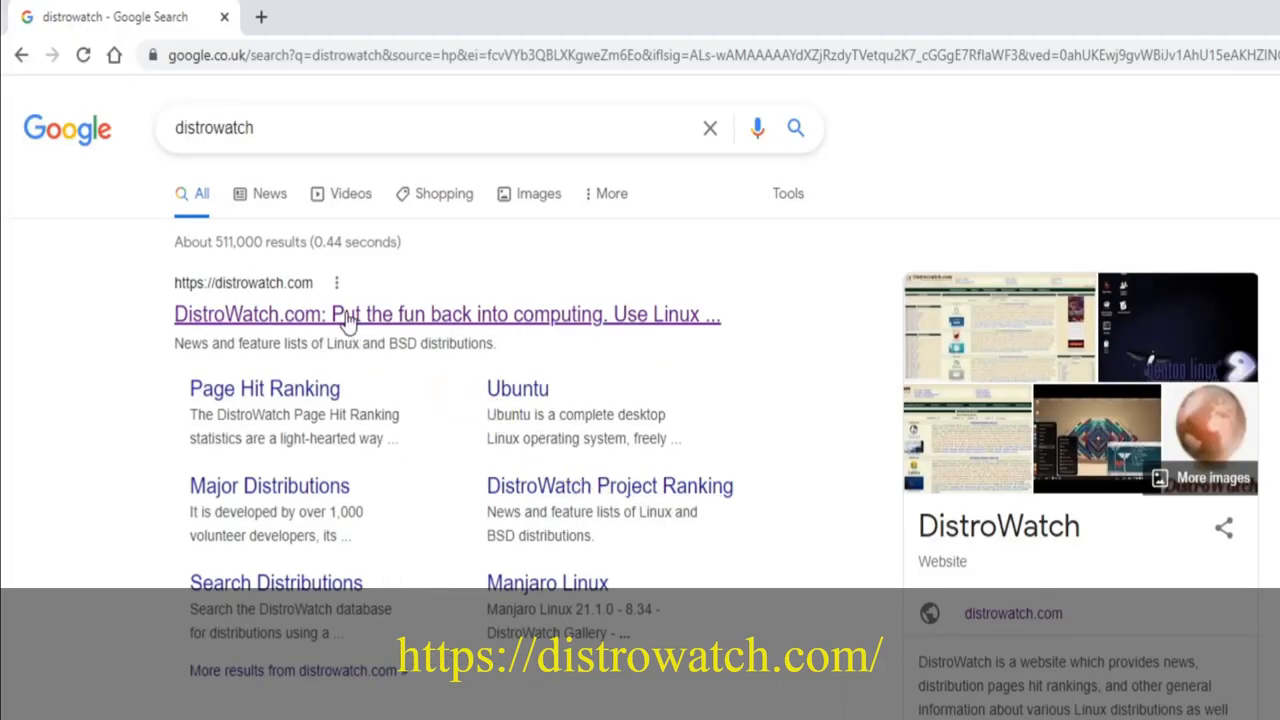
click(350, 314)
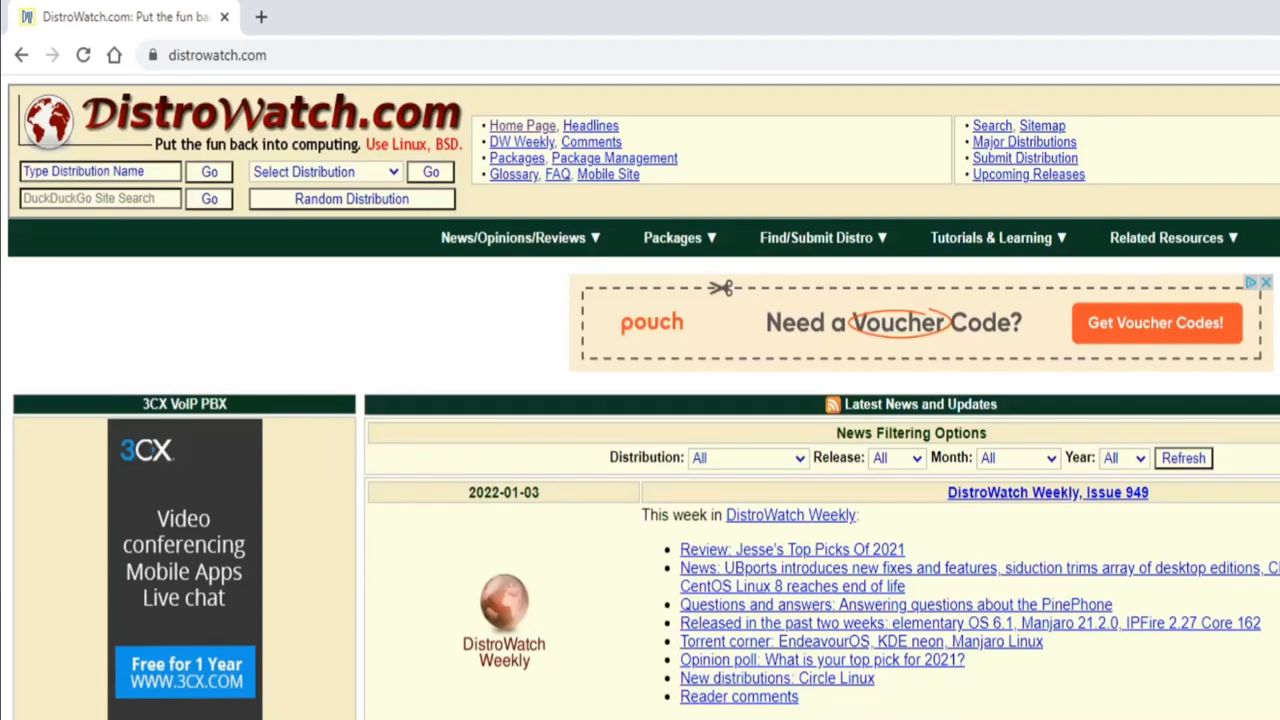
click(1253, 78)
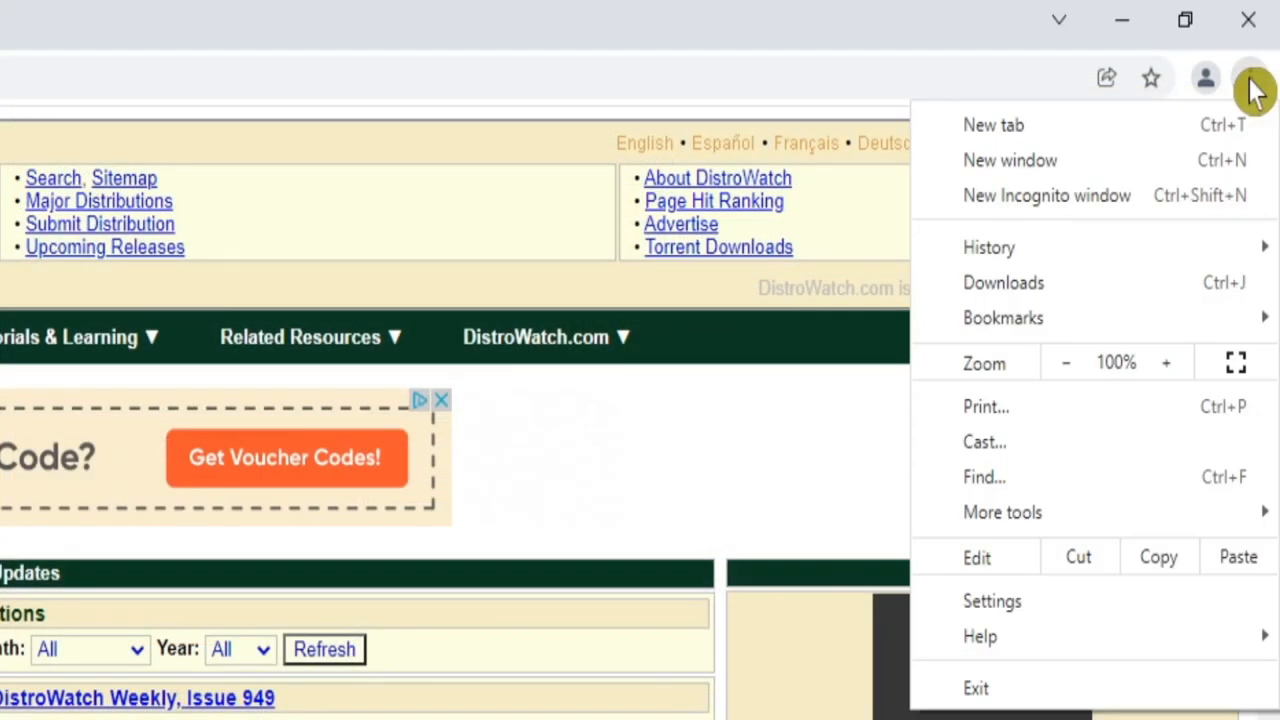
mouse_move(1095, 483)
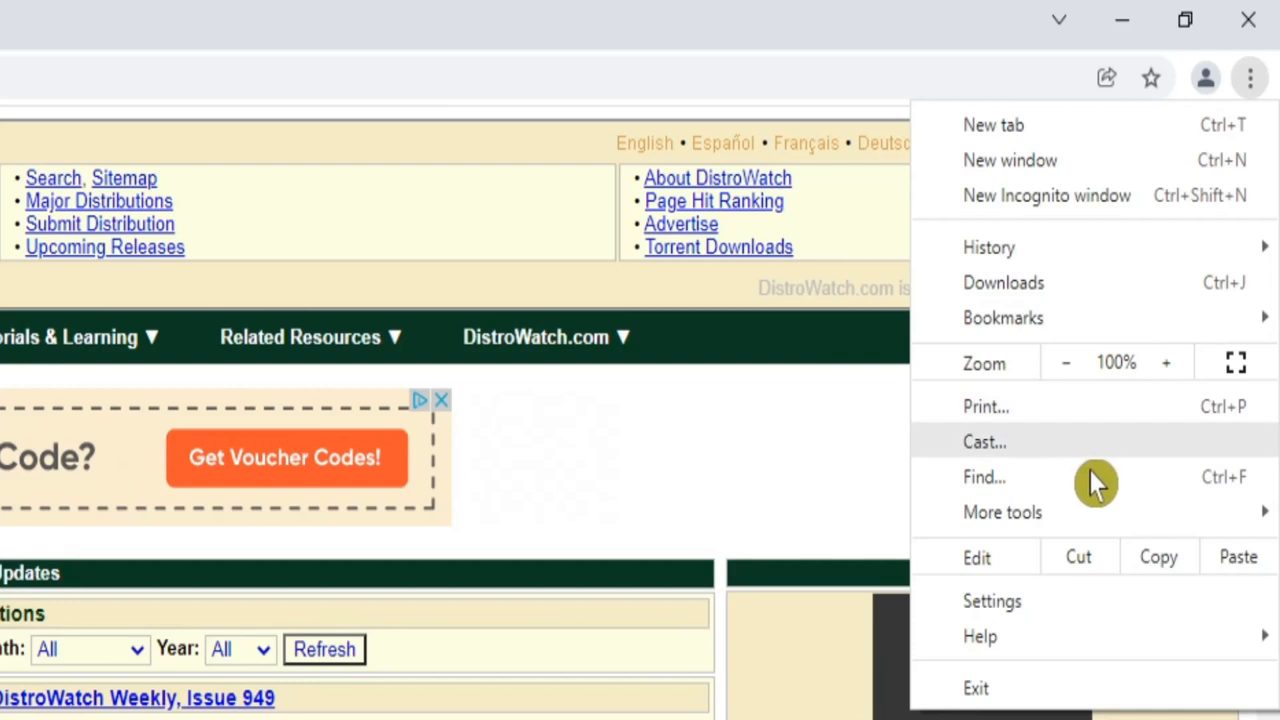
mouse_move(853, 397)
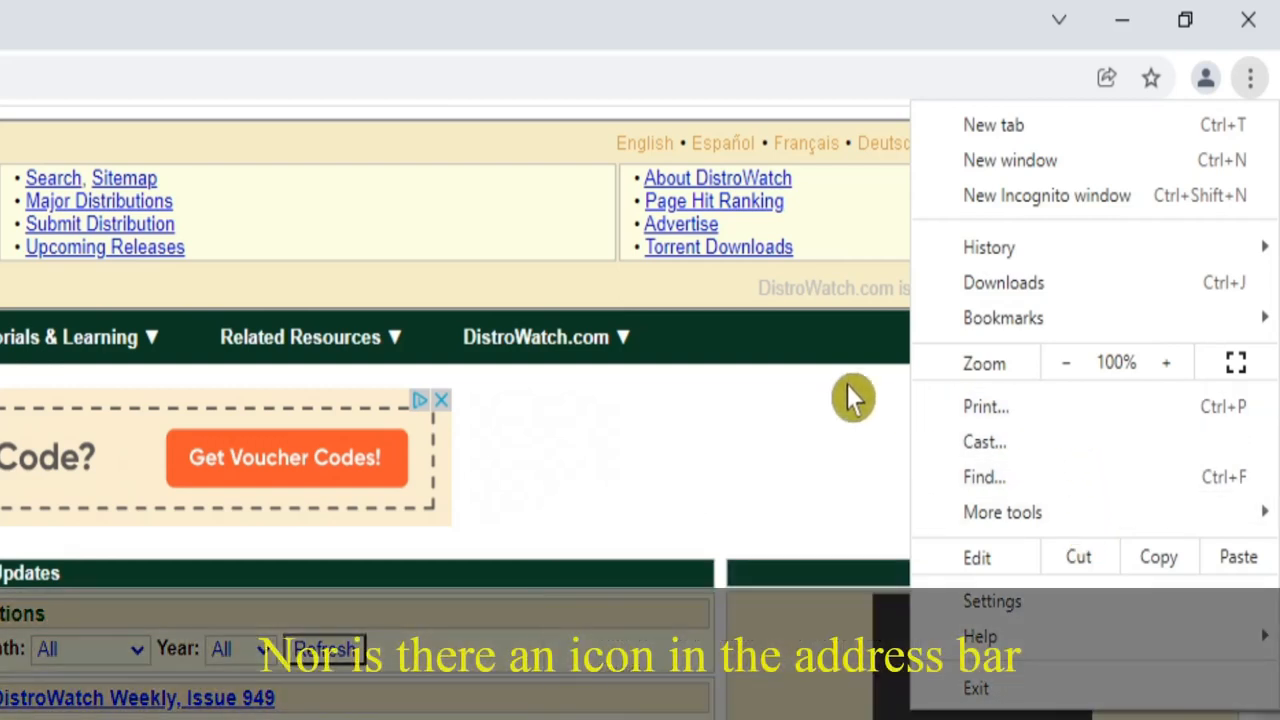
mouse_move(1107, 192)
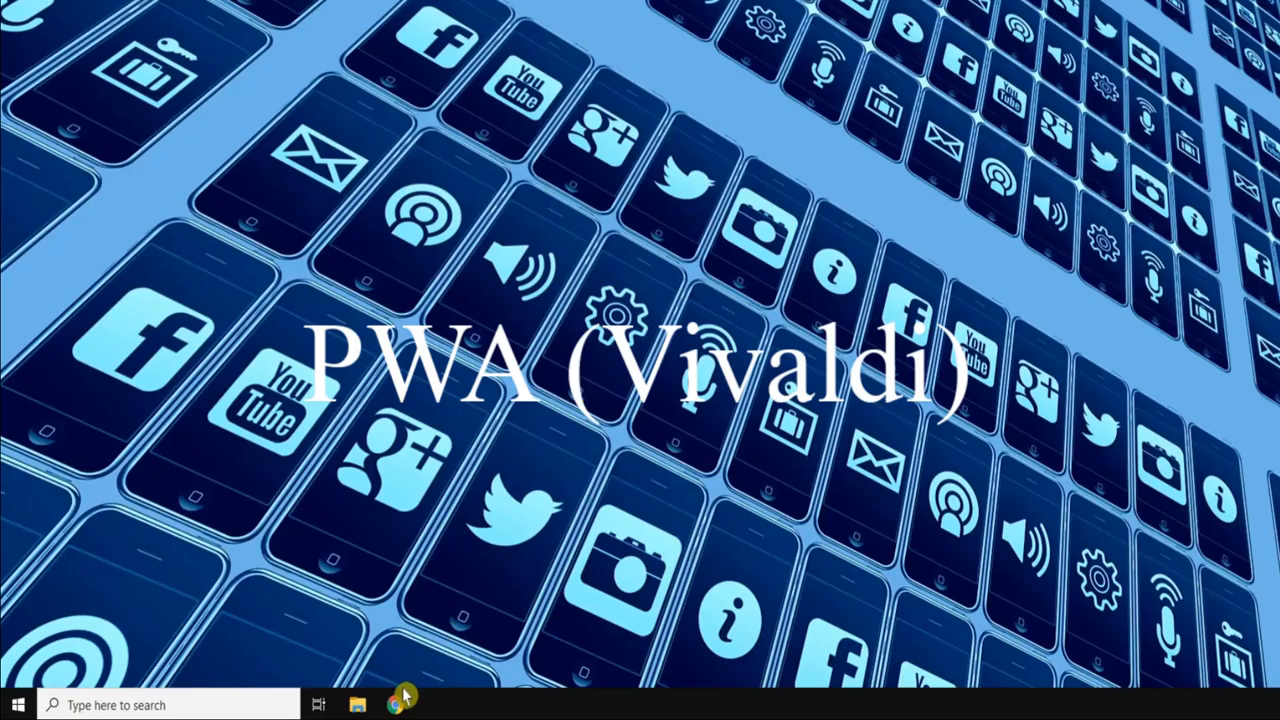
Search for vivaldi and download the Vivaldi 5.0 Windows installer into Downloads
click(399, 704)
text(vival)
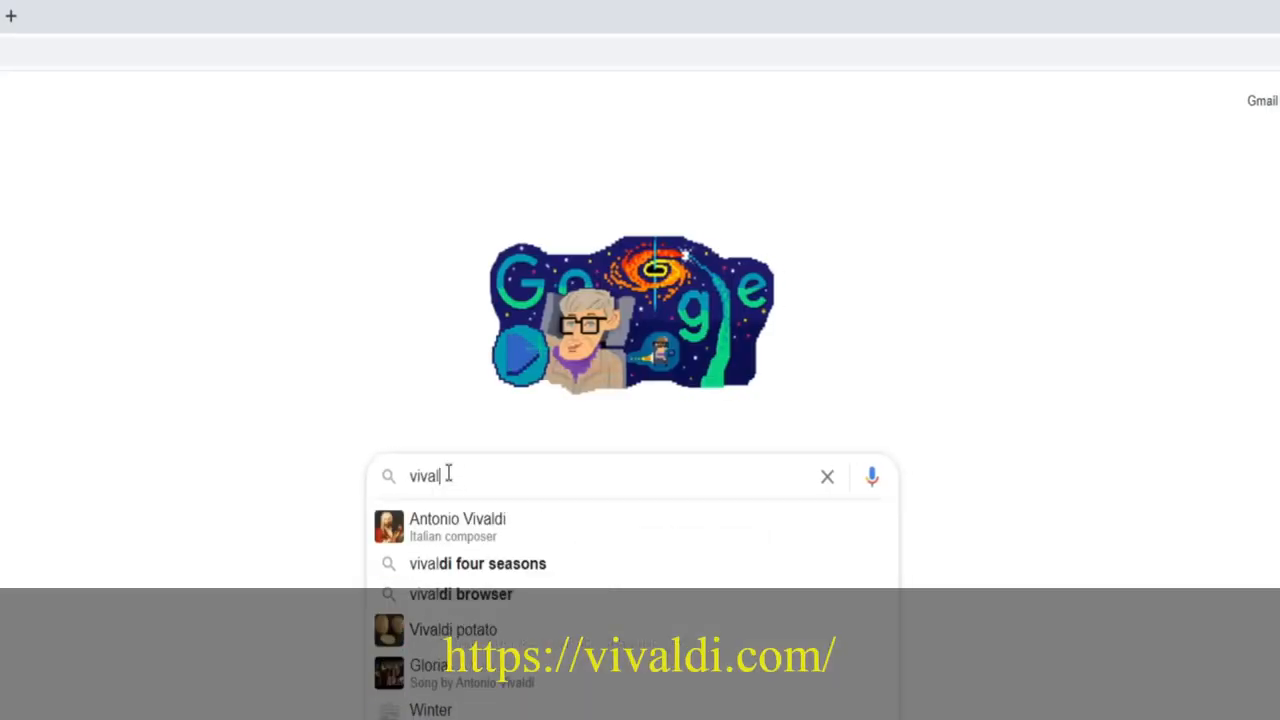
key(Return)
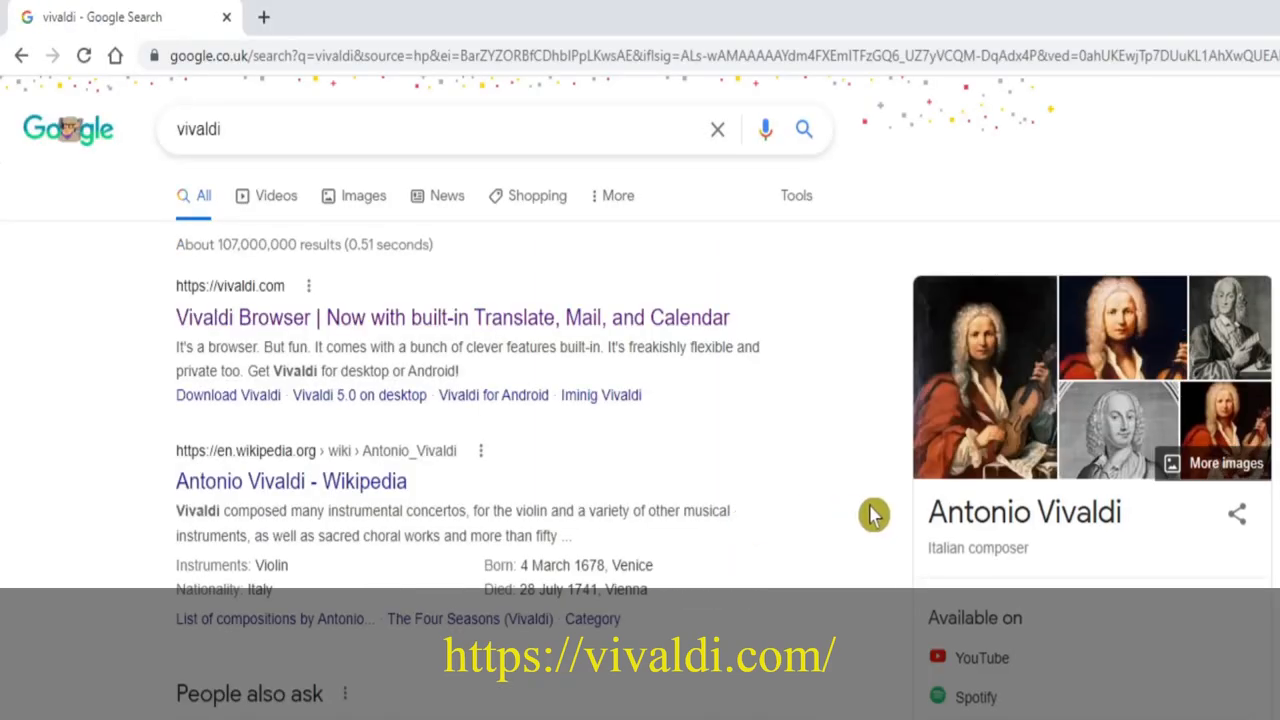
mouse_move(1063, 515)
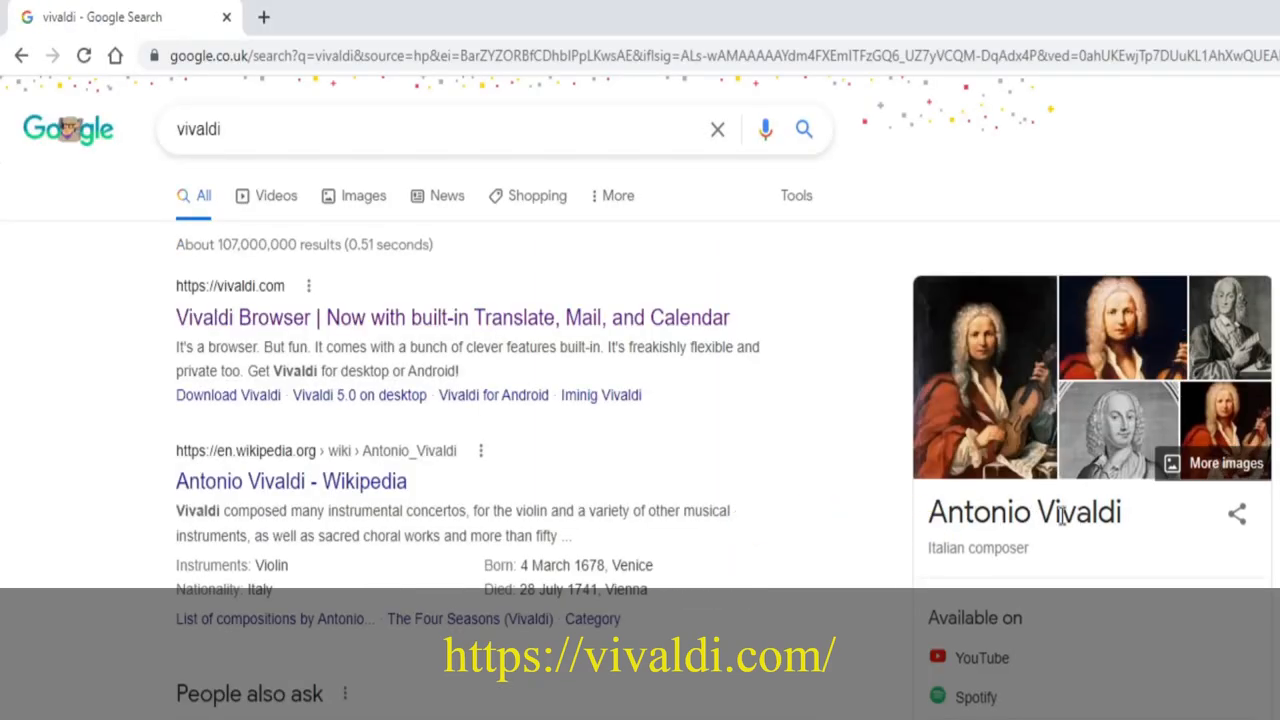
mouse_move(420, 443)
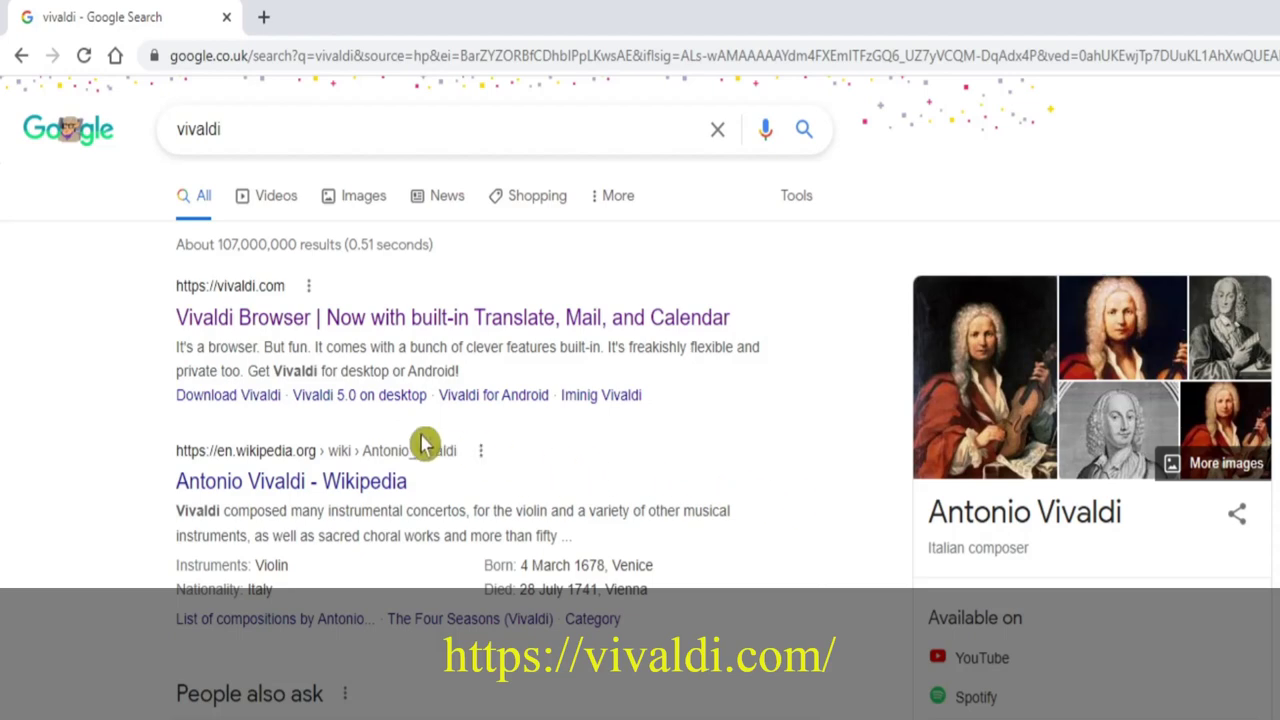
click(452, 317)
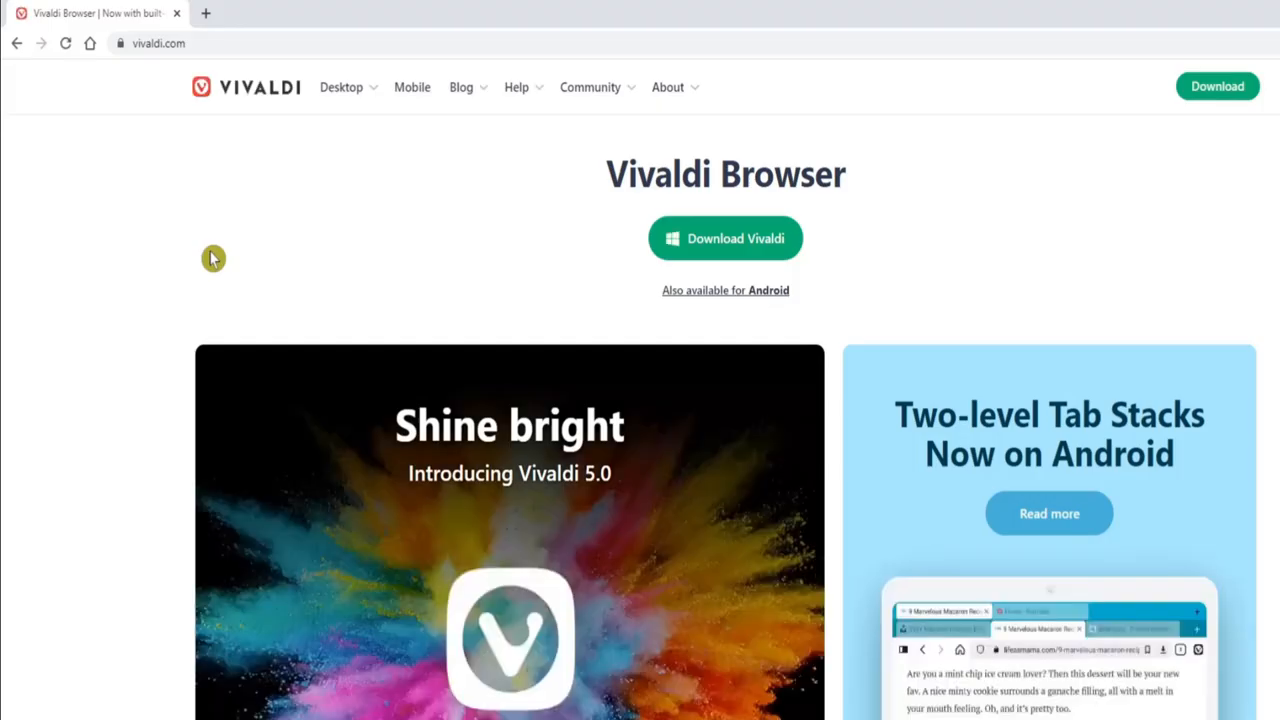
mouse_move(725, 238)
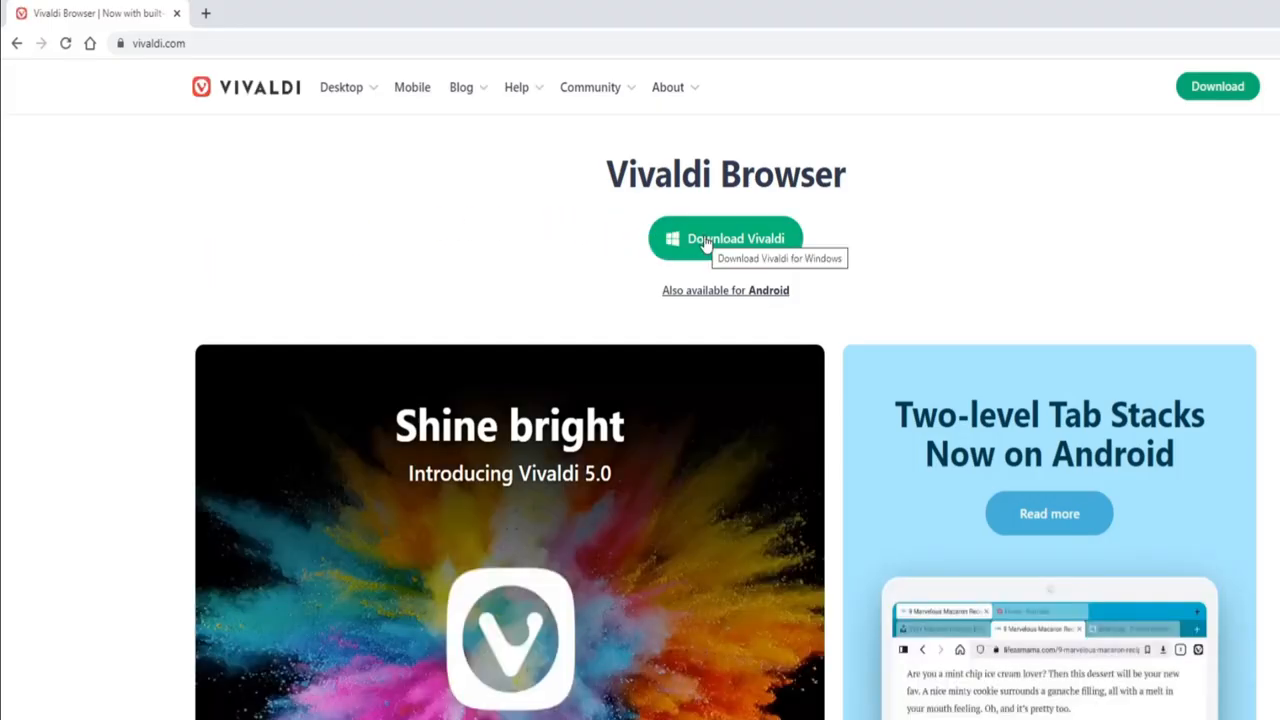
click(725, 238)
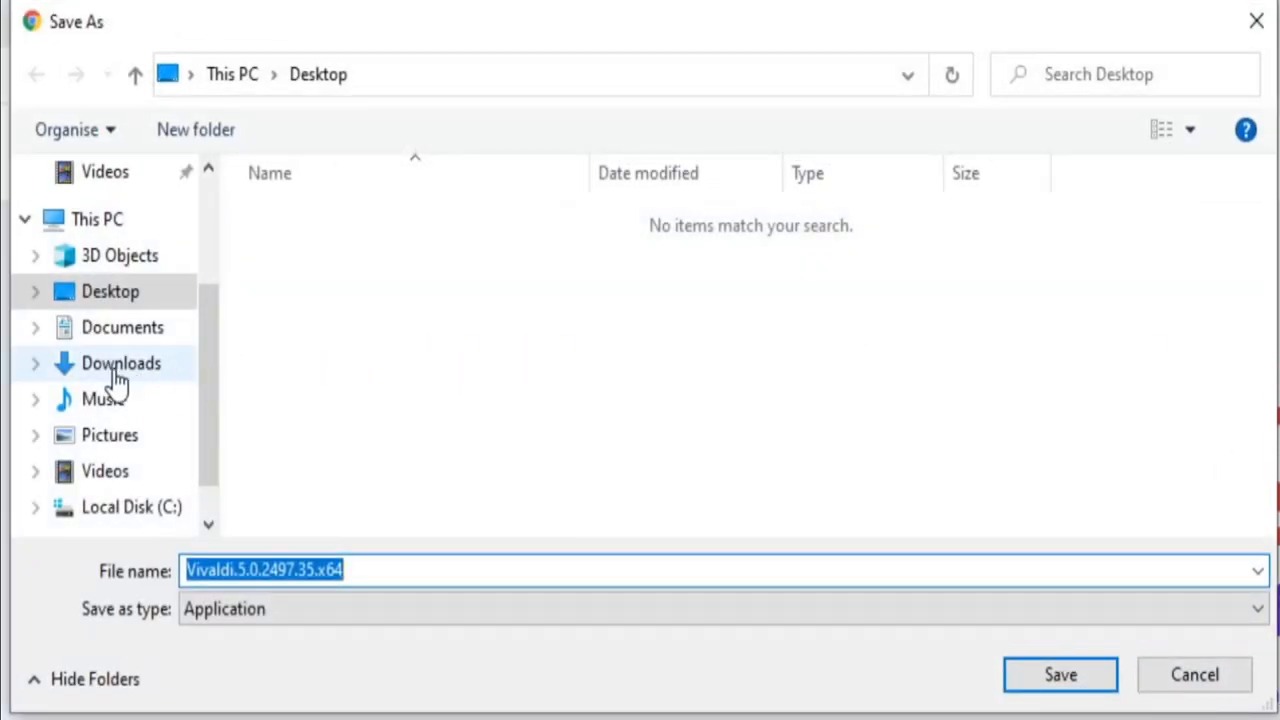
click(1059, 674)
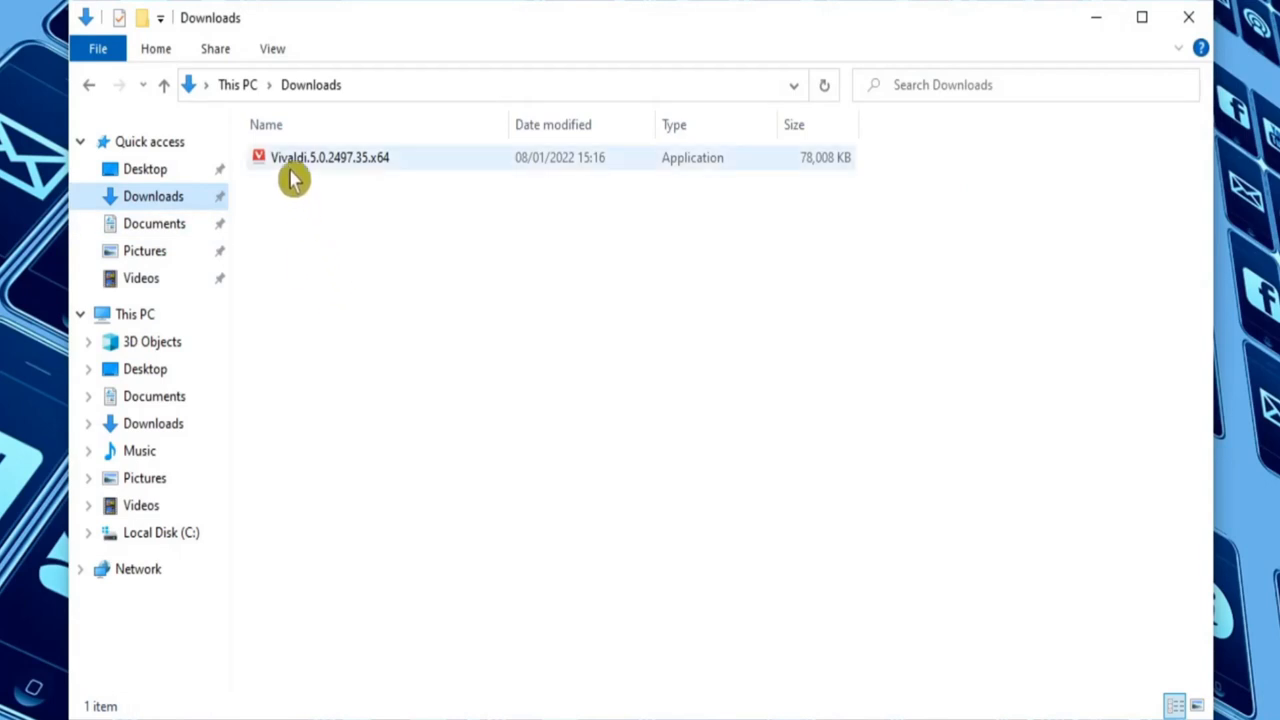
Run the downloaded Vivaldi installer, accept and install, and close the Downloads folder
click(329, 157)
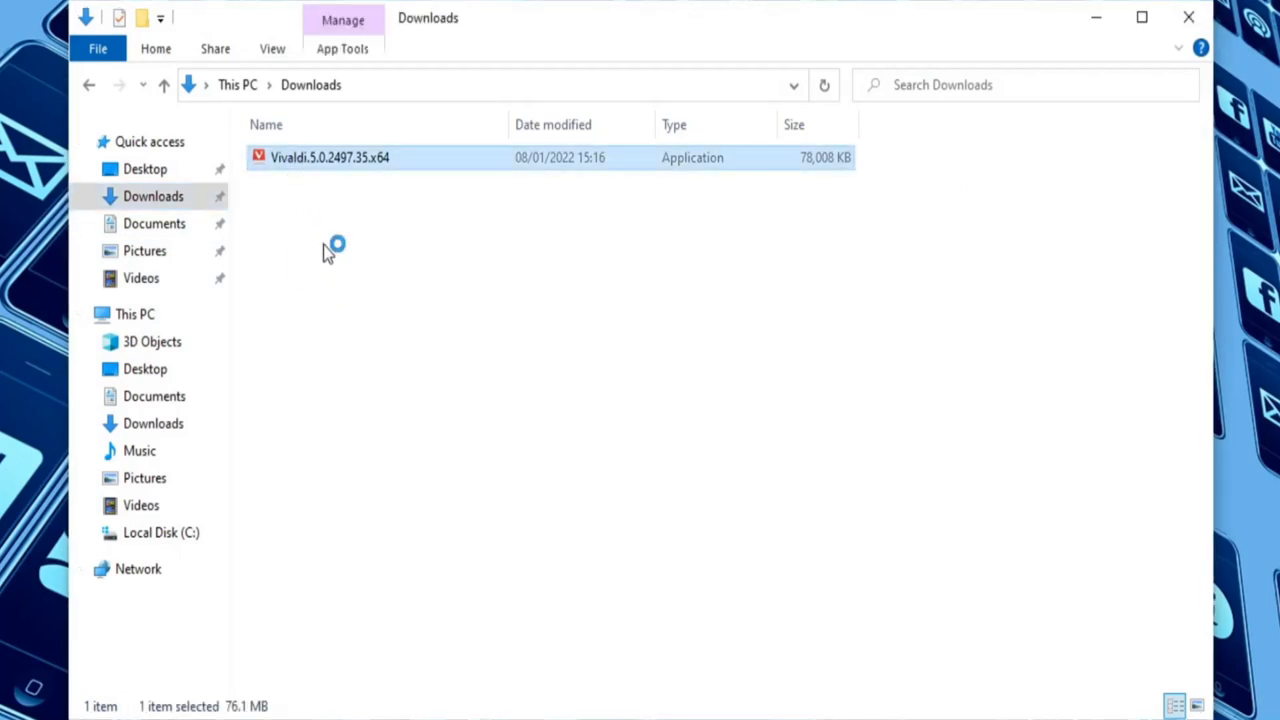
double_click(329, 157)
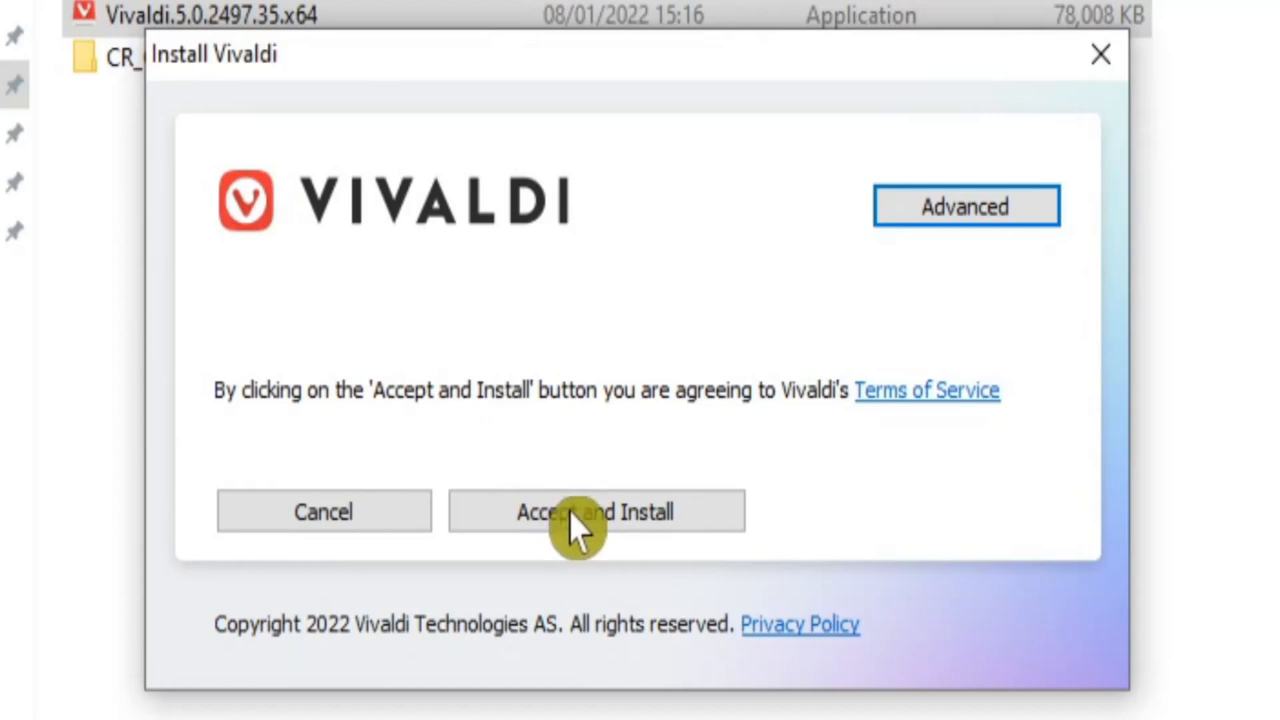
click(595, 511)
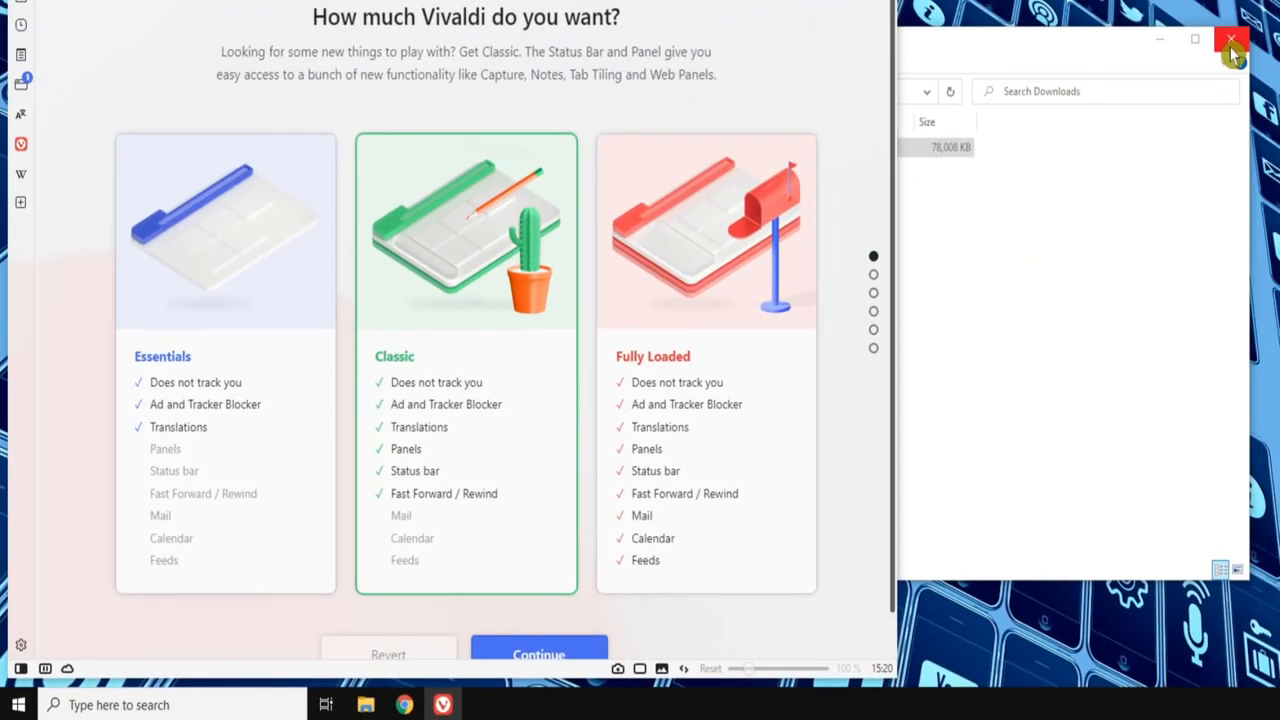
click(1231, 39)
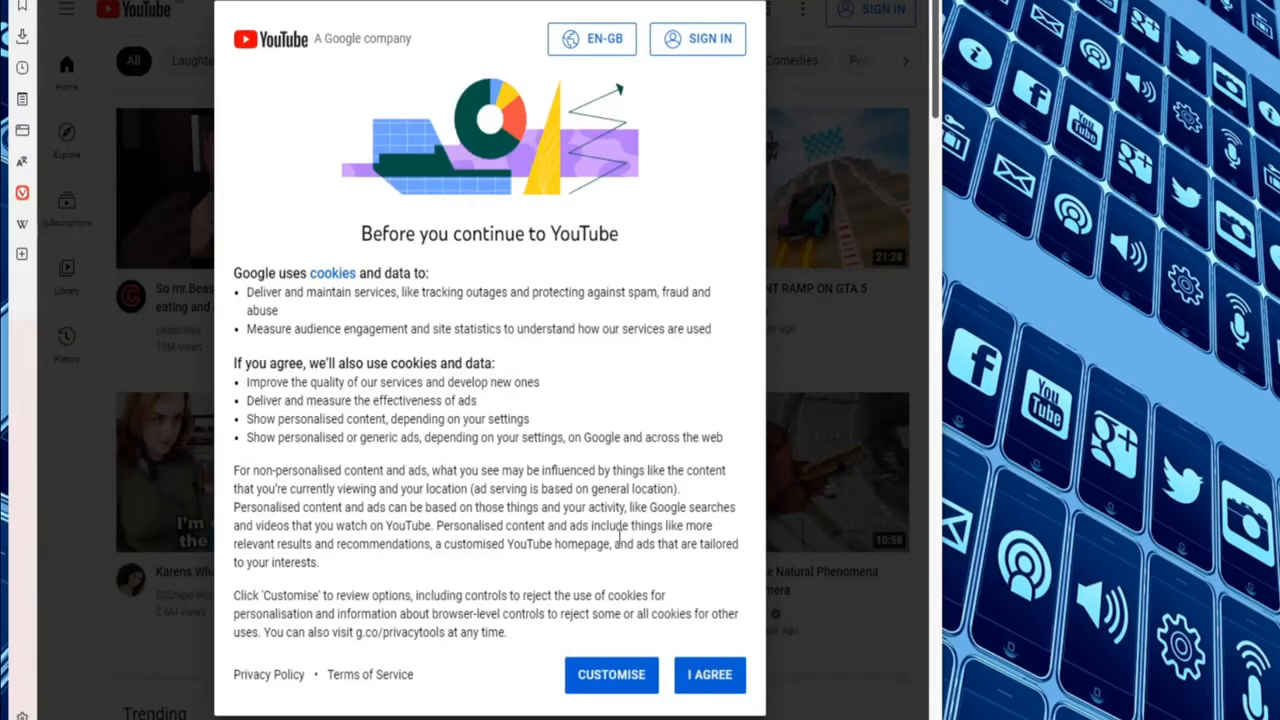
Accept YouTube's cookie notice and install YouTube as a web app from its tab menu
click(709, 674)
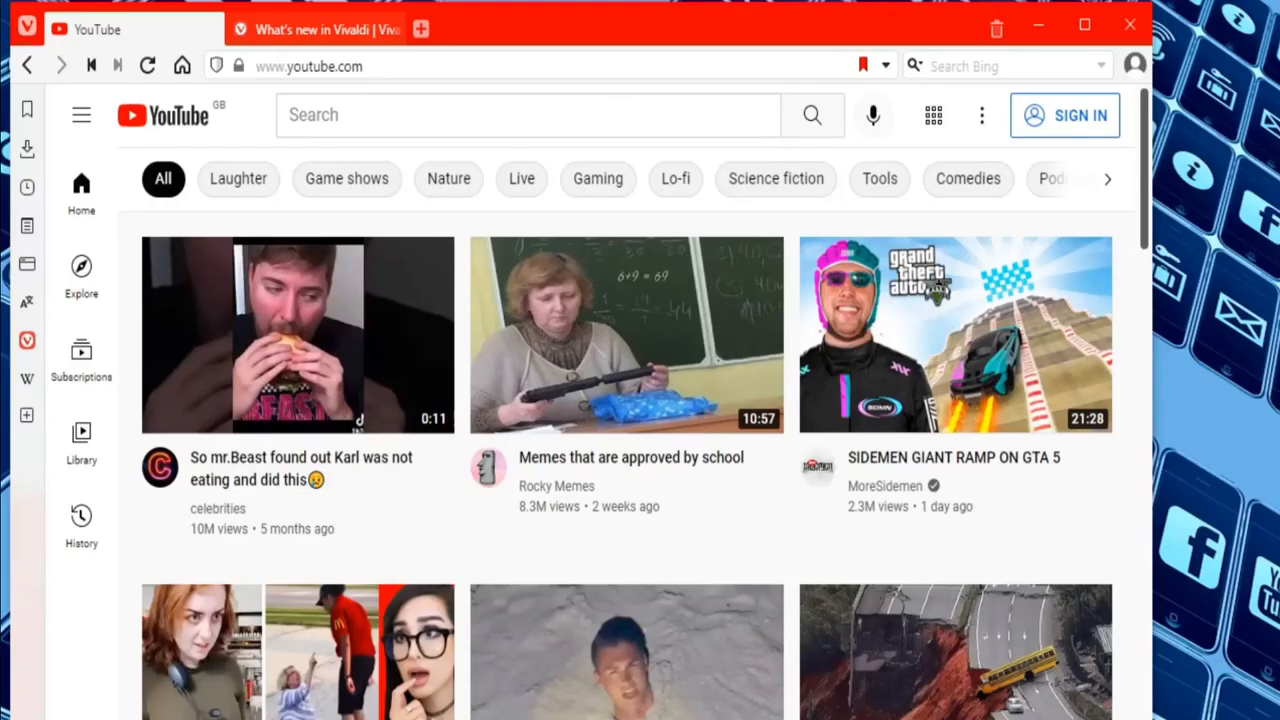
mouse_move(130, 29)
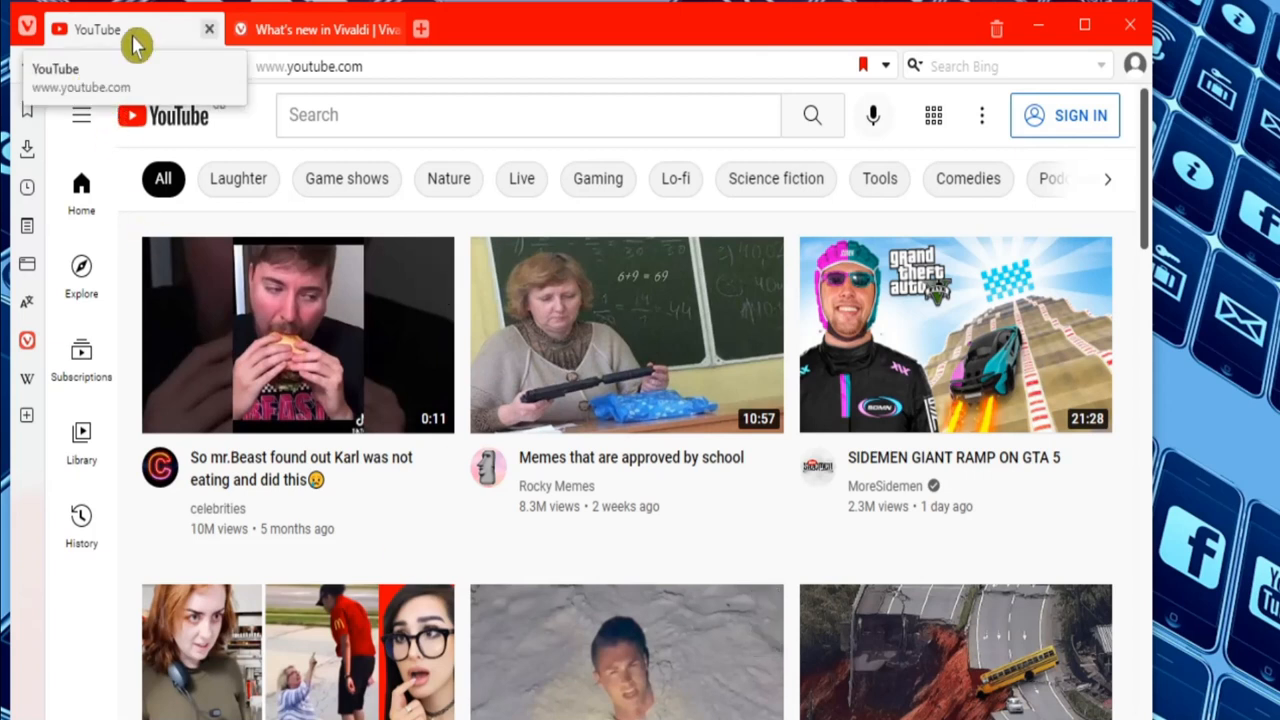
right_click(135, 29)
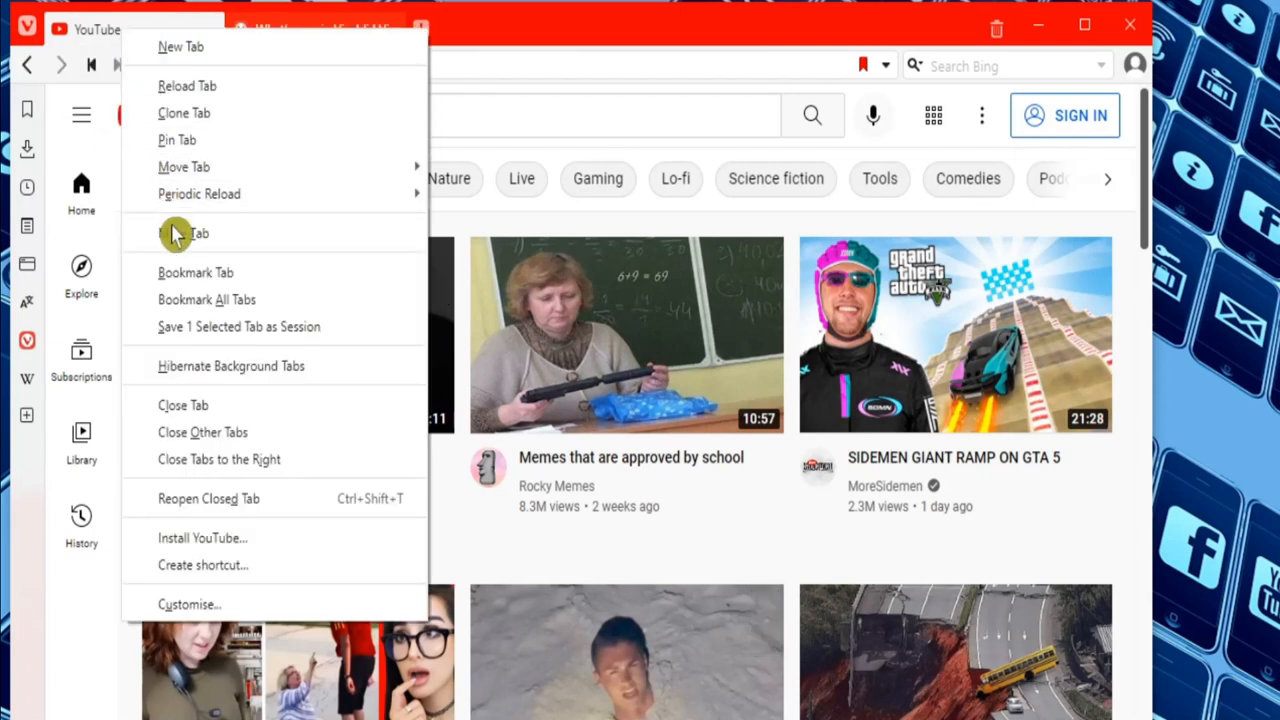
mouse_move(175, 555)
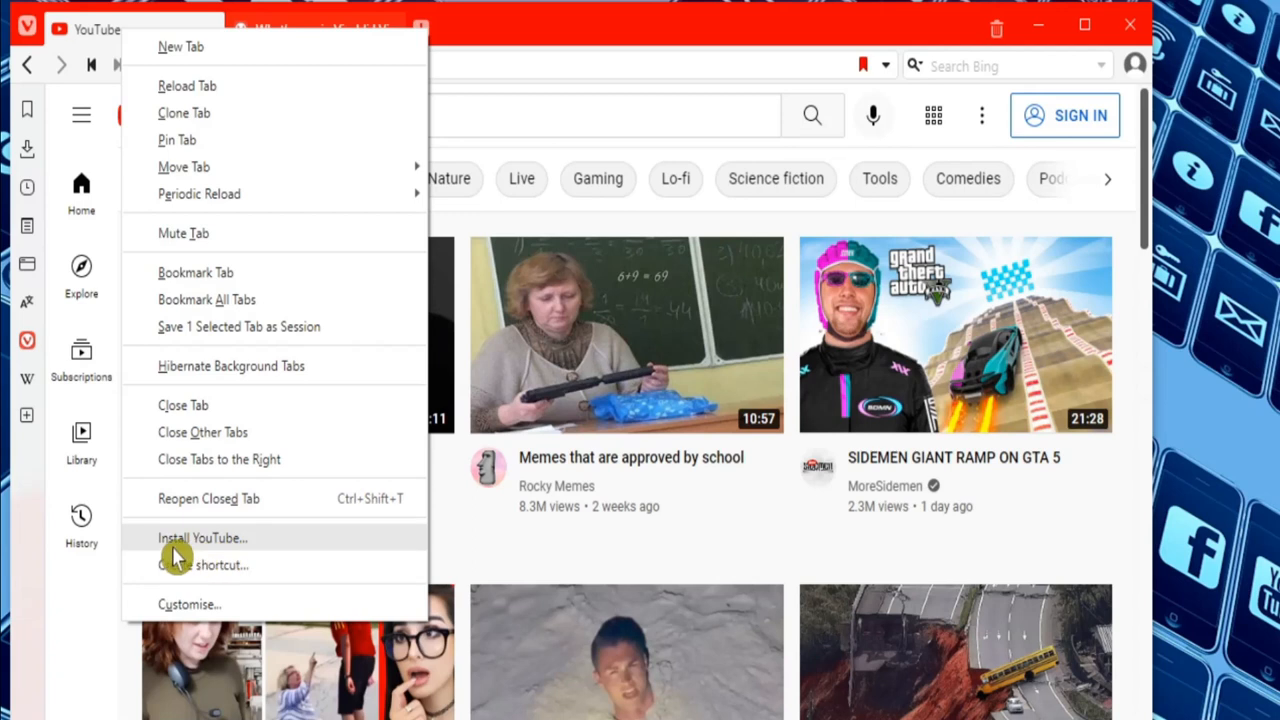
mouse_move(197, 548)
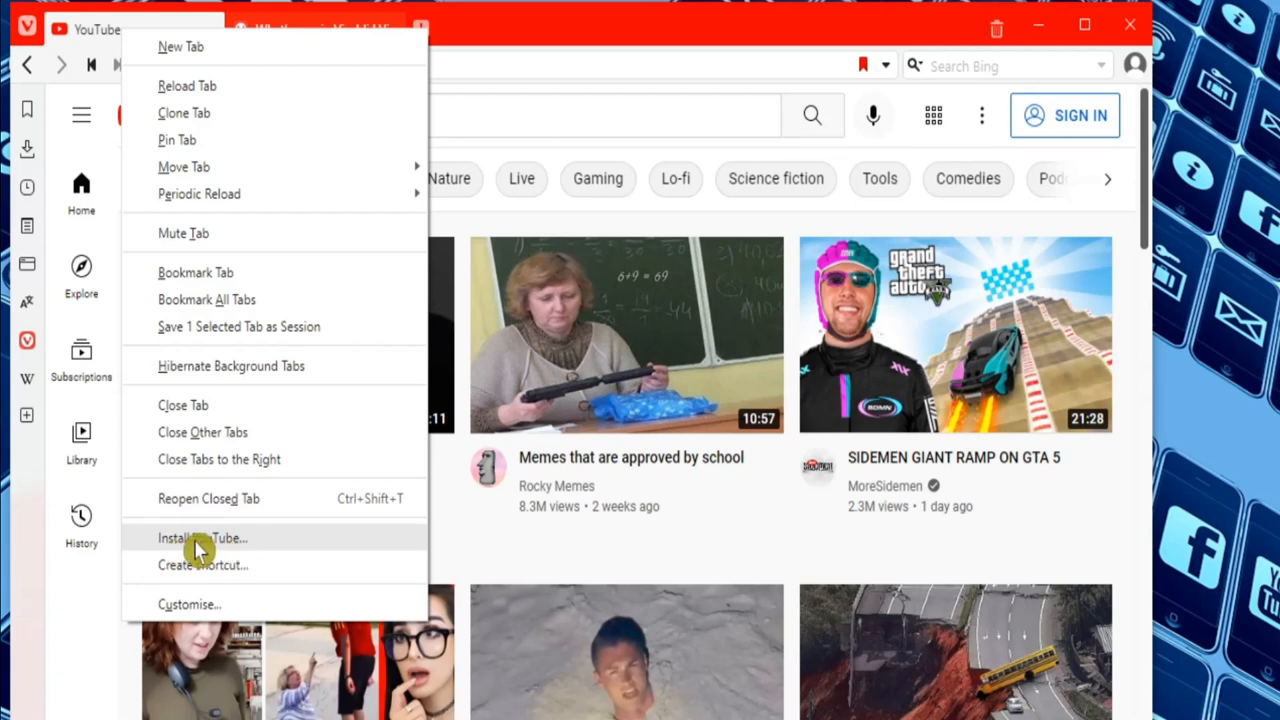
mouse_move(215, 545)
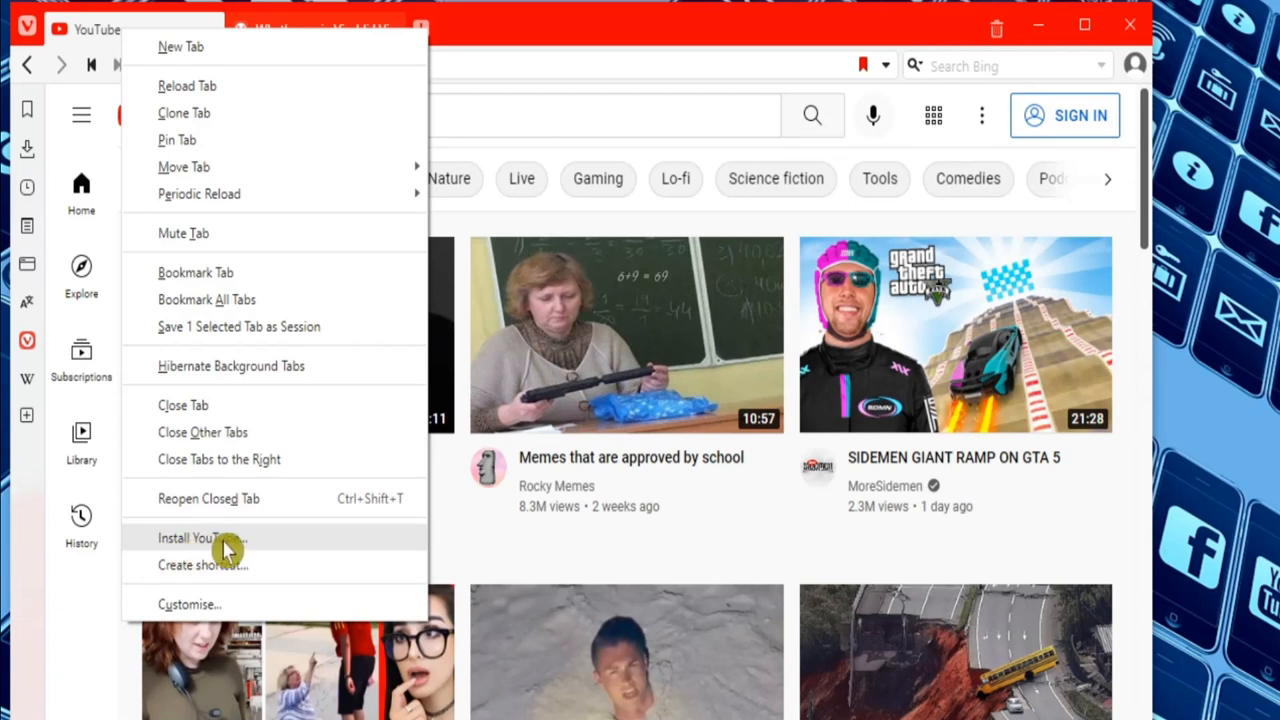
click(201, 538)
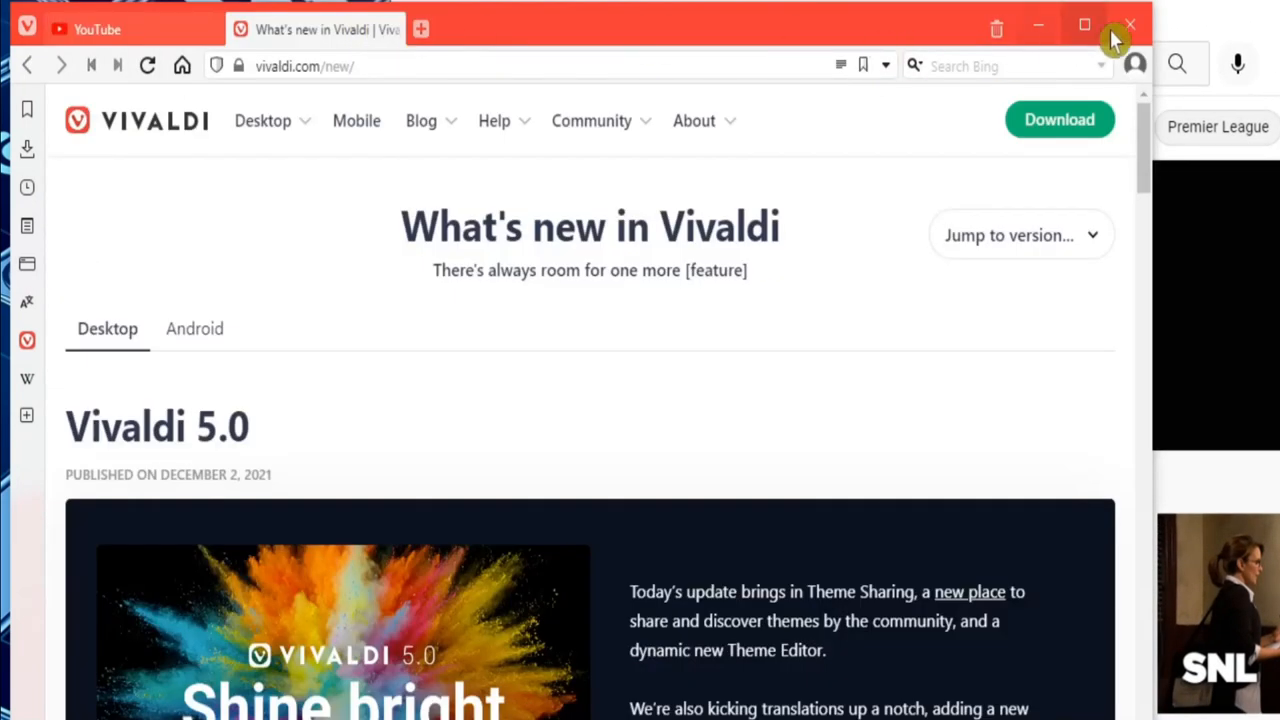
Exit Vivaldi and tick Do not show confirmation again
click(1130, 24)
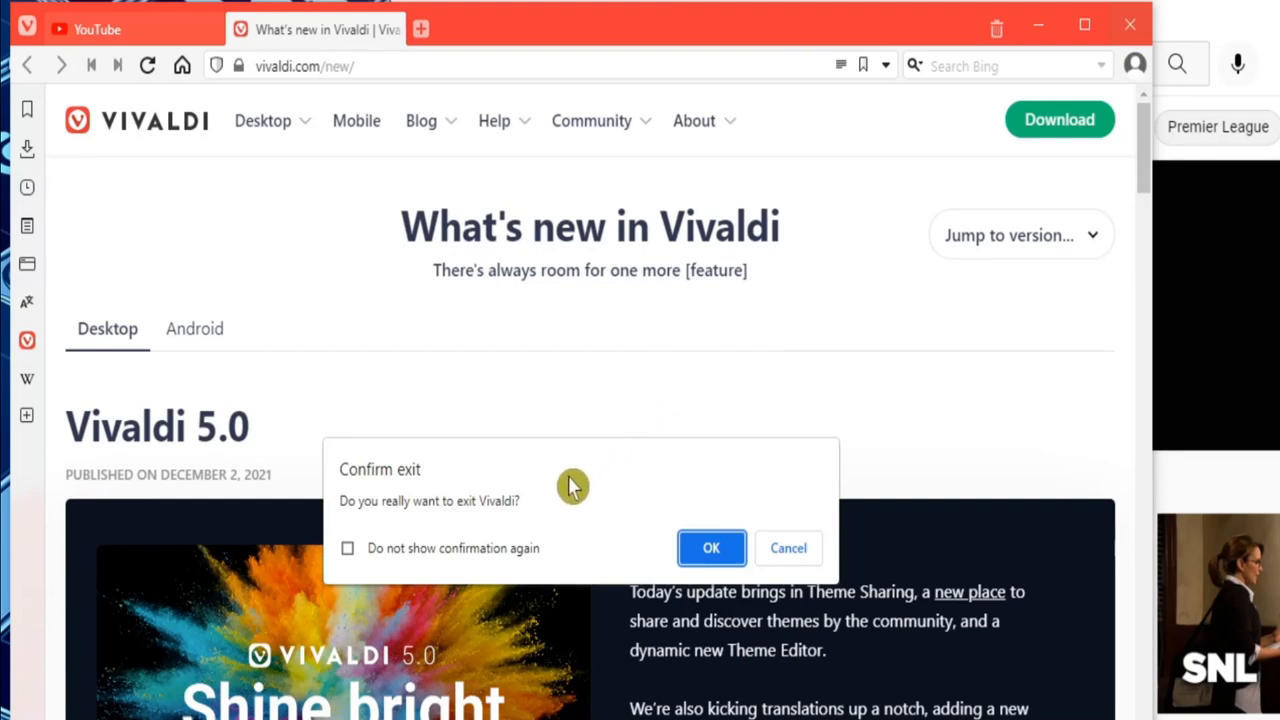
mouse_move(378, 483)
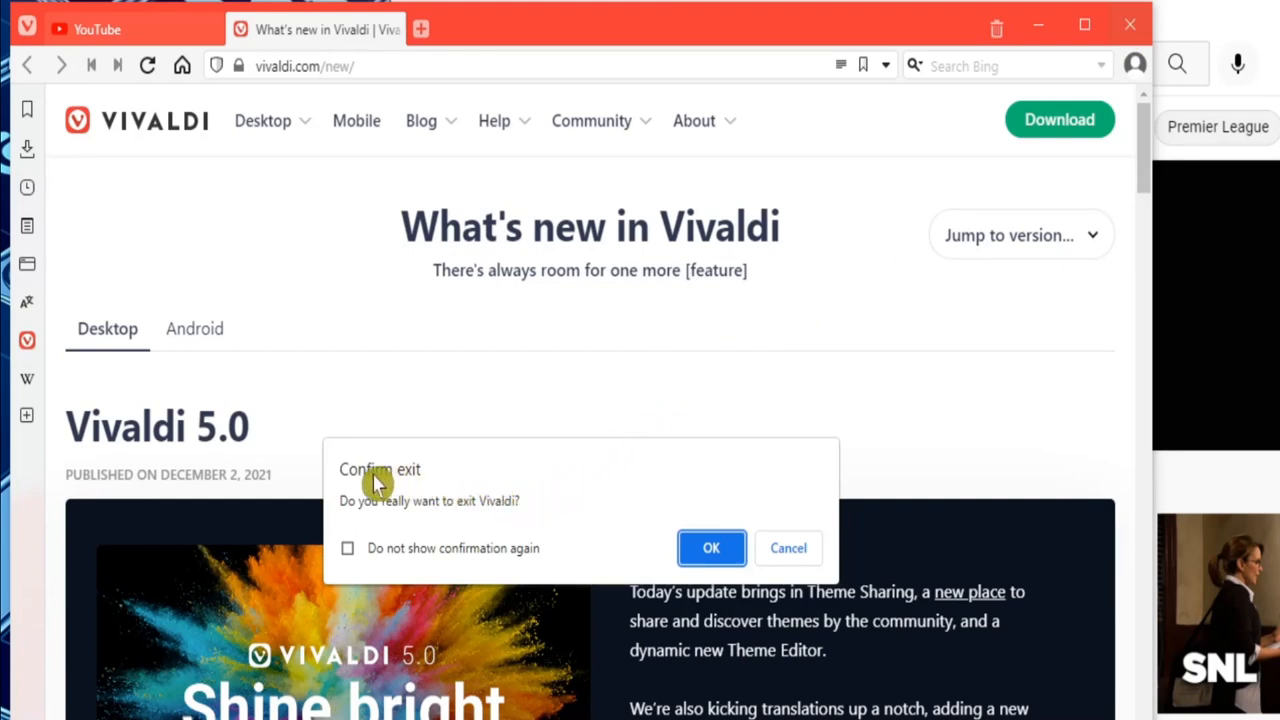
mouse_move(443, 480)
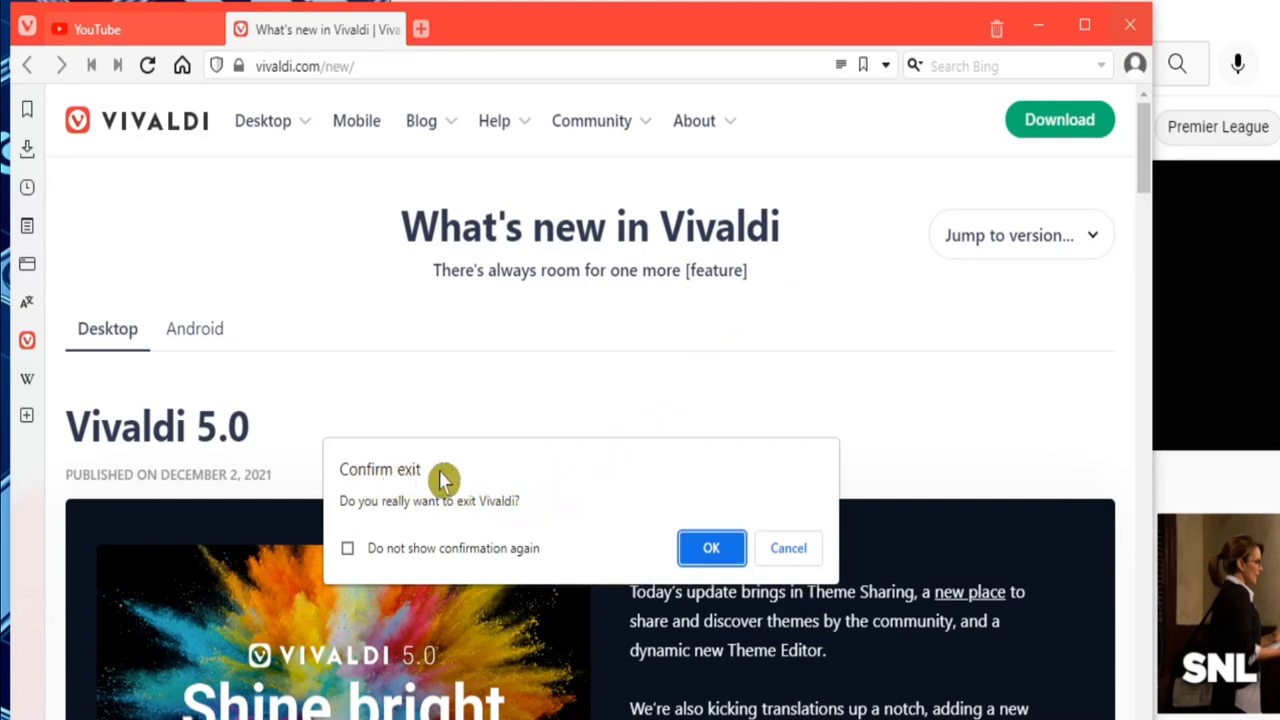
mouse_move(358, 560)
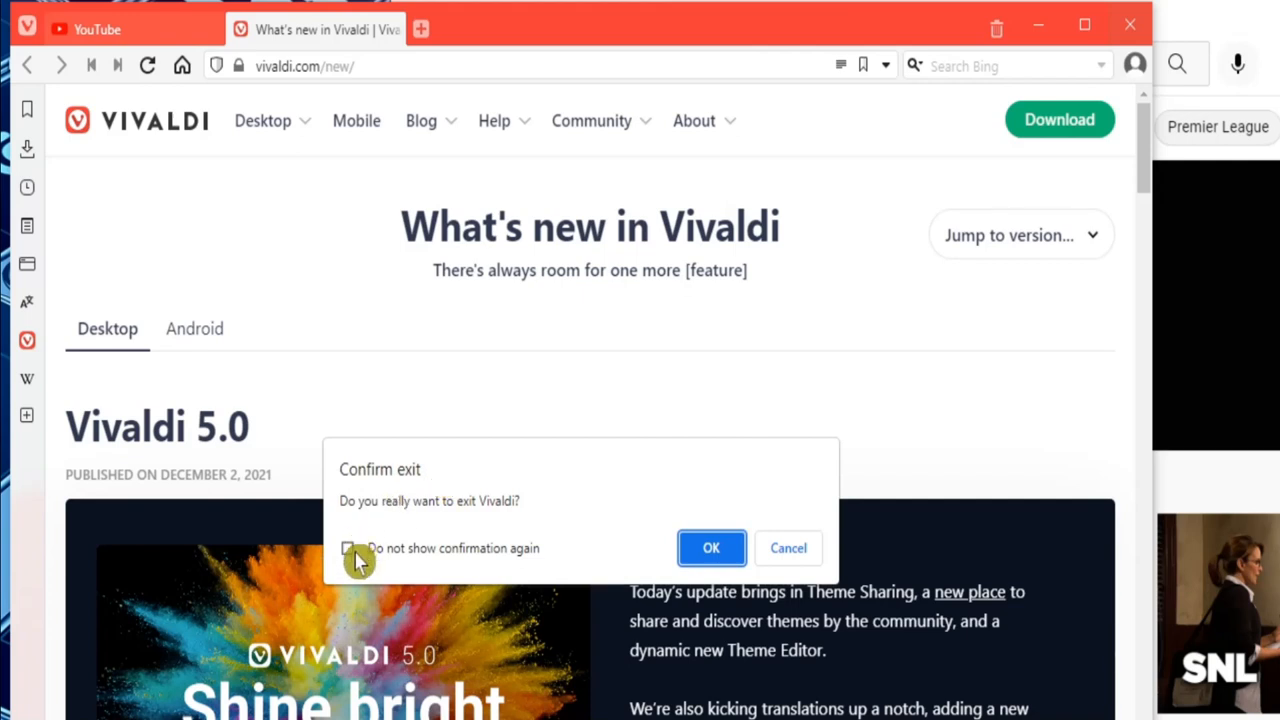
click(347, 548)
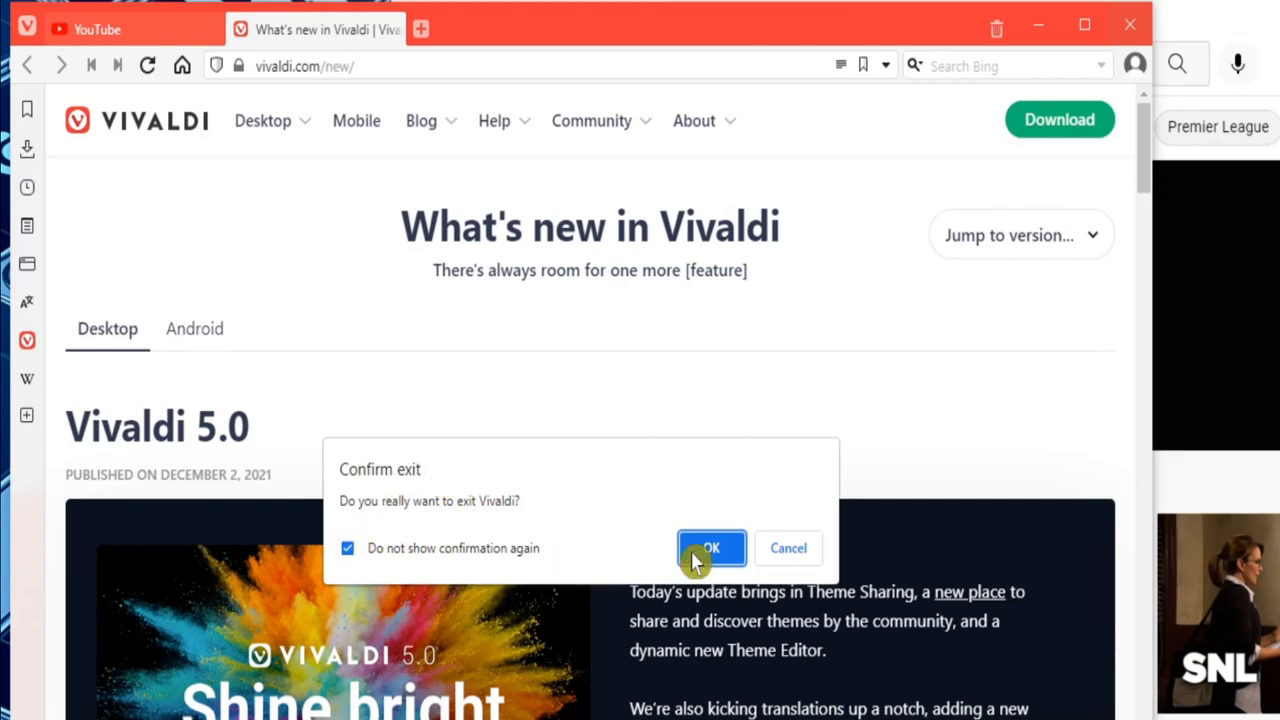
Confirm exiting Vivaldi and bring up the YouTube app's taskbar task list
click(711, 548)
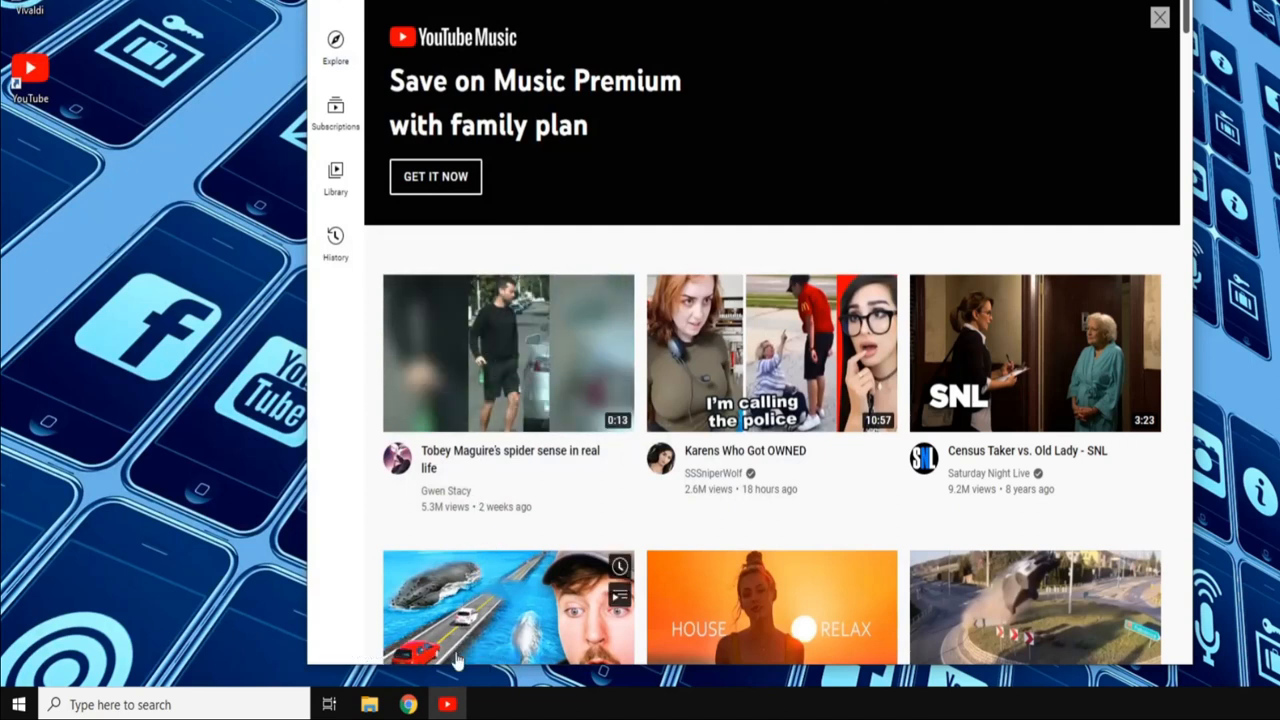
right_click(447, 704)
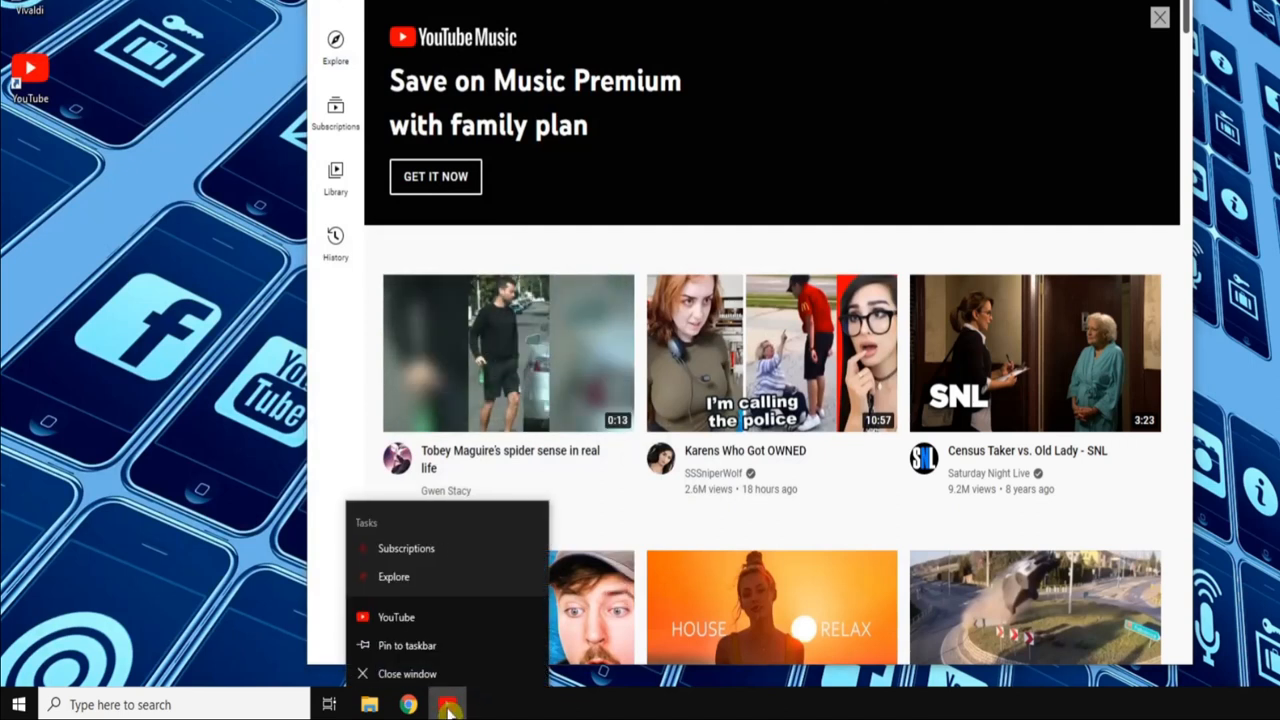
mouse_move(420, 645)
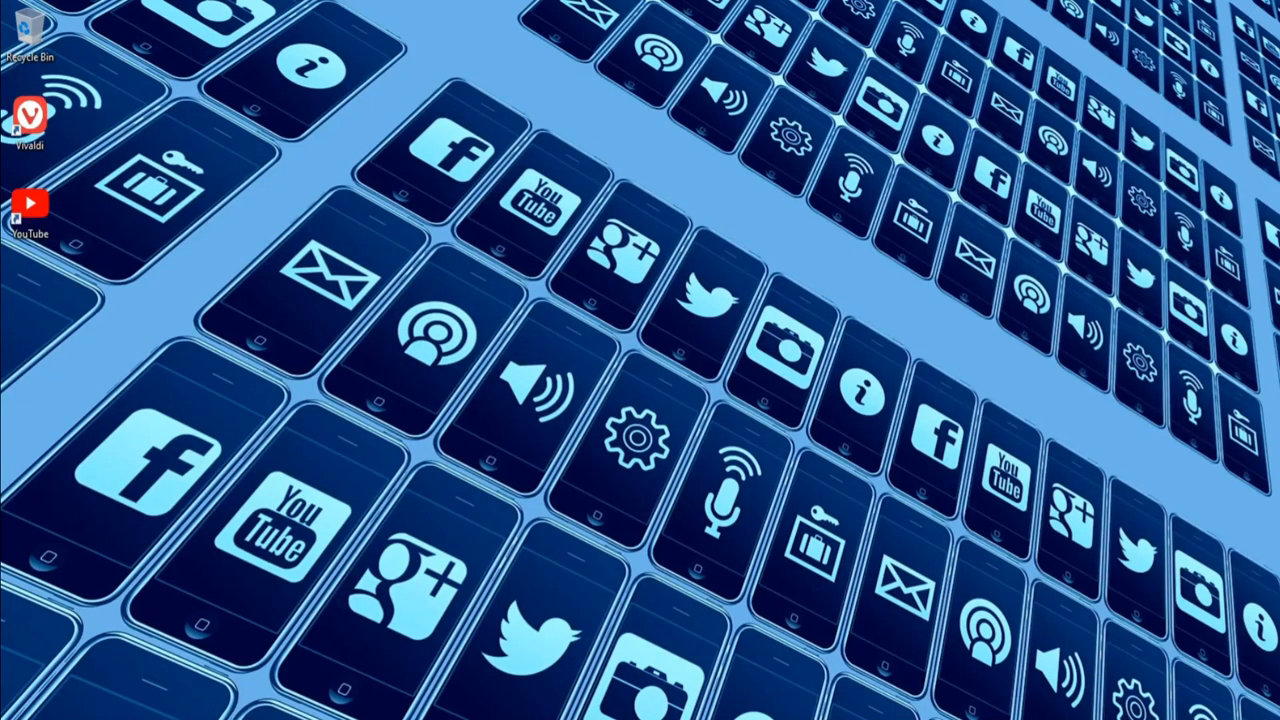
mouse_move(82, 207)
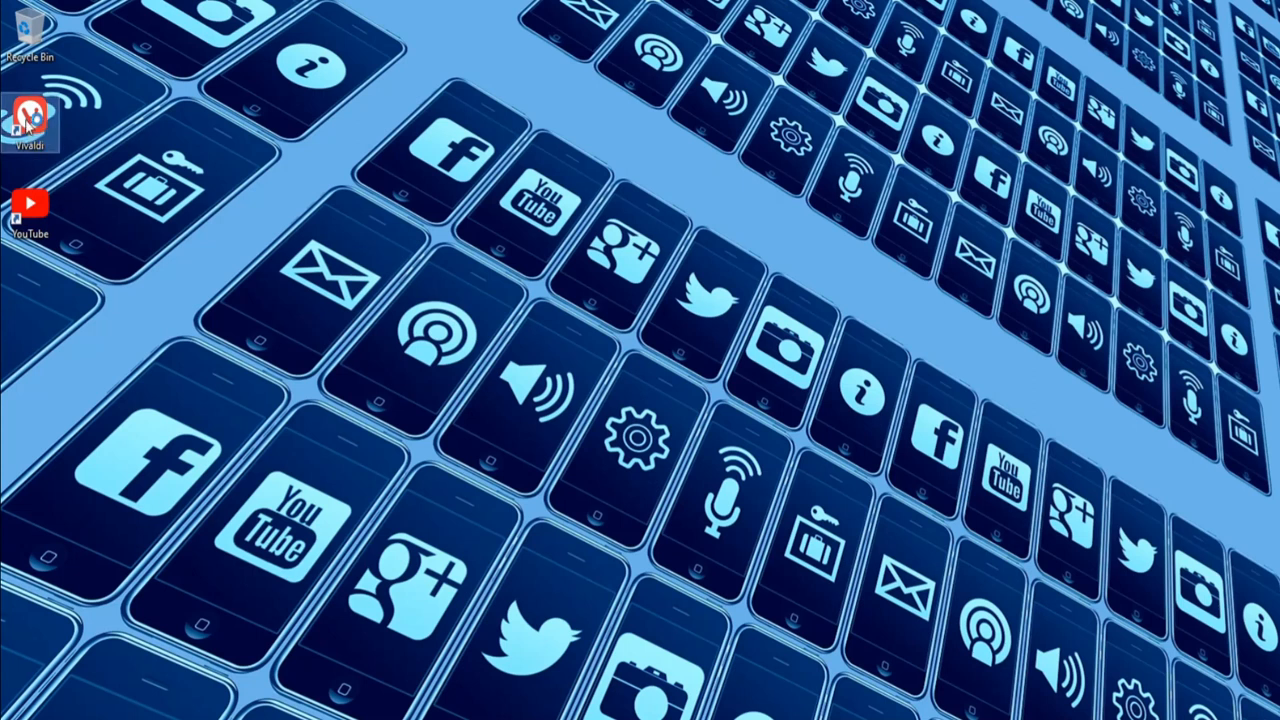
mouse_move(628, 372)
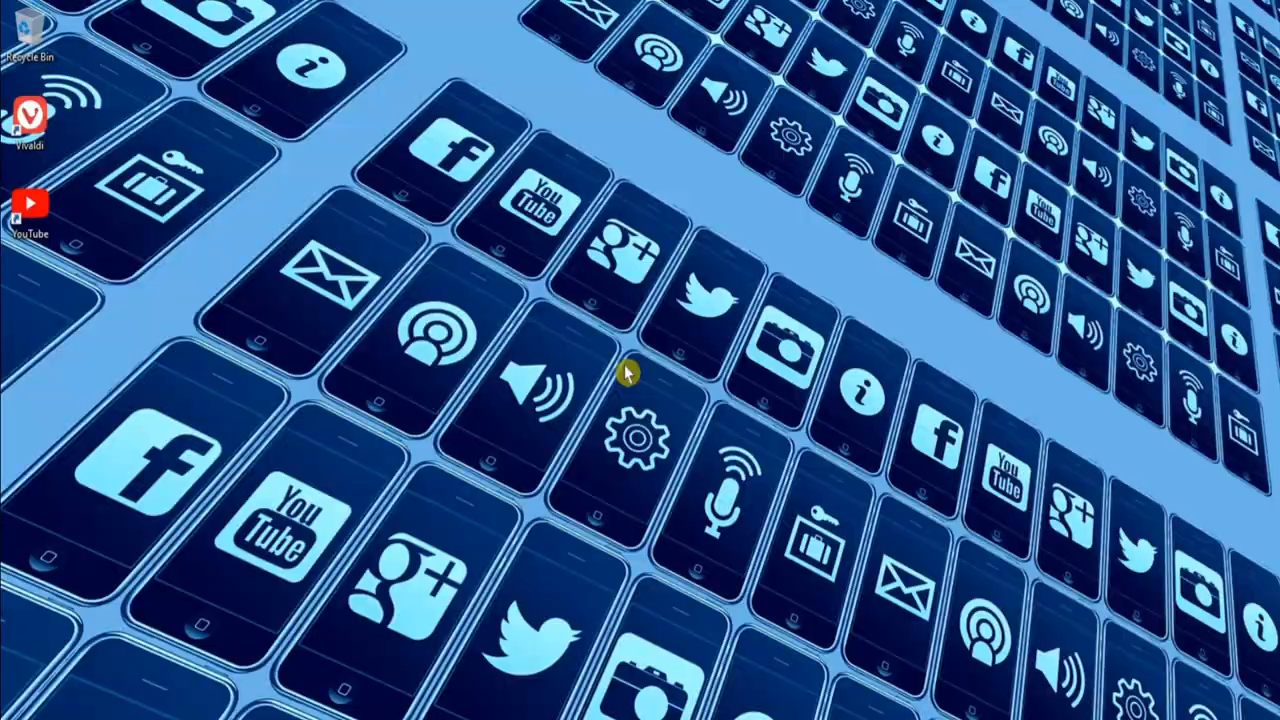
Relaunch Vivaldi from the desktop and load DistroWatch.com in a tab
double_click(31, 119)
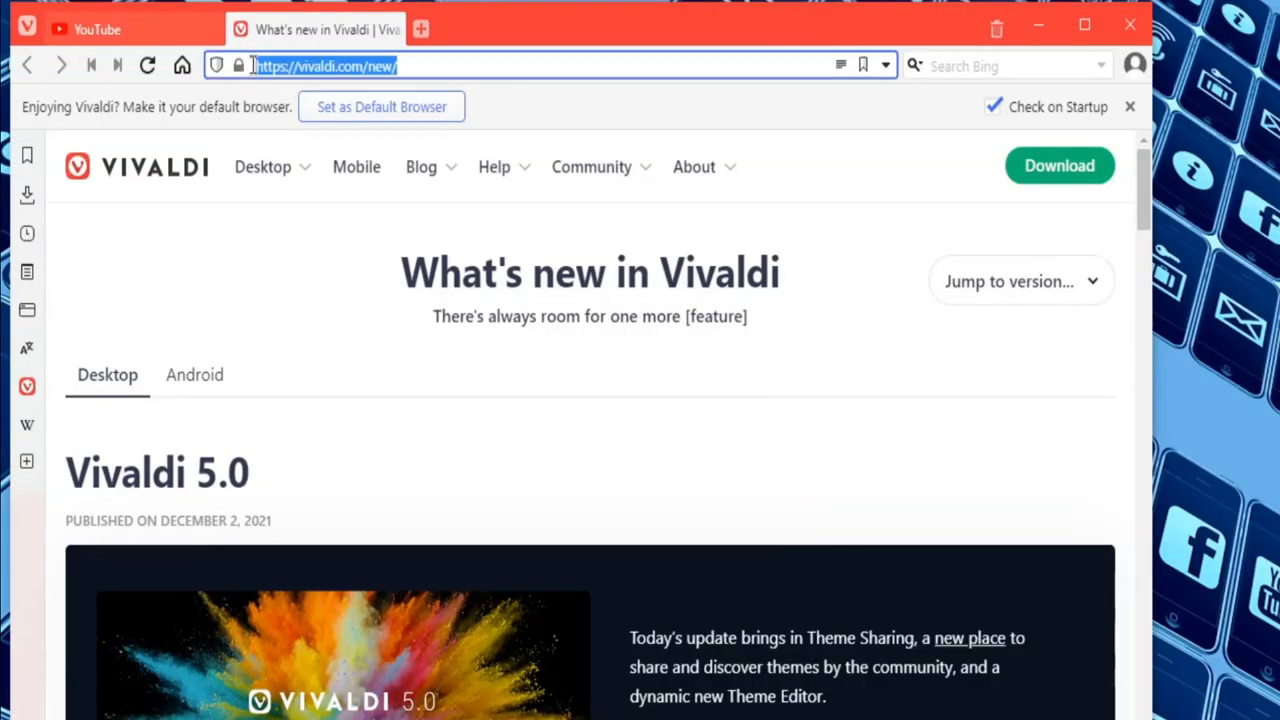
text(distrowatch.com)
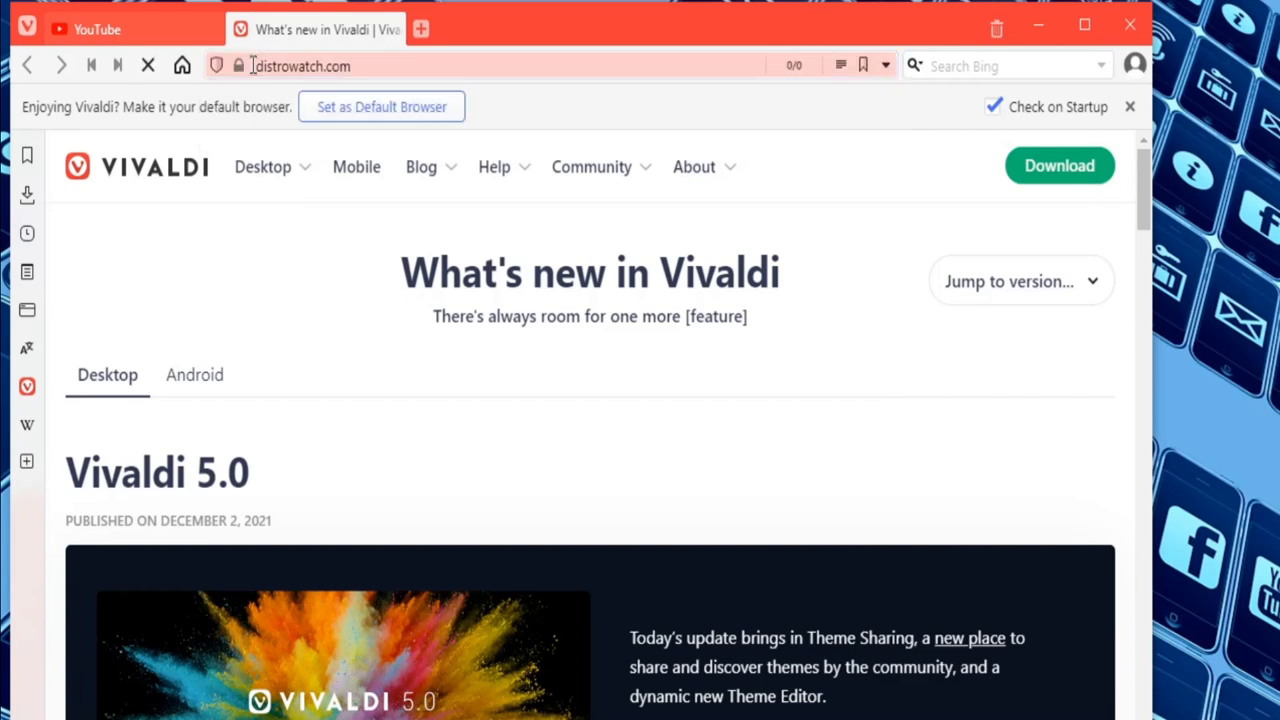
key(Return)
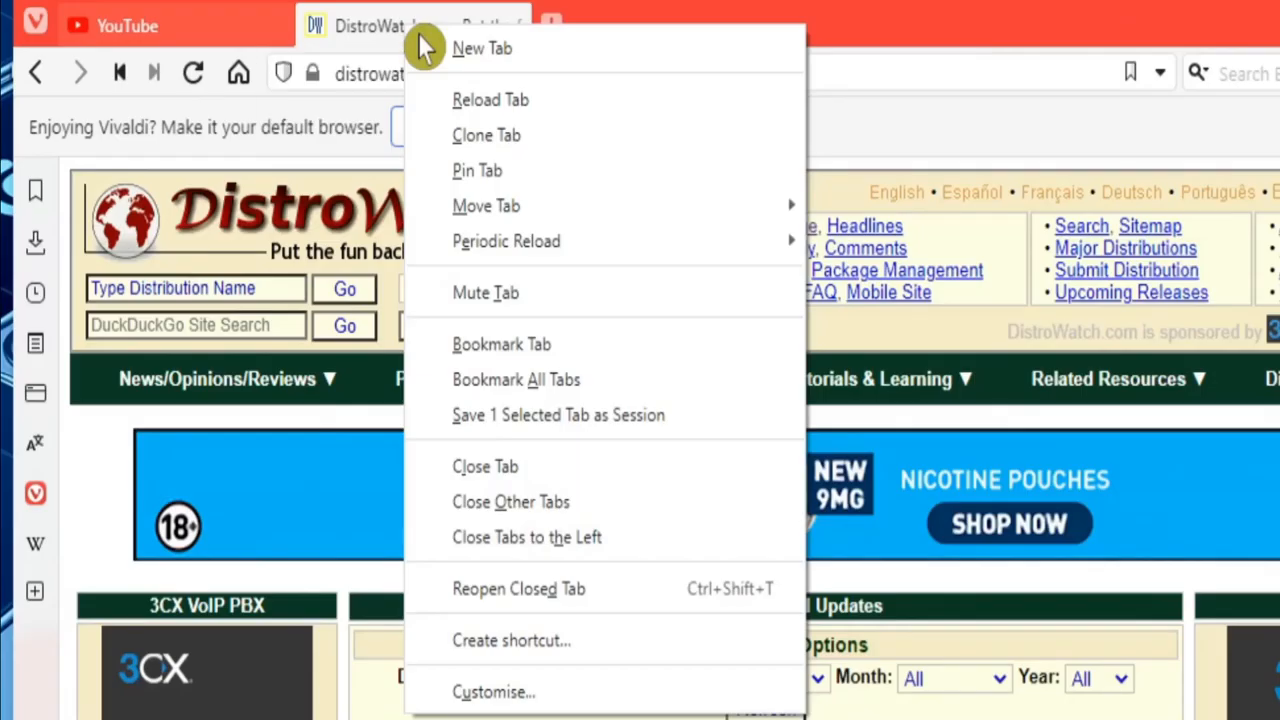
mouse_move(540, 344)
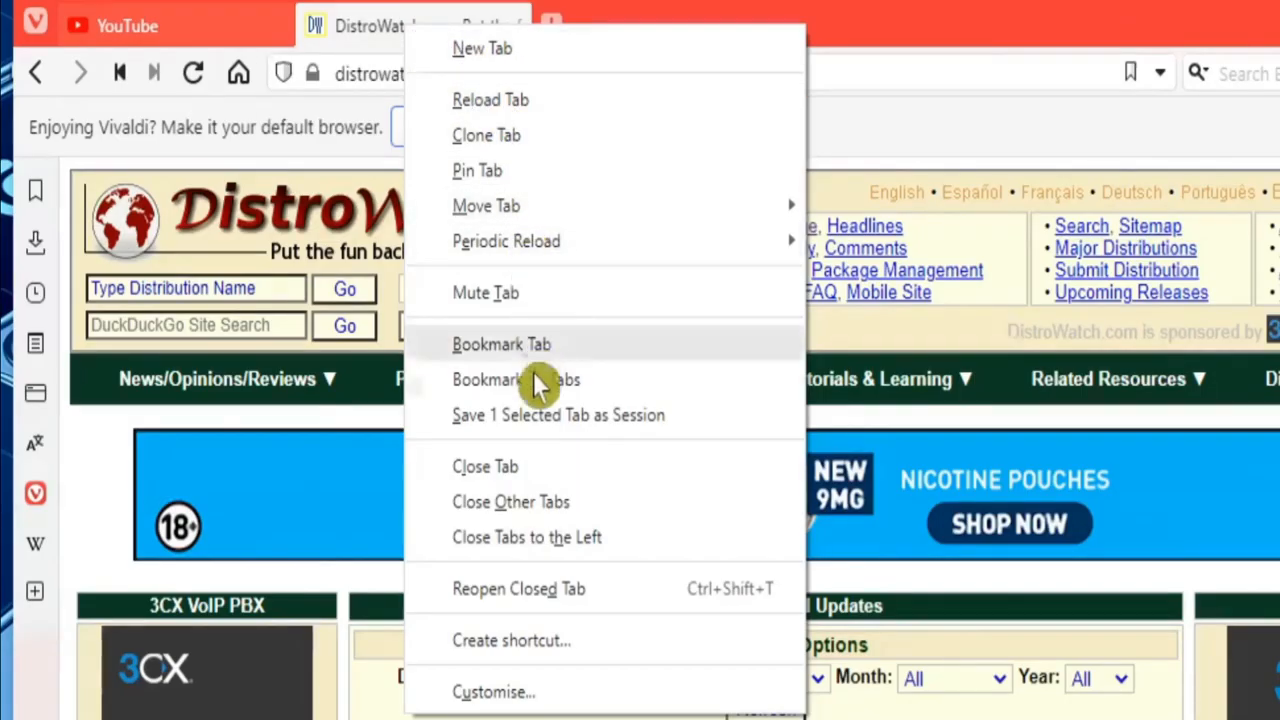
mouse_move(540, 570)
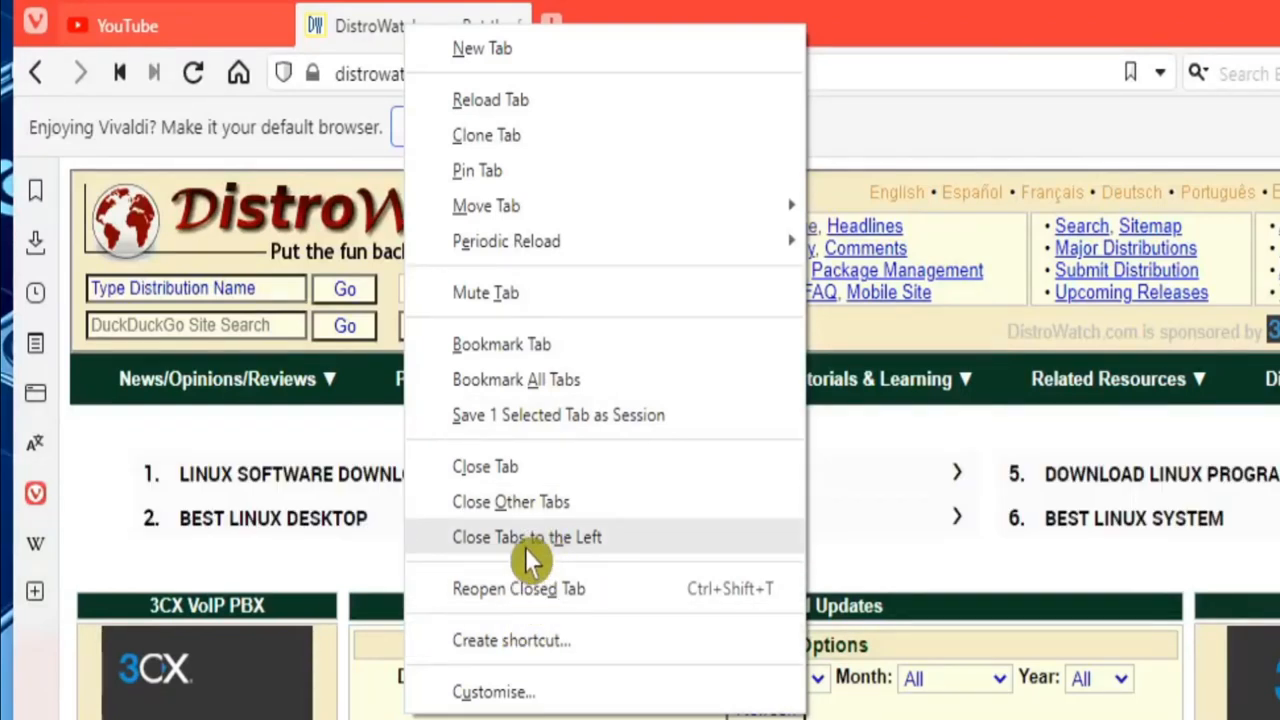
mouse_move(503, 640)
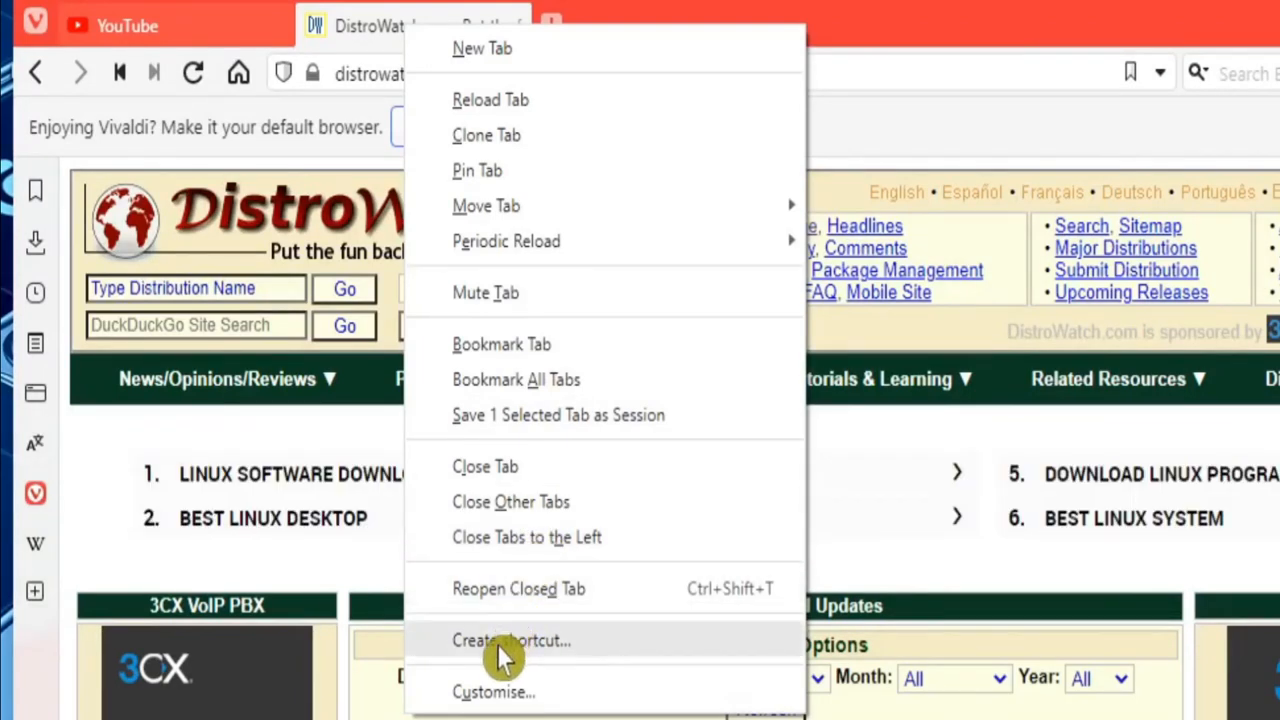
mouse_move(535, 660)
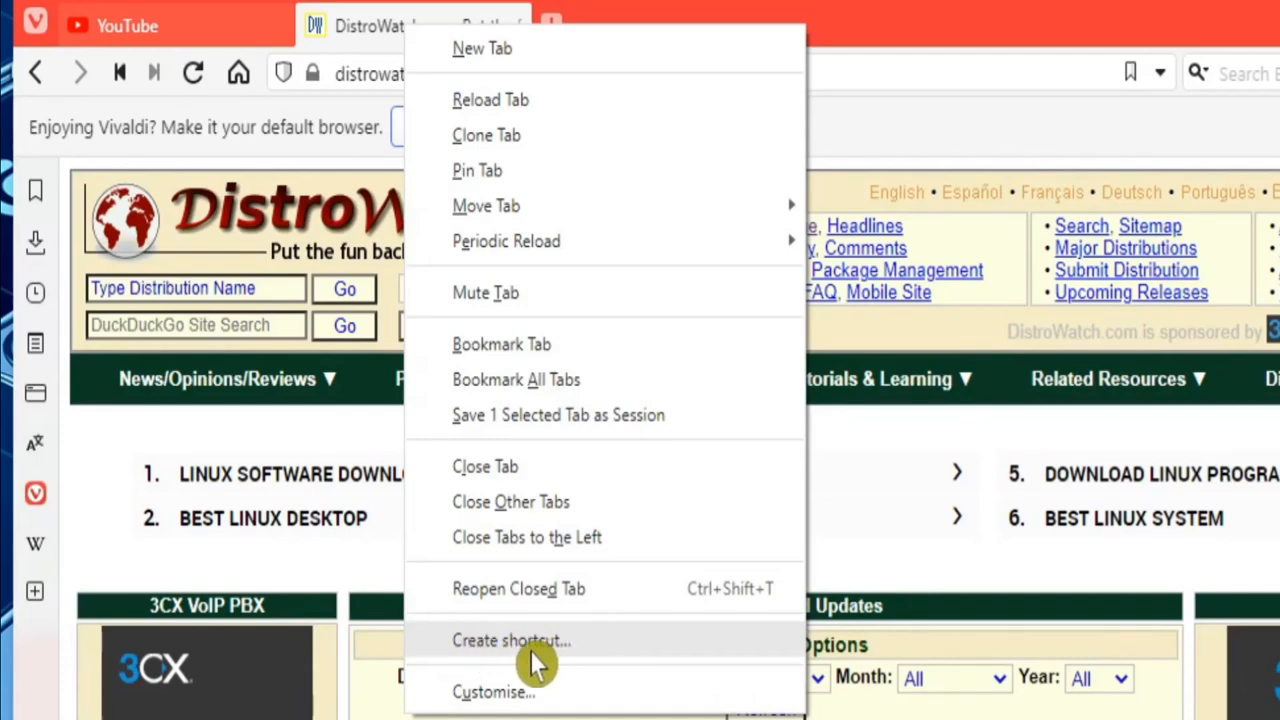
Create a shortcut for the DistroWatch page set to open as a window
click(511, 640)
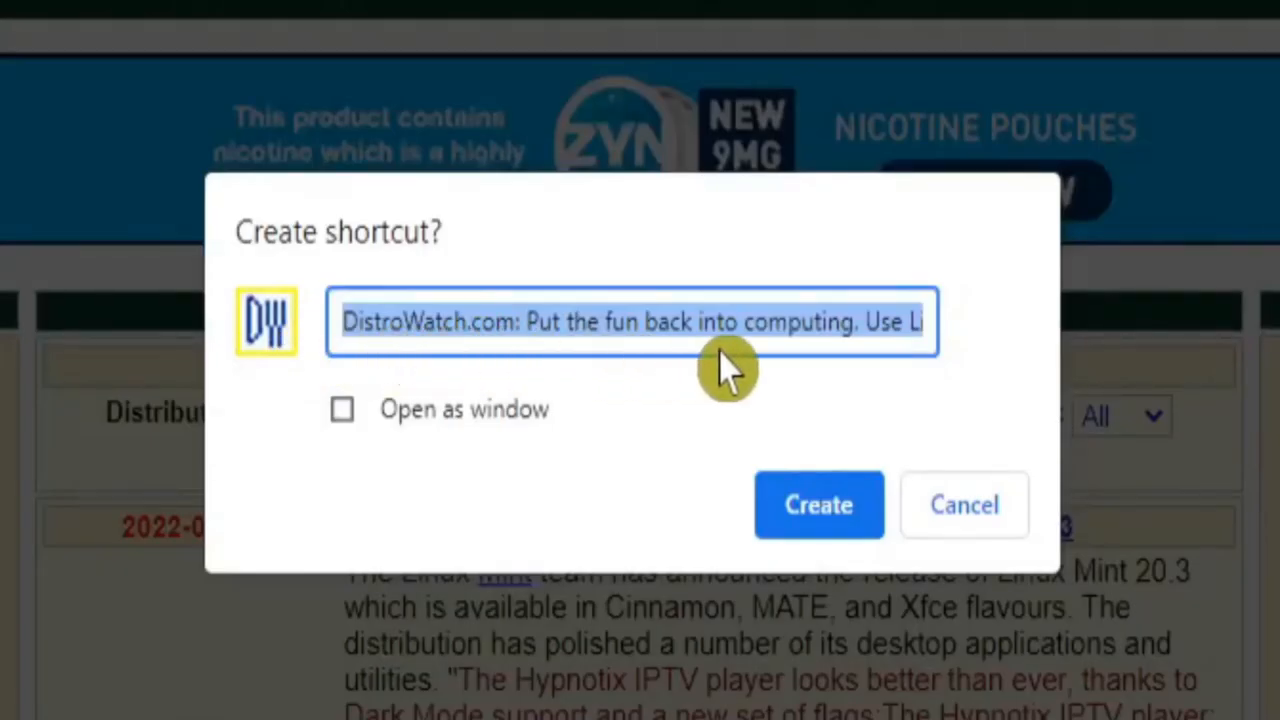
mouse_move(525, 350)
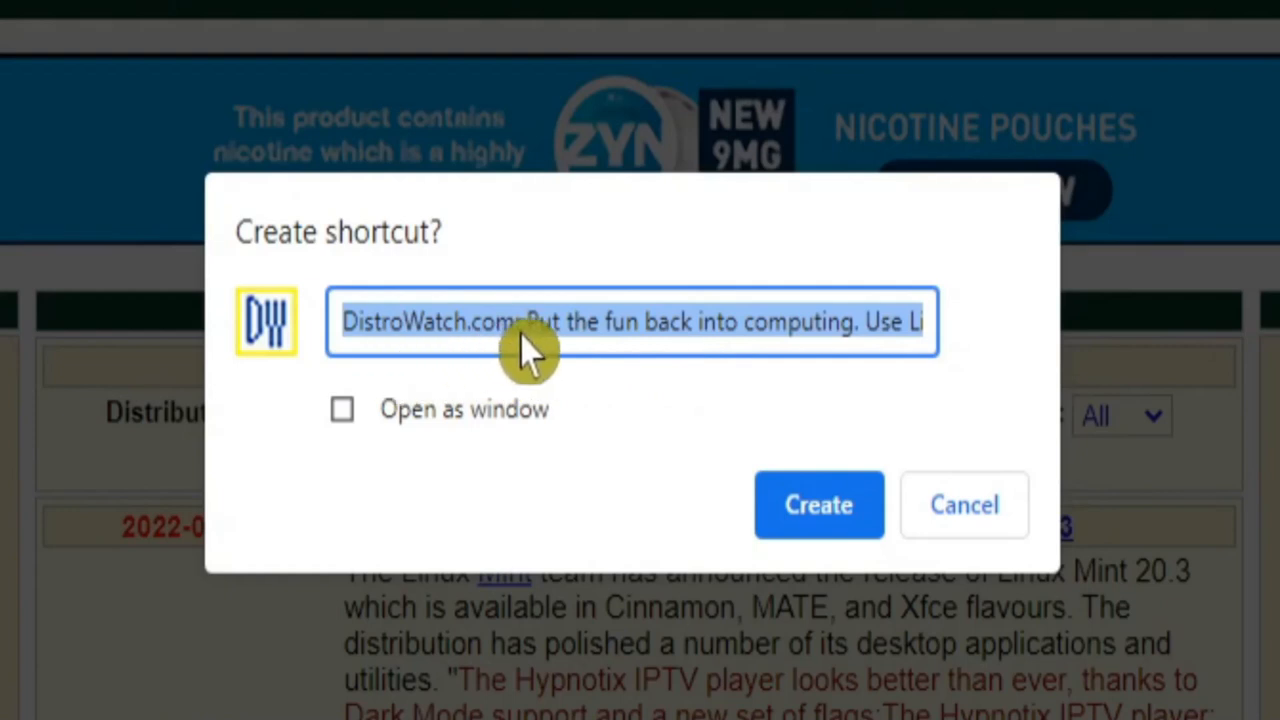
mouse_move(375, 420)
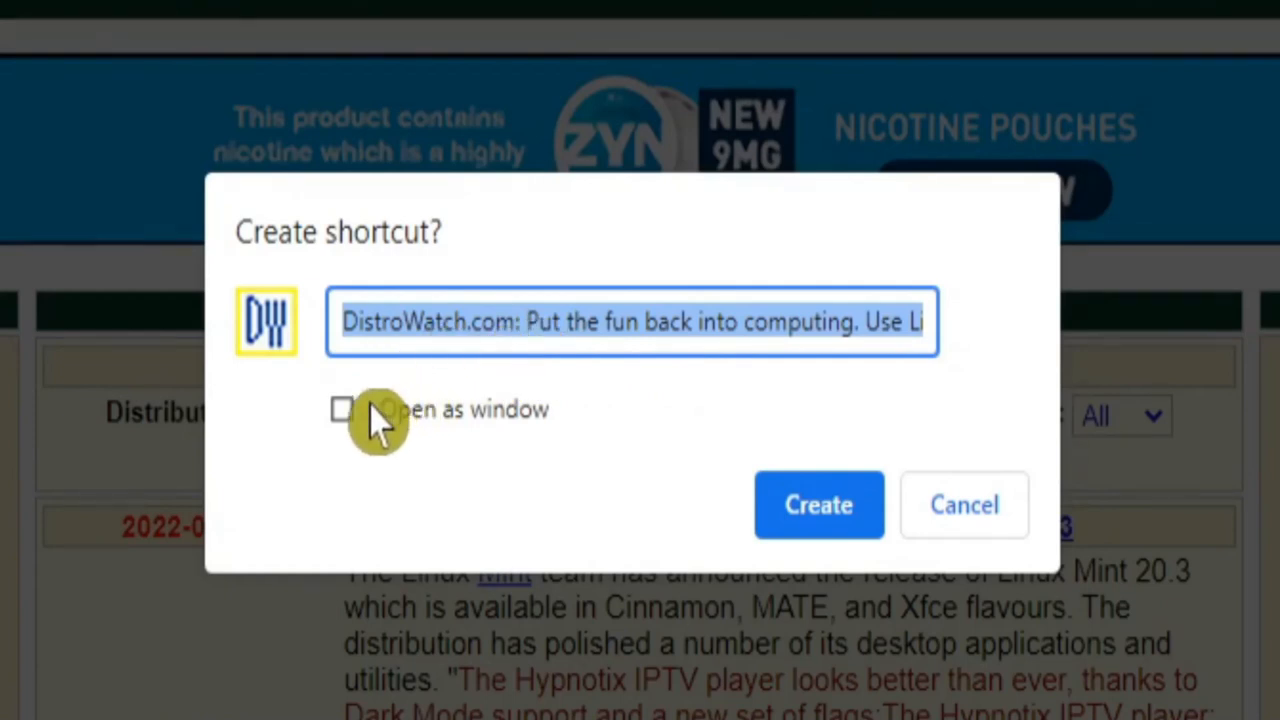
mouse_move(490, 425)
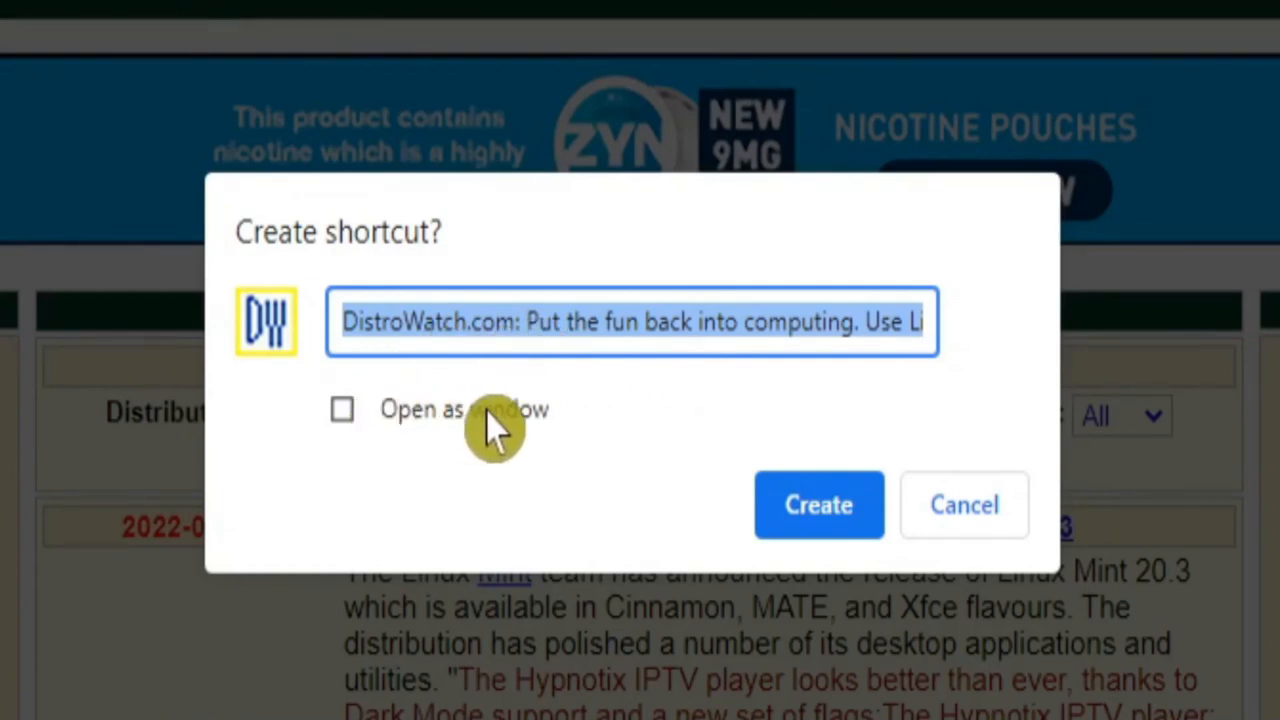
mouse_move(365, 430)
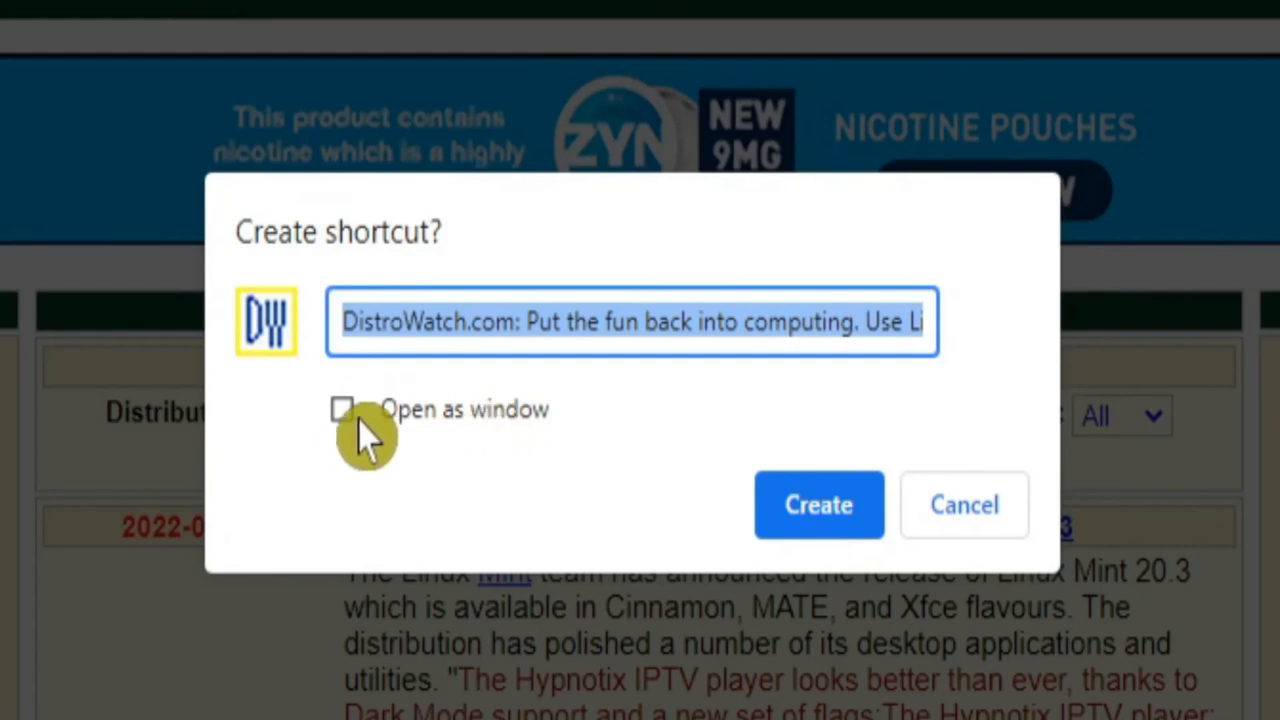
click(342, 409)
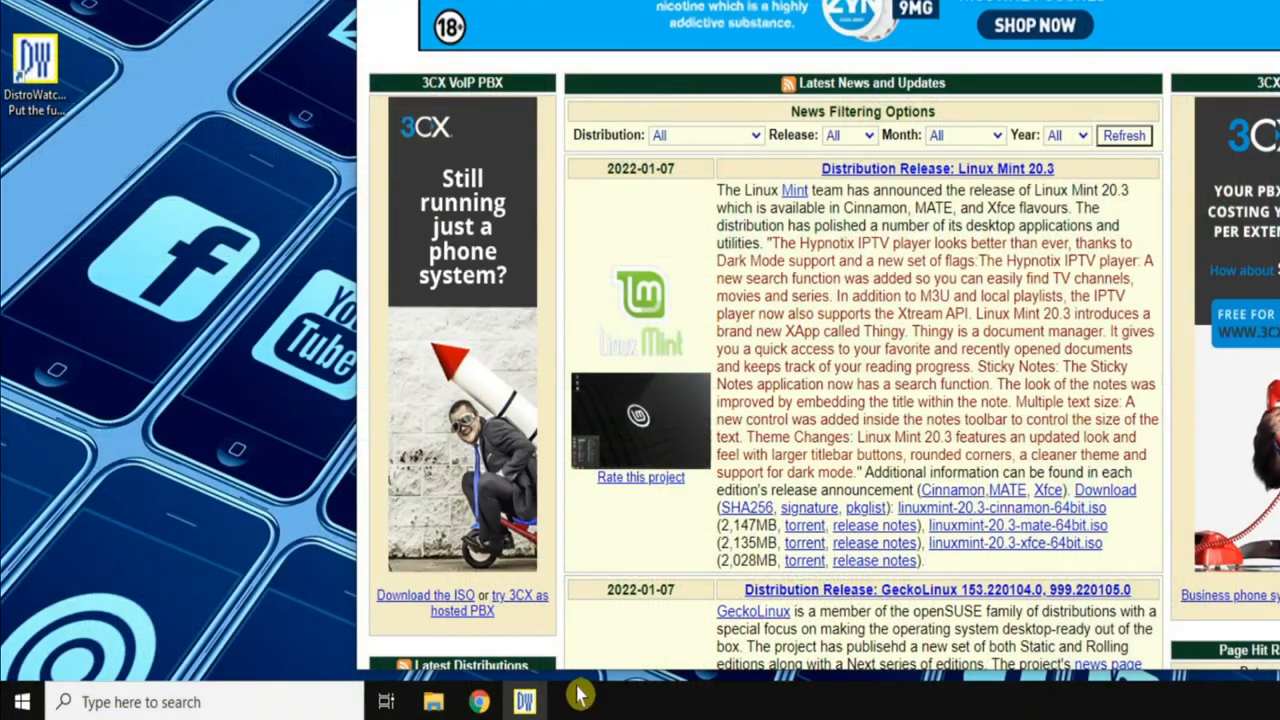
mouse_move(524, 701)
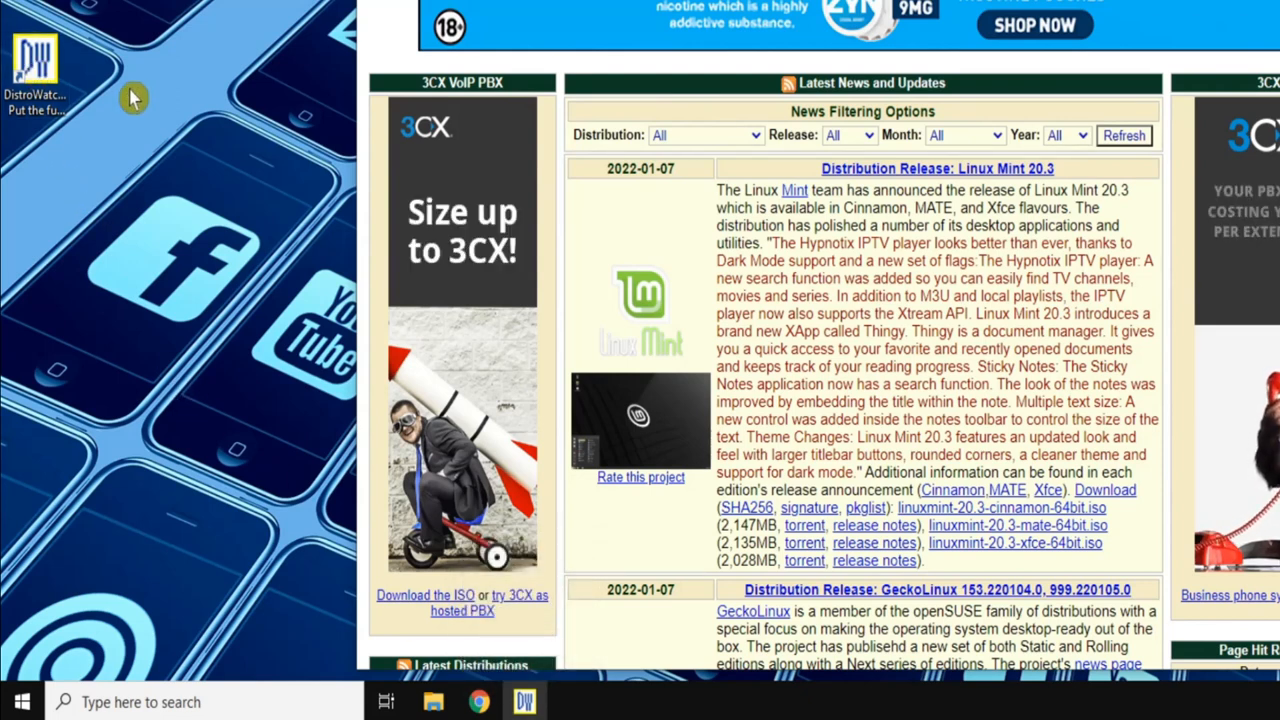
Scroll up through the DistroWatch latest news in its app window
scroll(up, 3)
text(distrowatc)
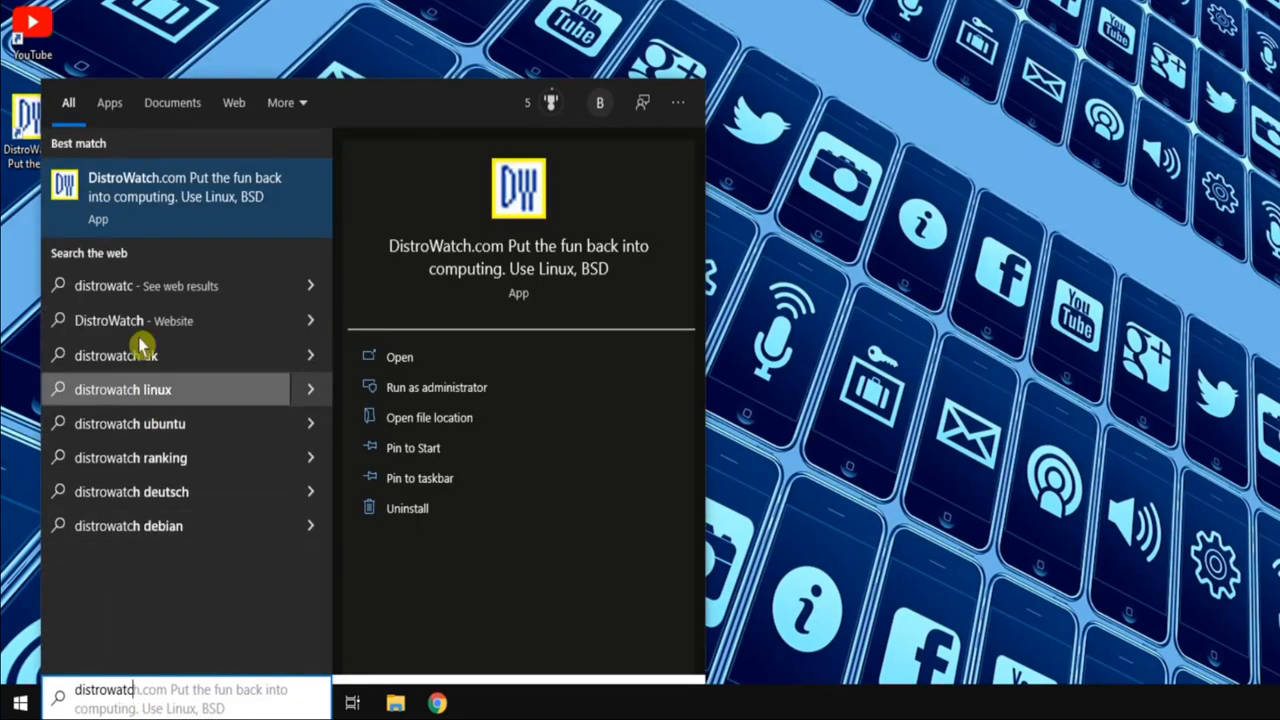
mouse_move(145, 197)
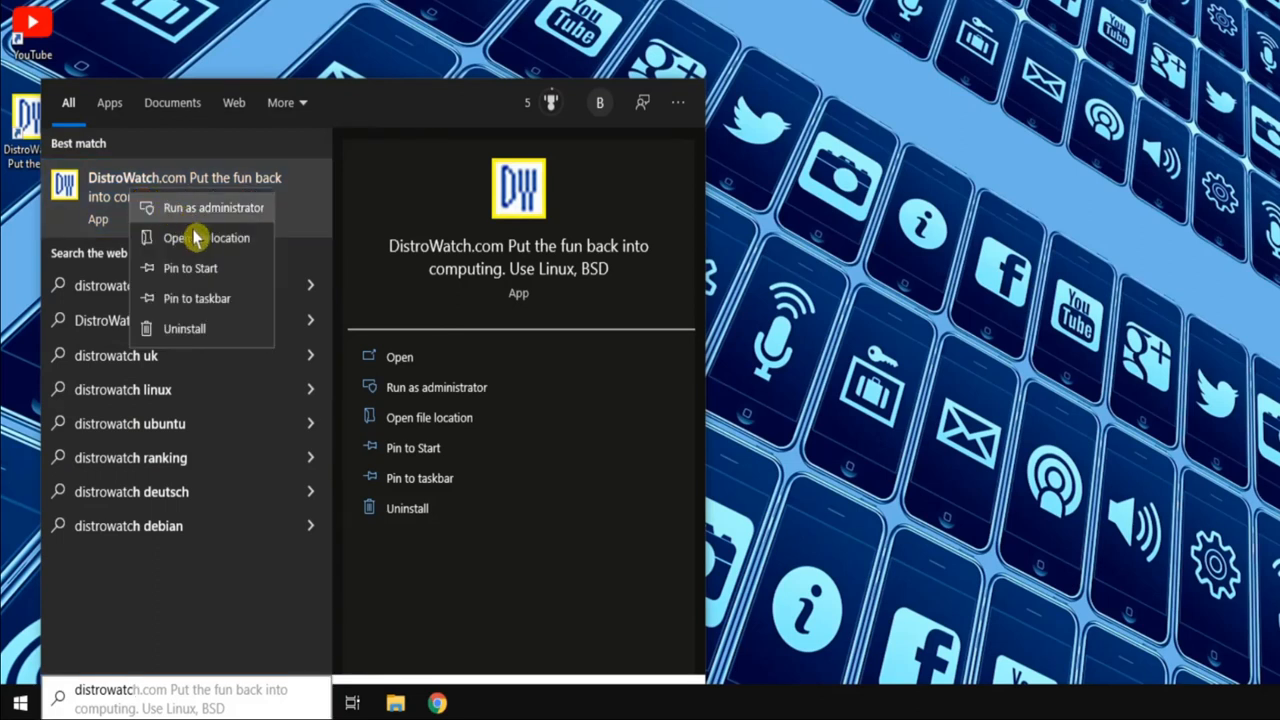
Open the DistroWatch app's file location in the Vivaldi Apps Start Menu folder
click(204, 237)
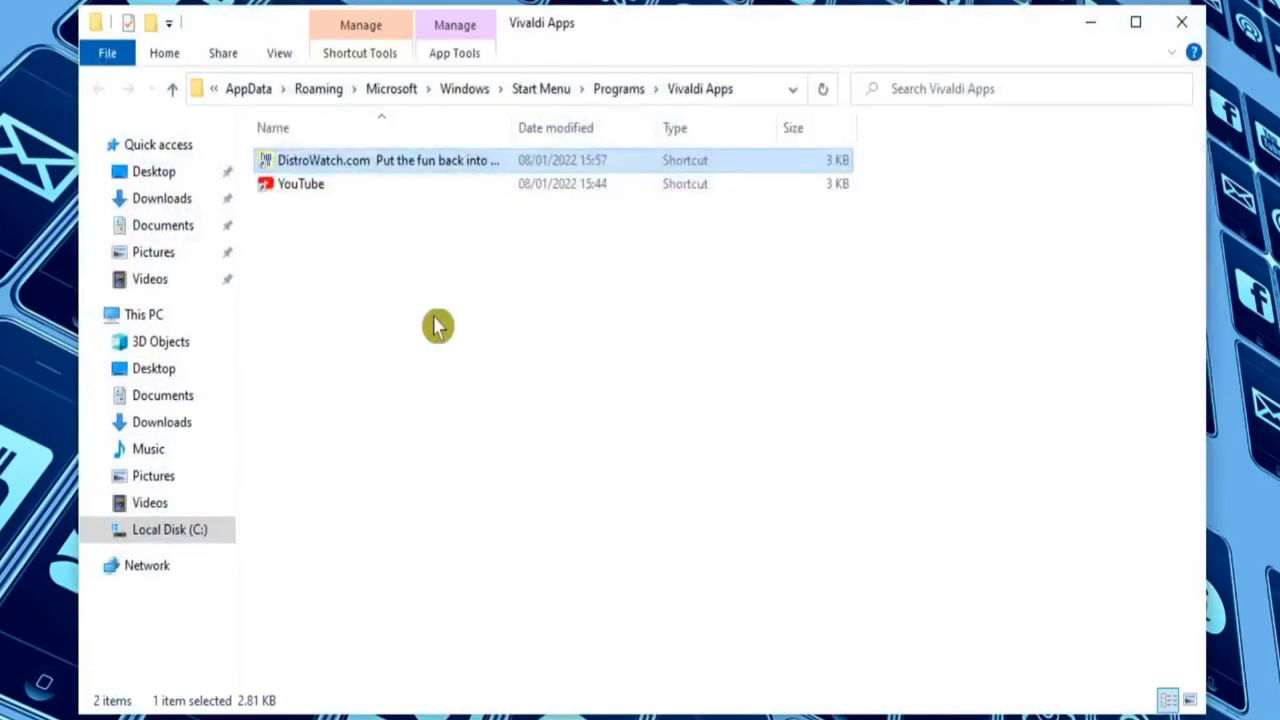
mouse_move(643, 135)
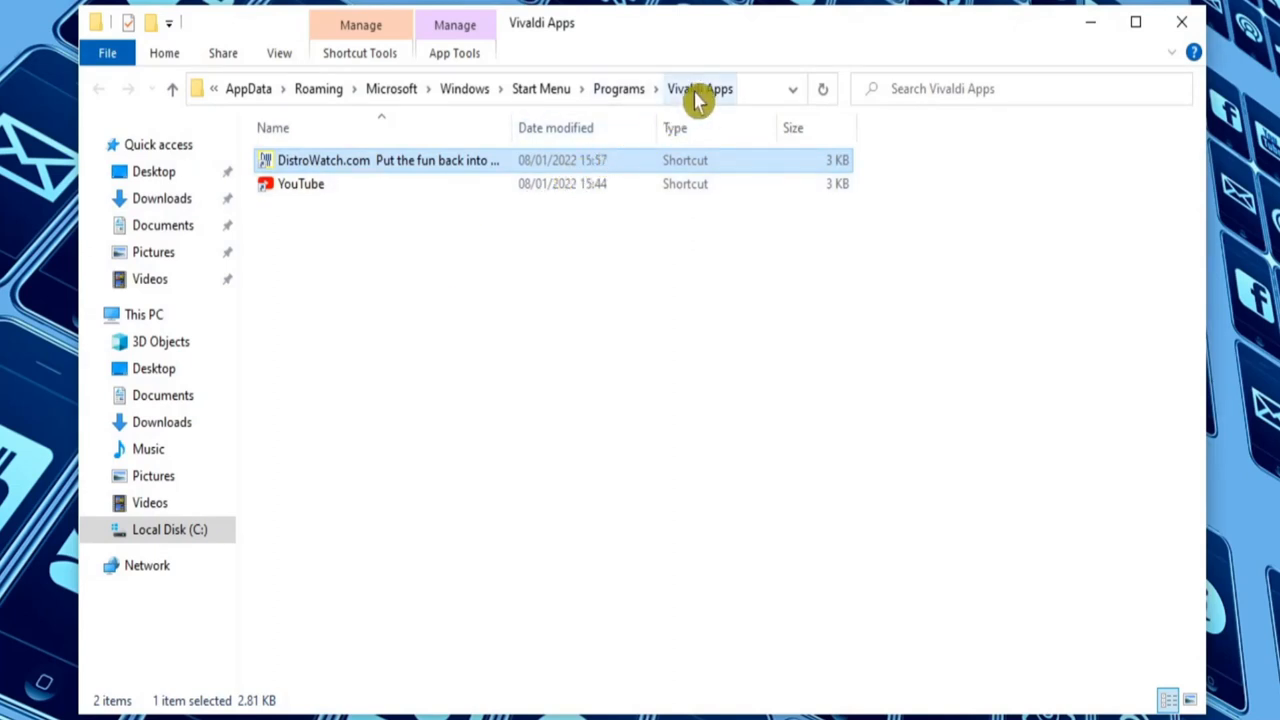
mouse_move(451, 267)
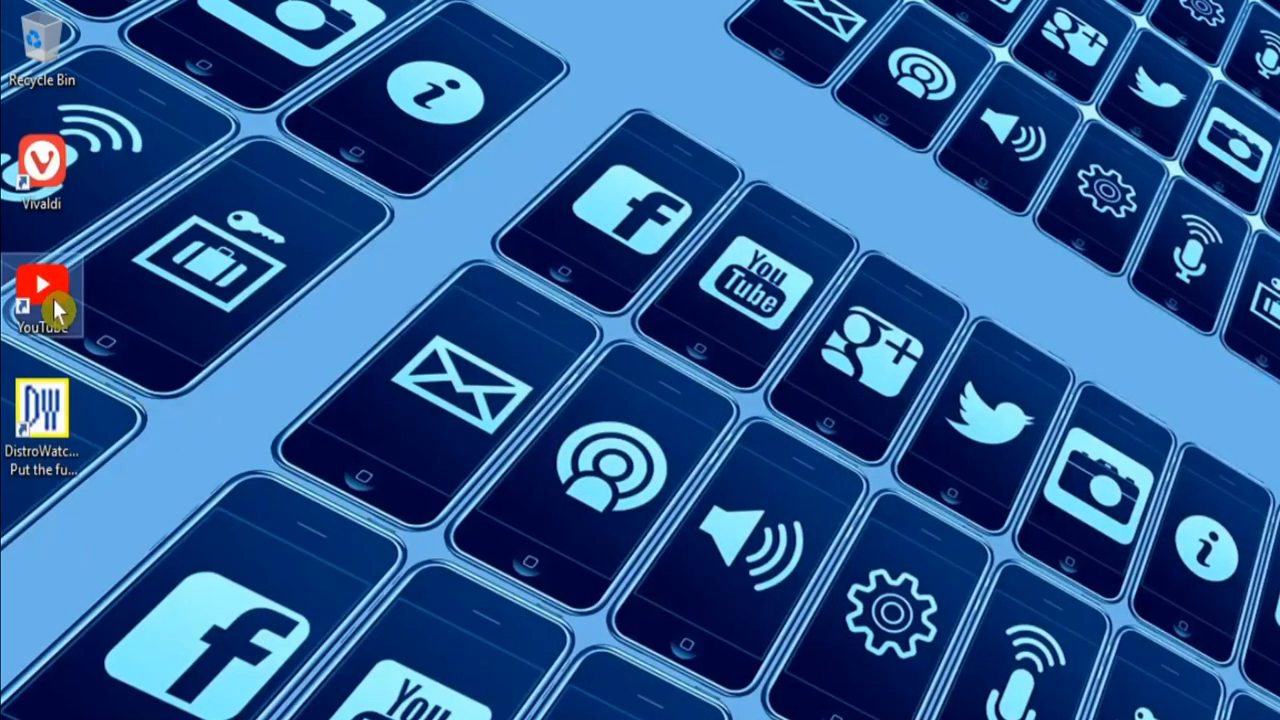
Launch the YouTube web app from the desktop and uninstall it from its menu
double_click(42, 290)
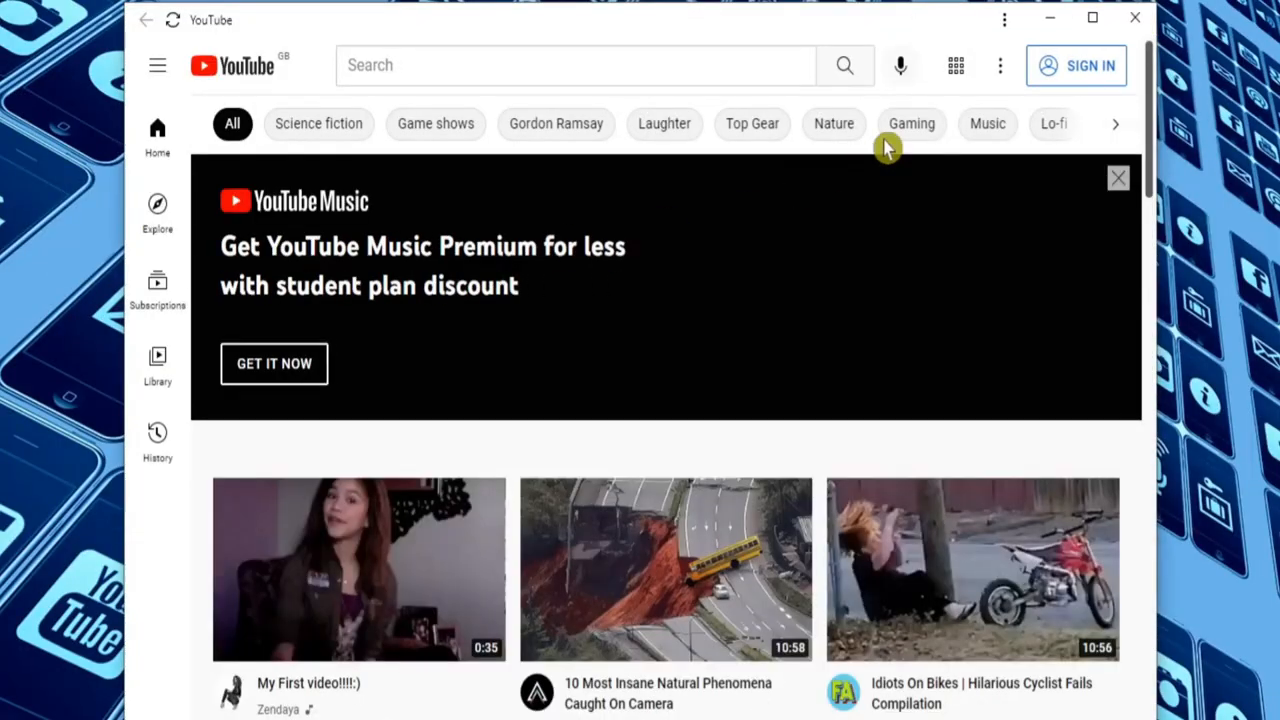
click(1004, 18)
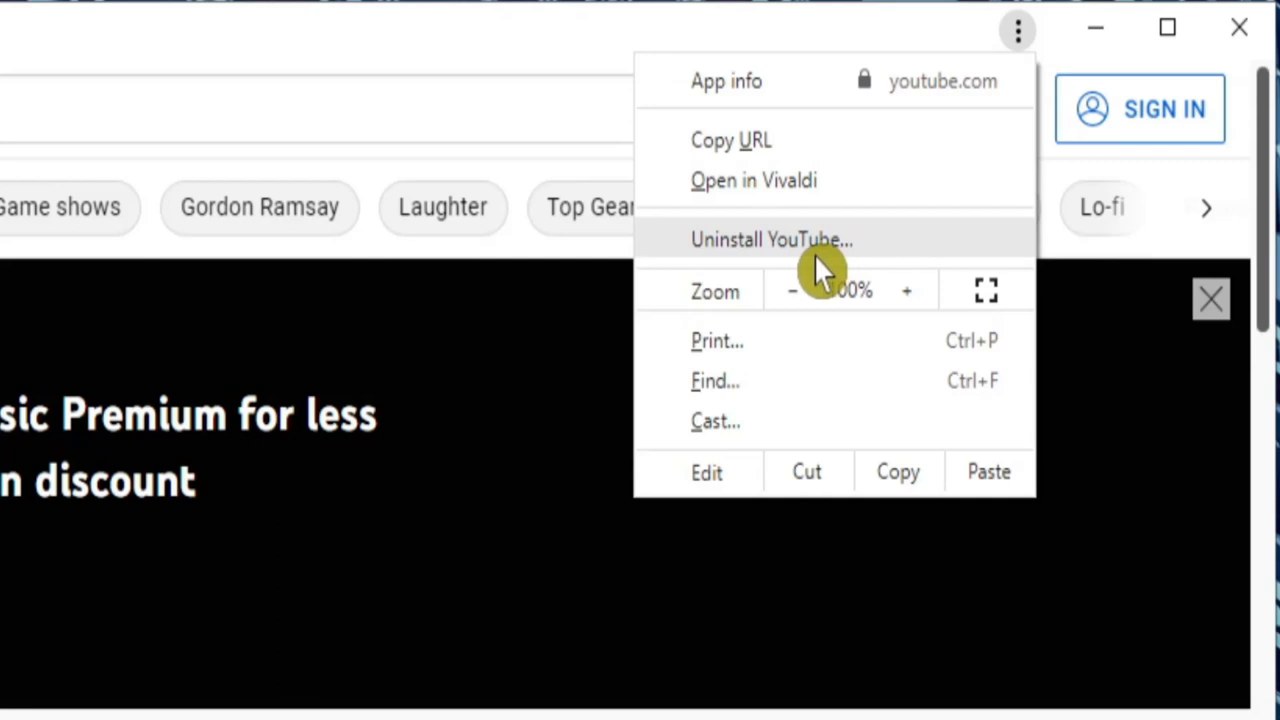
click(771, 239)
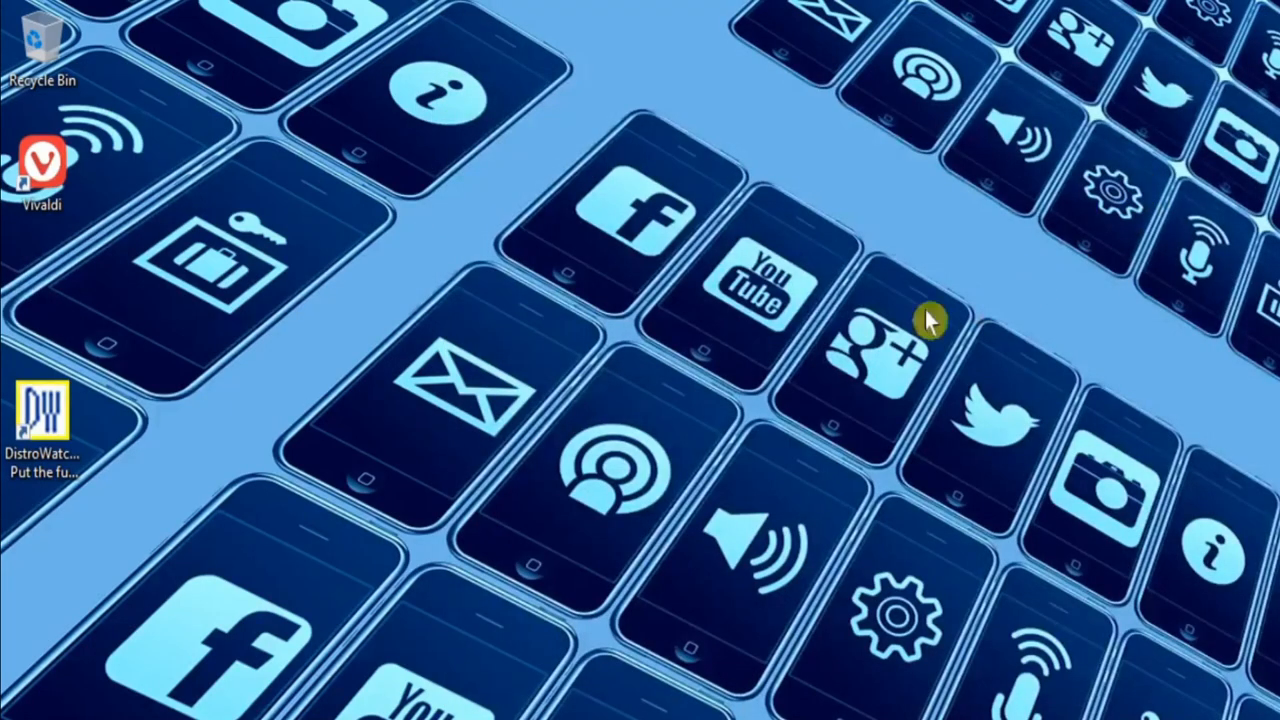
mouse_move(45, 275)
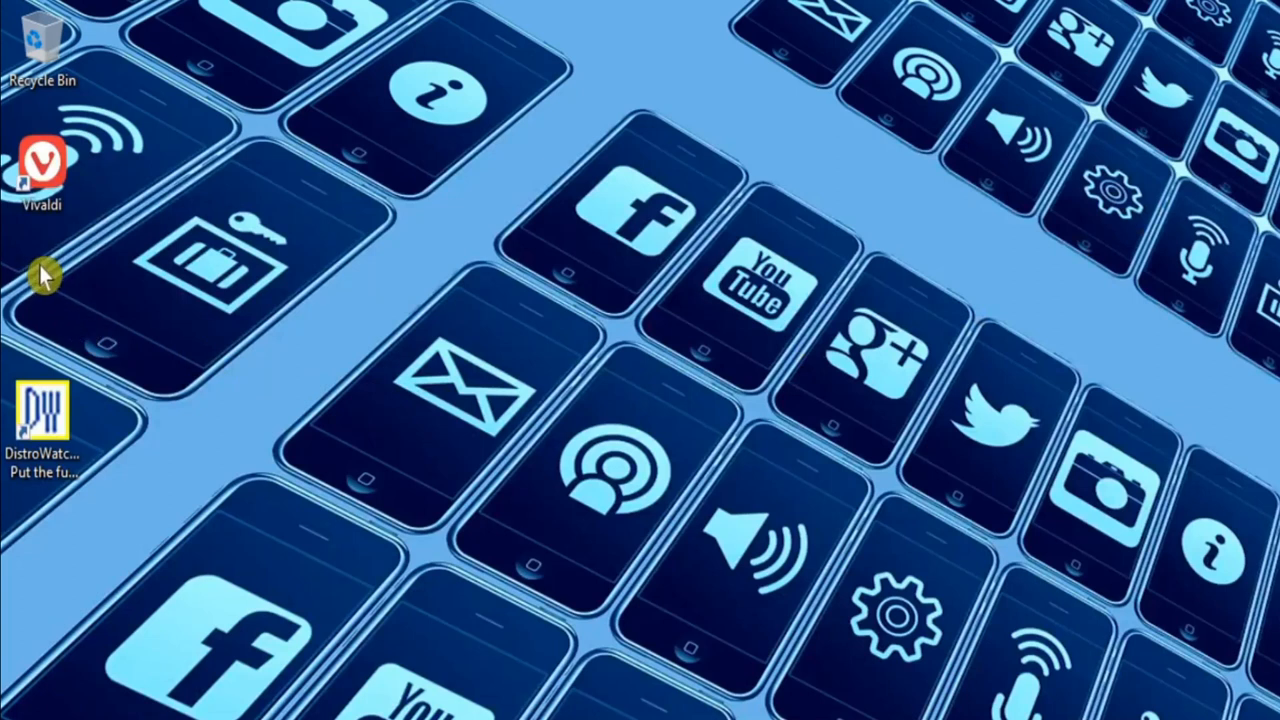
mouse_move(55, 185)
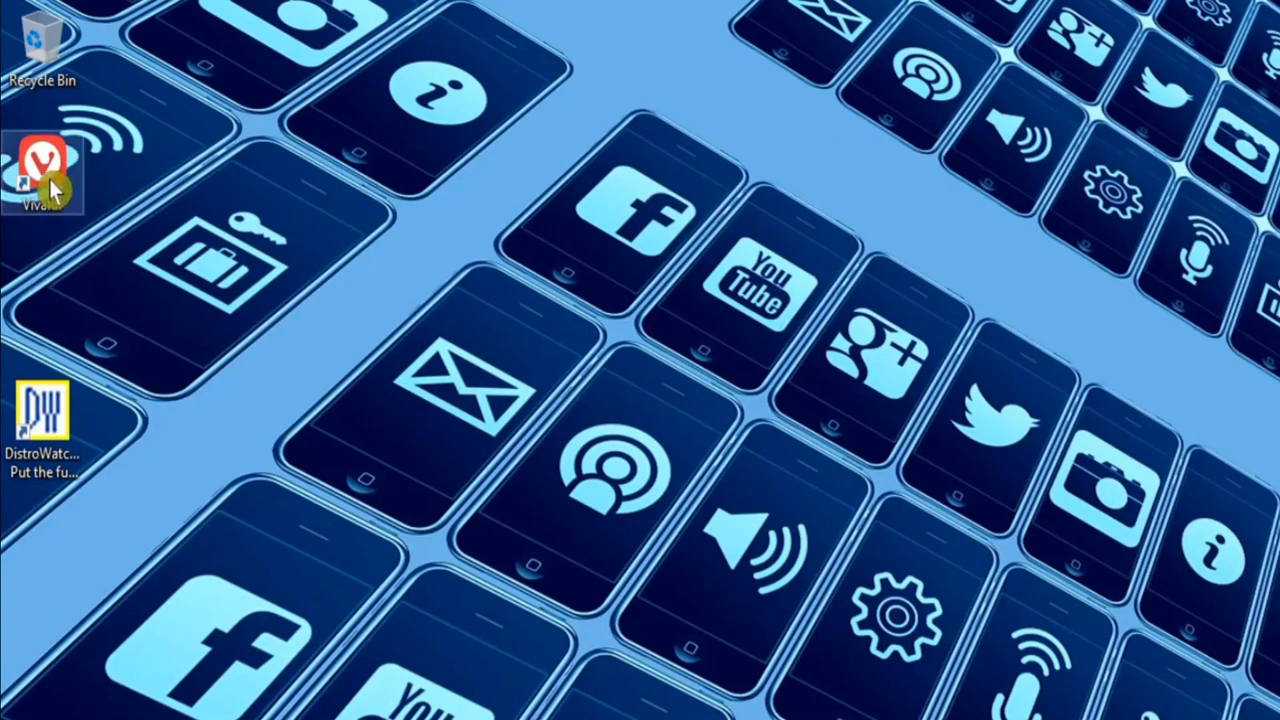
mouse_move(820, 410)
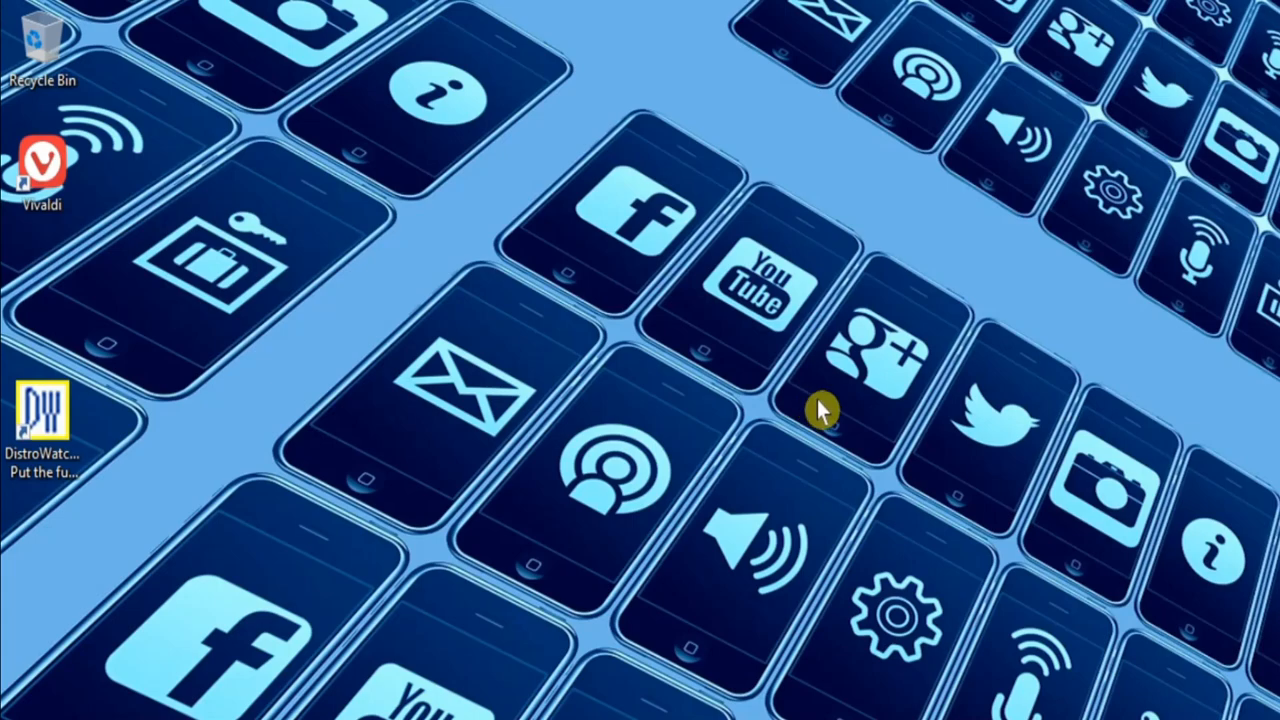
Remove the DistroWatch app and its data from Vivaldi's apps page, then close Vivaldi
double_click(42, 415)
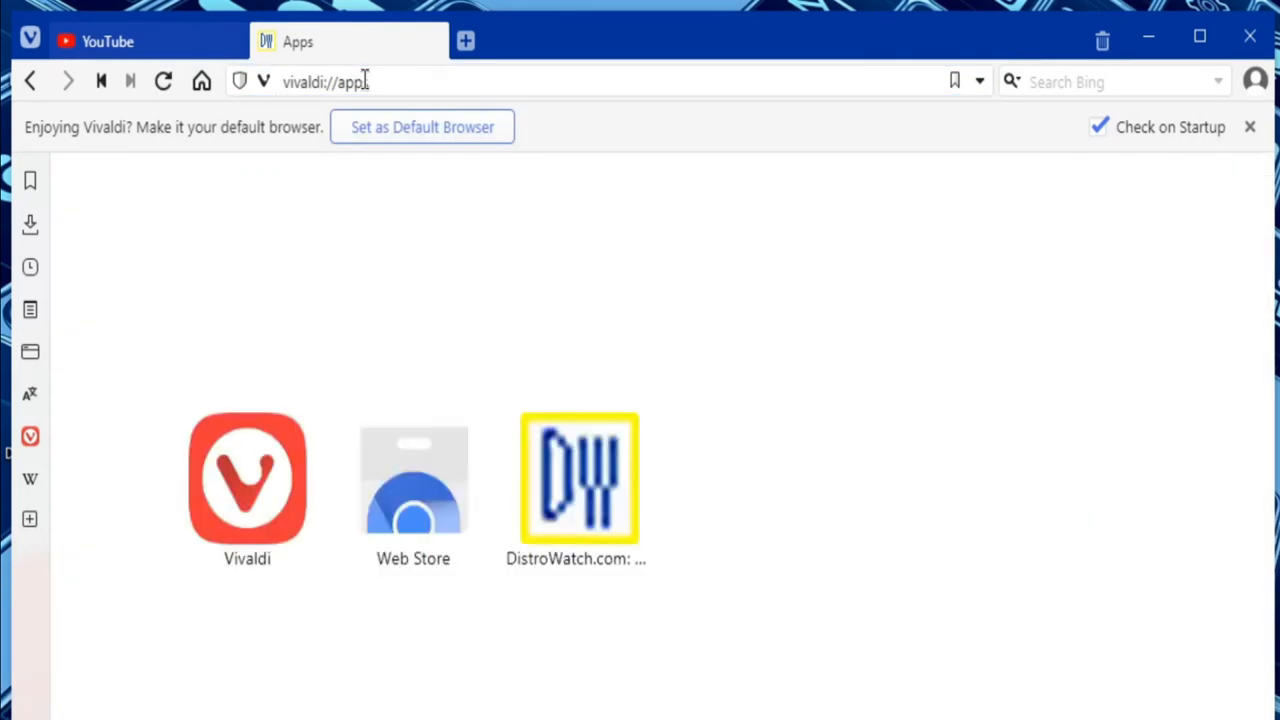
mouse_move(588, 485)
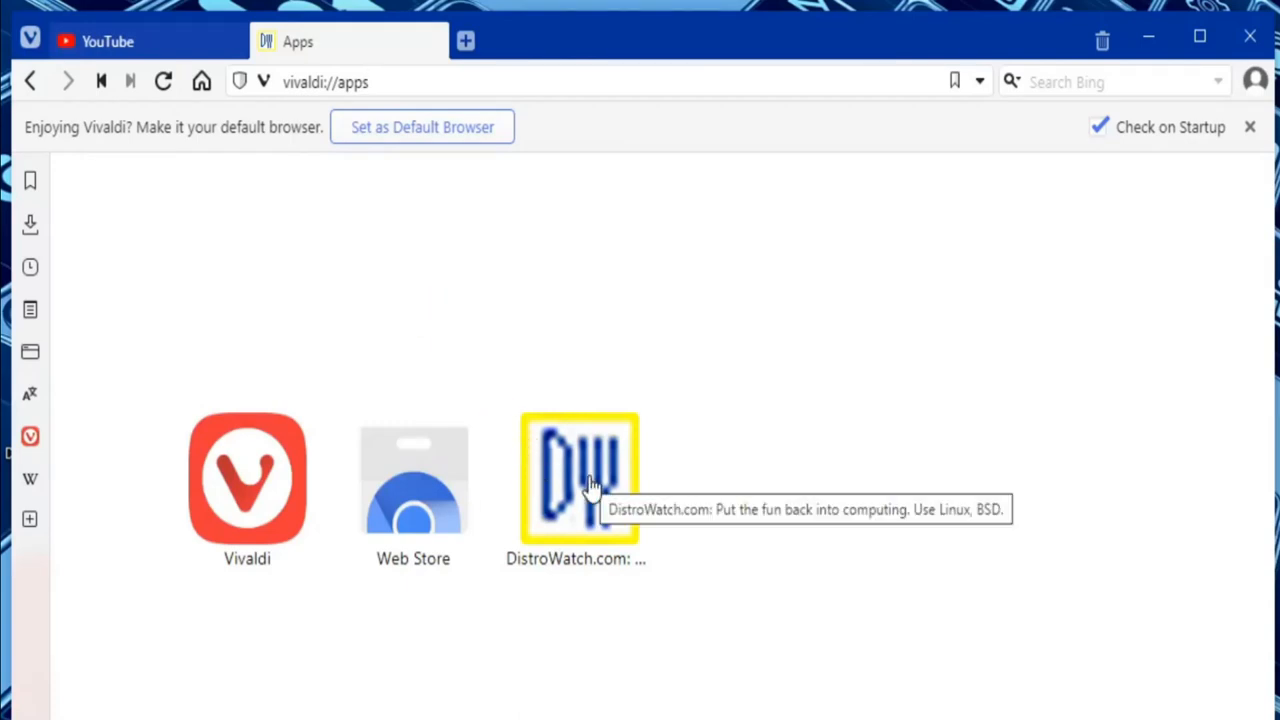
right_click(578, 477)
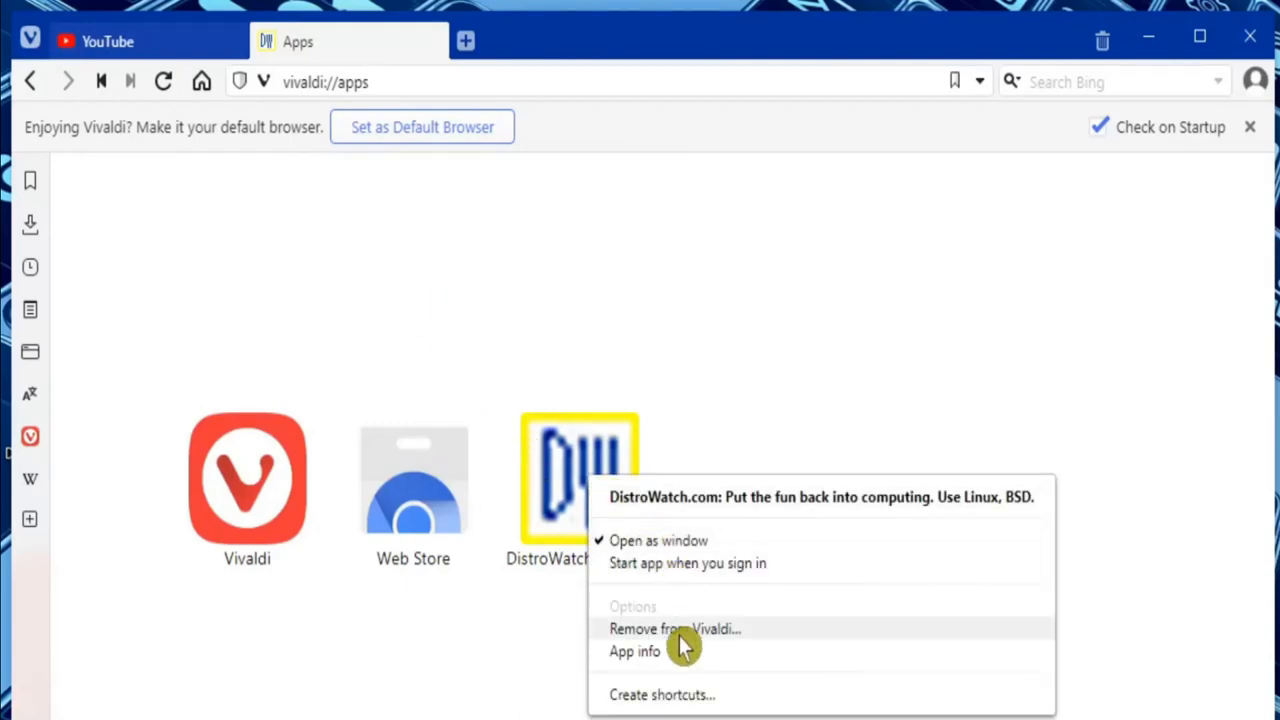
click(675, 628)
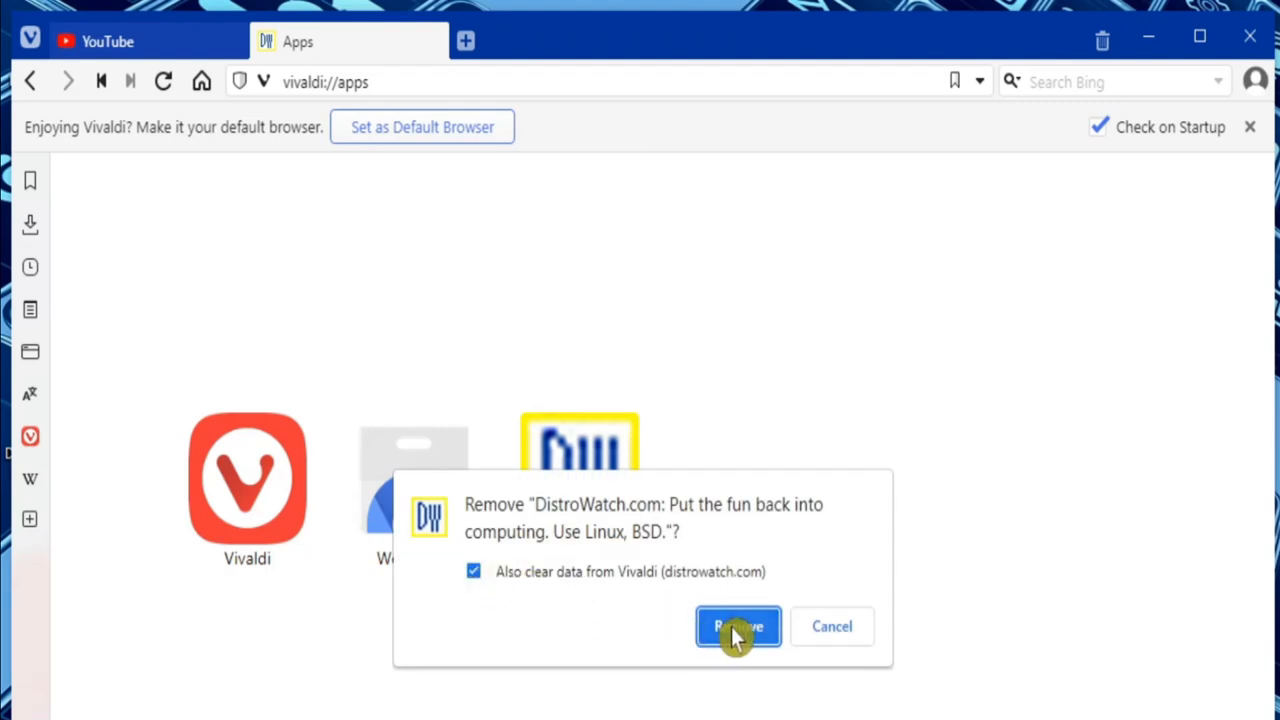
click(738, 626)
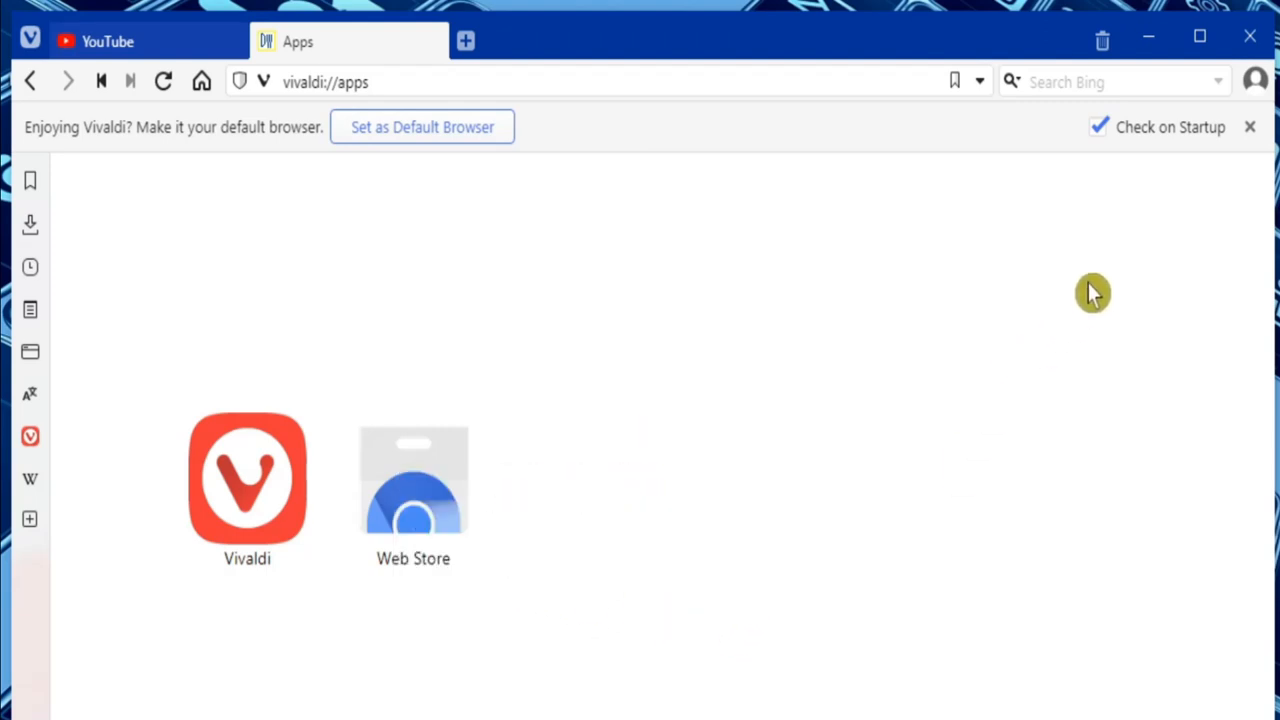
mouse_move(1249, 37)
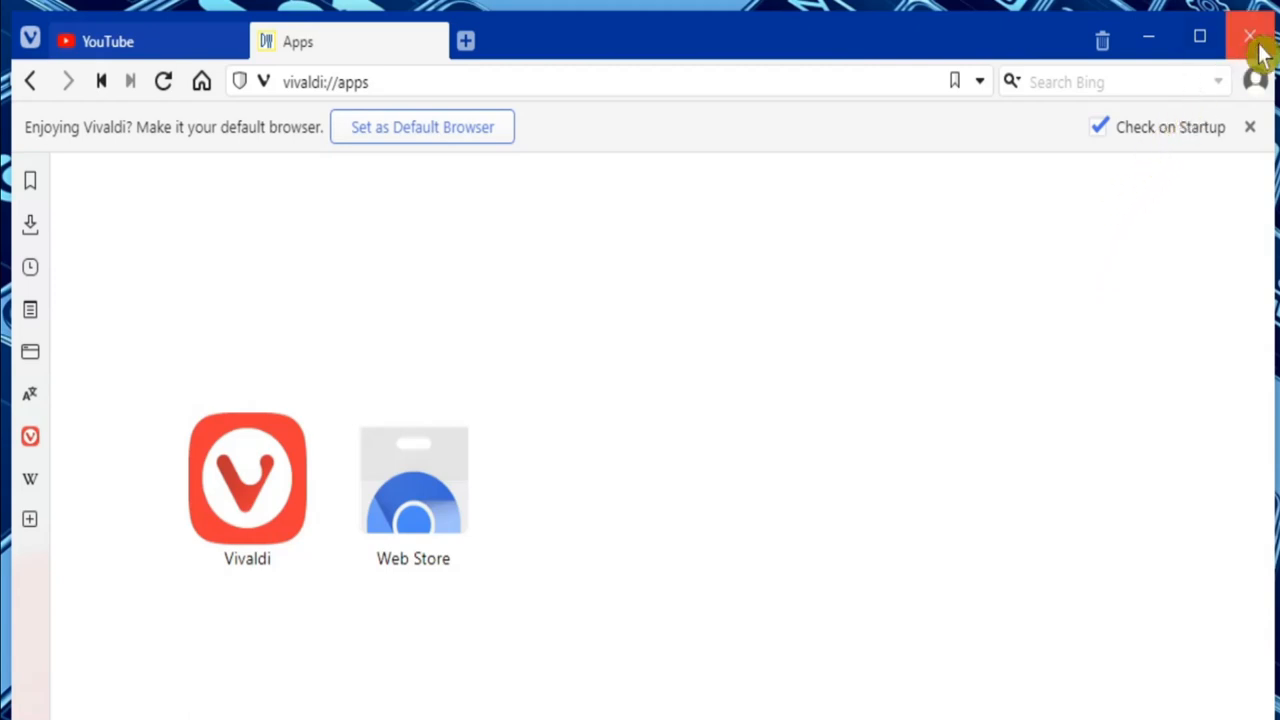
click(1249, 37)
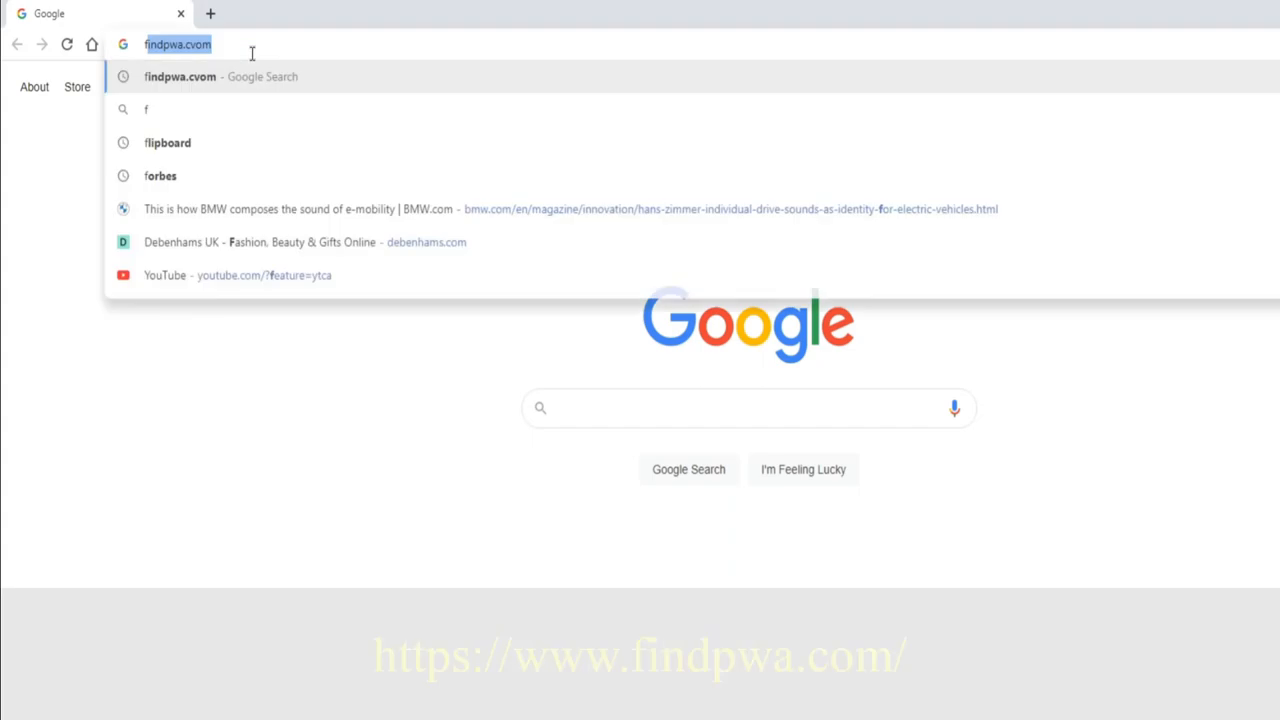
Visit findpwa.com, scroll its home page, browse News, then add a new tab
text(findpwa.com)
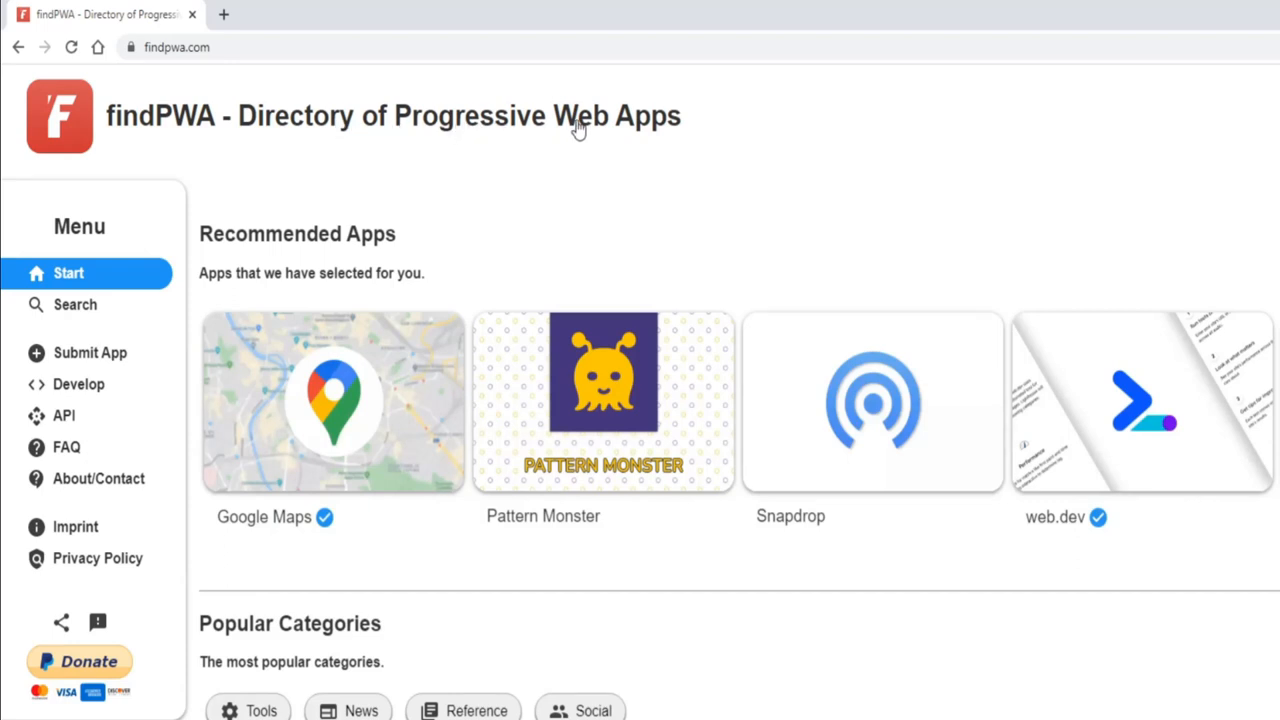
mouse_move(430, 420)
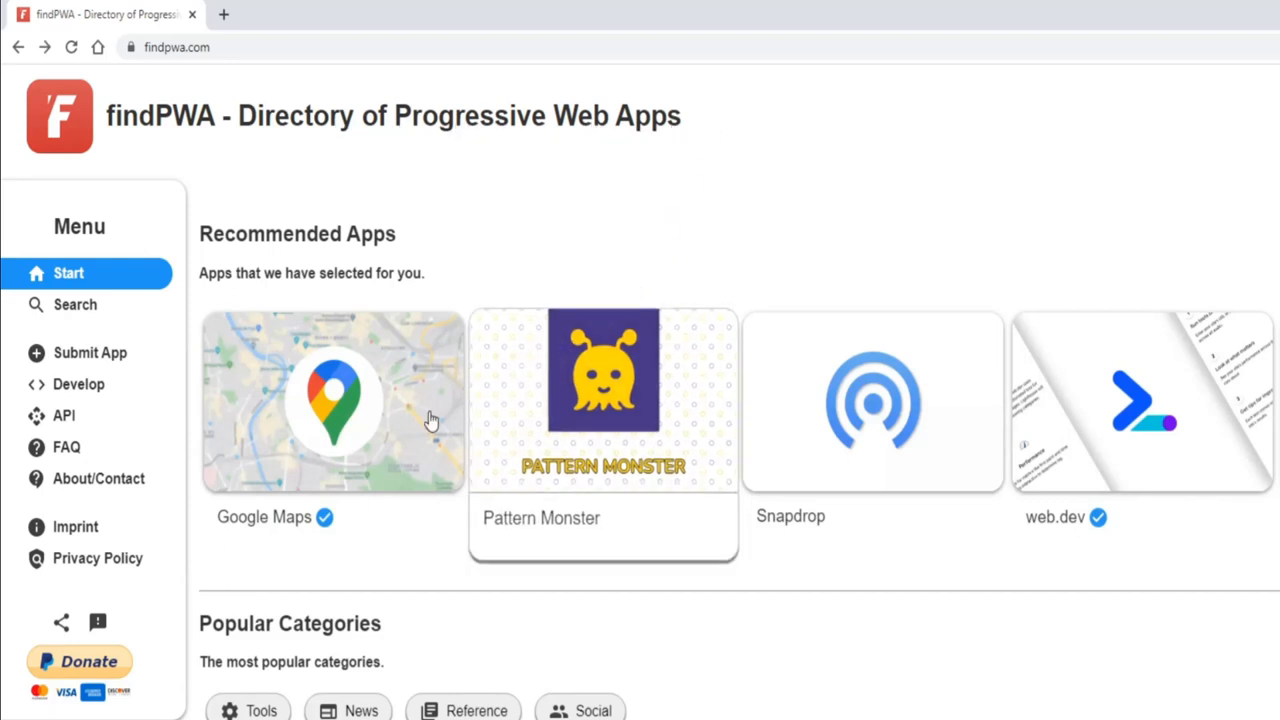
scroll(down, 3)
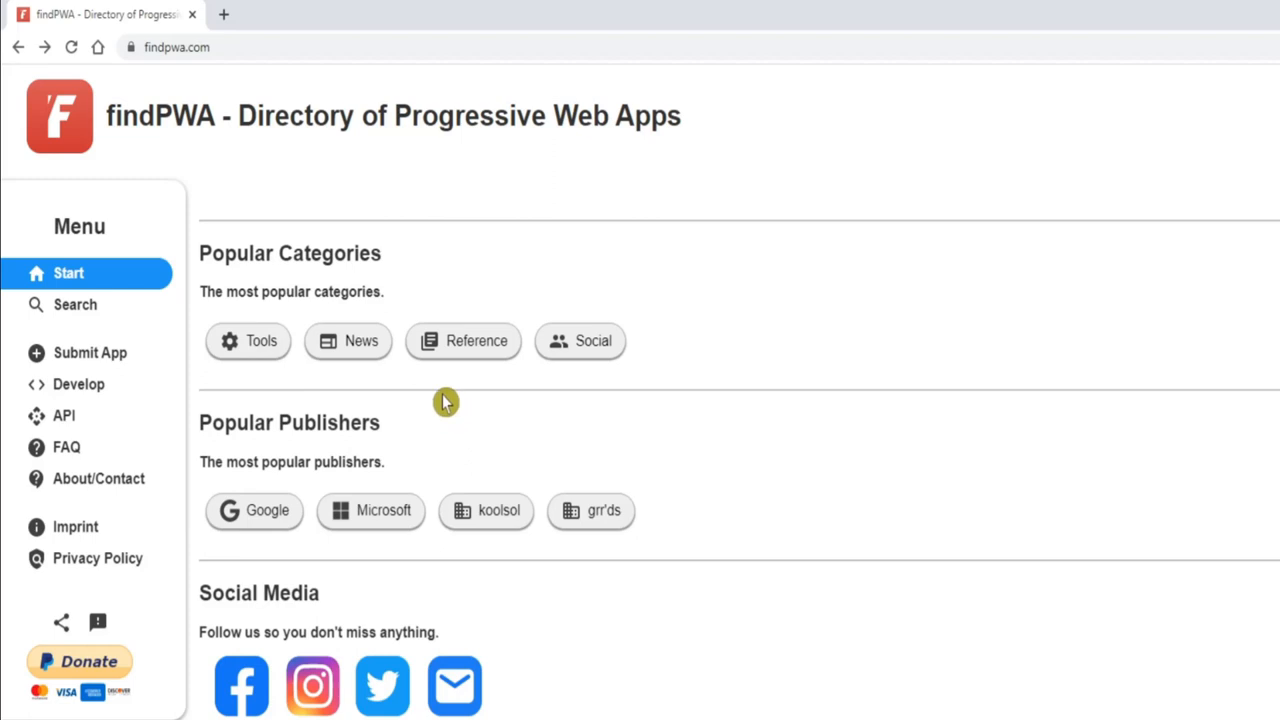
click(347, 340)
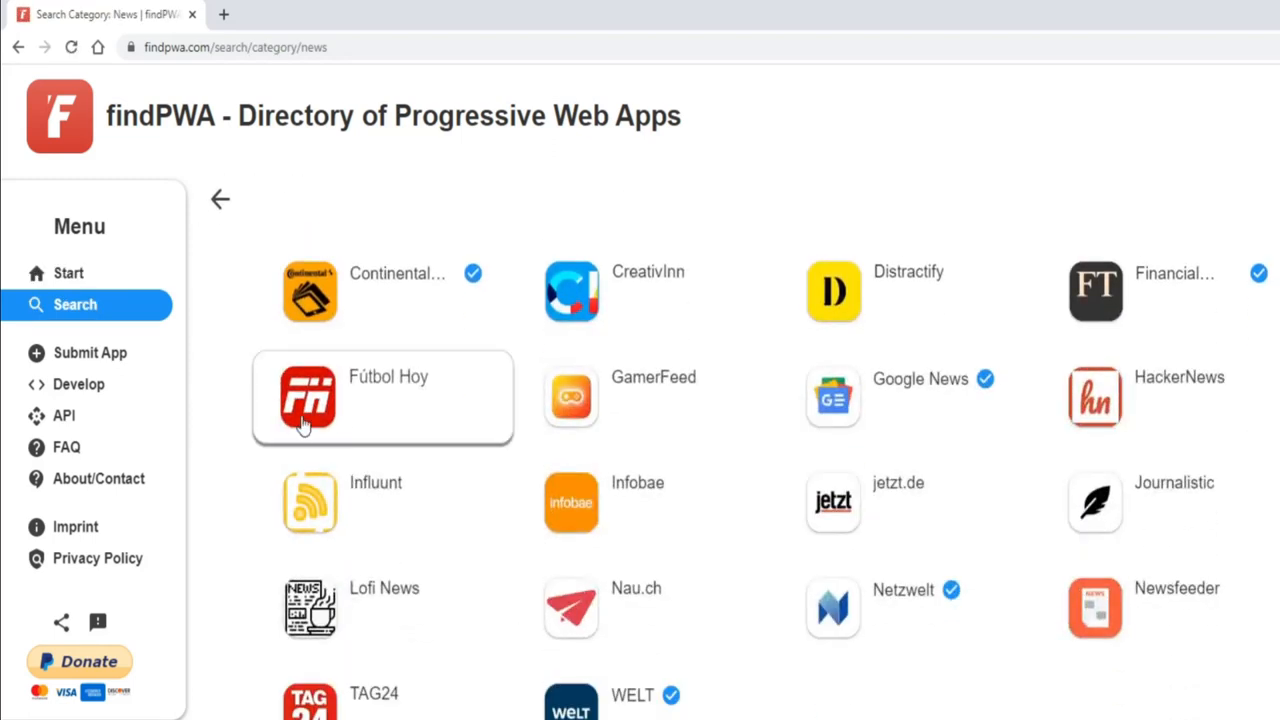
mouse_move(65, 315)
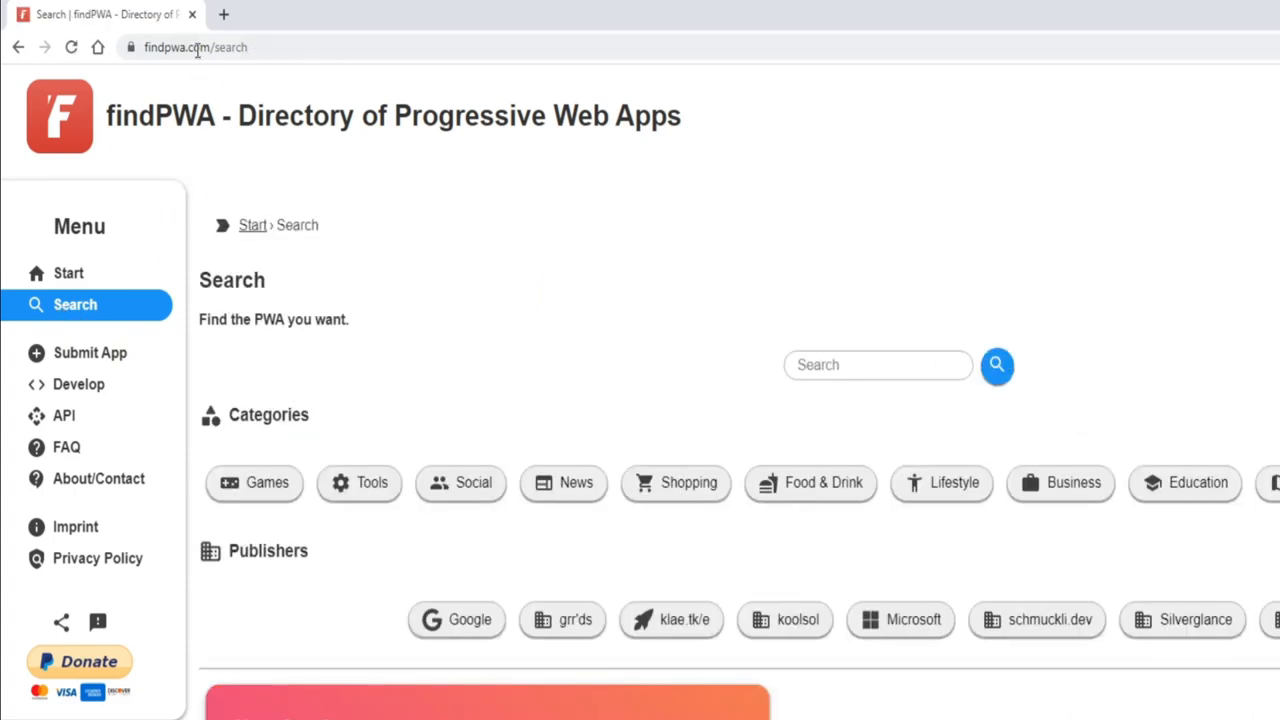
click(421, 14)
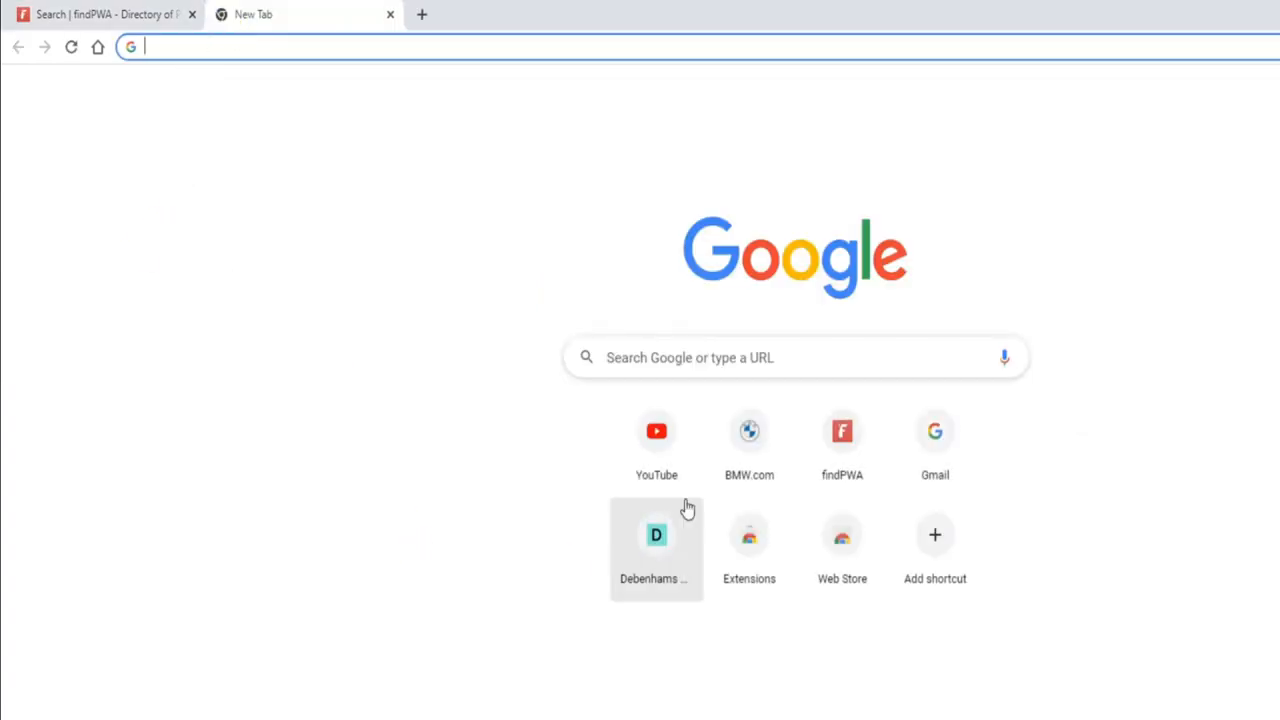
Google 'starbucks', open the Starbucks UK homepage, and glance at Chrome's menu
click(795, 357)
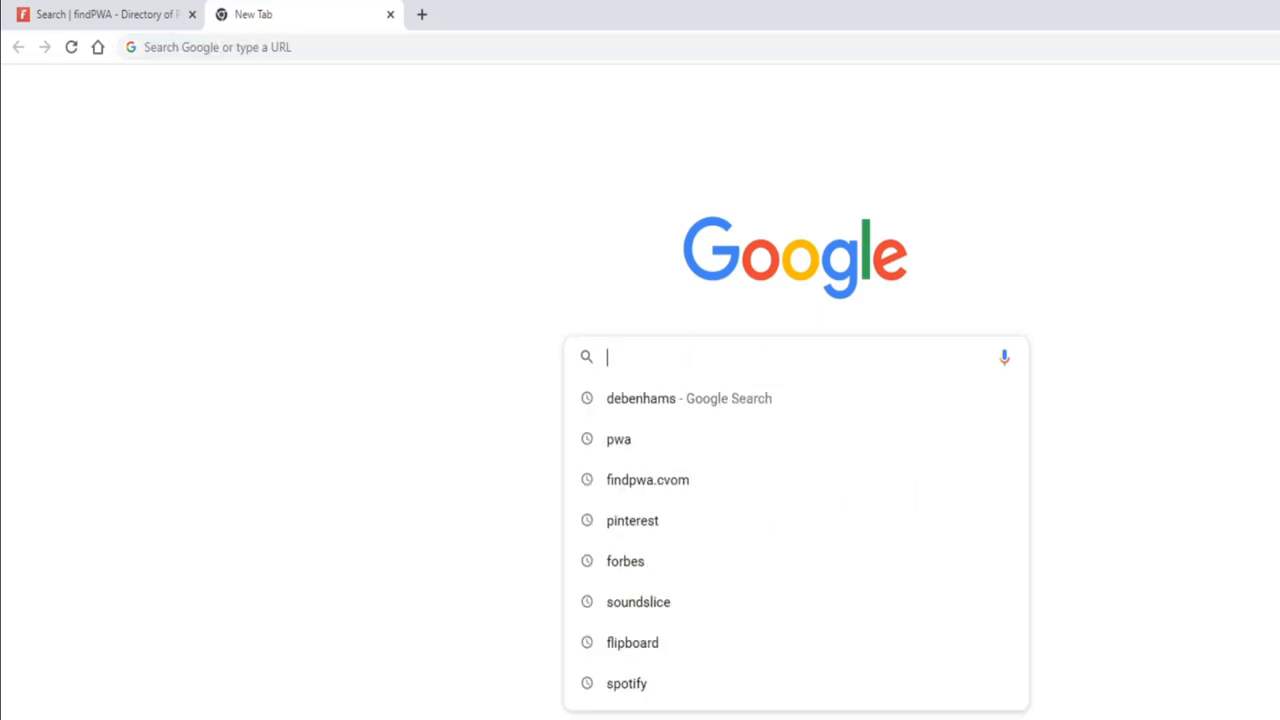
text(starbucks)
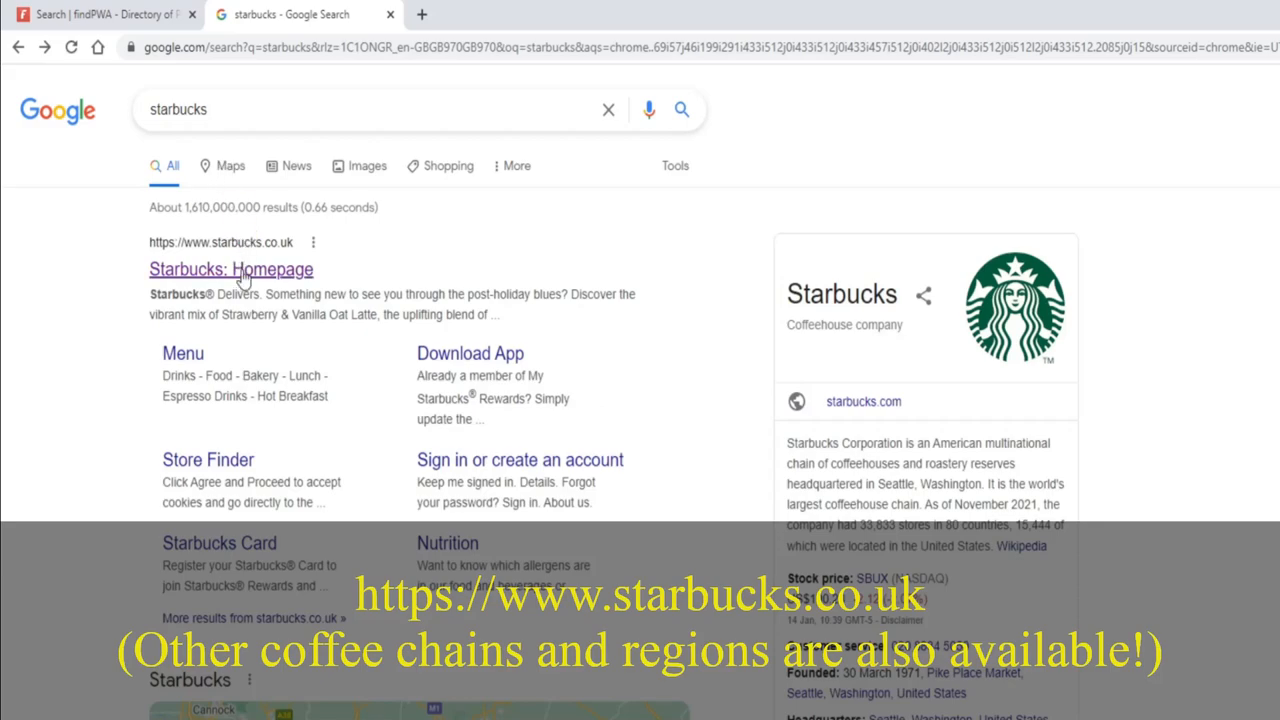
click(230, 269)
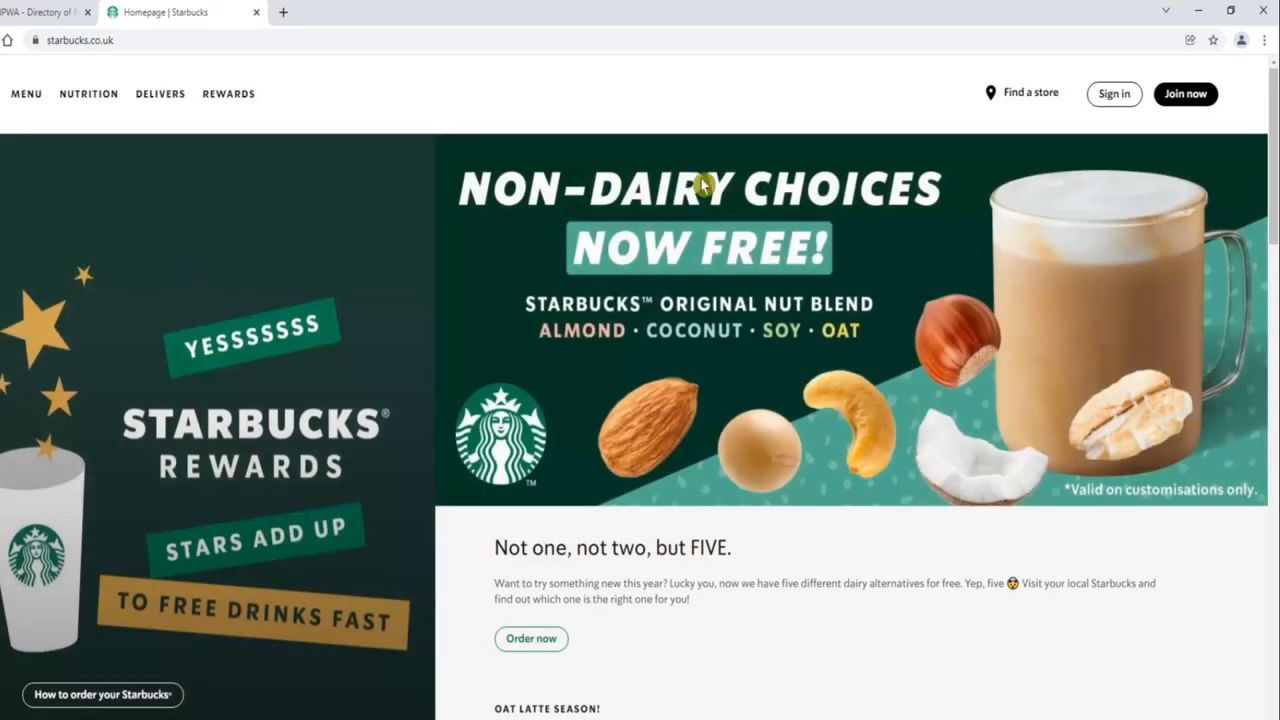
click(1264, 40)
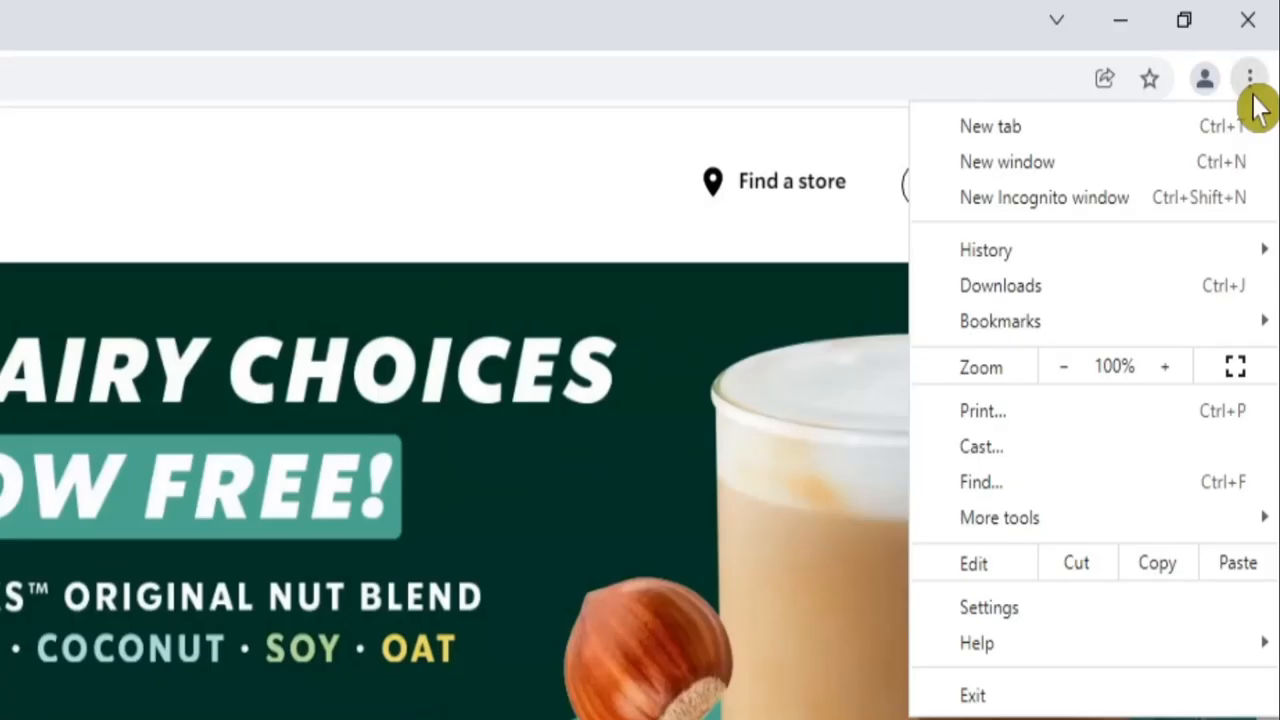
mouse_move(1080, 550)
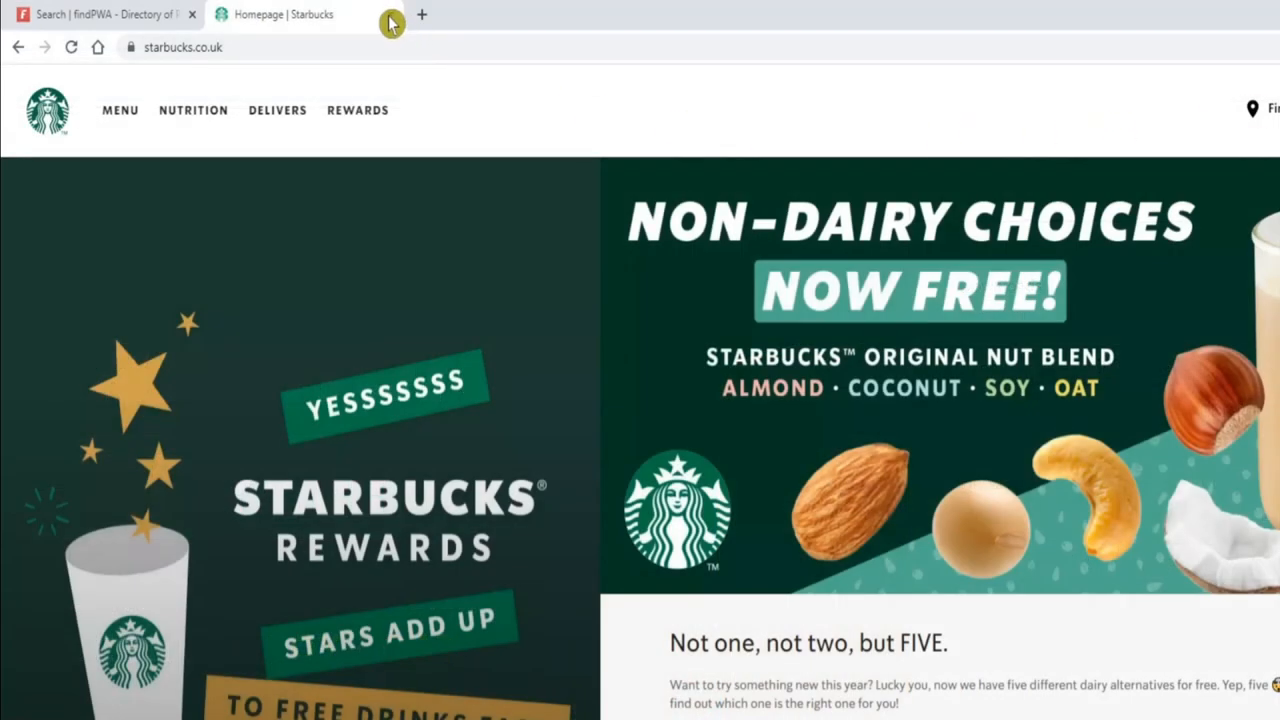
Search findPWA for 'star', launch the Starbucks listing, and check Chrome's install option
click(100, 14)
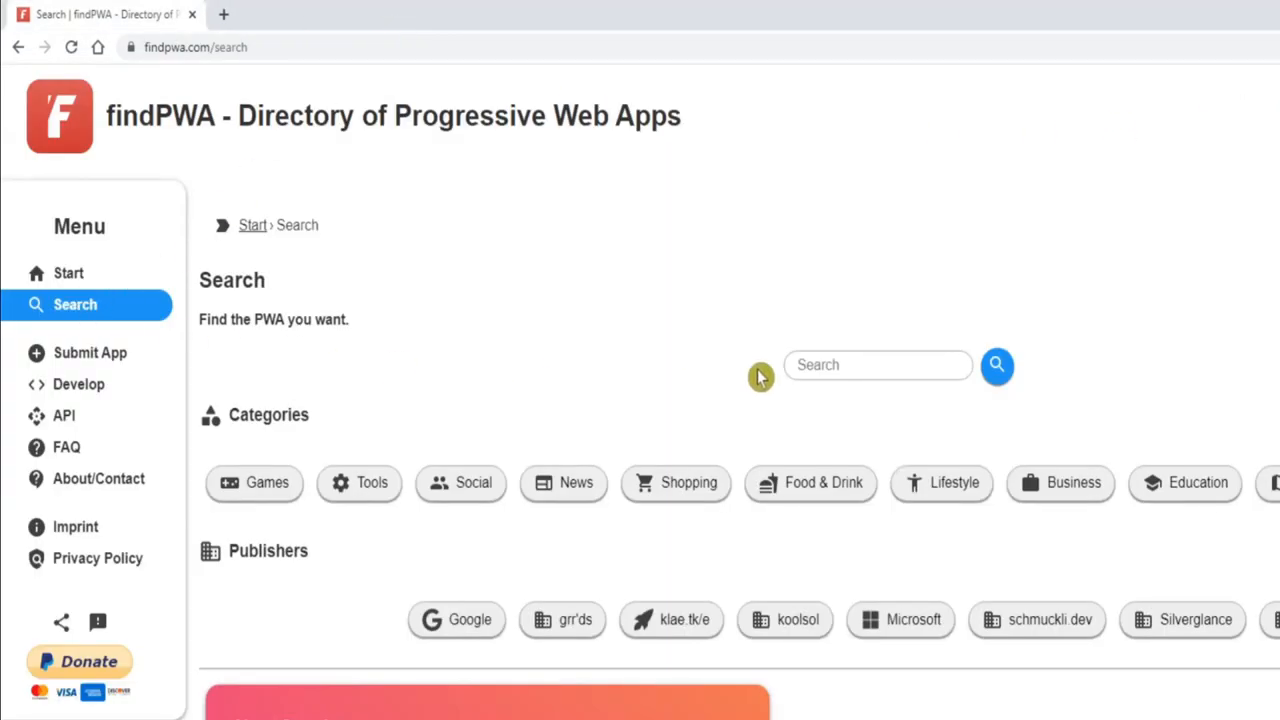
text(starbucks)
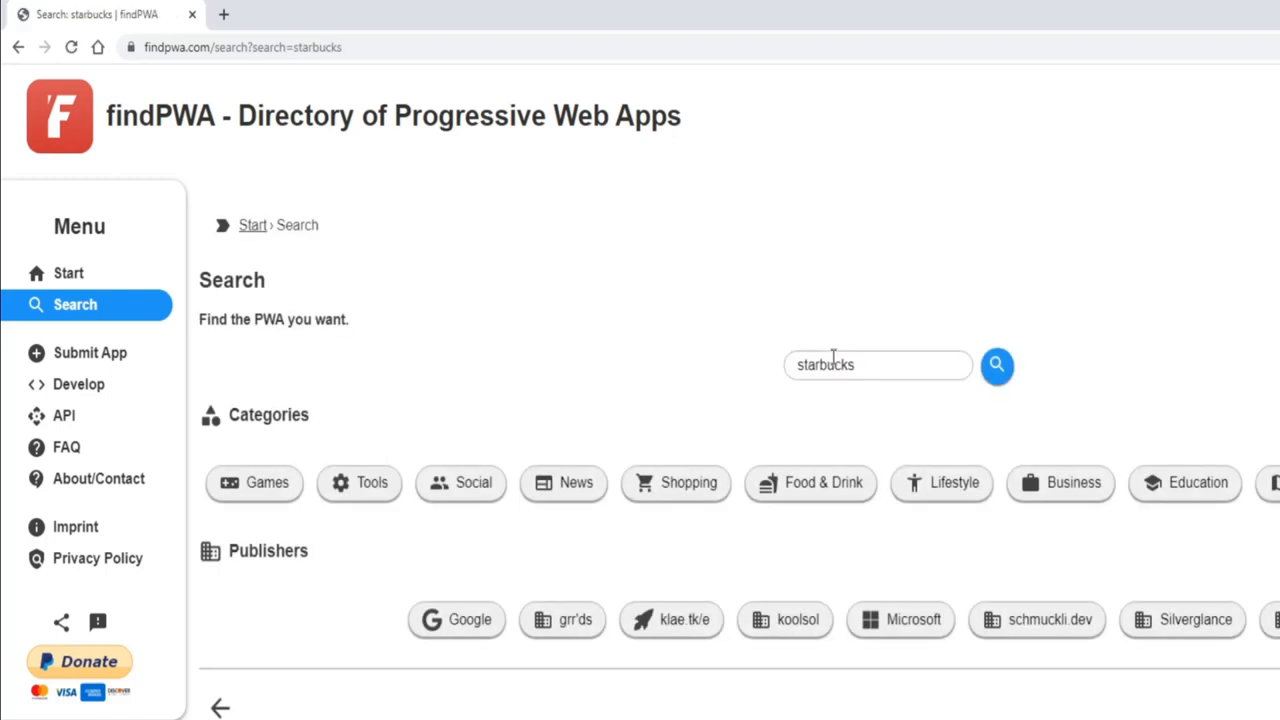
click(996, 365)
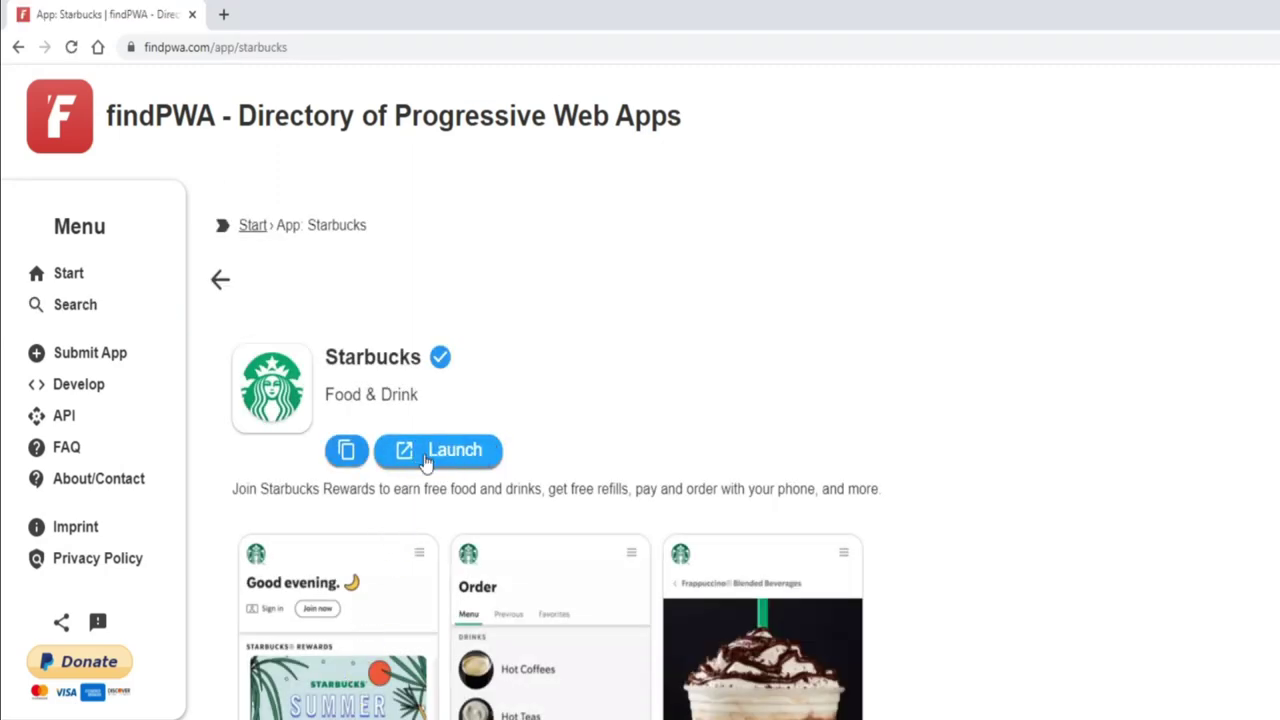
click(438, 450)
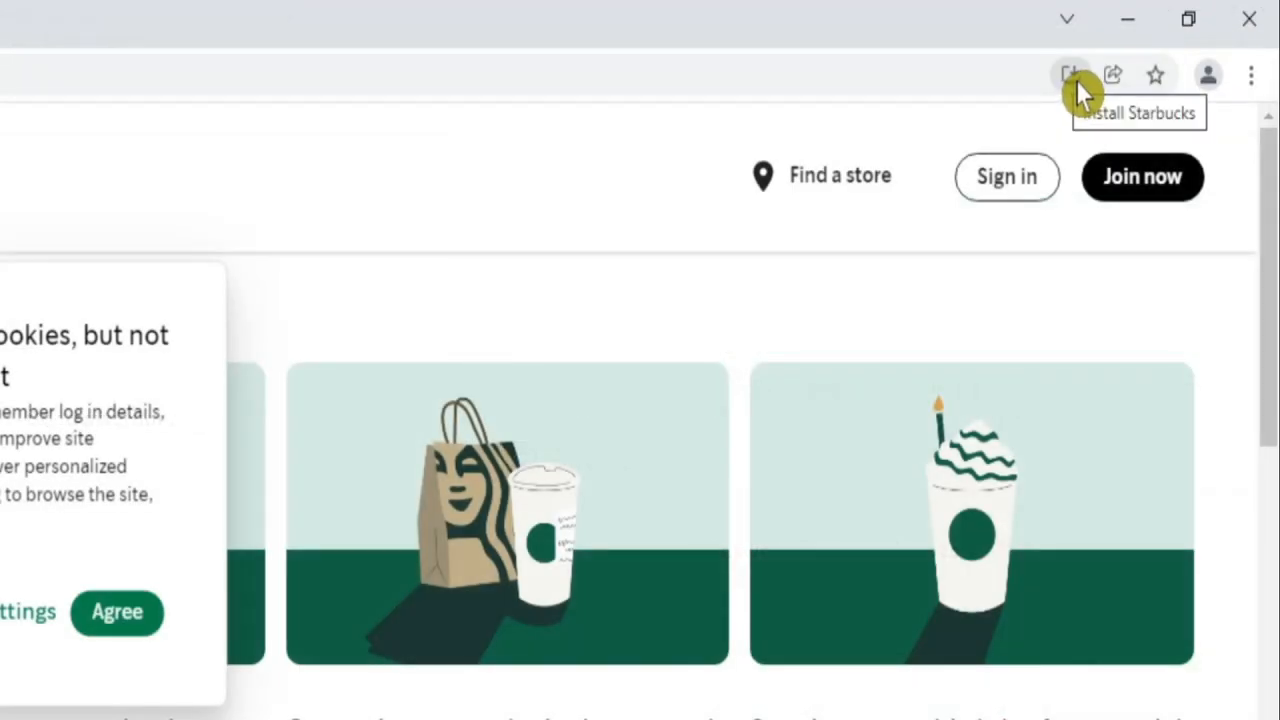
mouse_move(1208, 74)
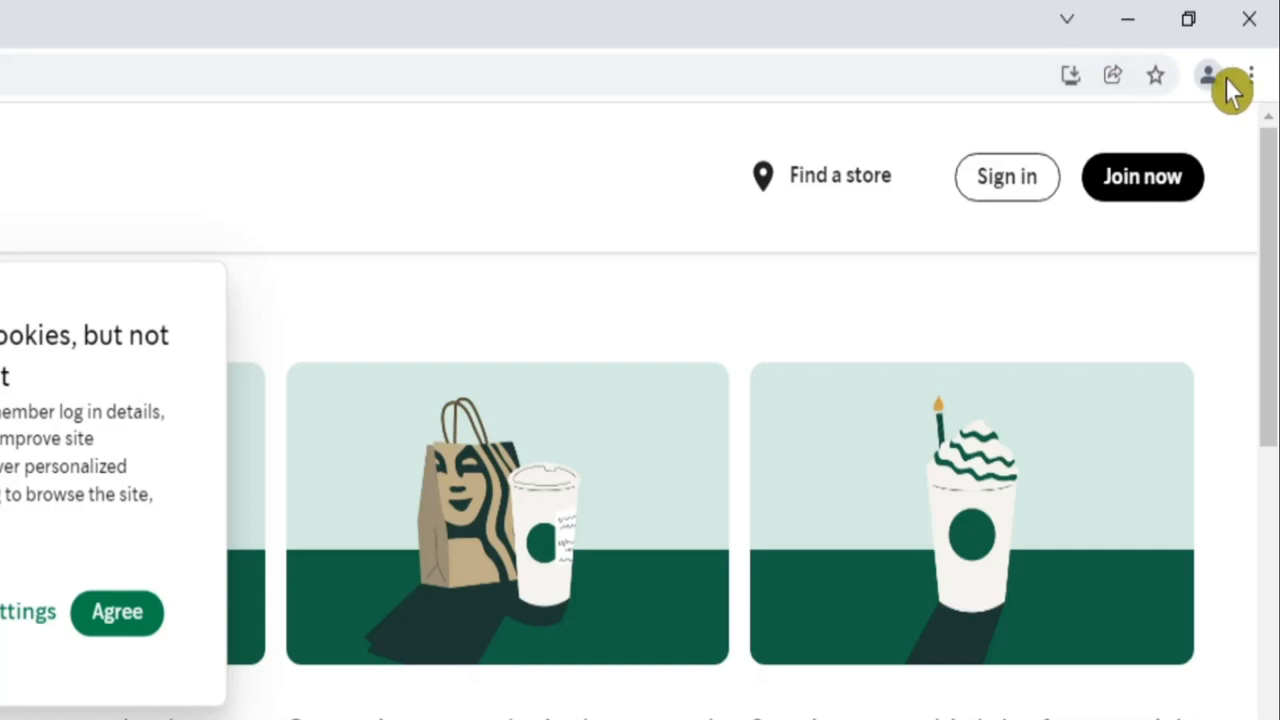
click(1250, 74)
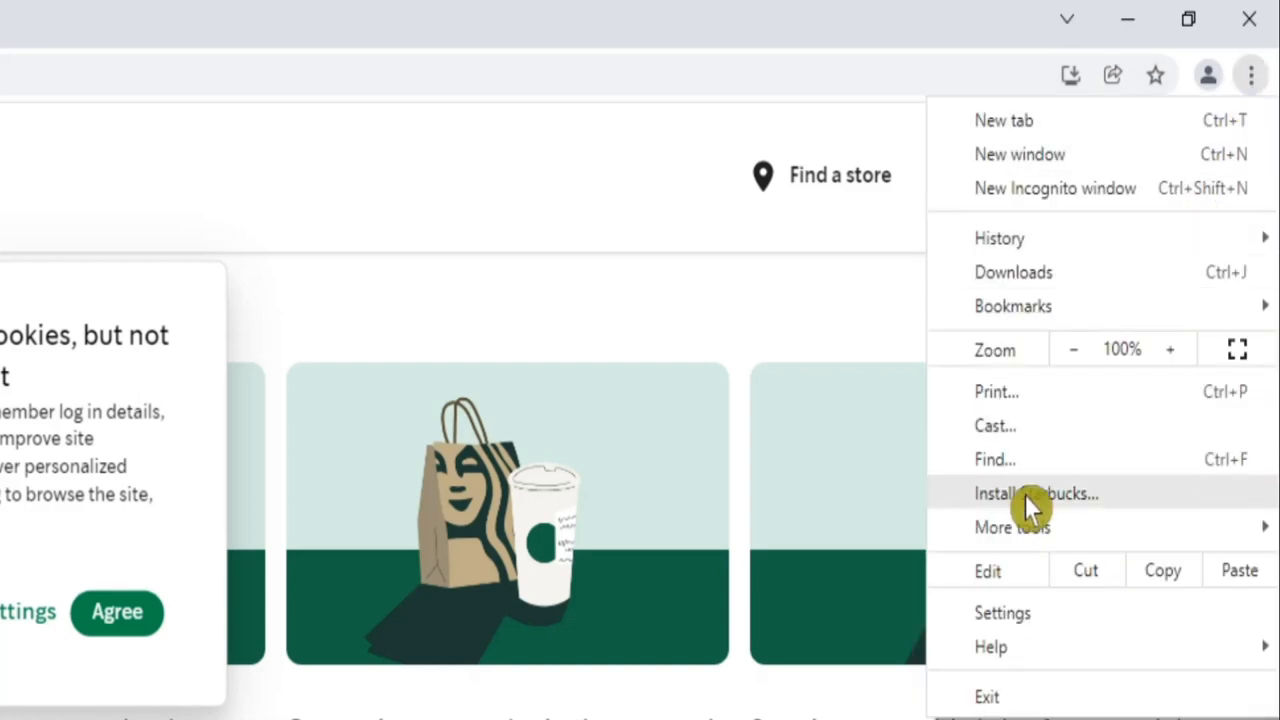
mouse_move(1065, 507)
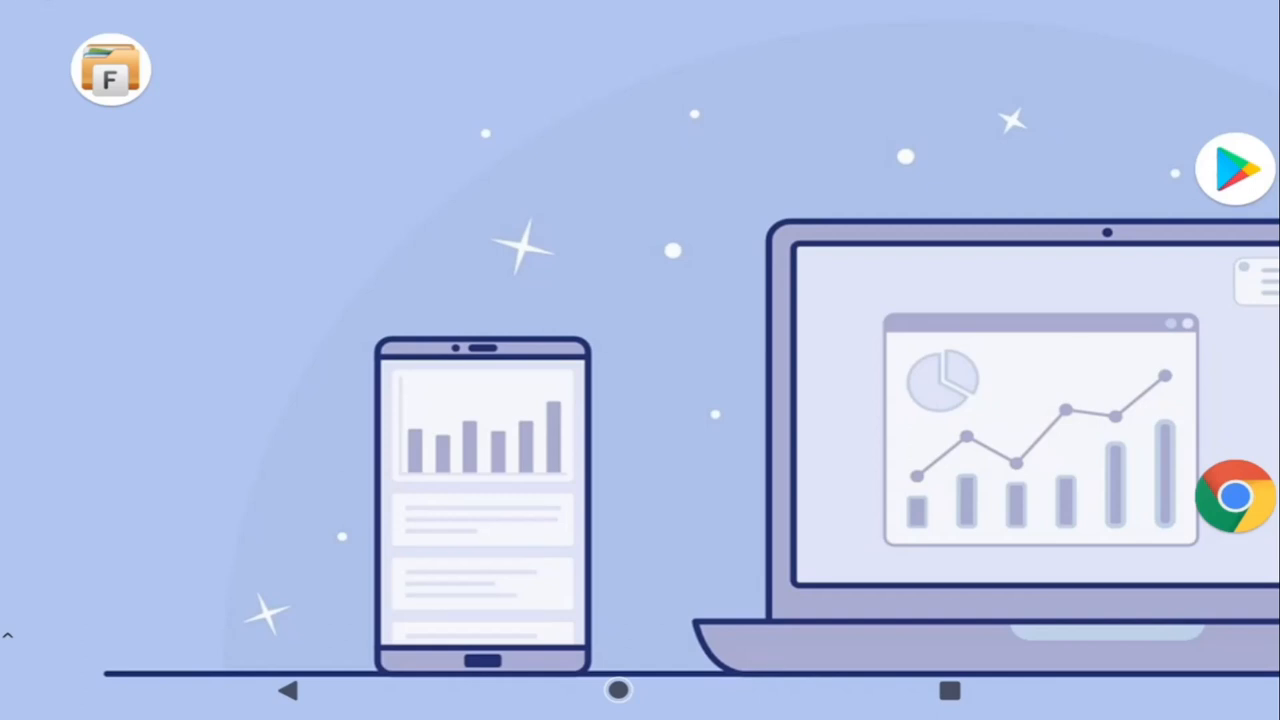
click(1236, 168)
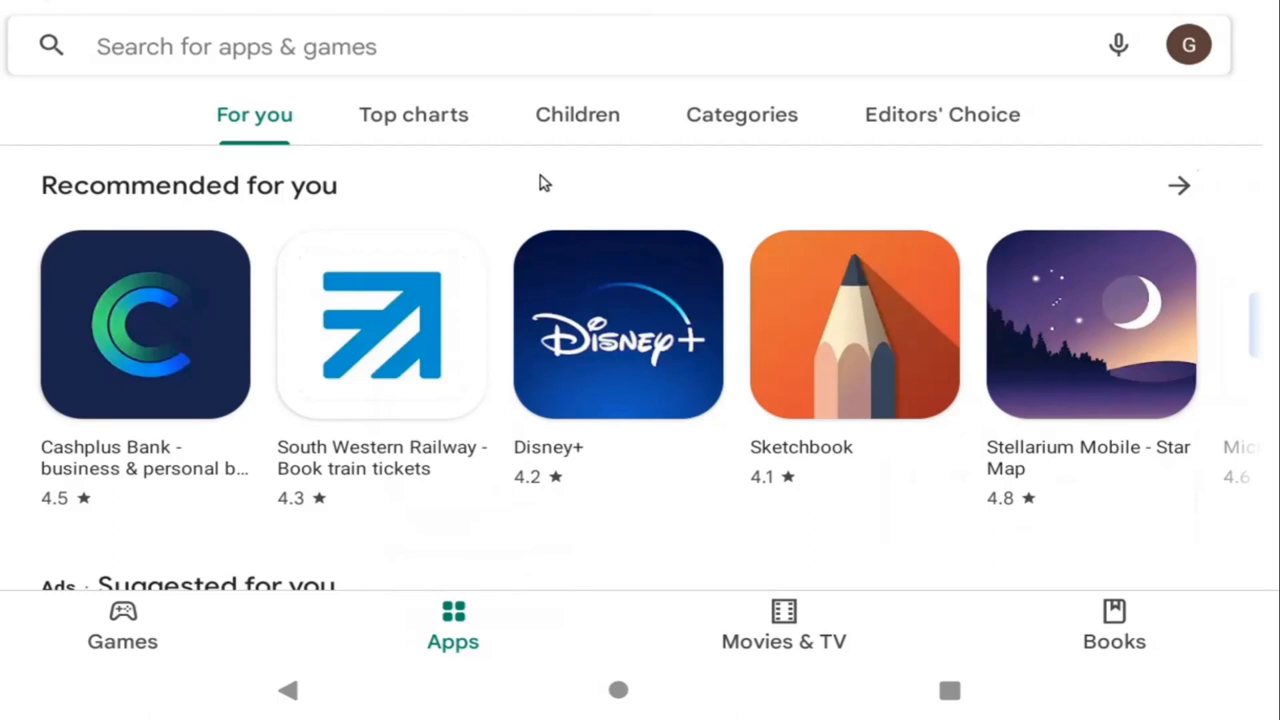
mouse_move(543, 182)
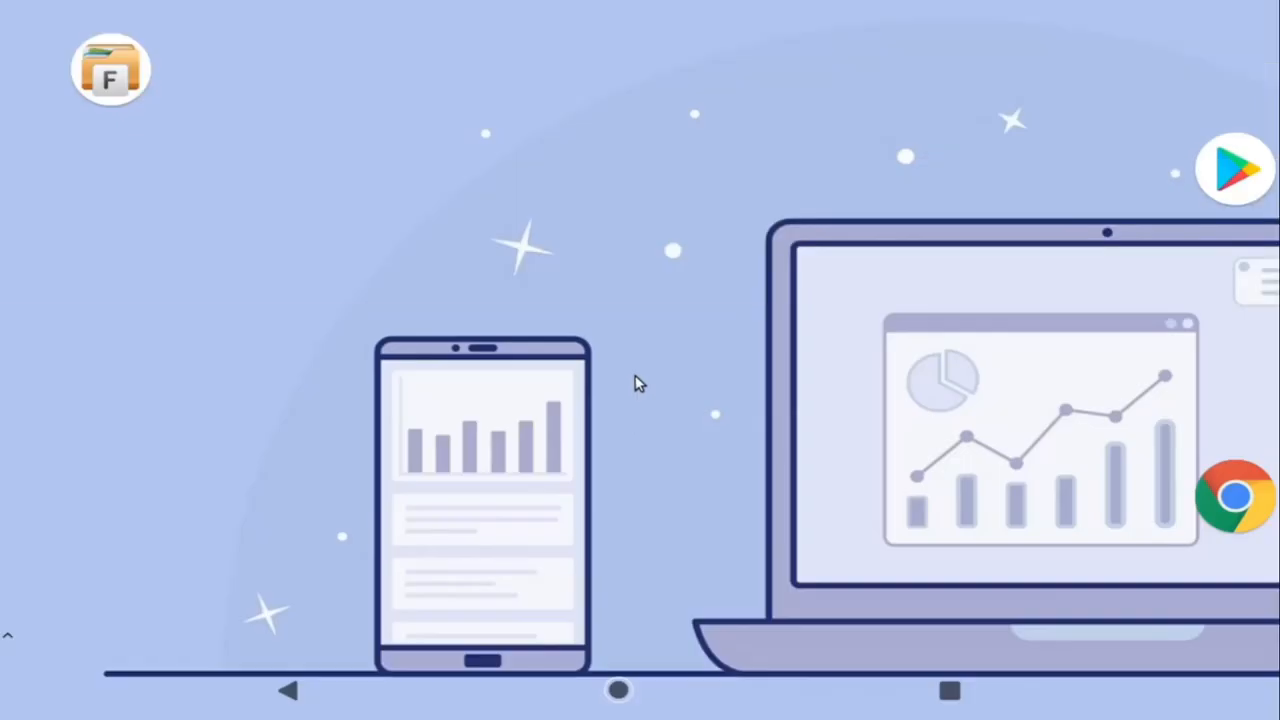
Open Chrome on the tablet, load the Twitter site, and install it as an app
click(1236, 497)
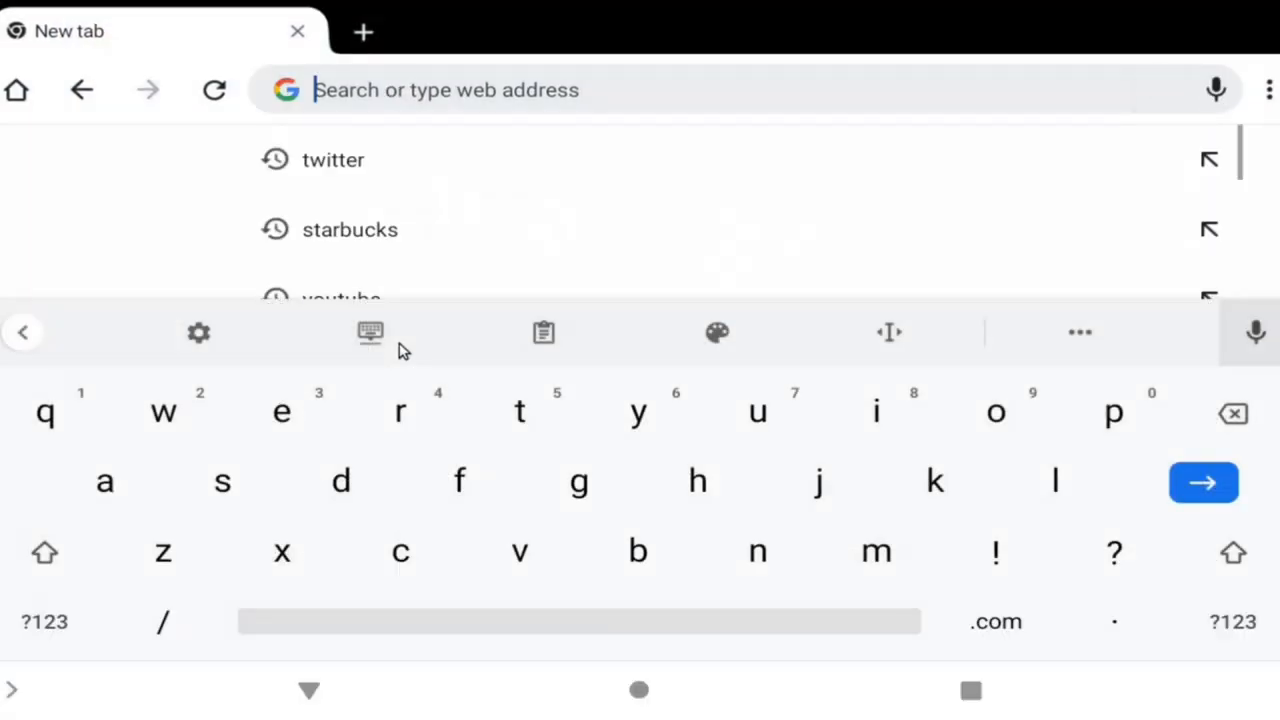
click(333, 159)
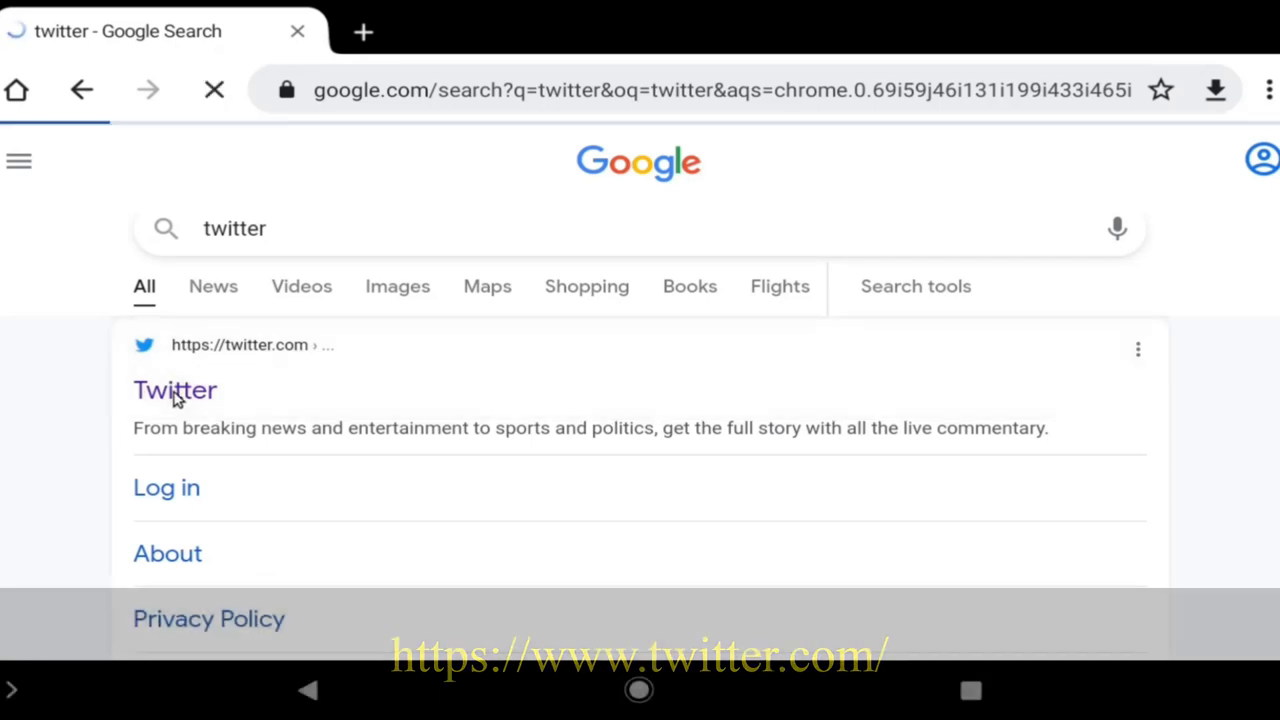
click(175, 390)
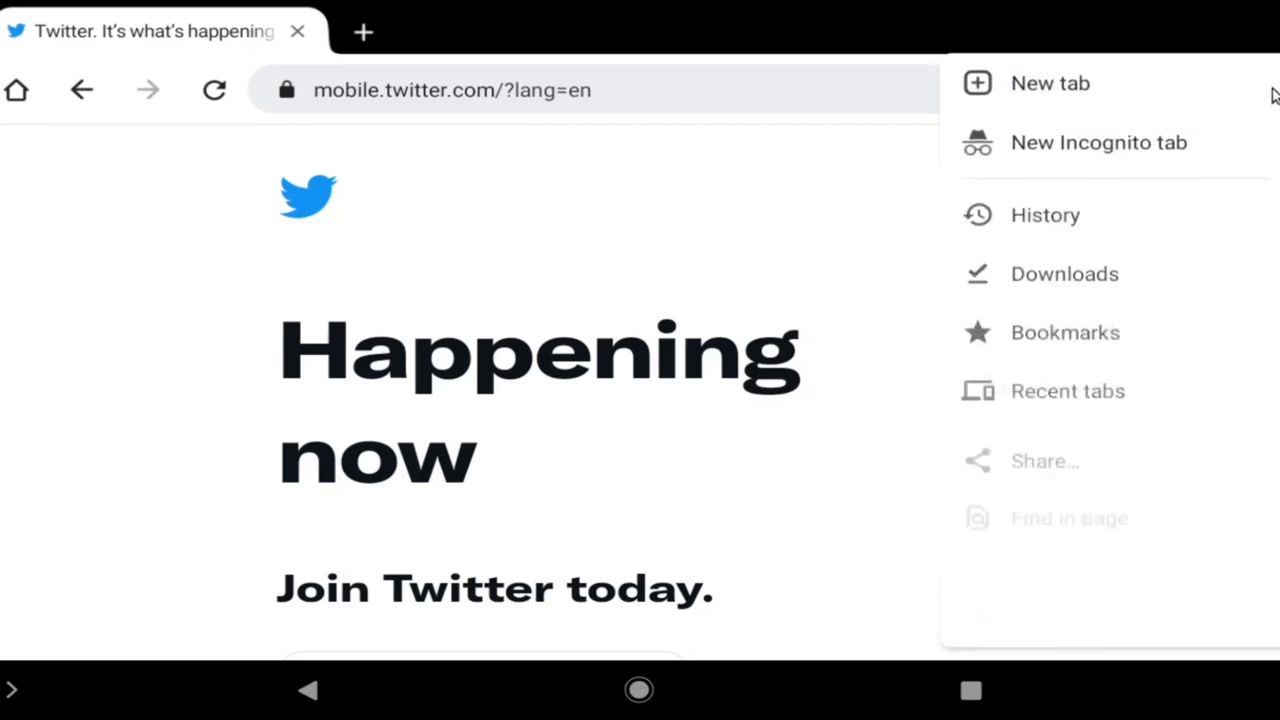
scroll(down, 3)
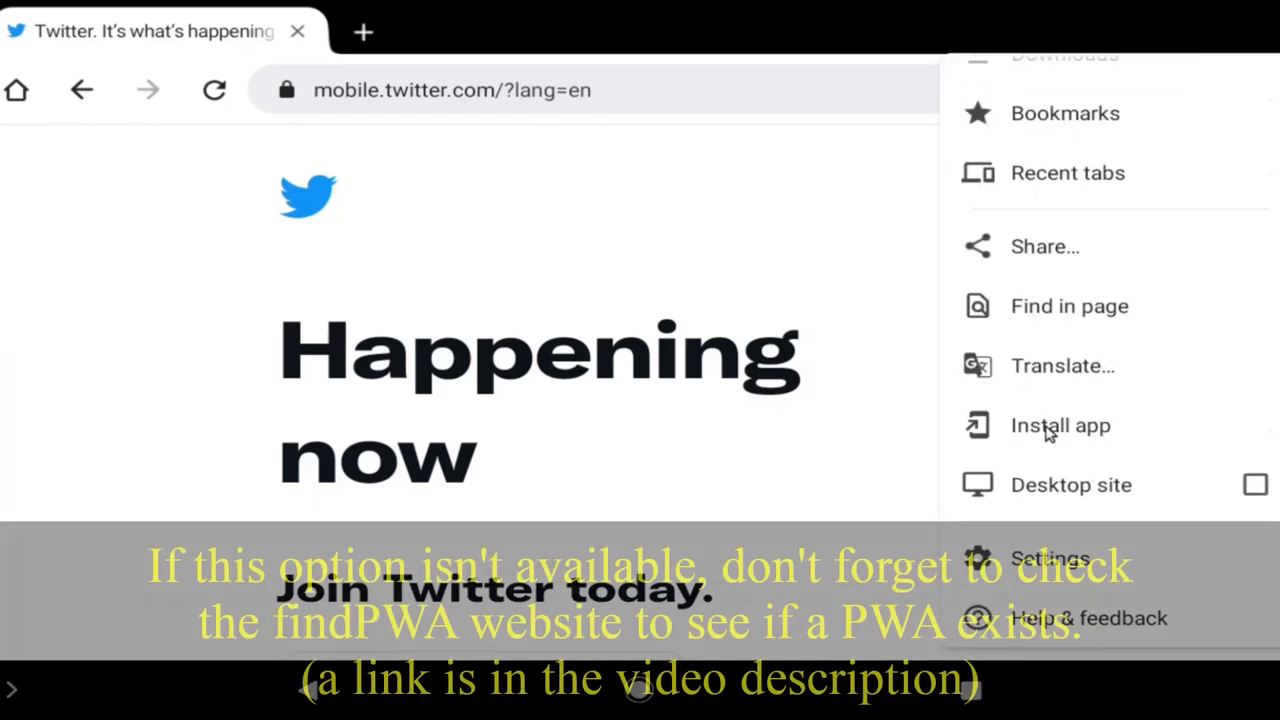
mouse_move(1060, 430)
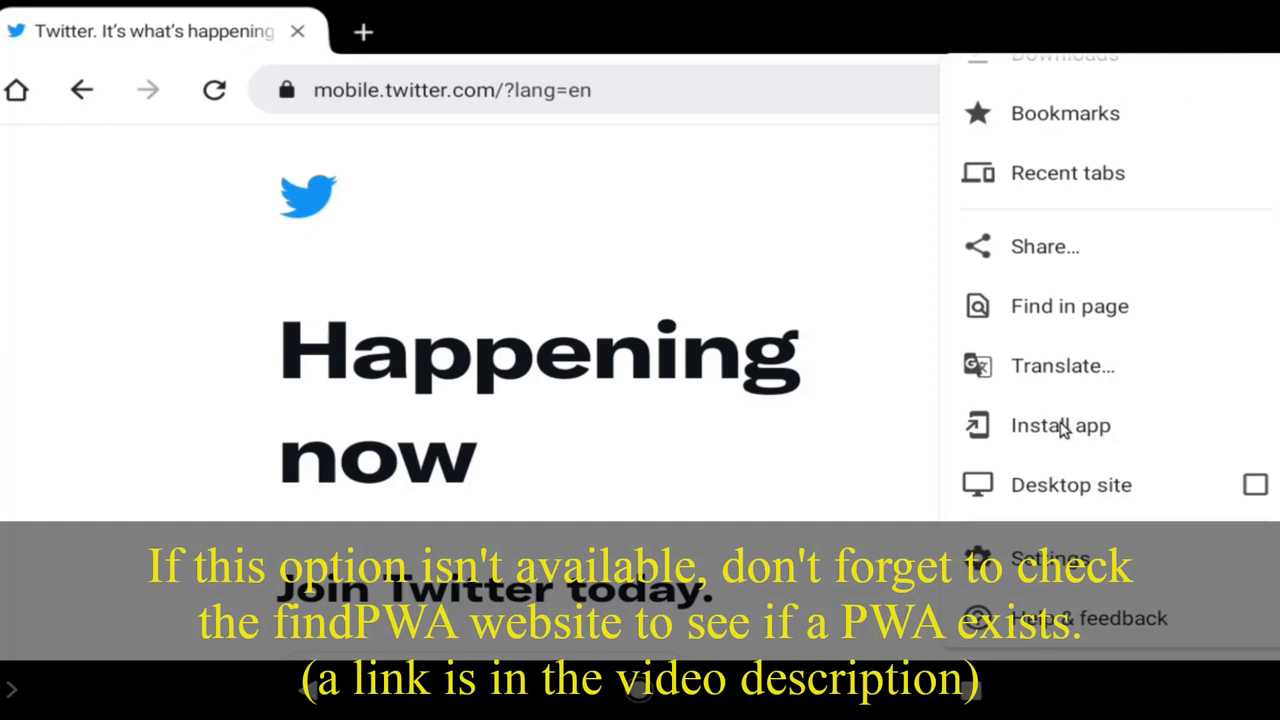
click(1060, 425)
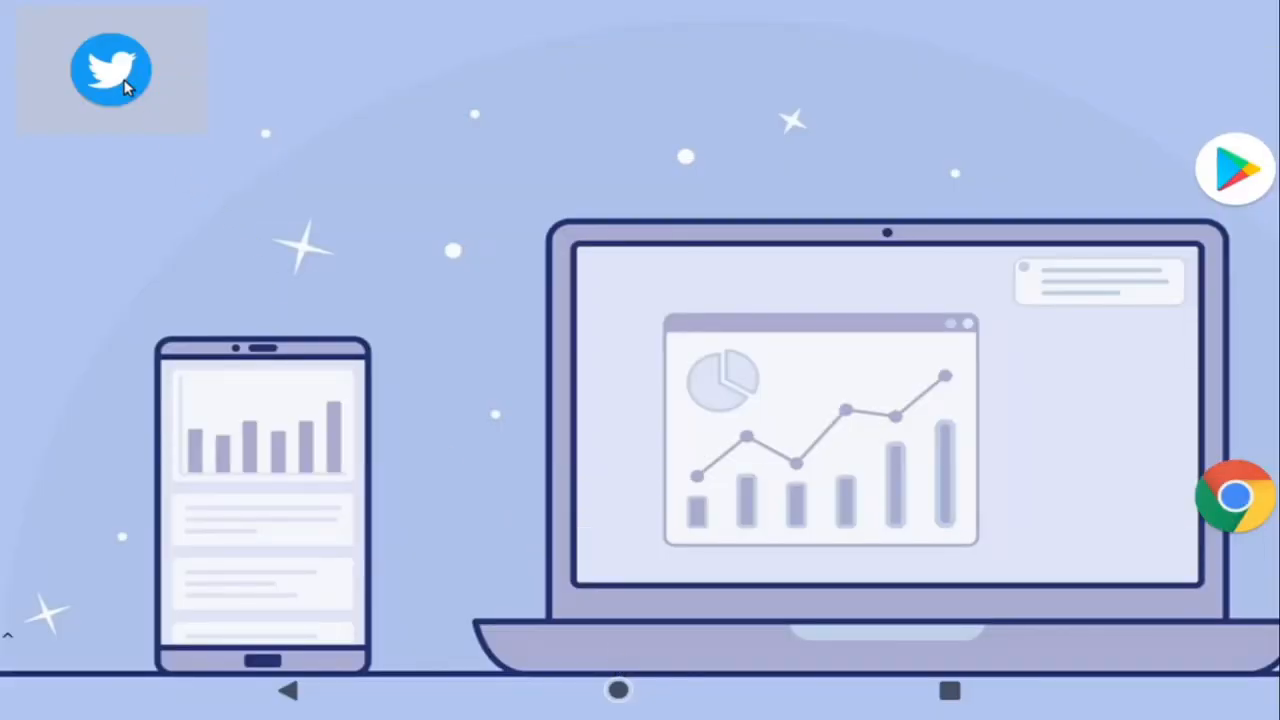
Place the Twitter icon on the home screen, view its shortcuts, and find it in the drawer
click(110, 68)
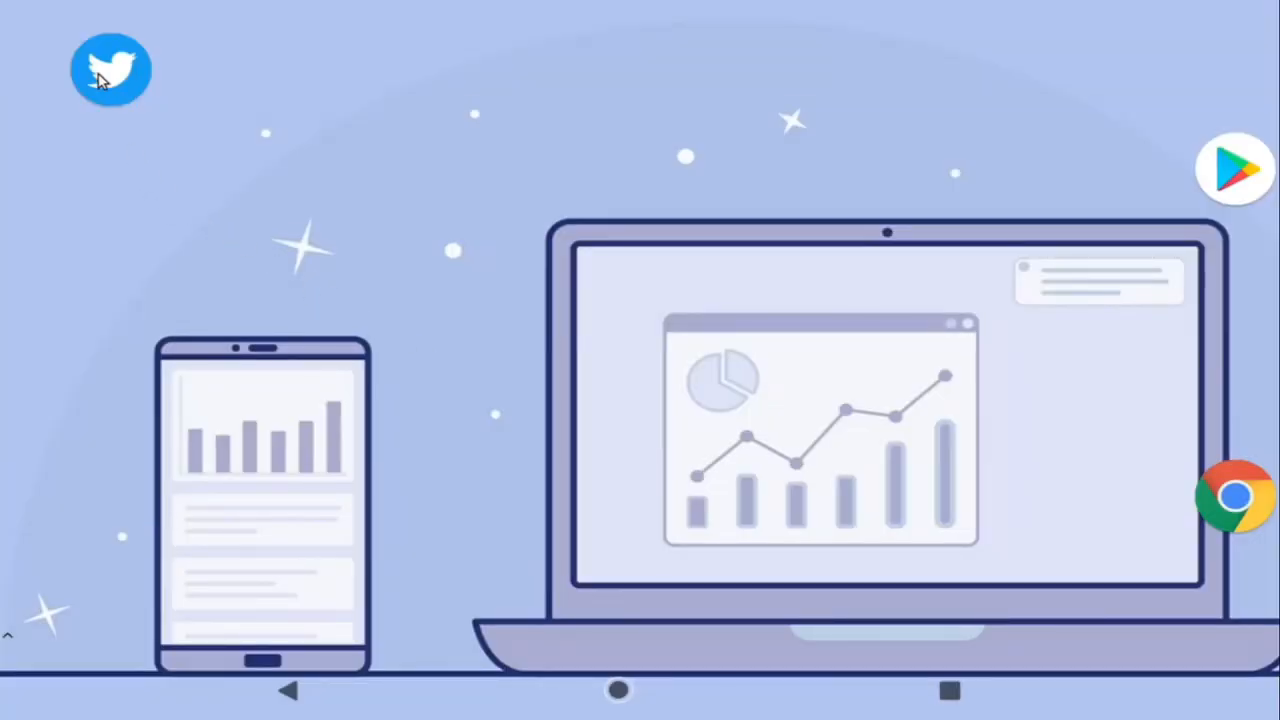
mouse_move(400, 687)
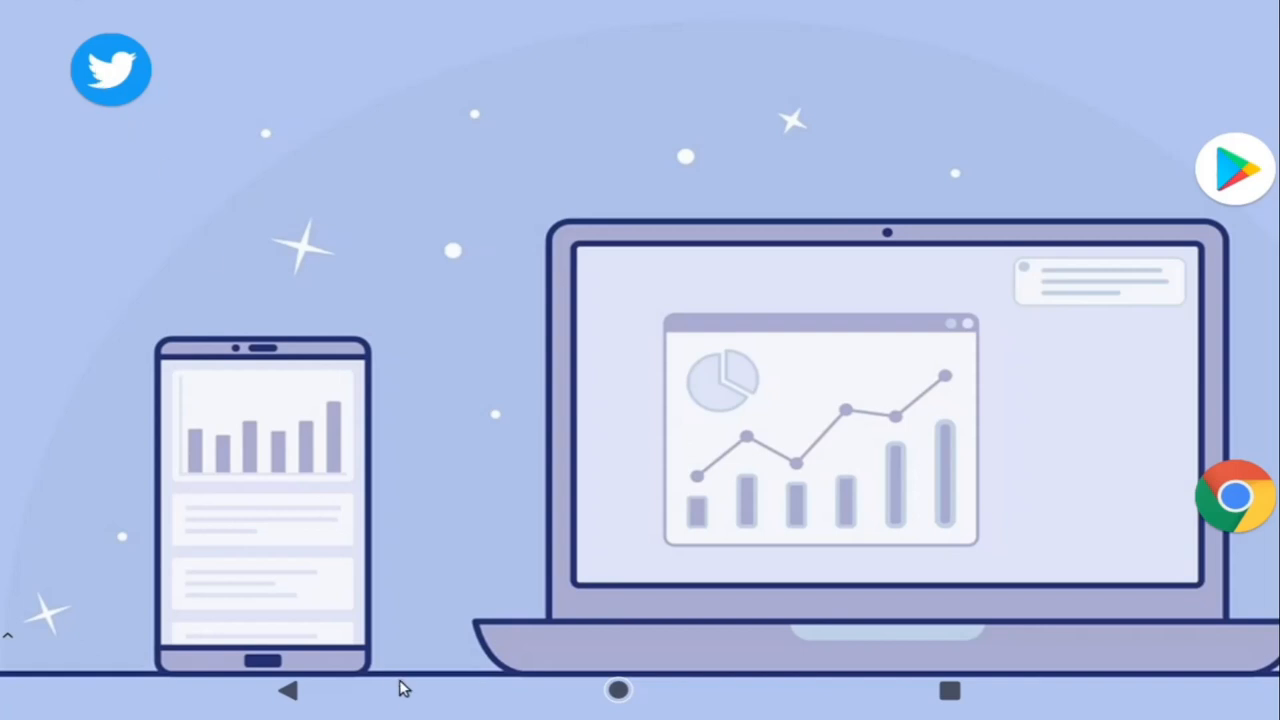
click(618, 689)
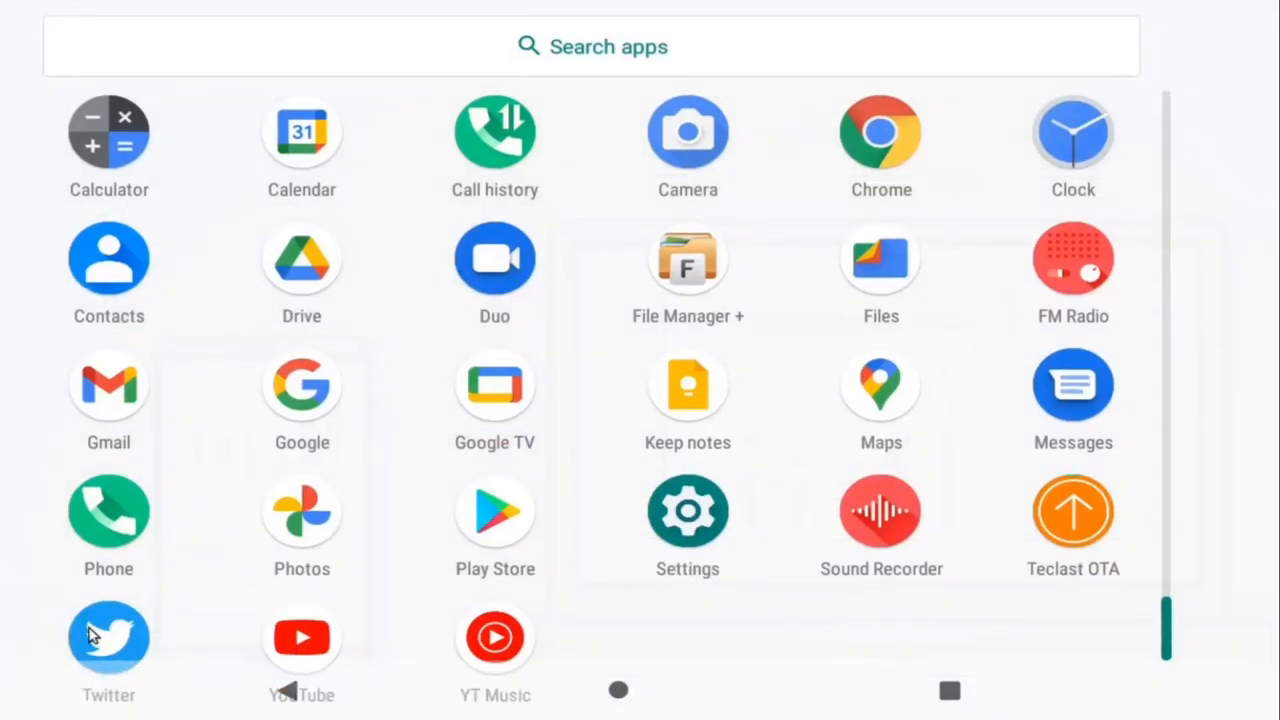
mouse_move(592, 690)
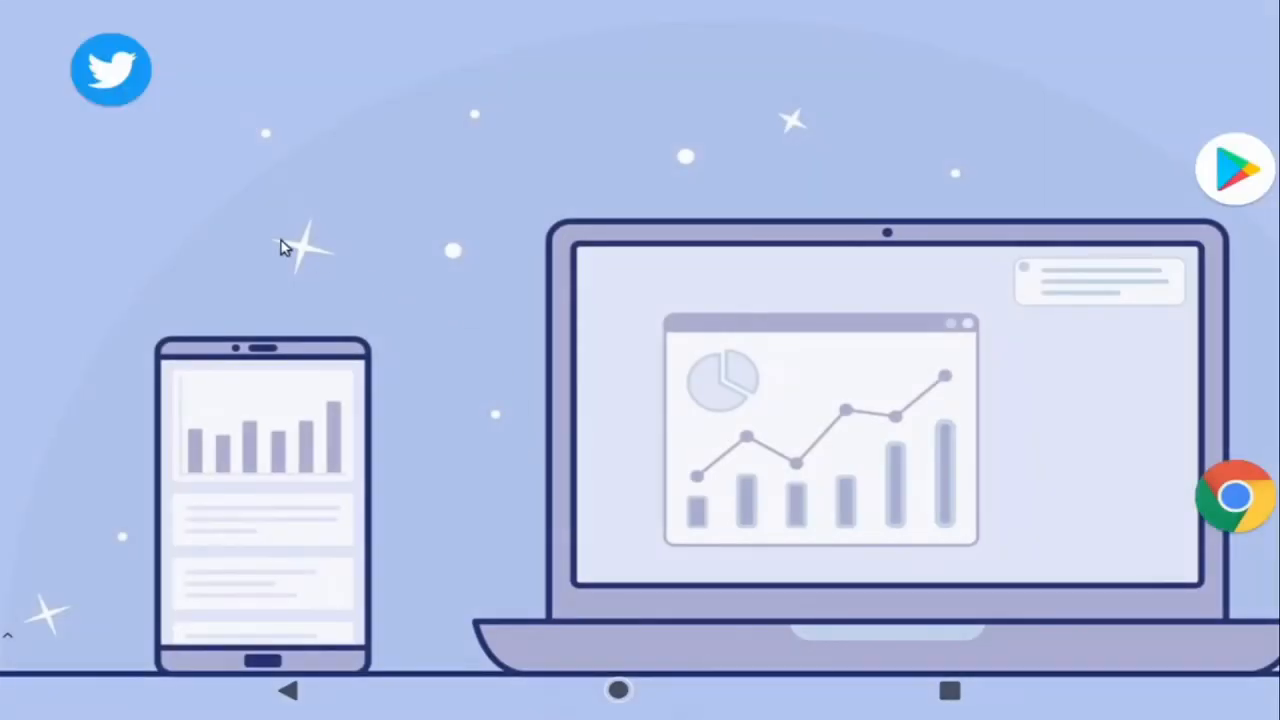
click(111, 69)
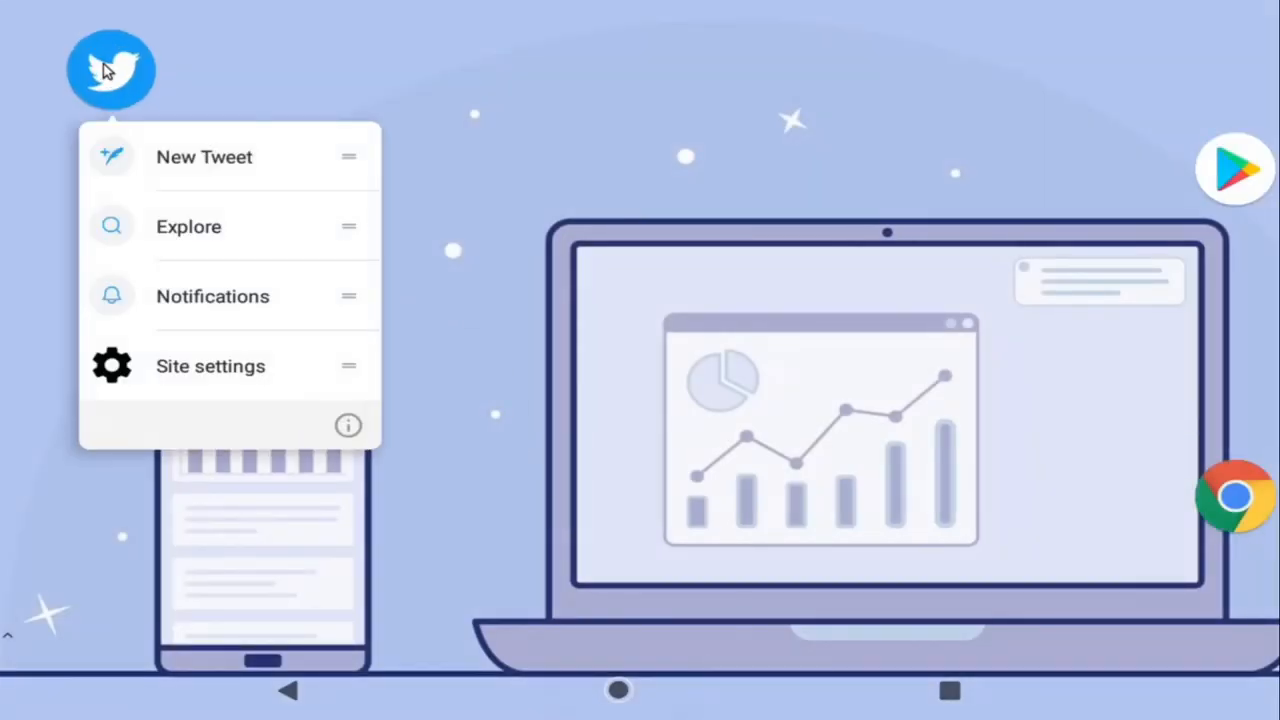
mouse_move(196, 268)
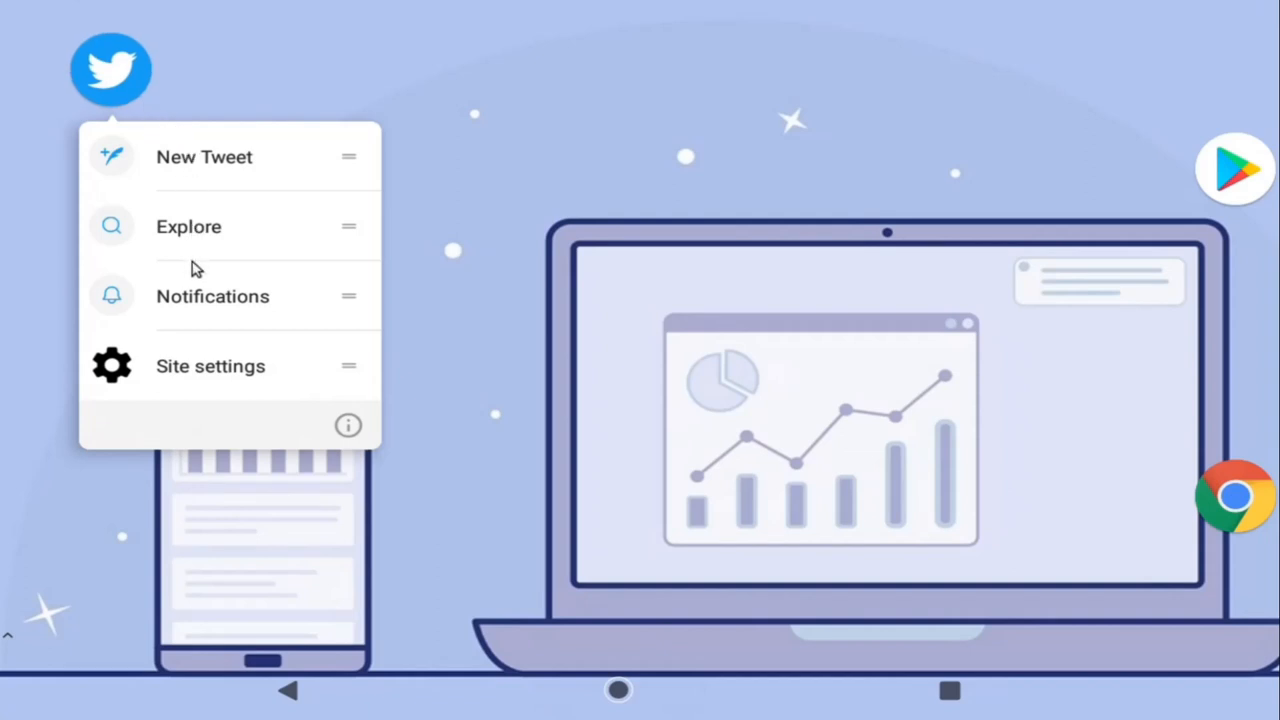
click(490, 509)
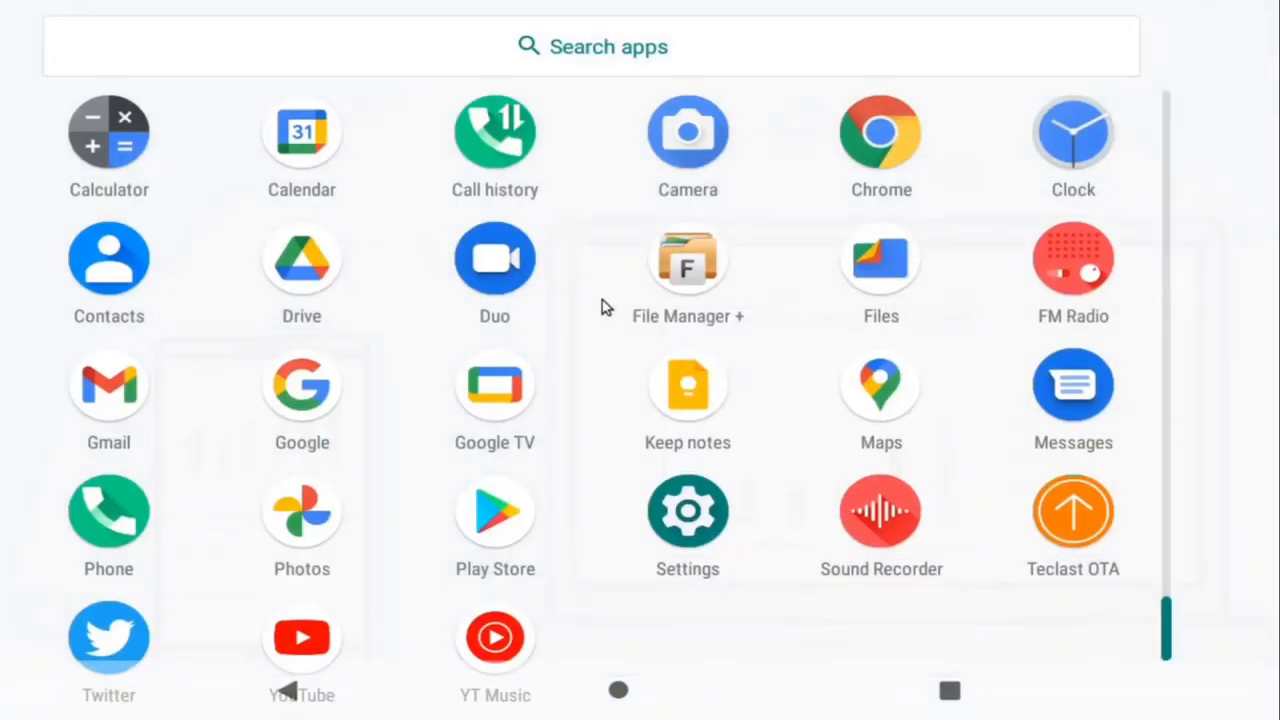
Open Settings > Apps & notifications to confirm Twitter is listed
click(687, 511)
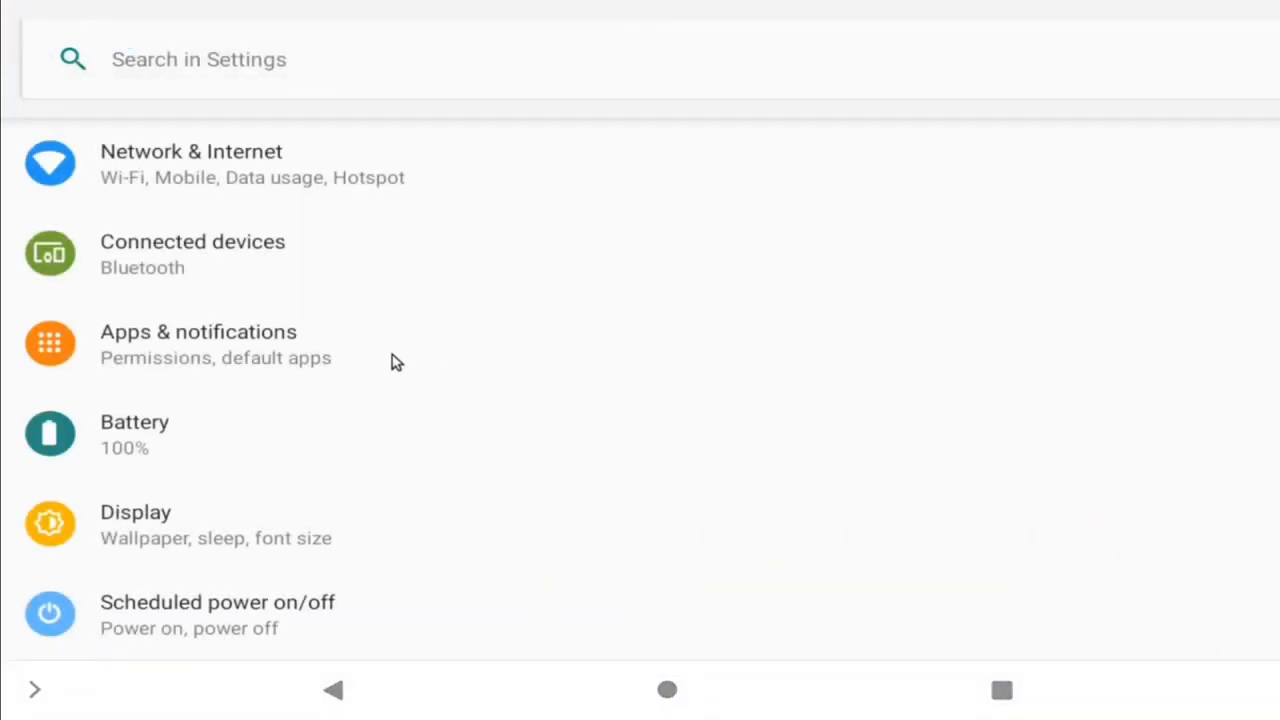
mouse_move(125, 350)
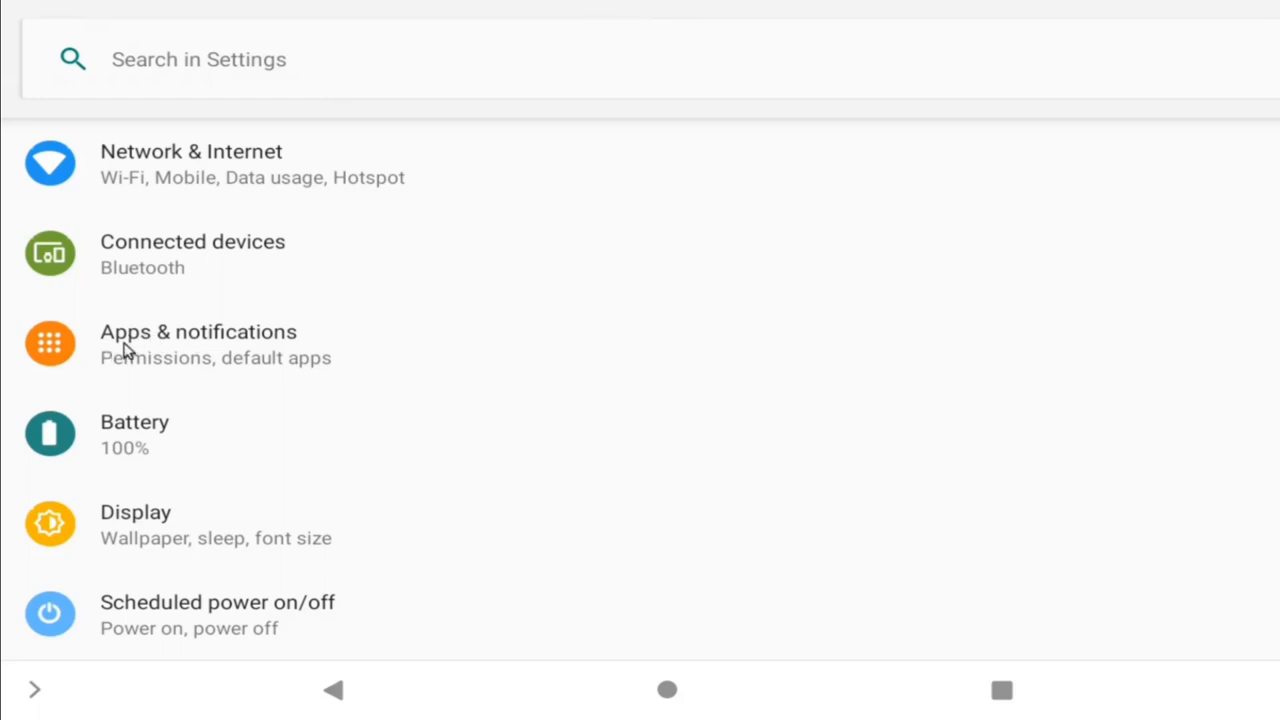
click(198, 344)
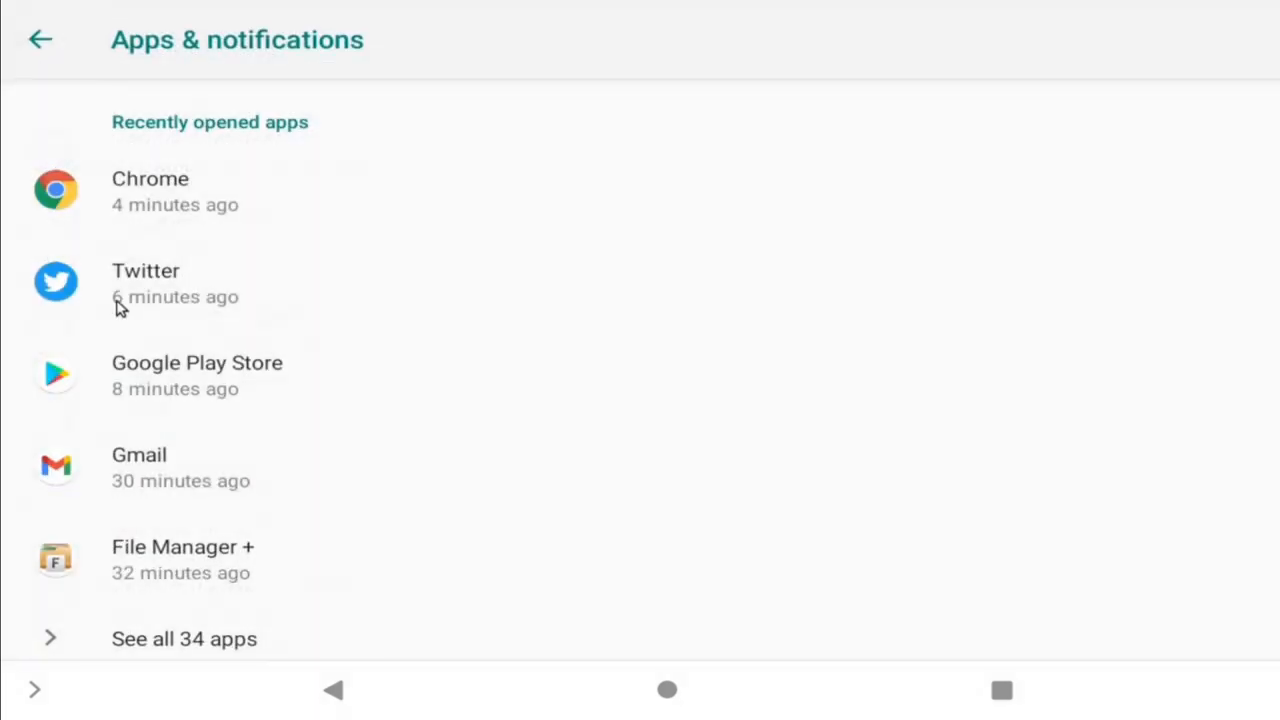
mouse_move(150, 285)
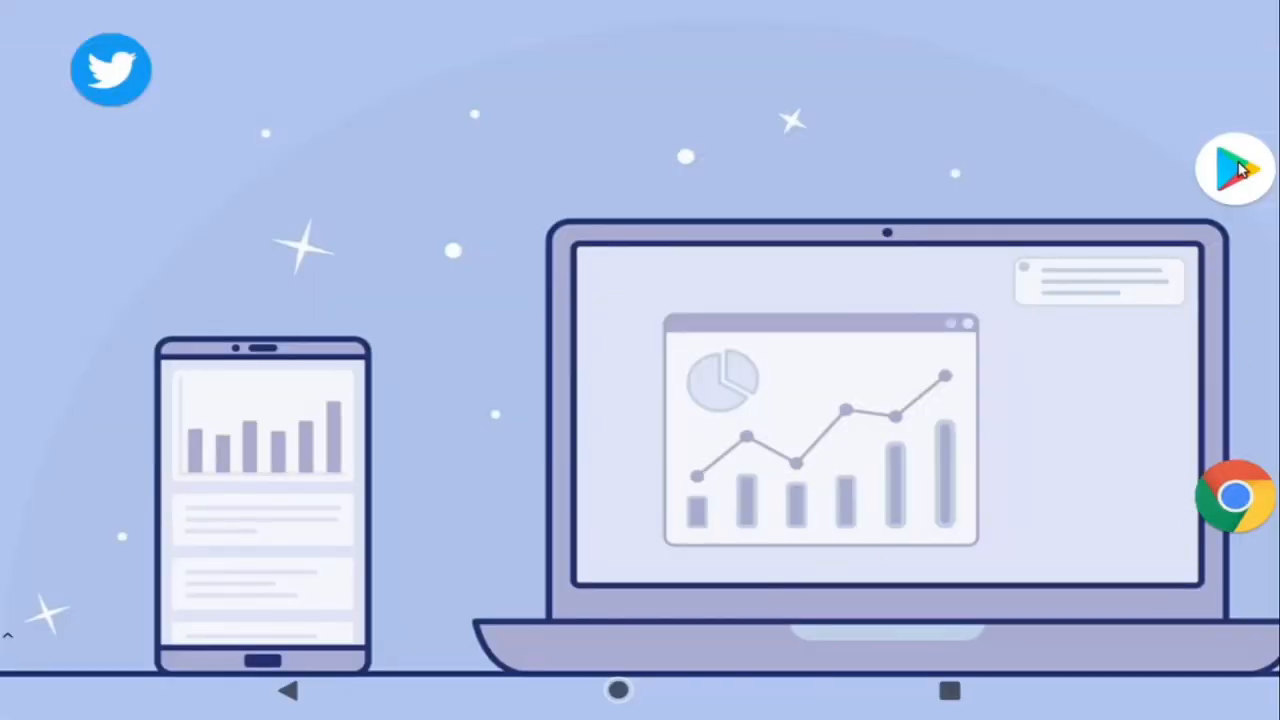
Search the Play Store for twitter using the earlier search suggestion
click(1237, 167)
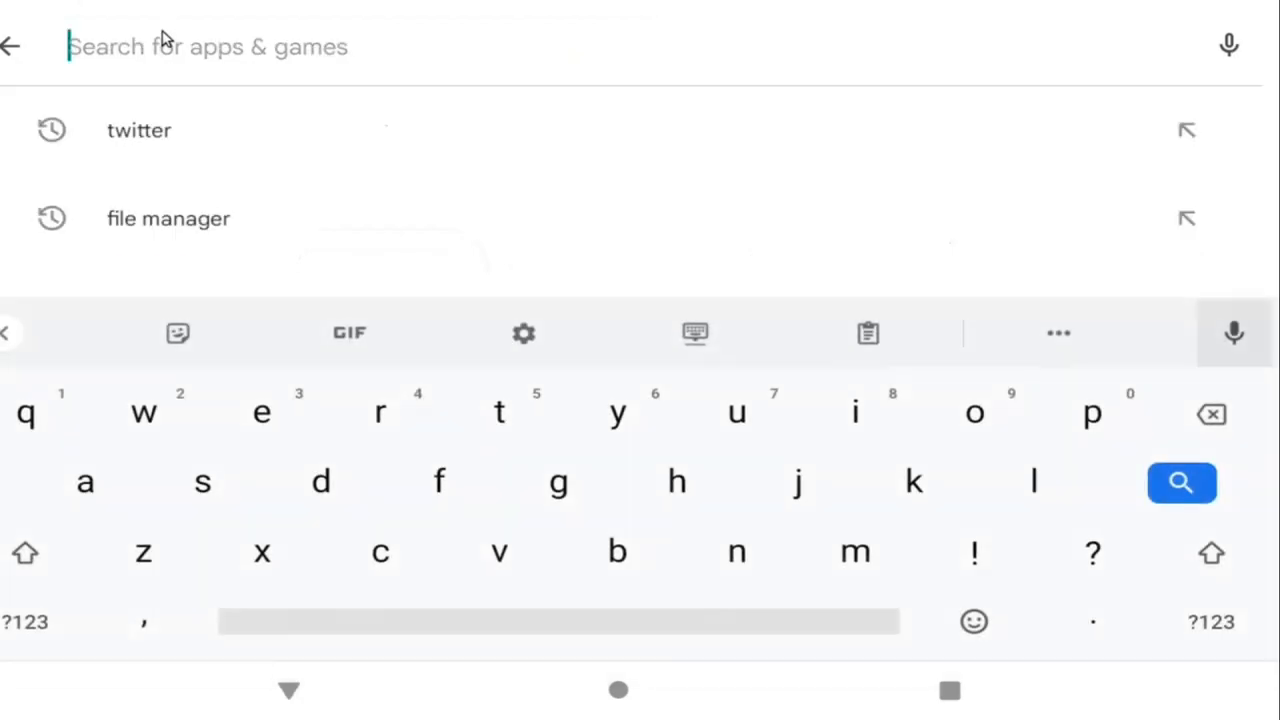
click(139, 130)
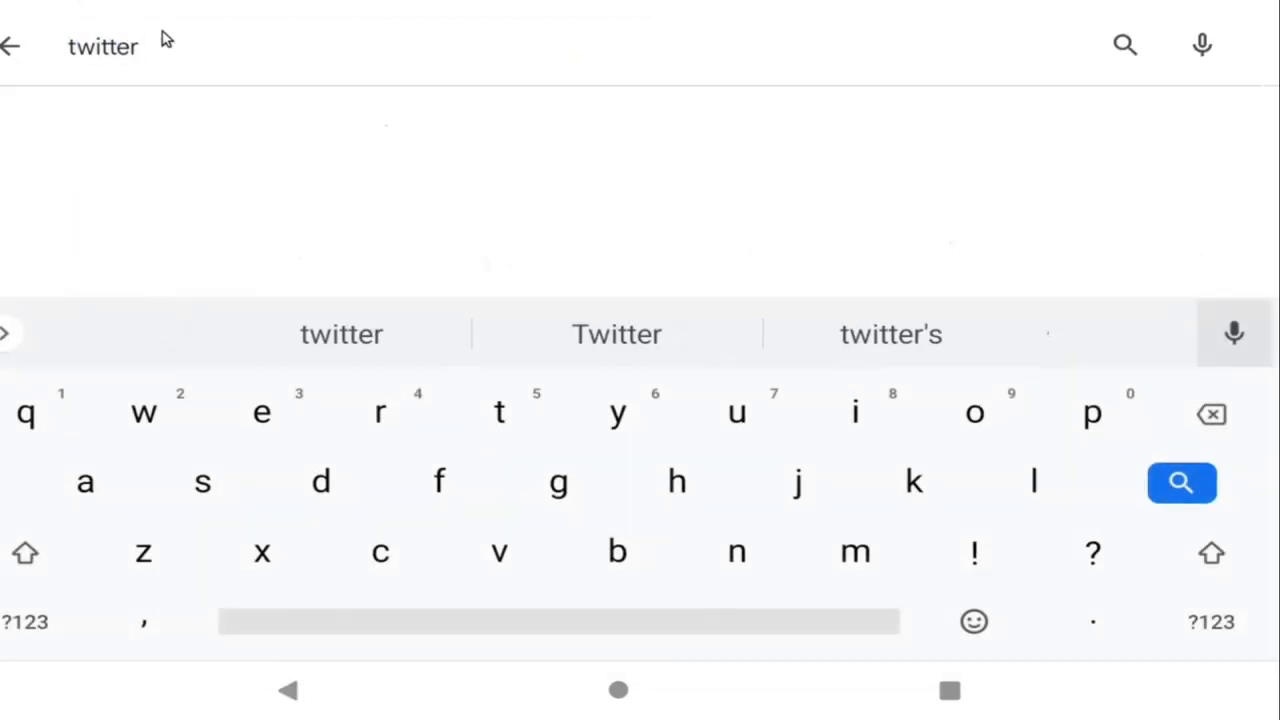
click(1181, 482)
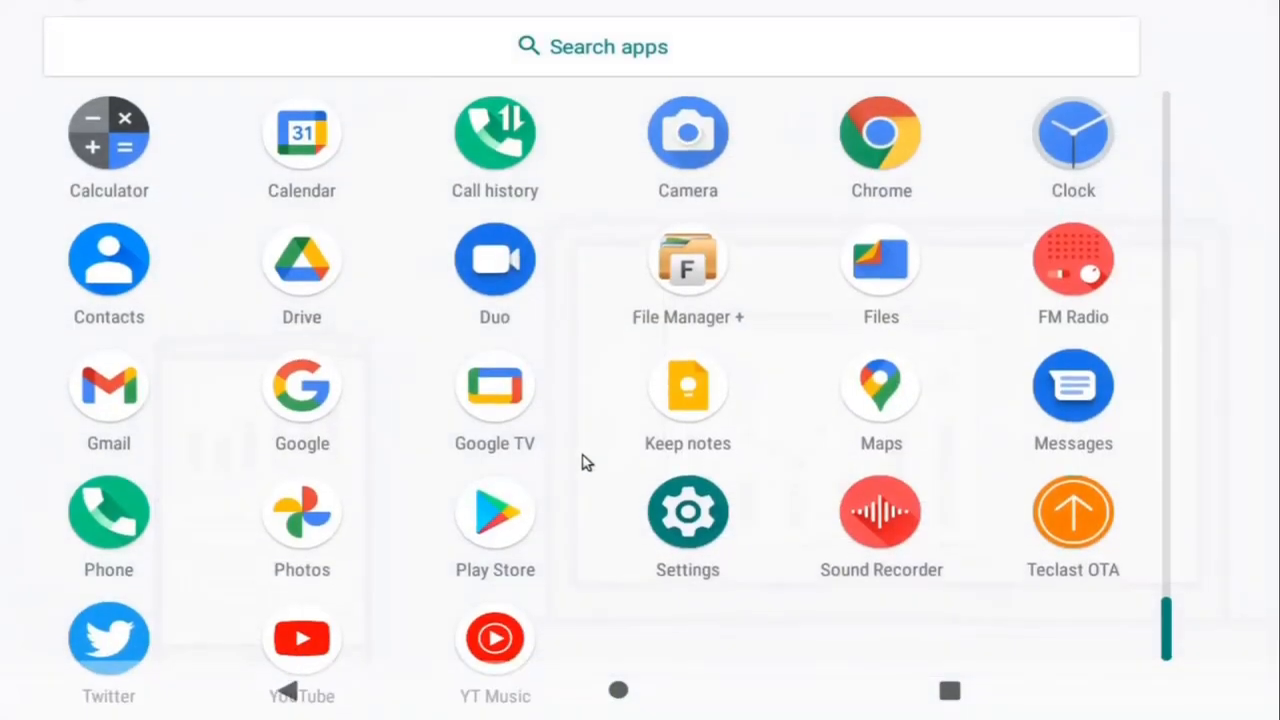
Uninstall Twitter from Settings > Apps & notifications, confirm OK, and return home
click(687, 511)
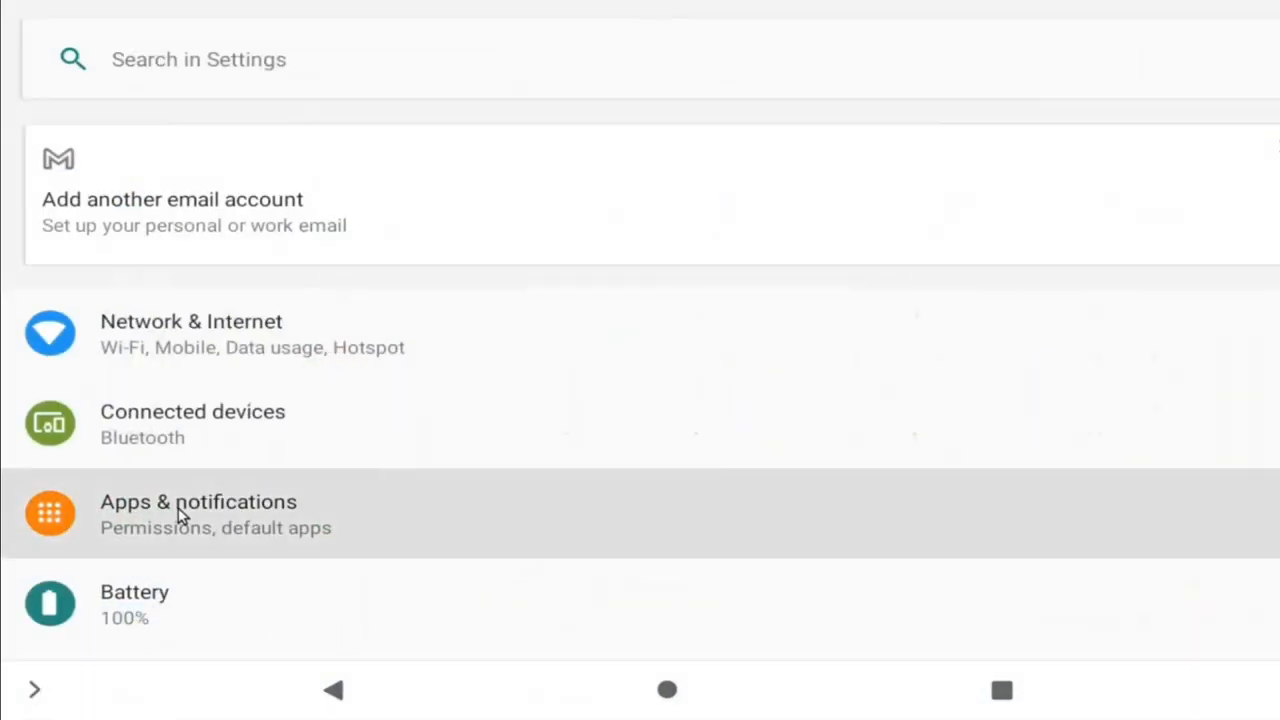
click(198, 514)
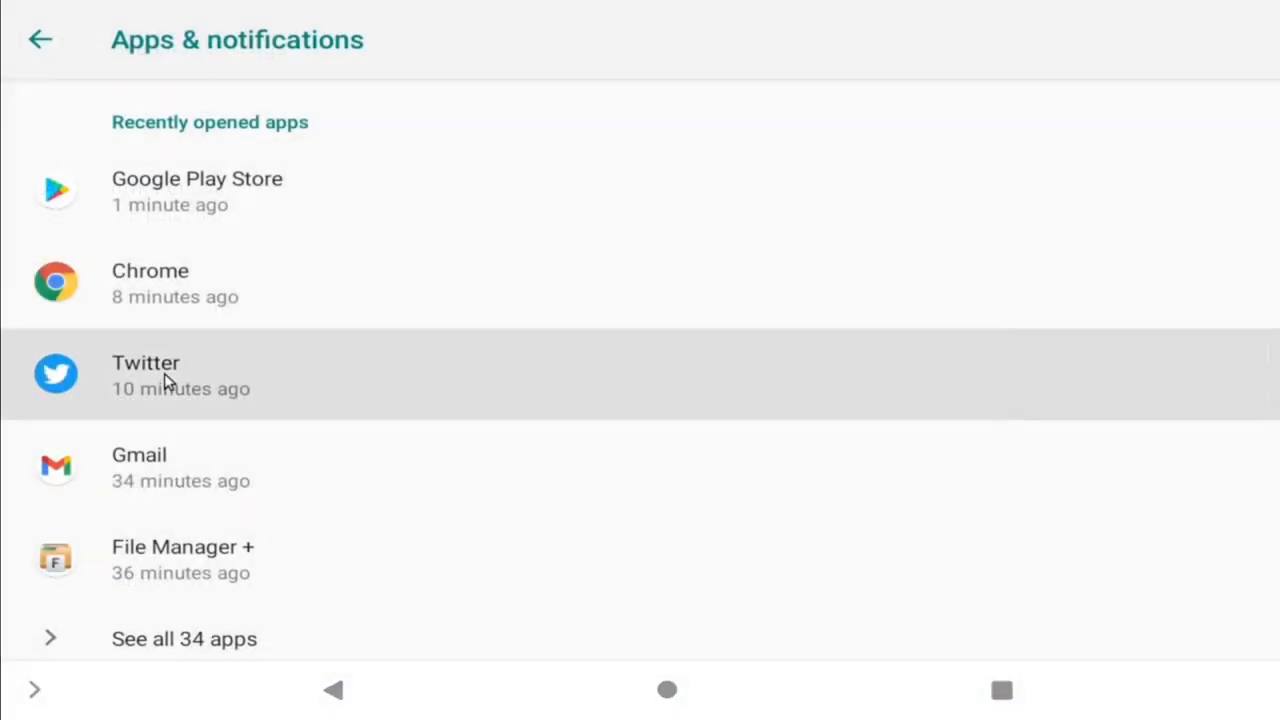
click(146, 375)
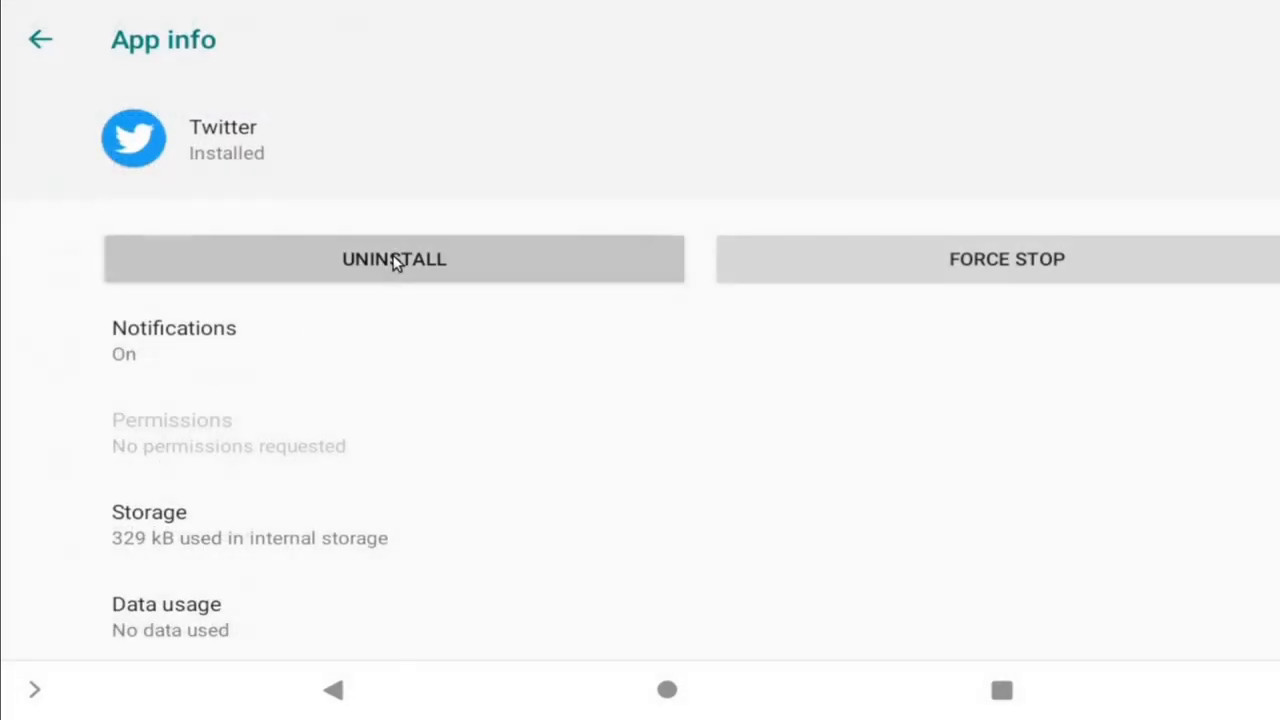
click(393, 259)
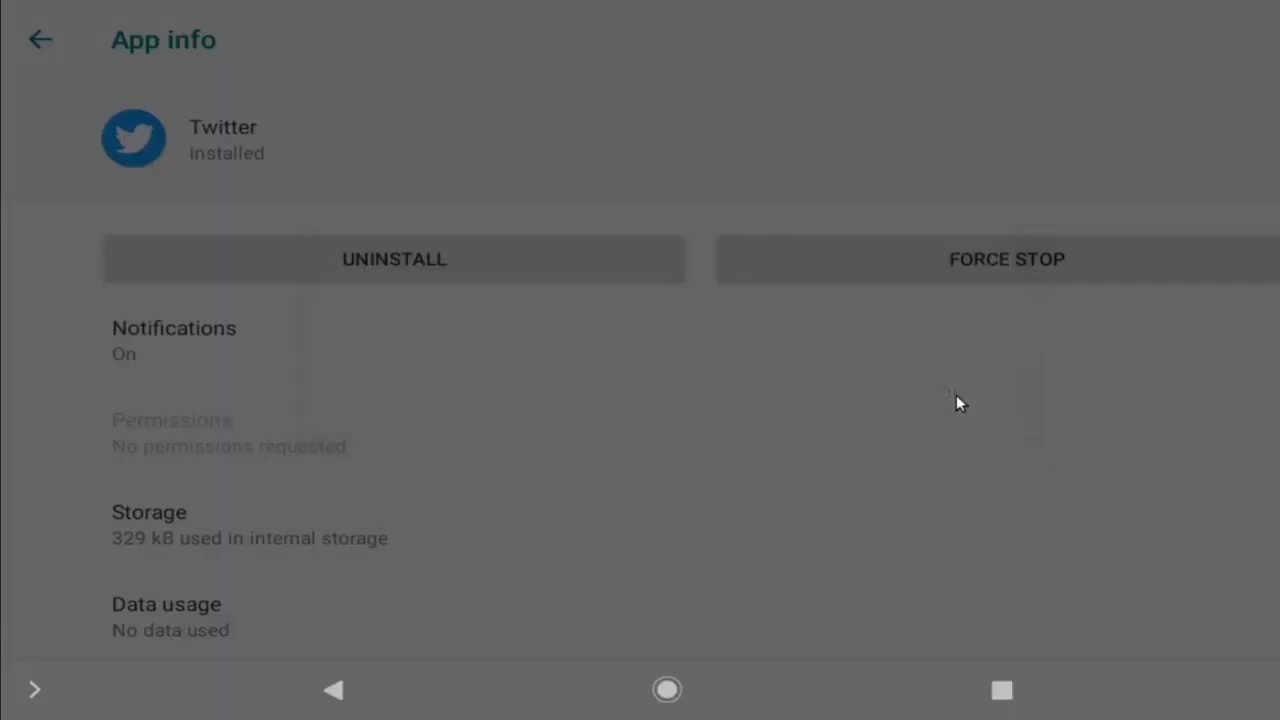
click(40, 39)
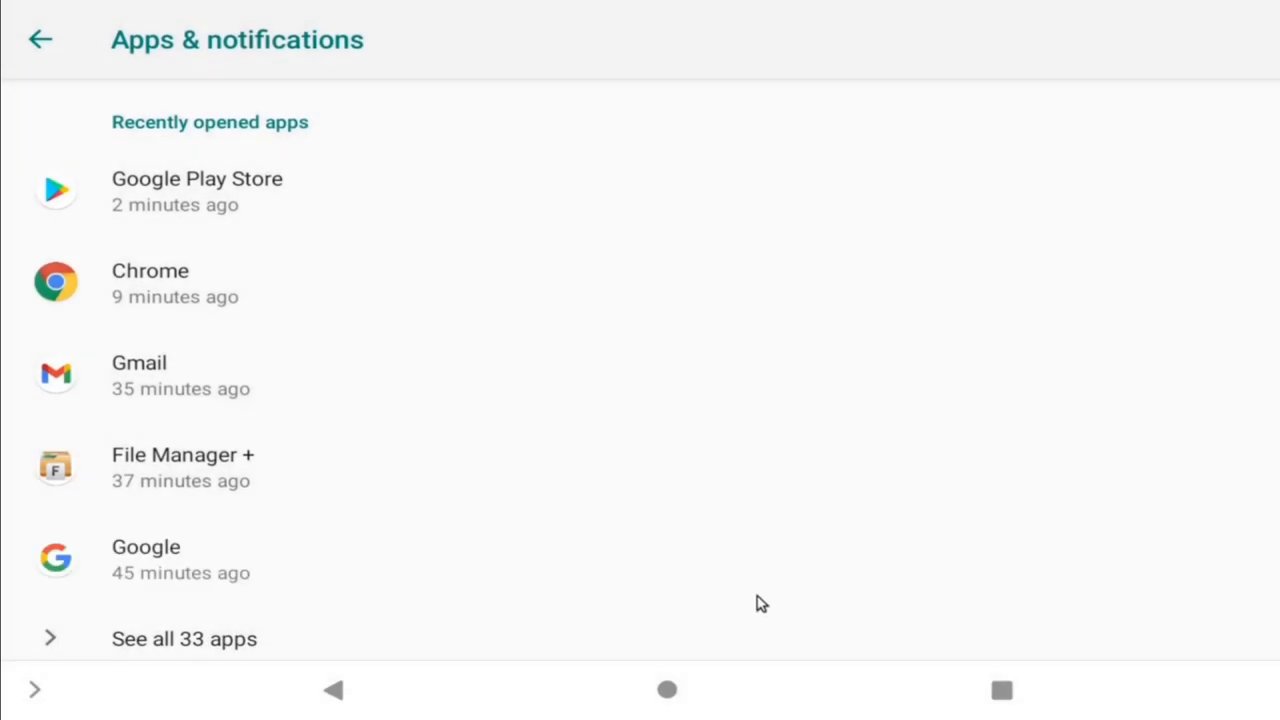
click(667, 689)
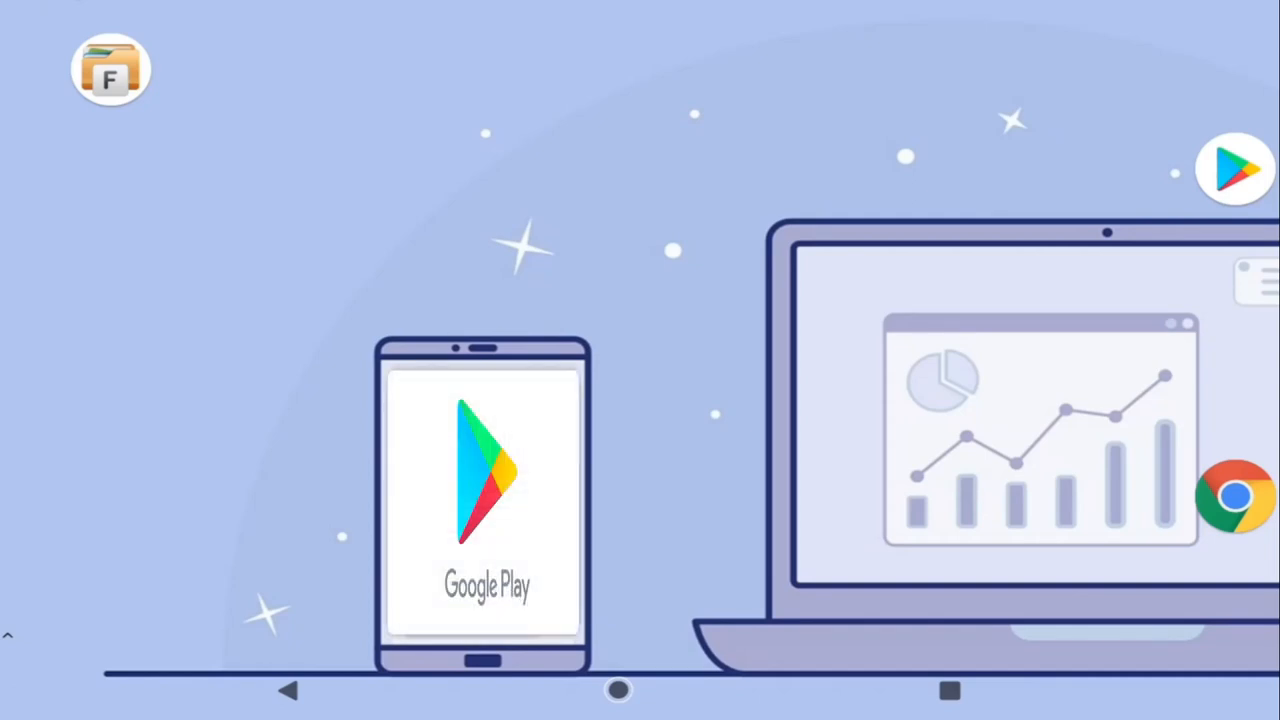
click(485, 475)
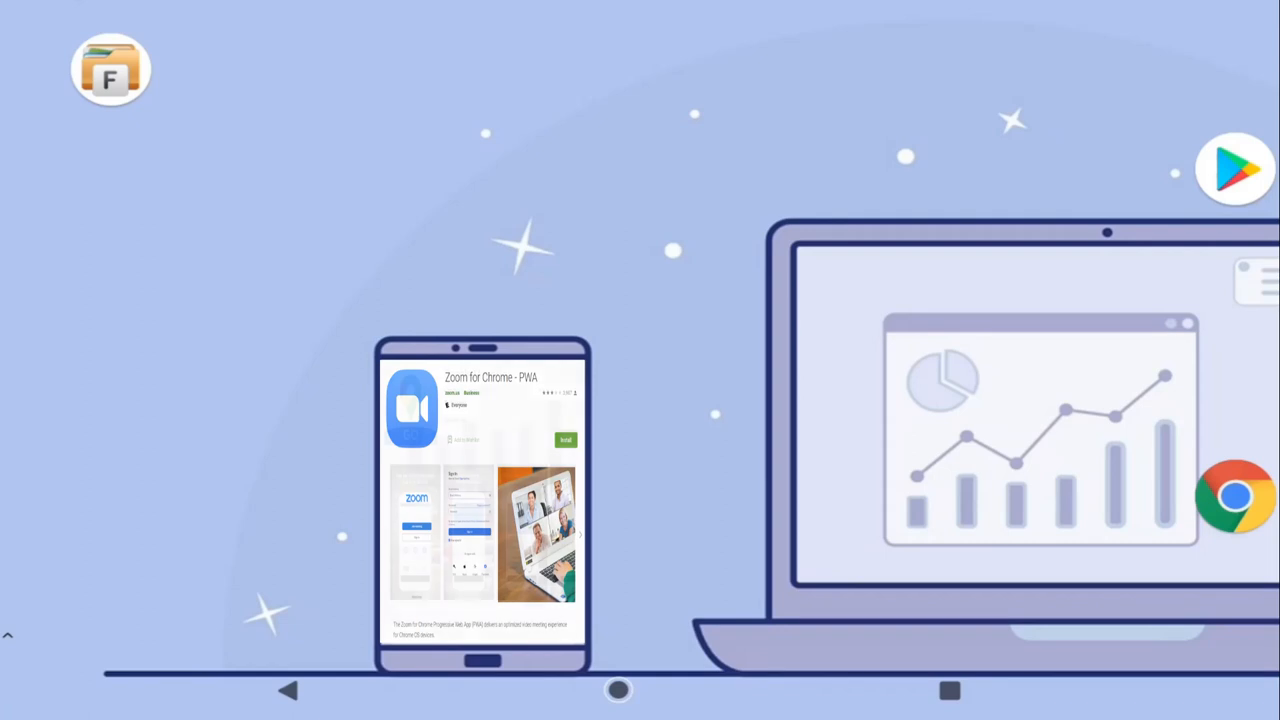